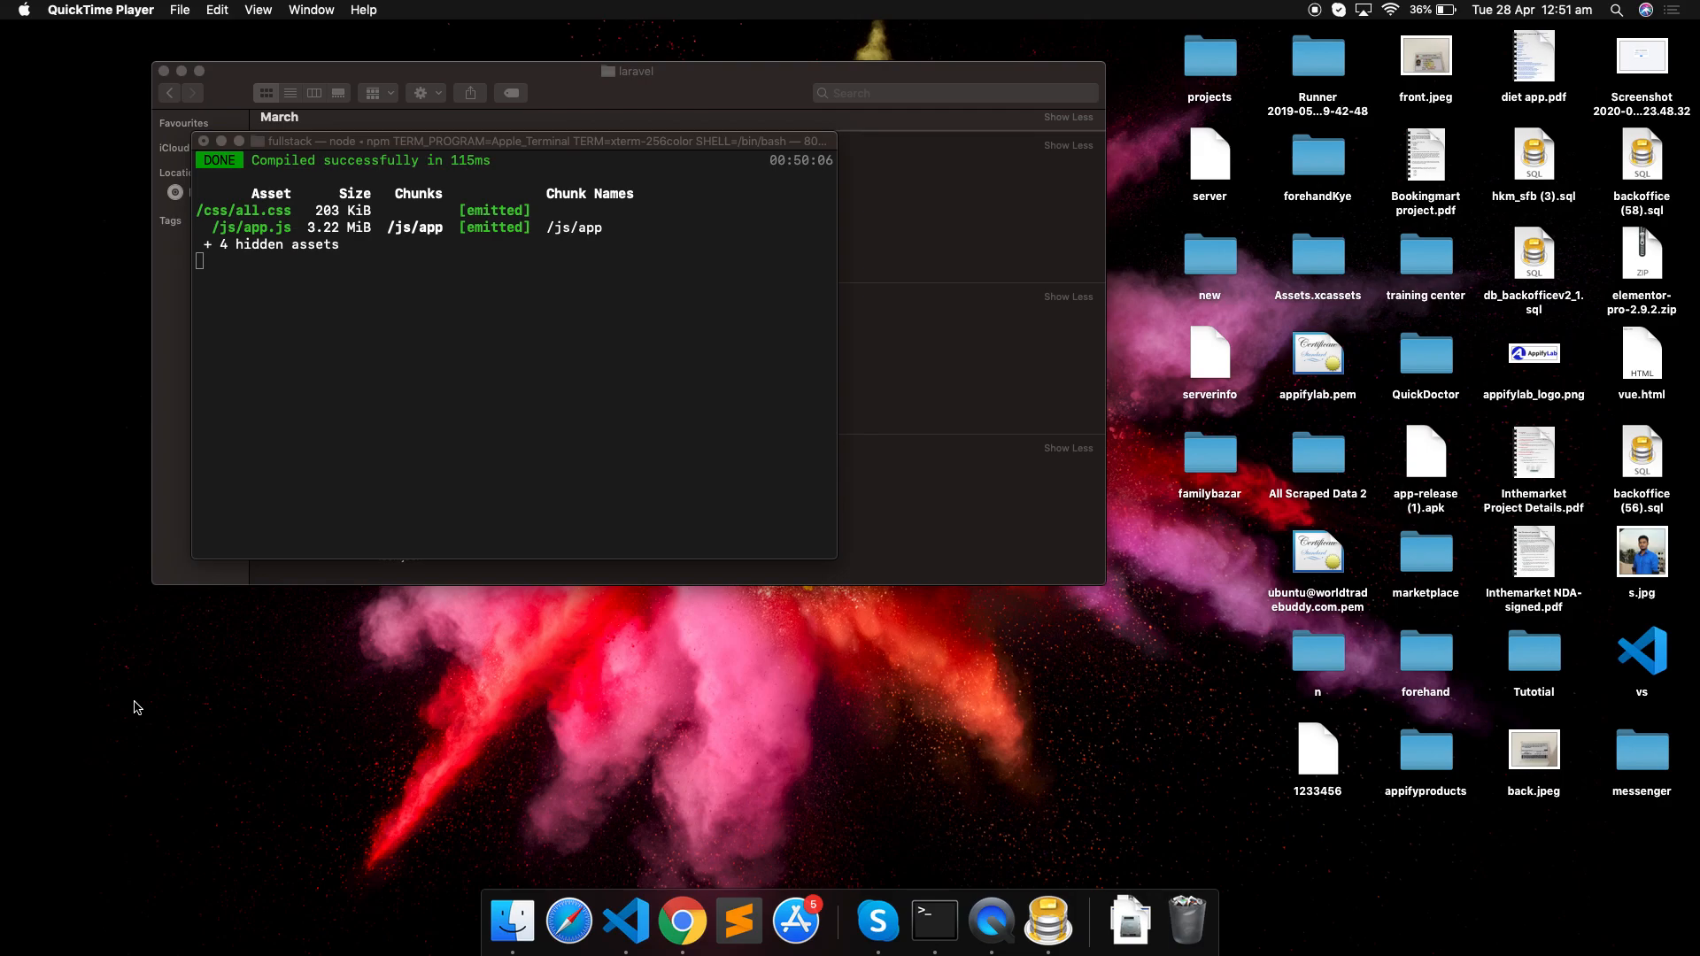
Step: Bring the fullstack.localhost news dashboard forward in Chrome
click(625, 922)
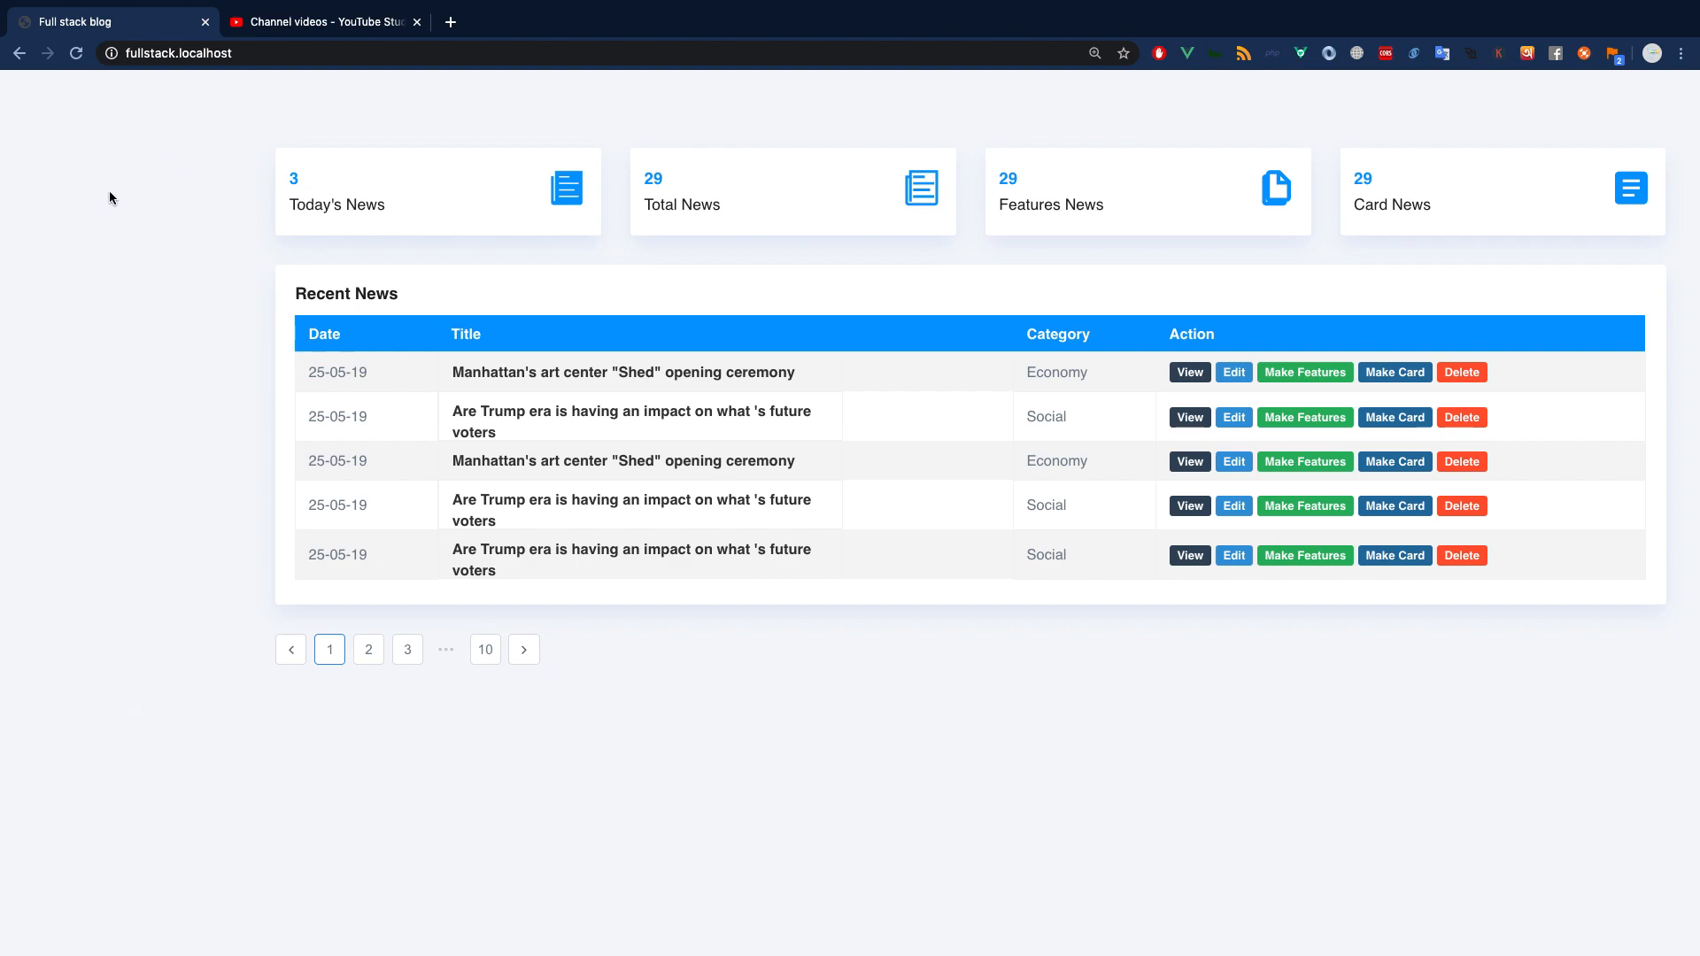
mouse_move(84, 347)
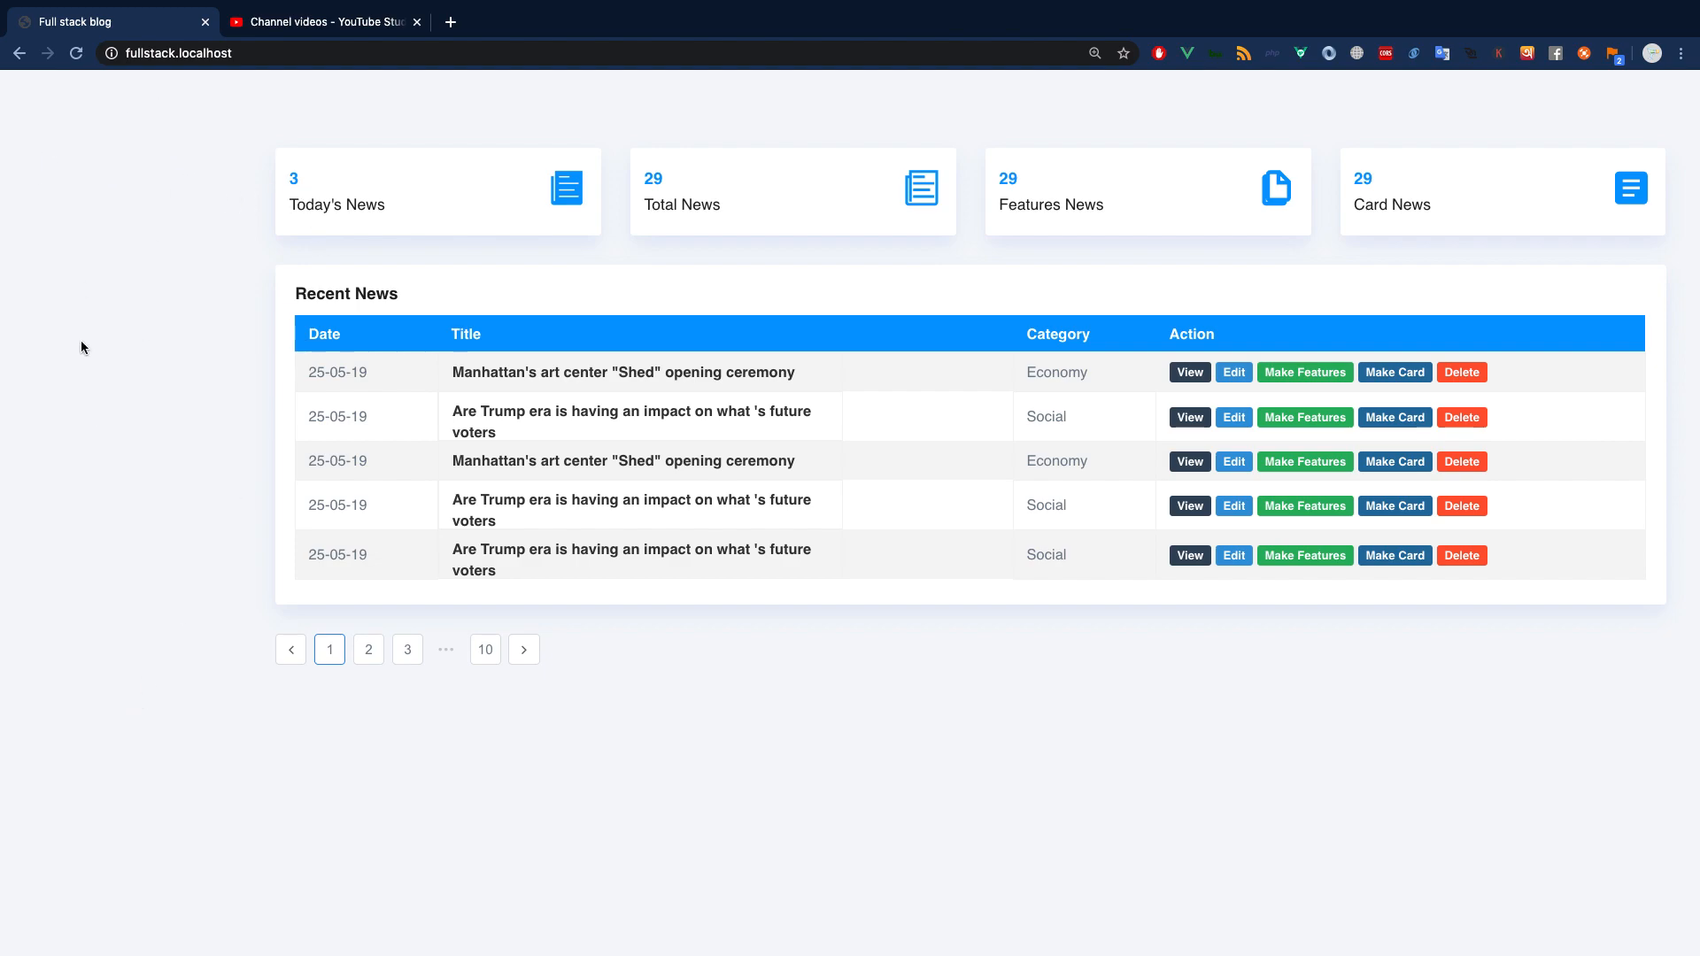
mouse_move(441, 112)
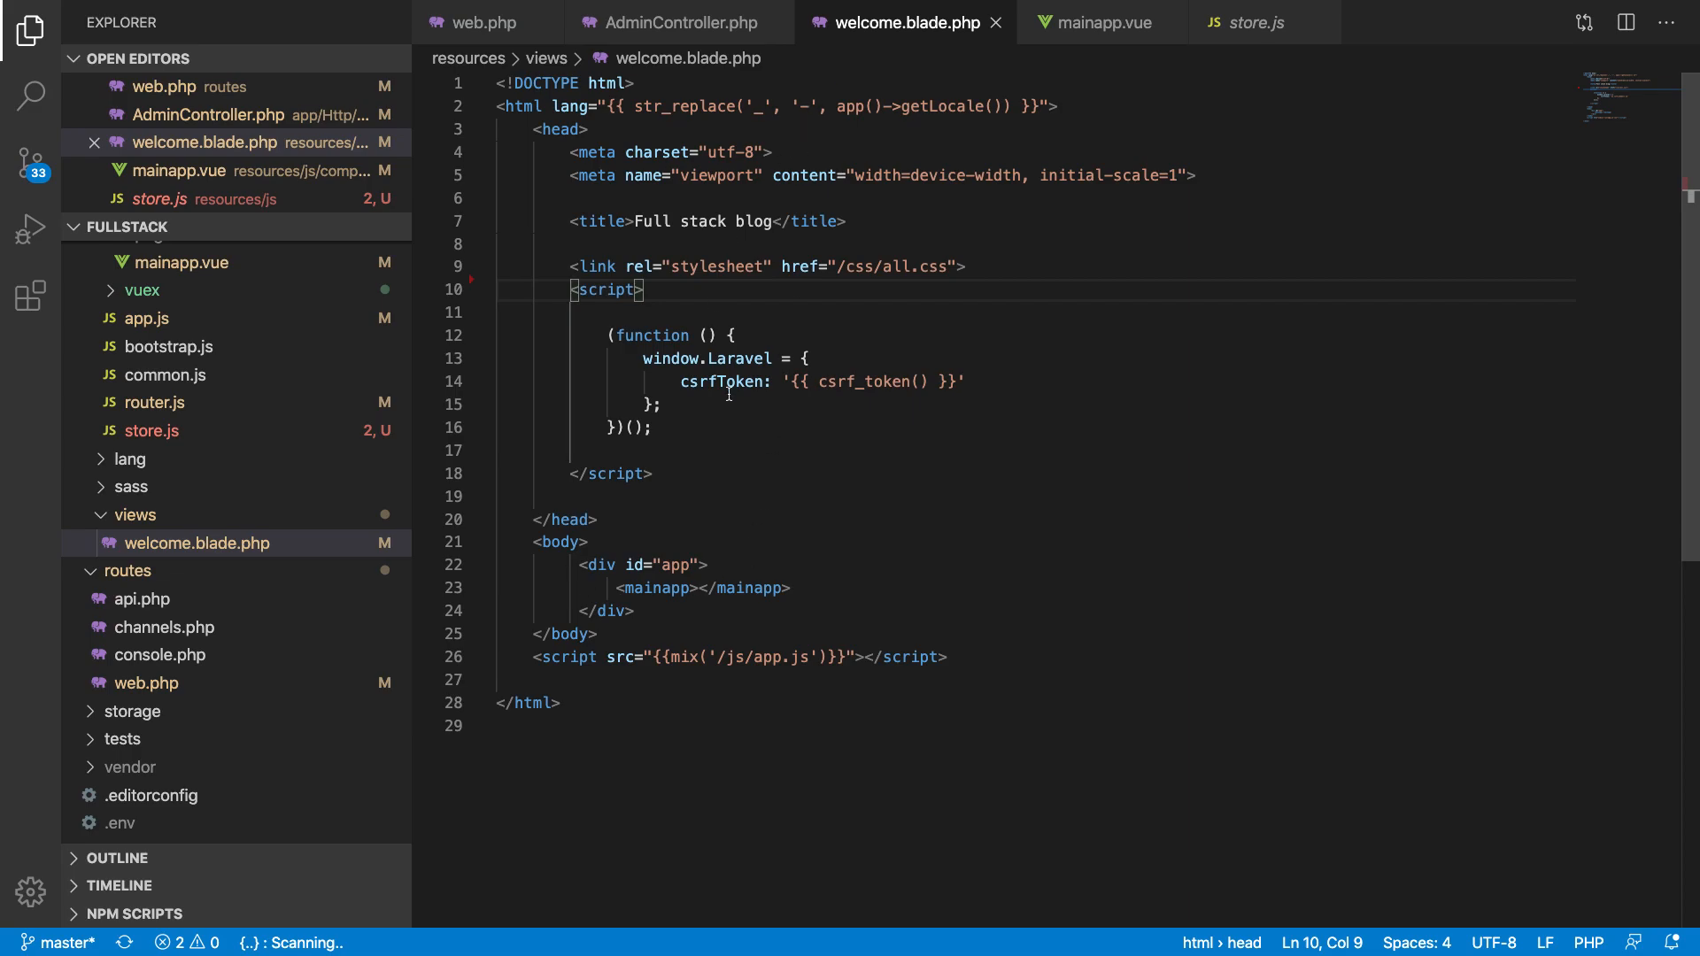
Step: Review mainapp.vue and store.js, then start a blank line above <mainapp> in welcome.blade.php
click(1098, 23)
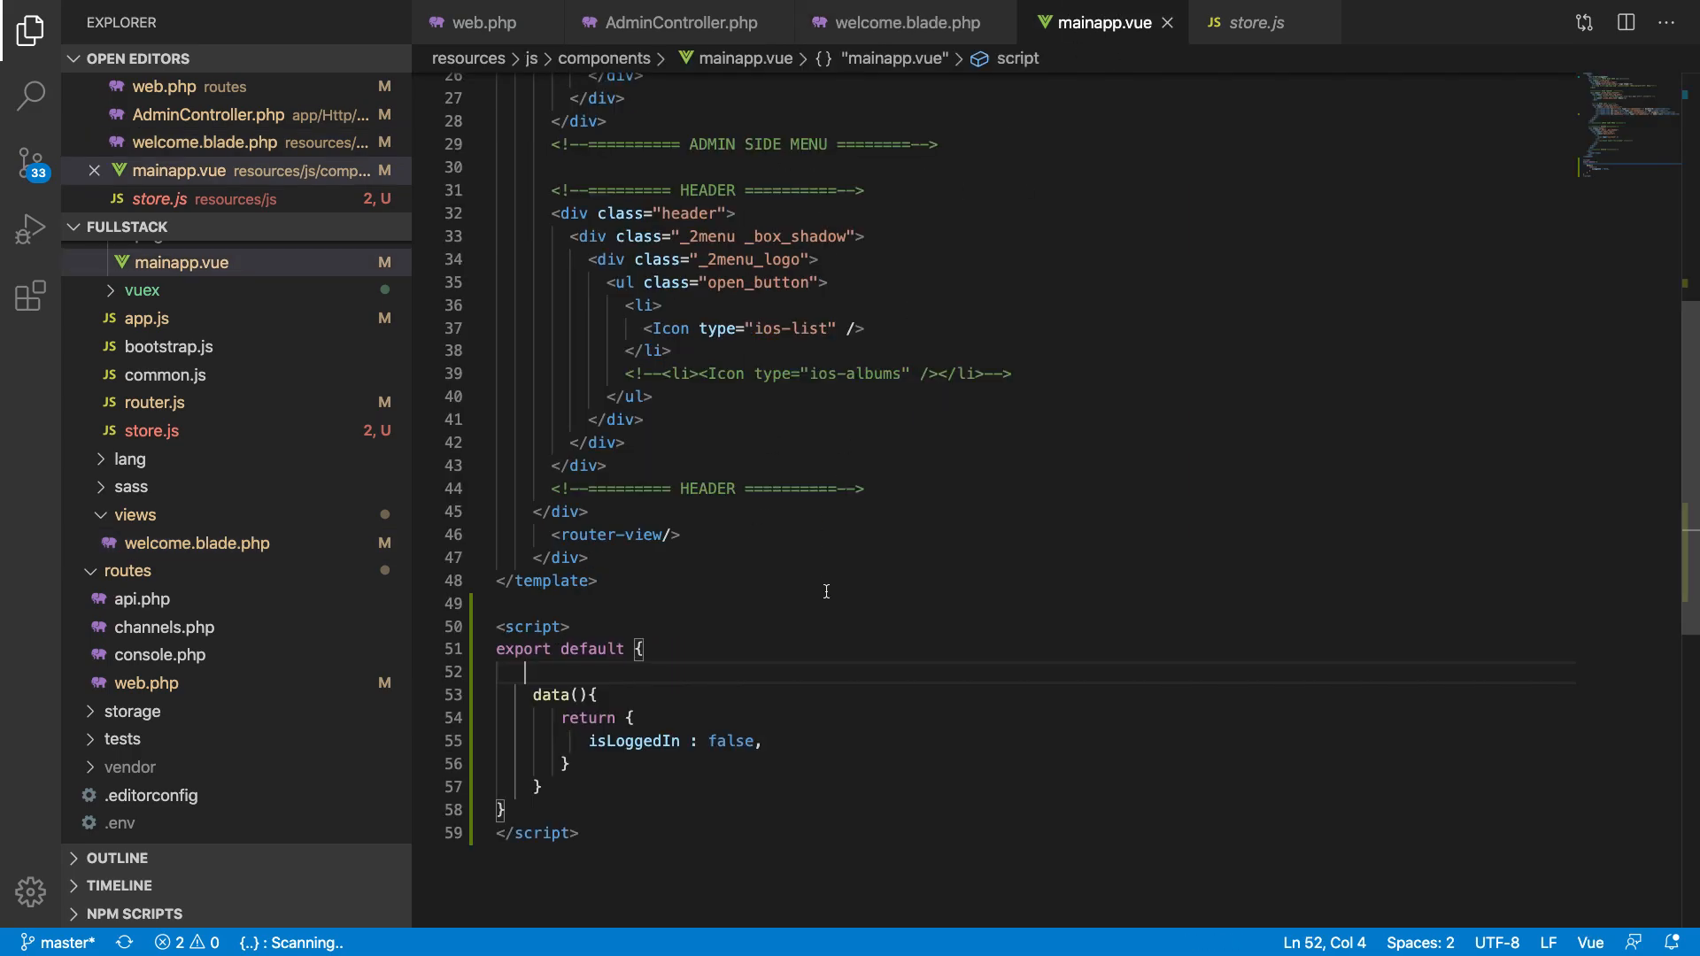
click(1252, 22)
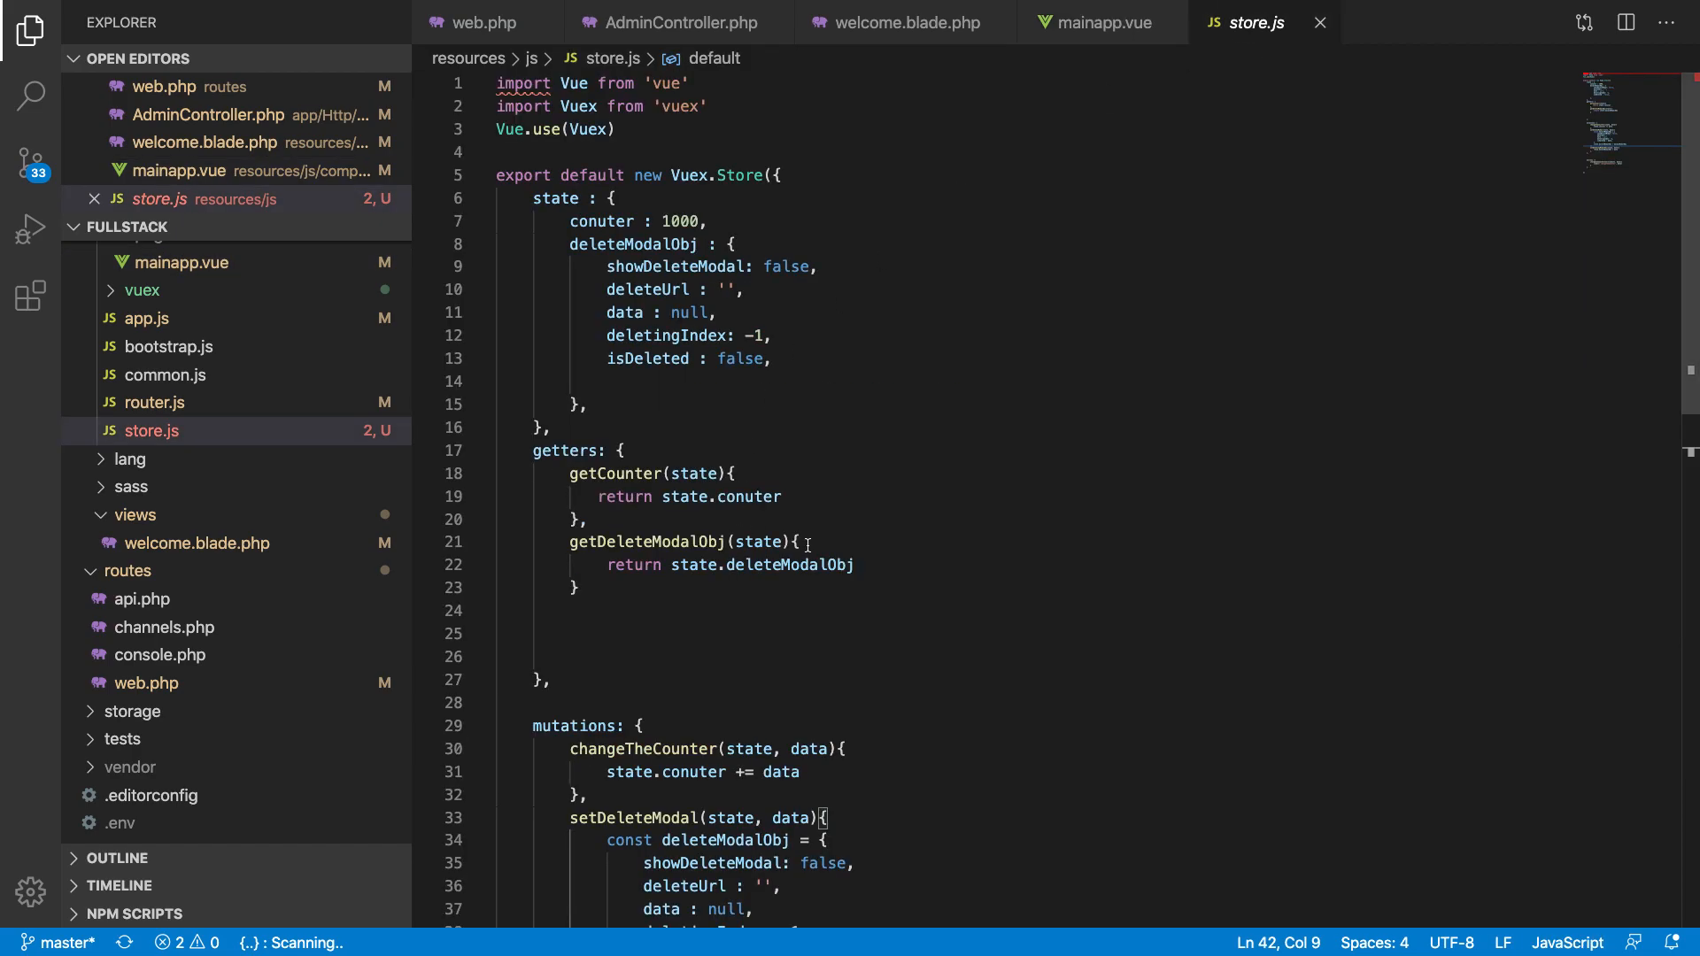
mouse_move(933, 337)
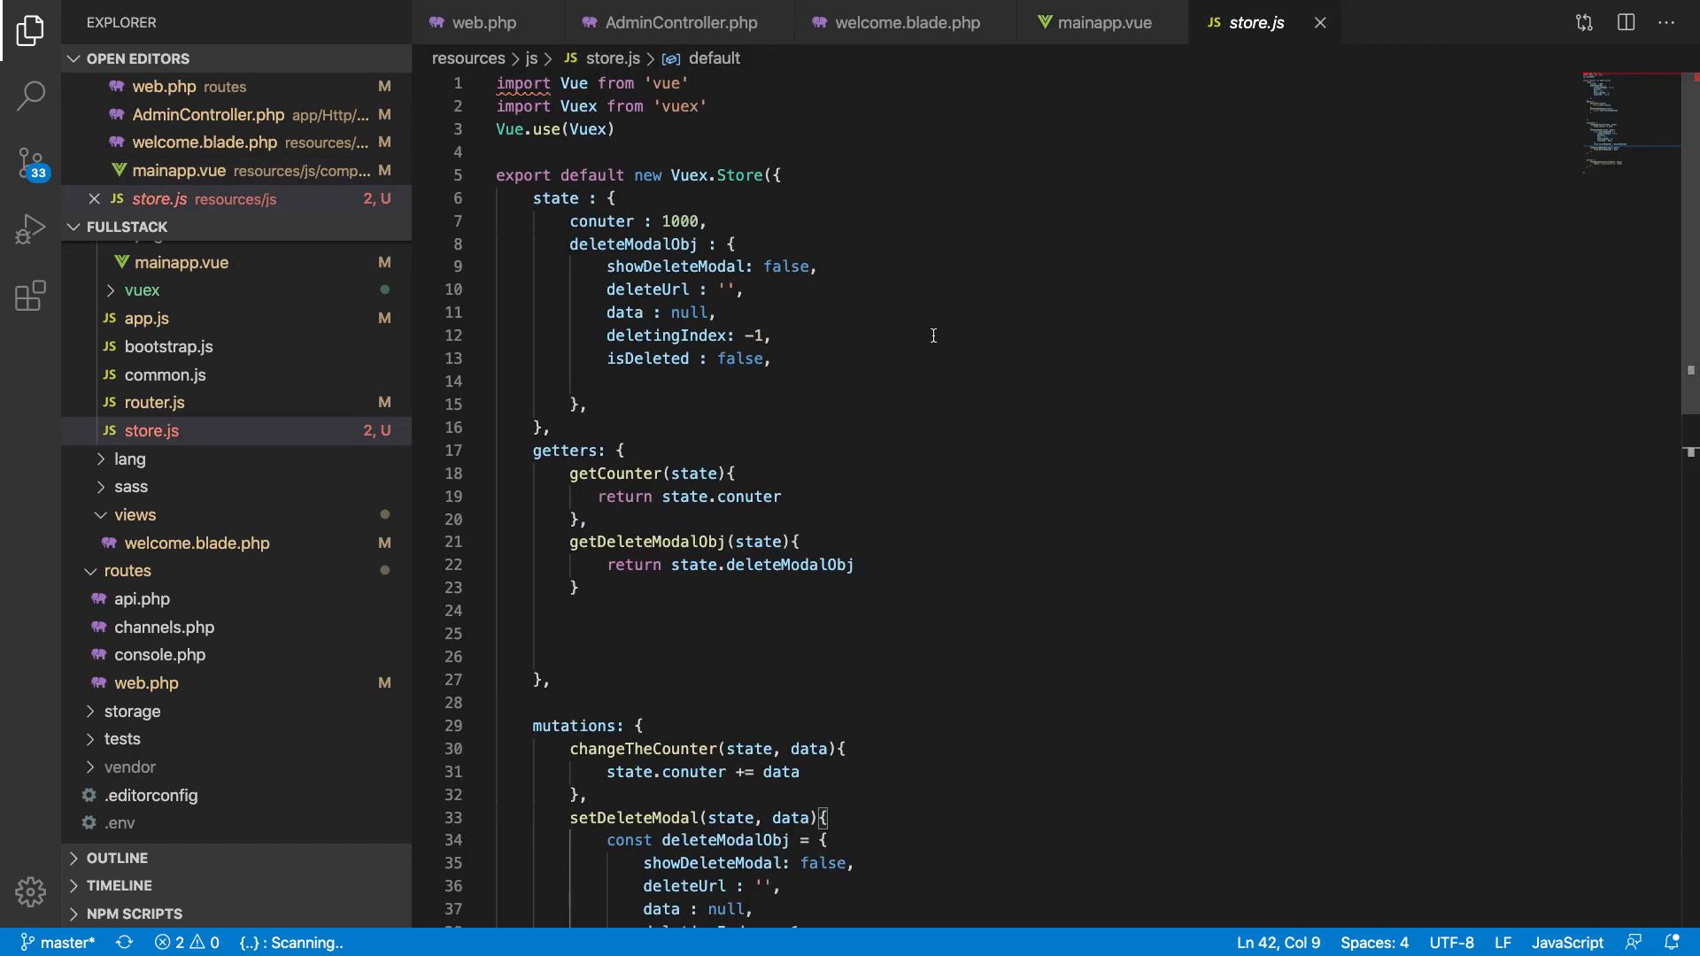
click(903, 23)
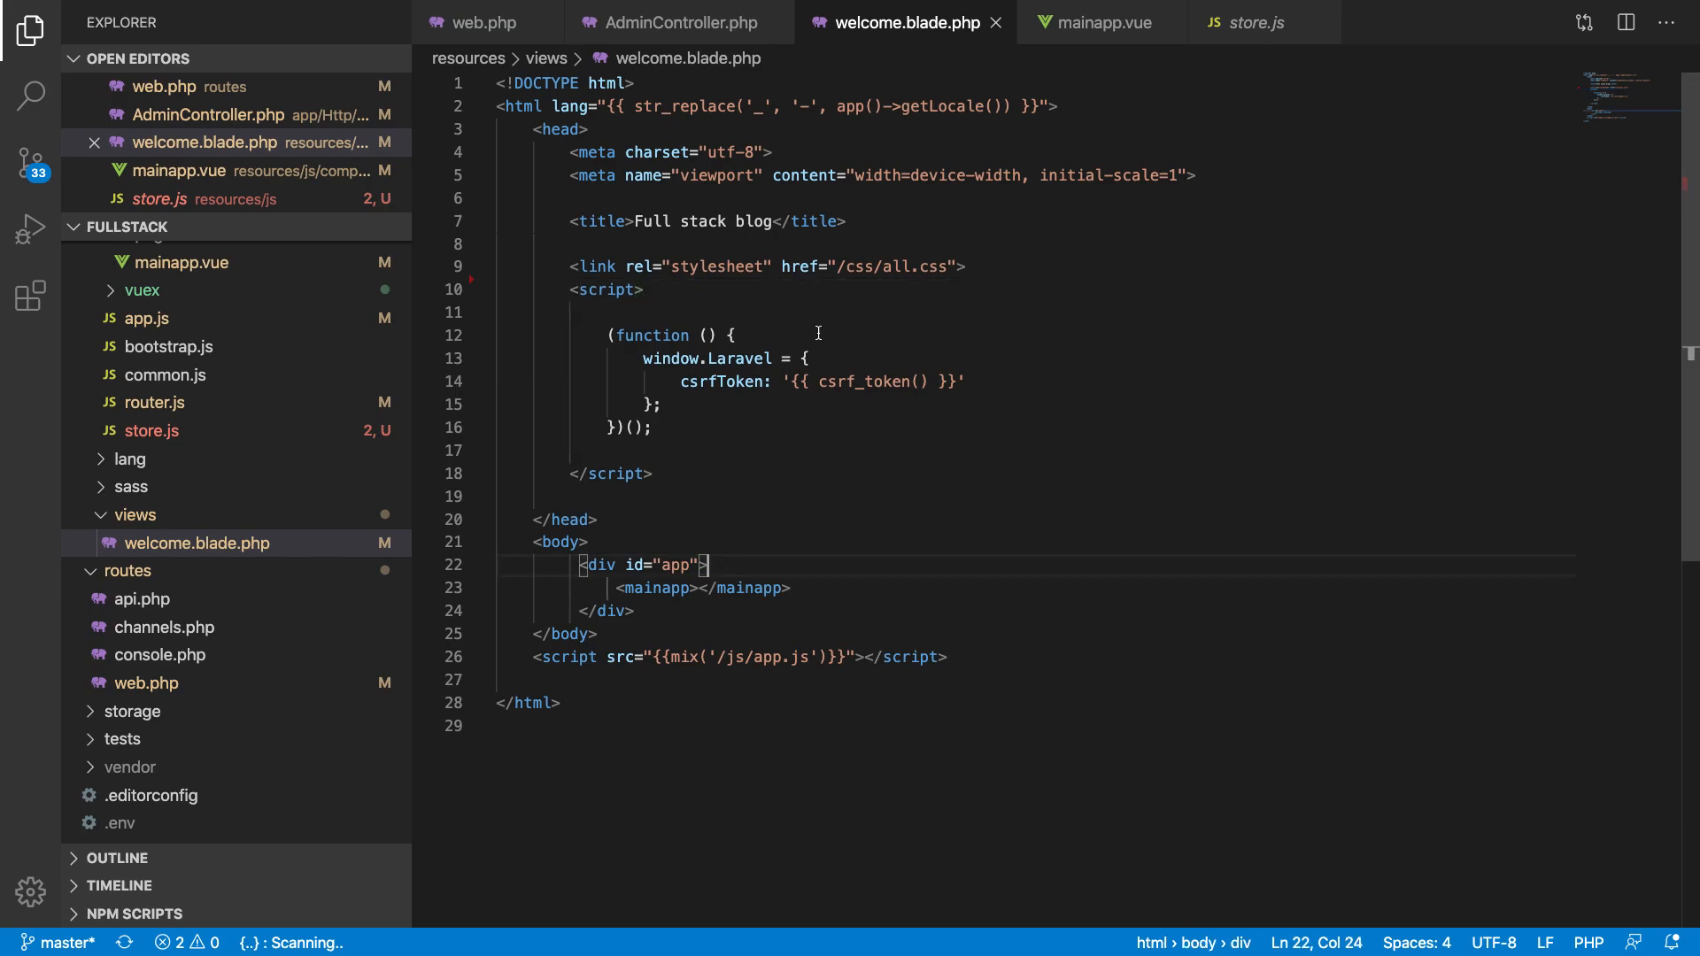
mouse_move(834, 59)
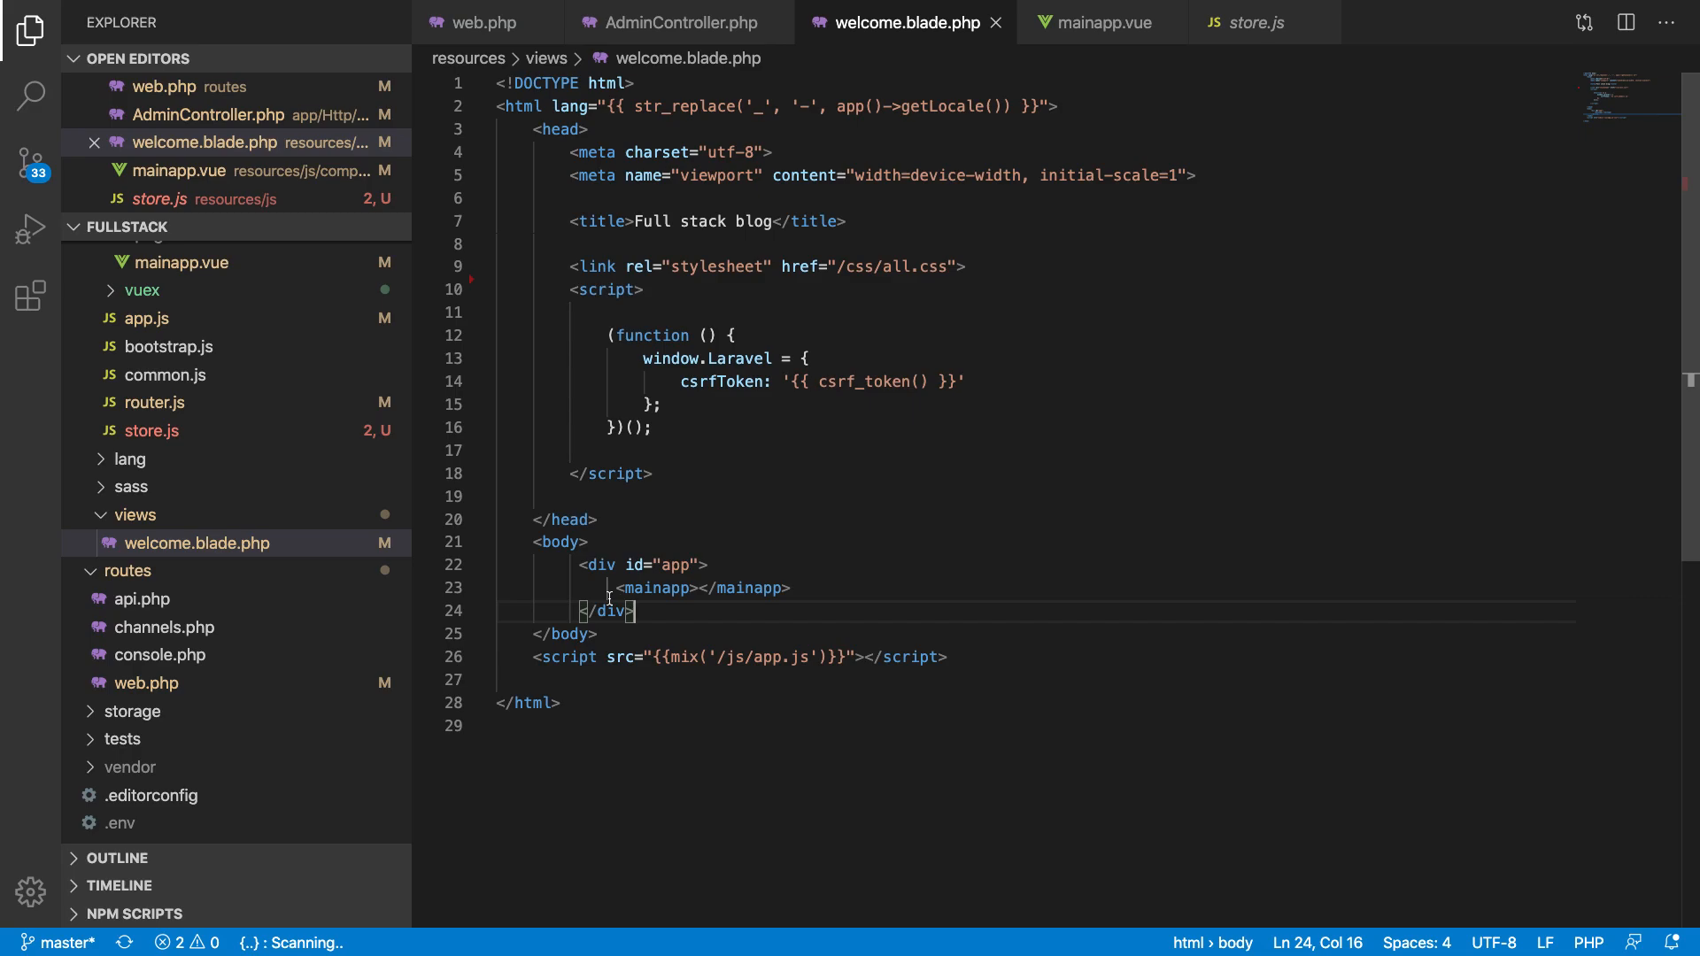
mouse_move(1096, 23)
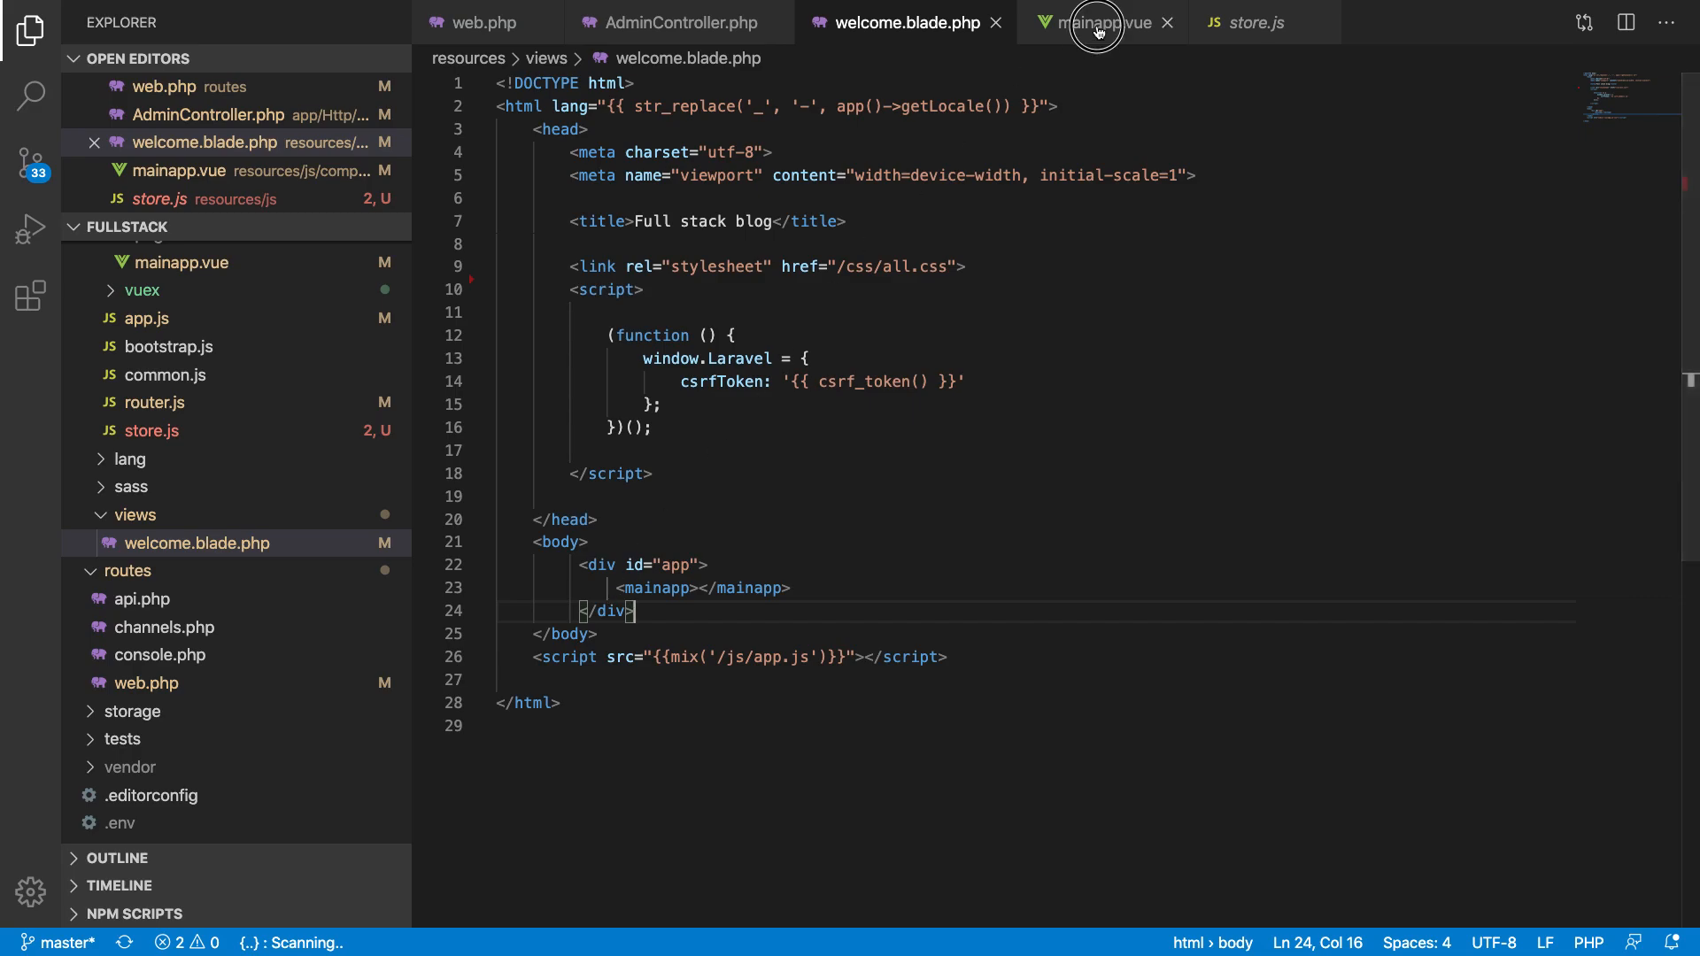
click(1094, 21)
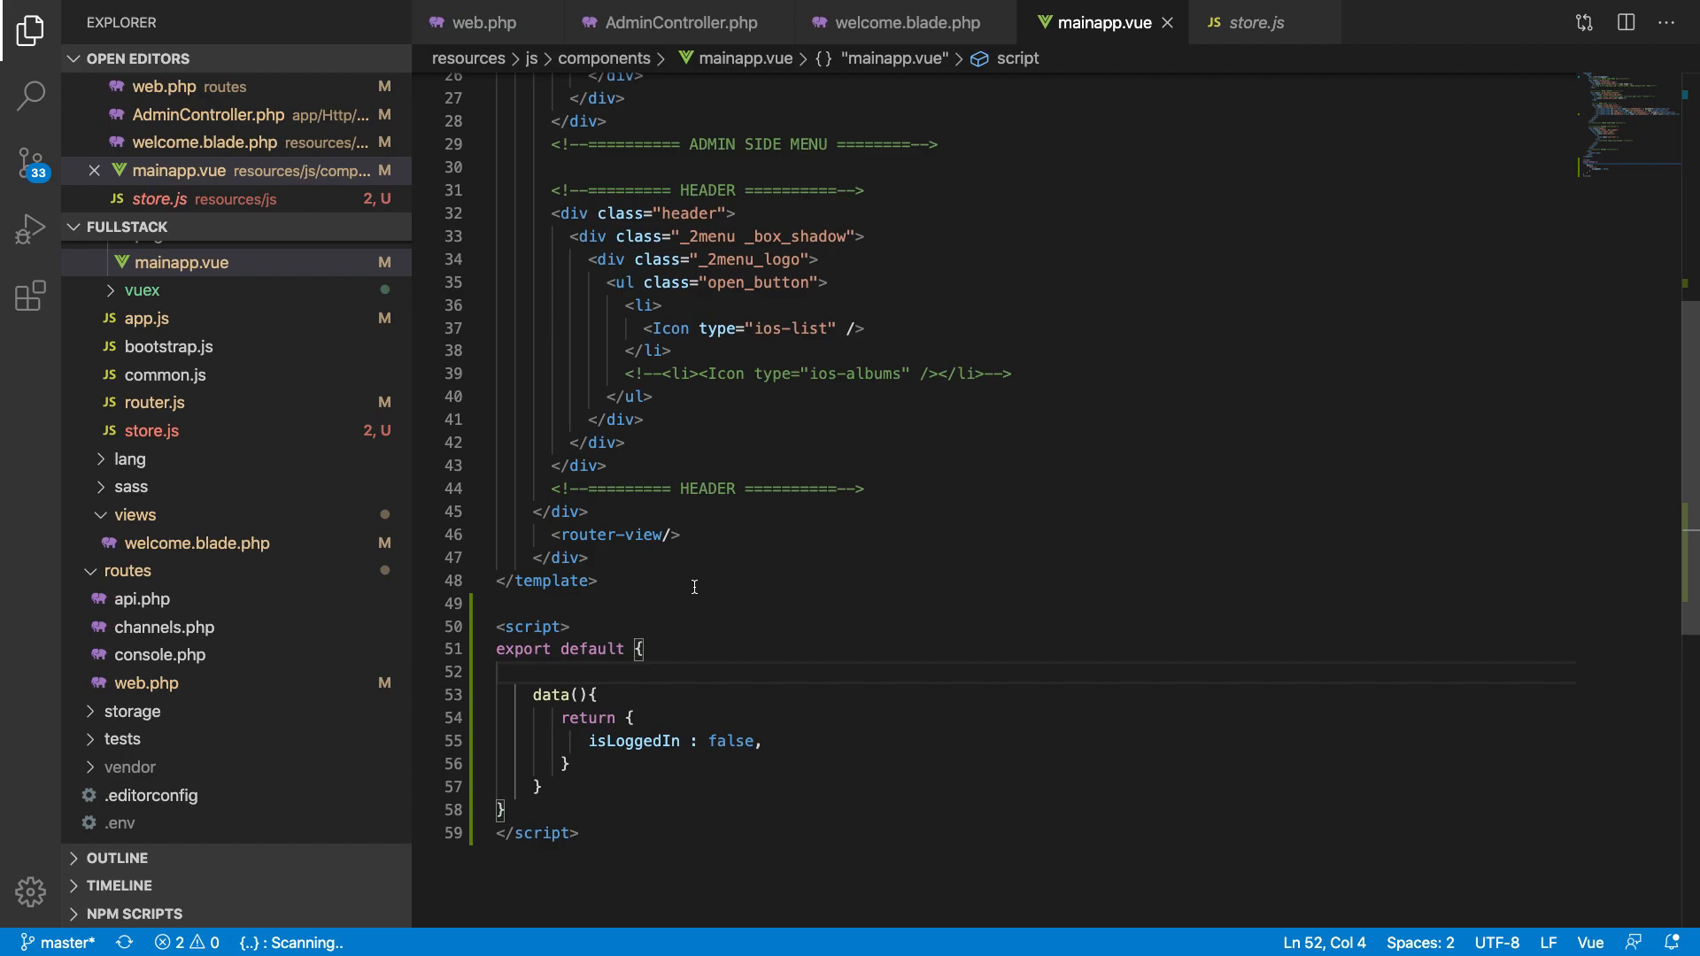
click(905, 21)
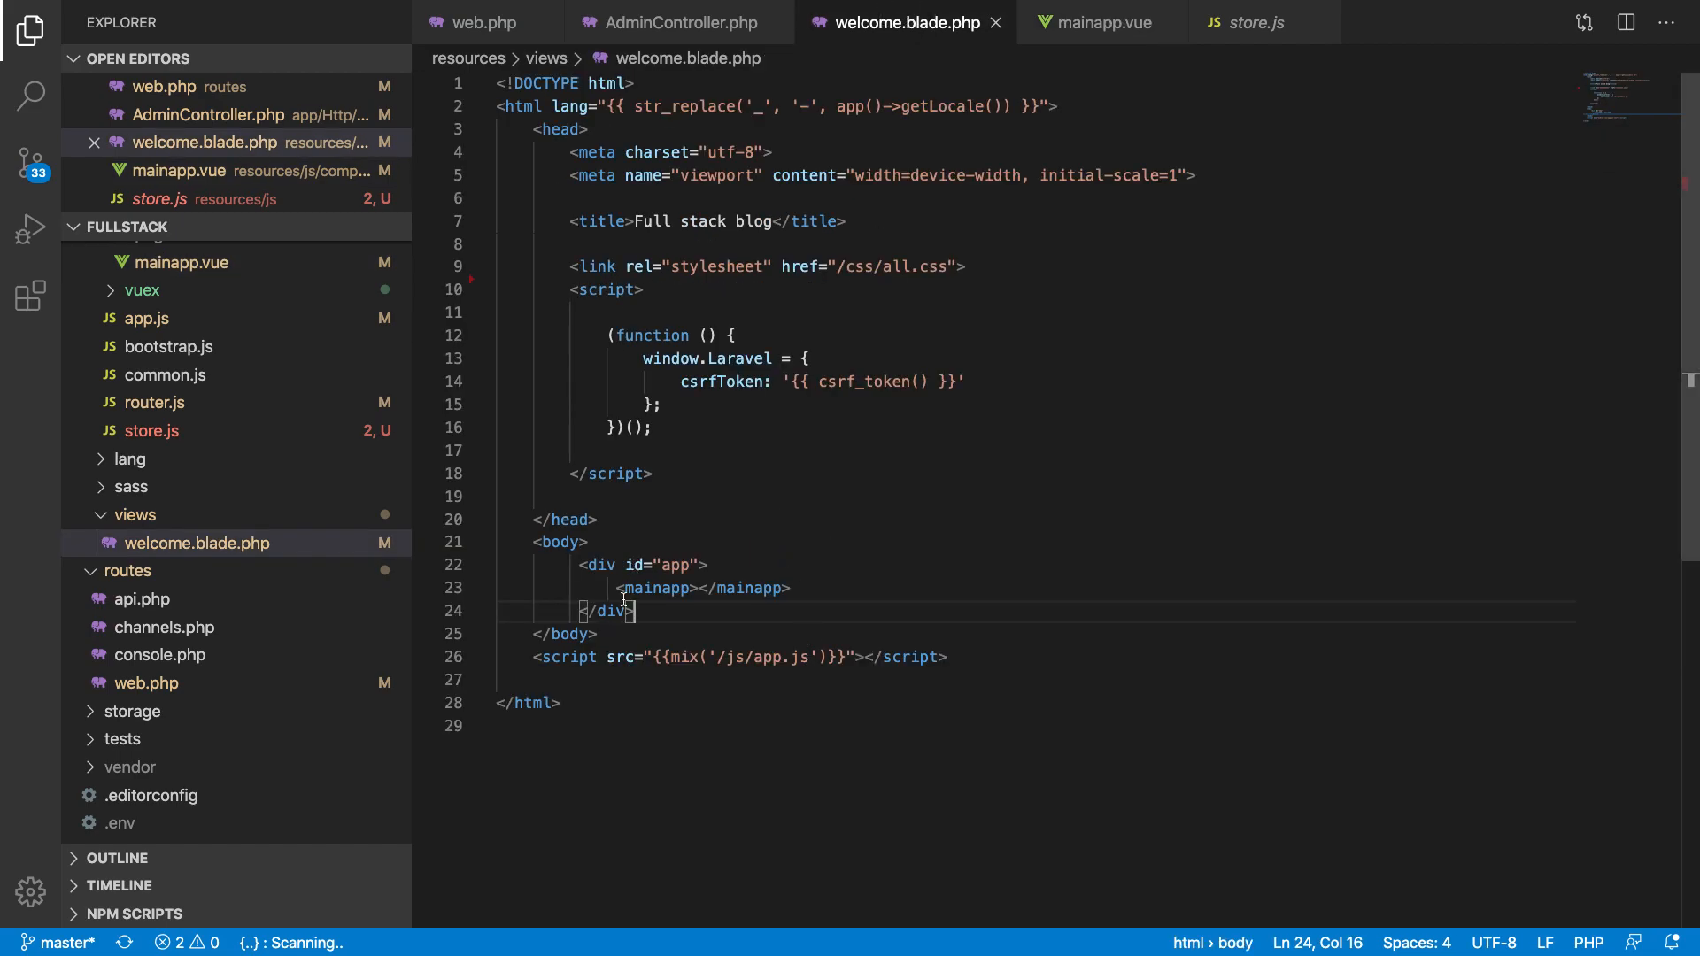
click(650, 588)
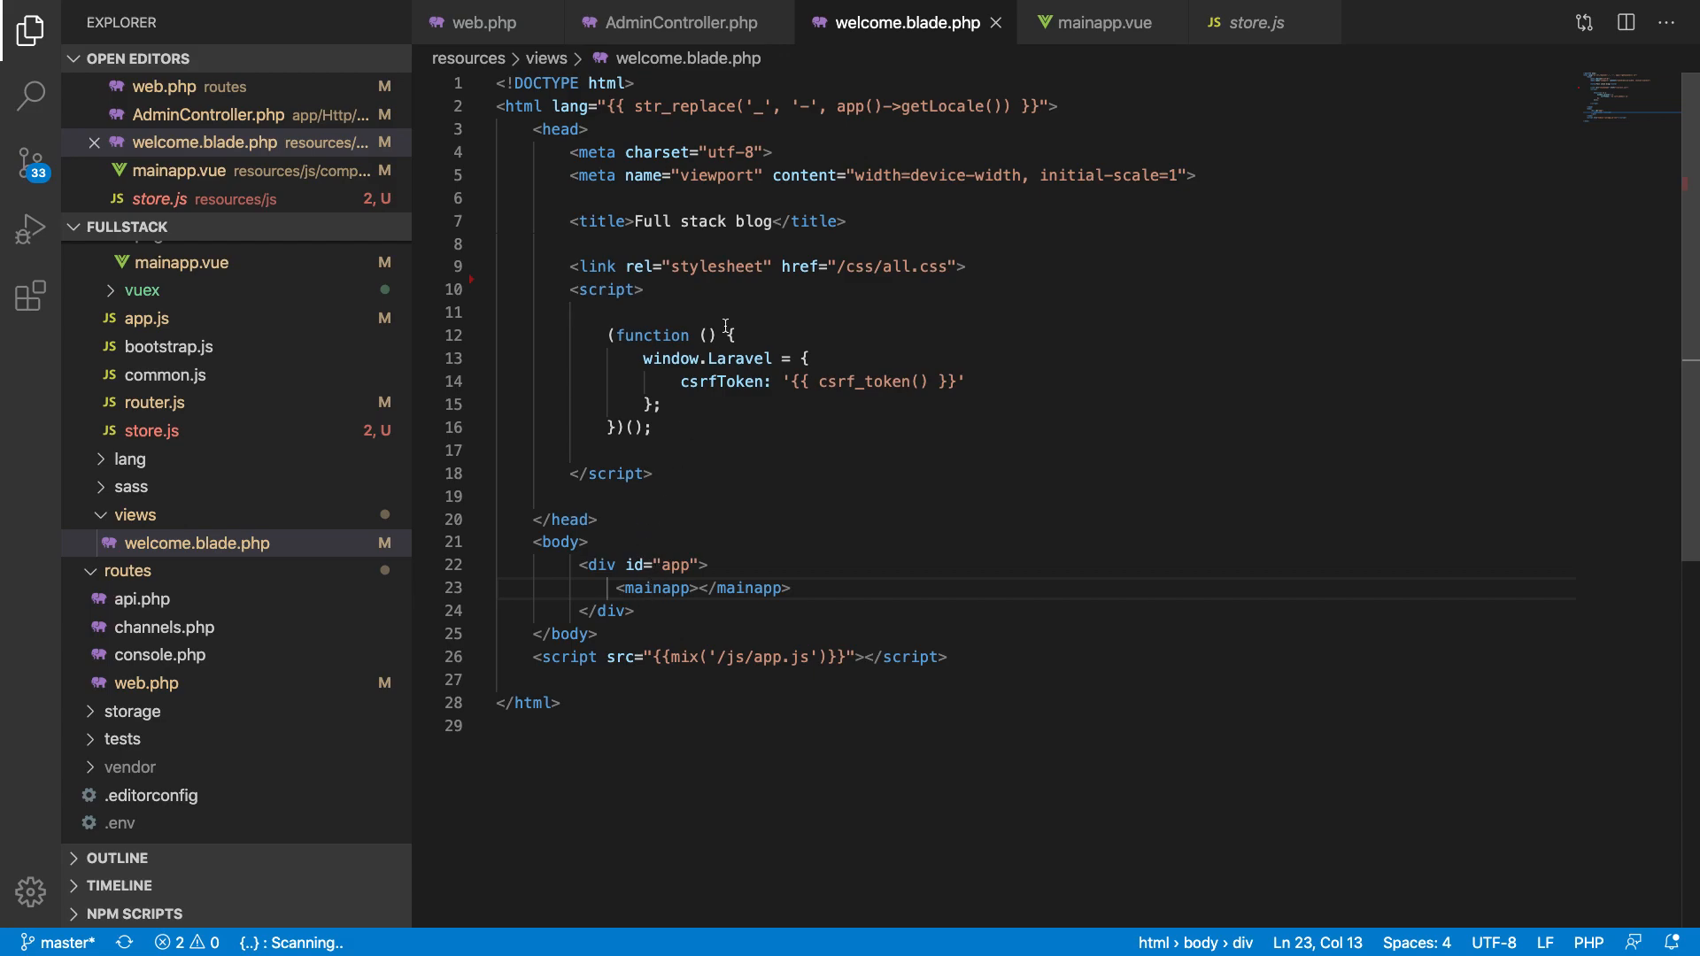
mouse_move(597, 625)
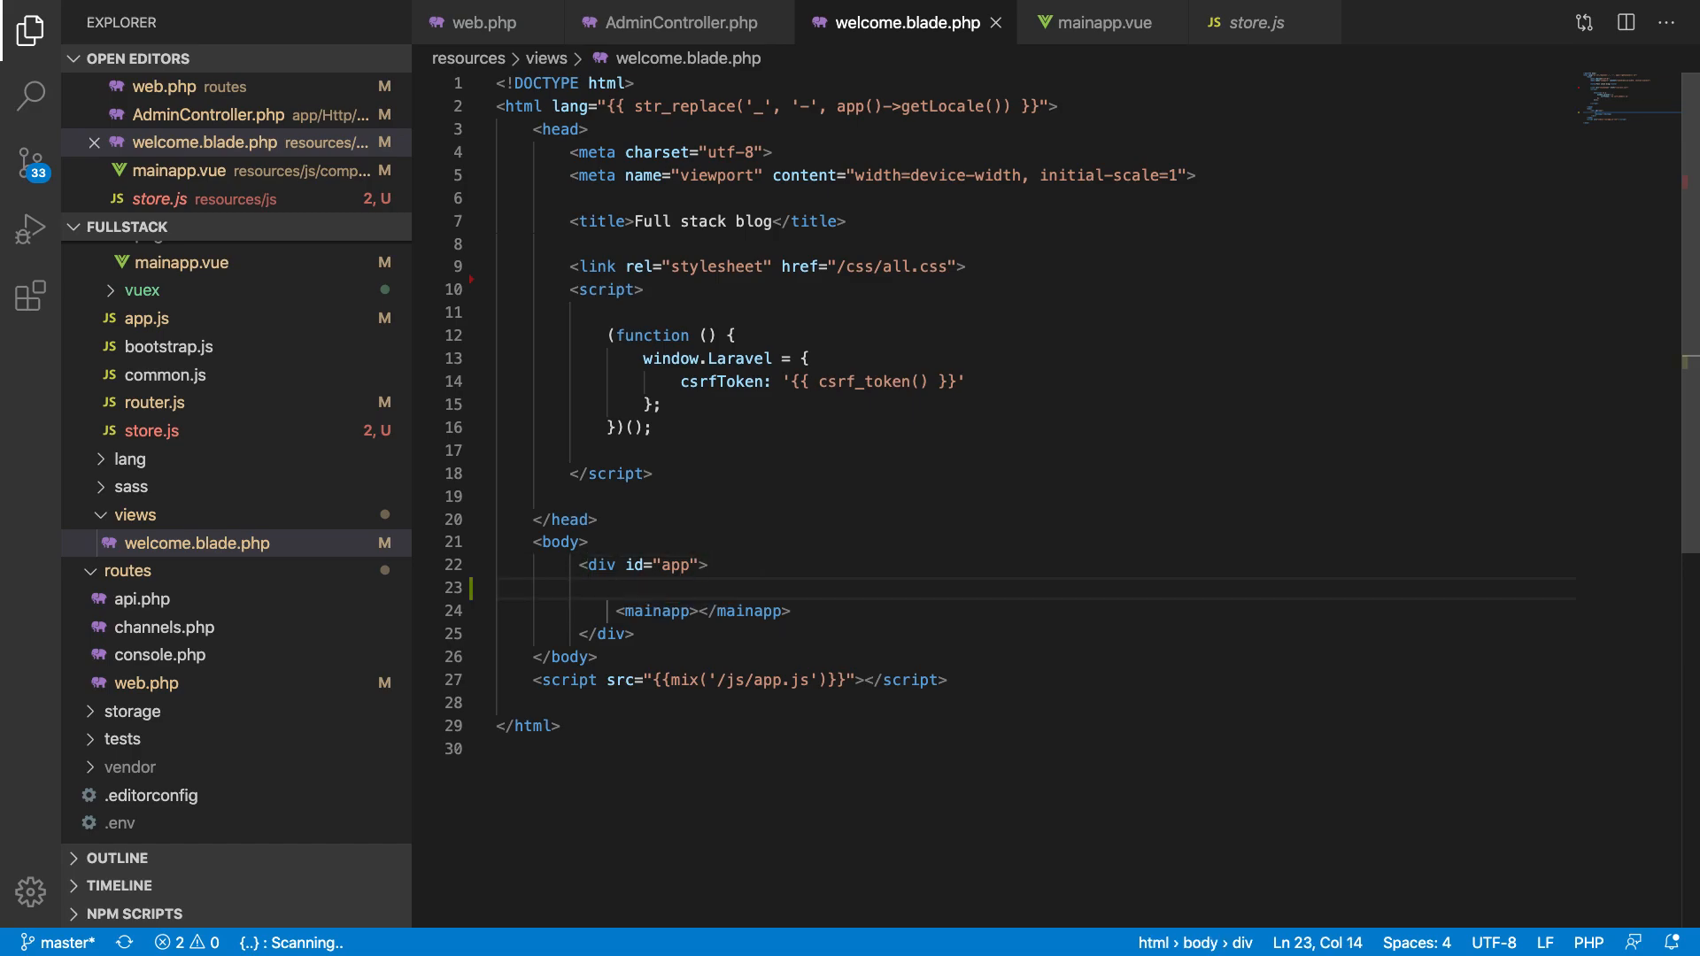
text(@if()
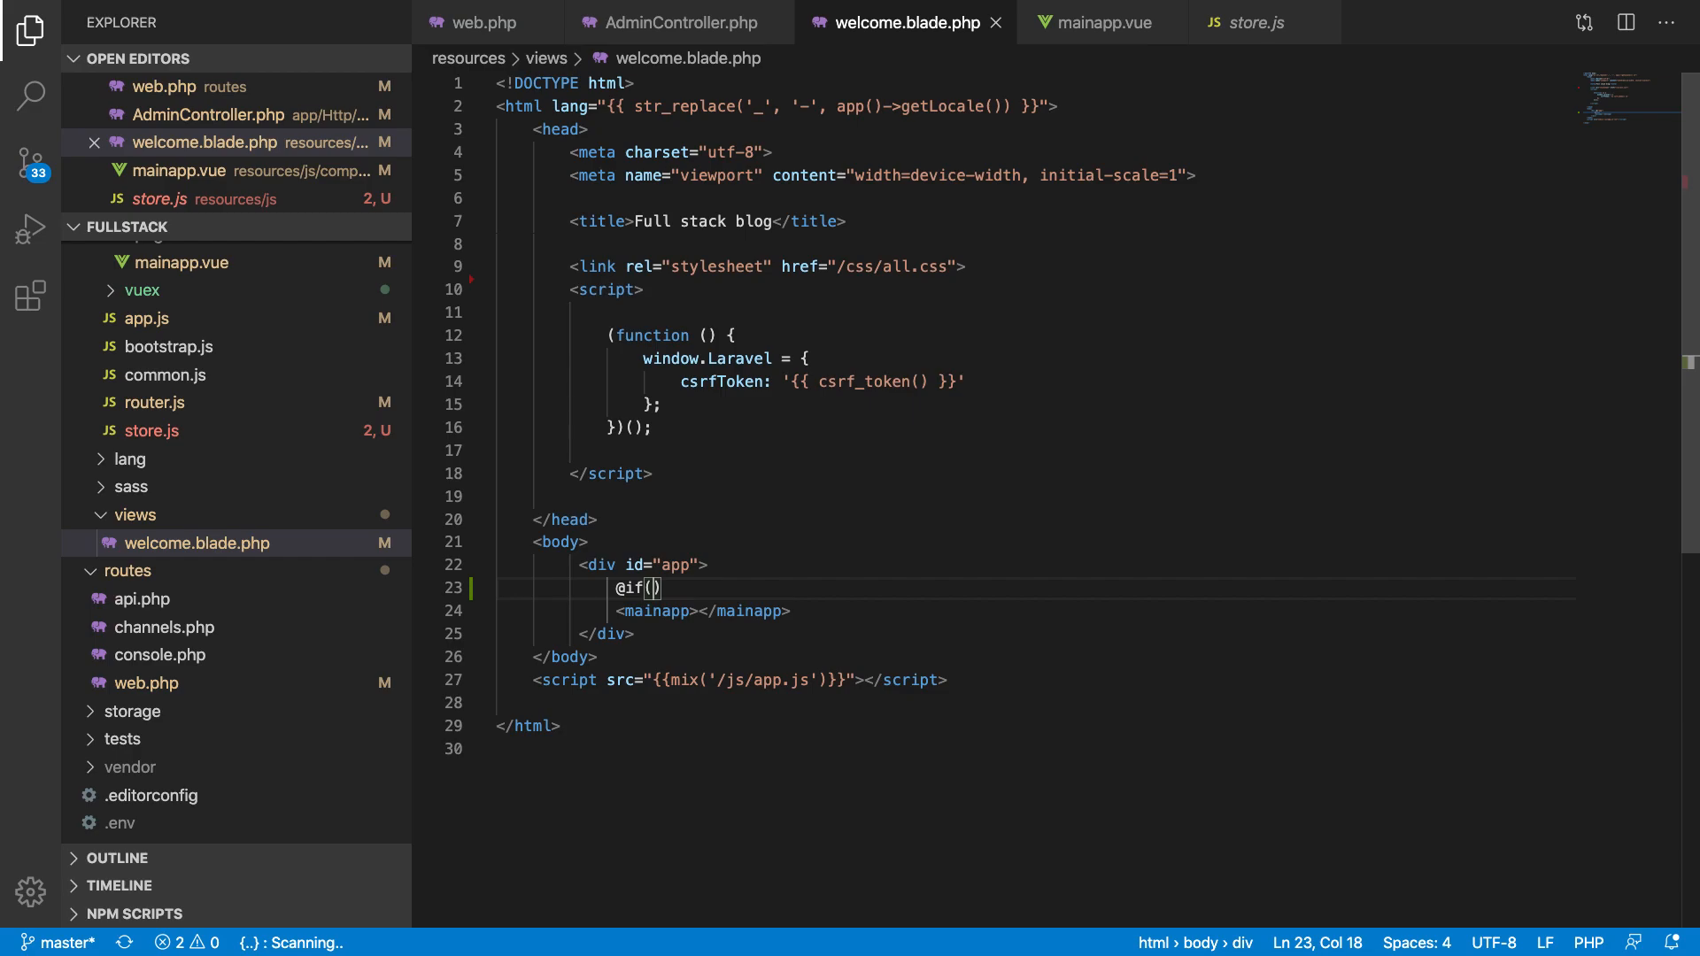
text(Auth::)
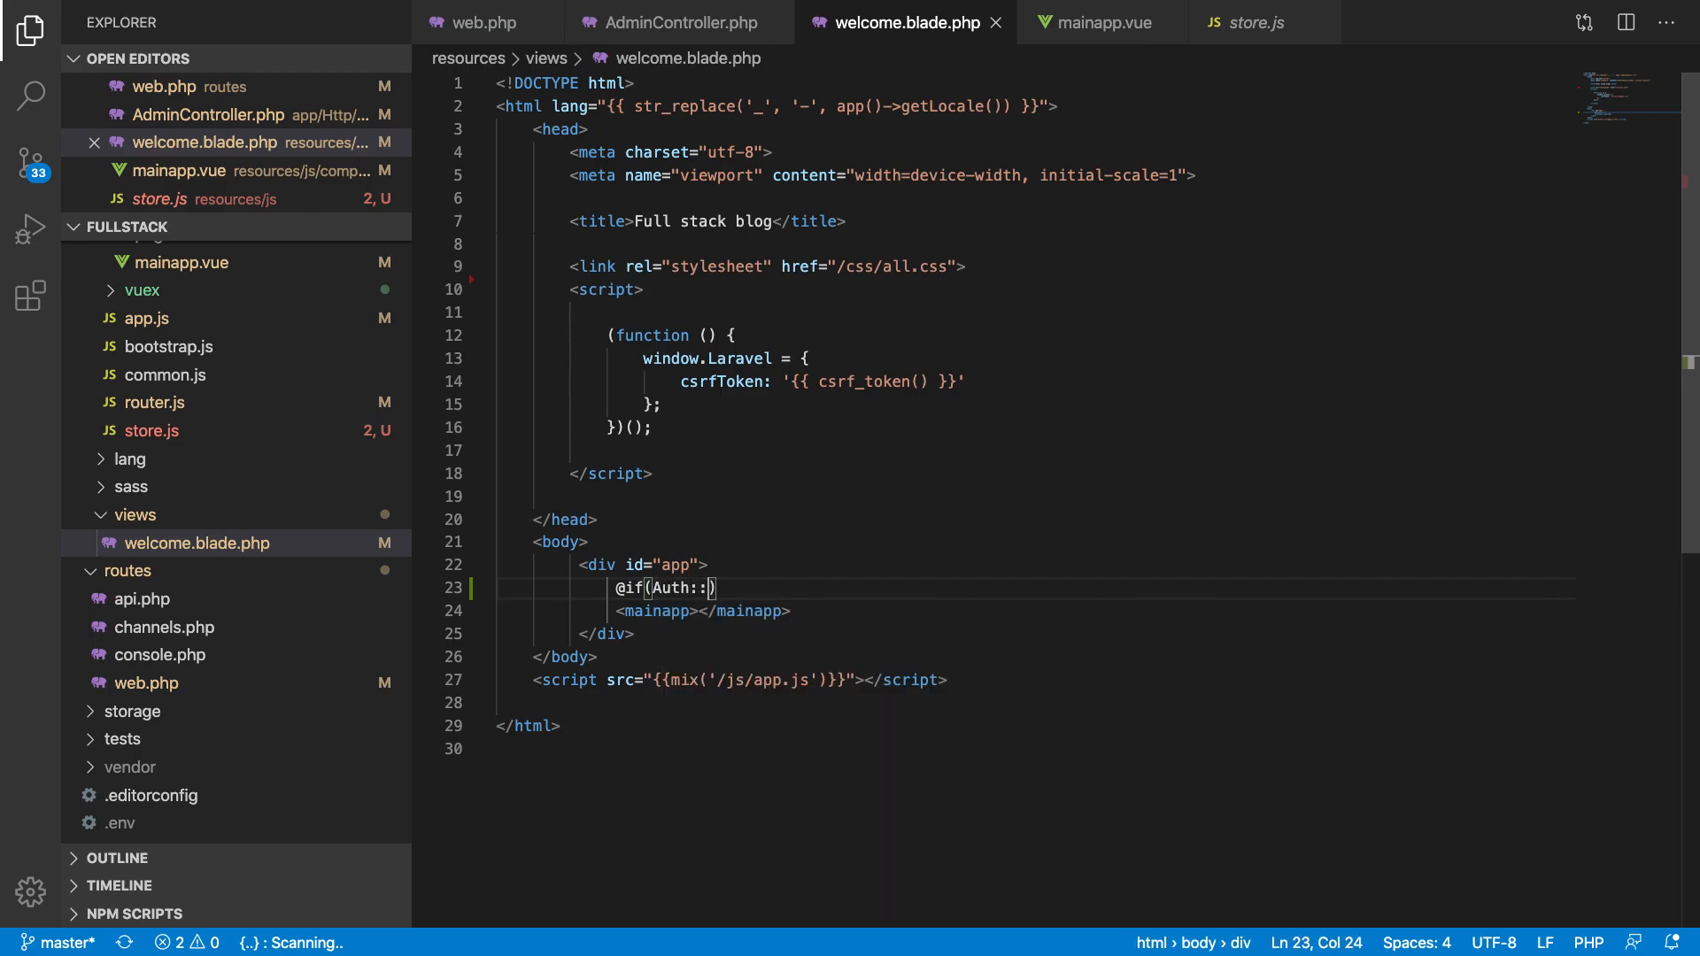
text(check())
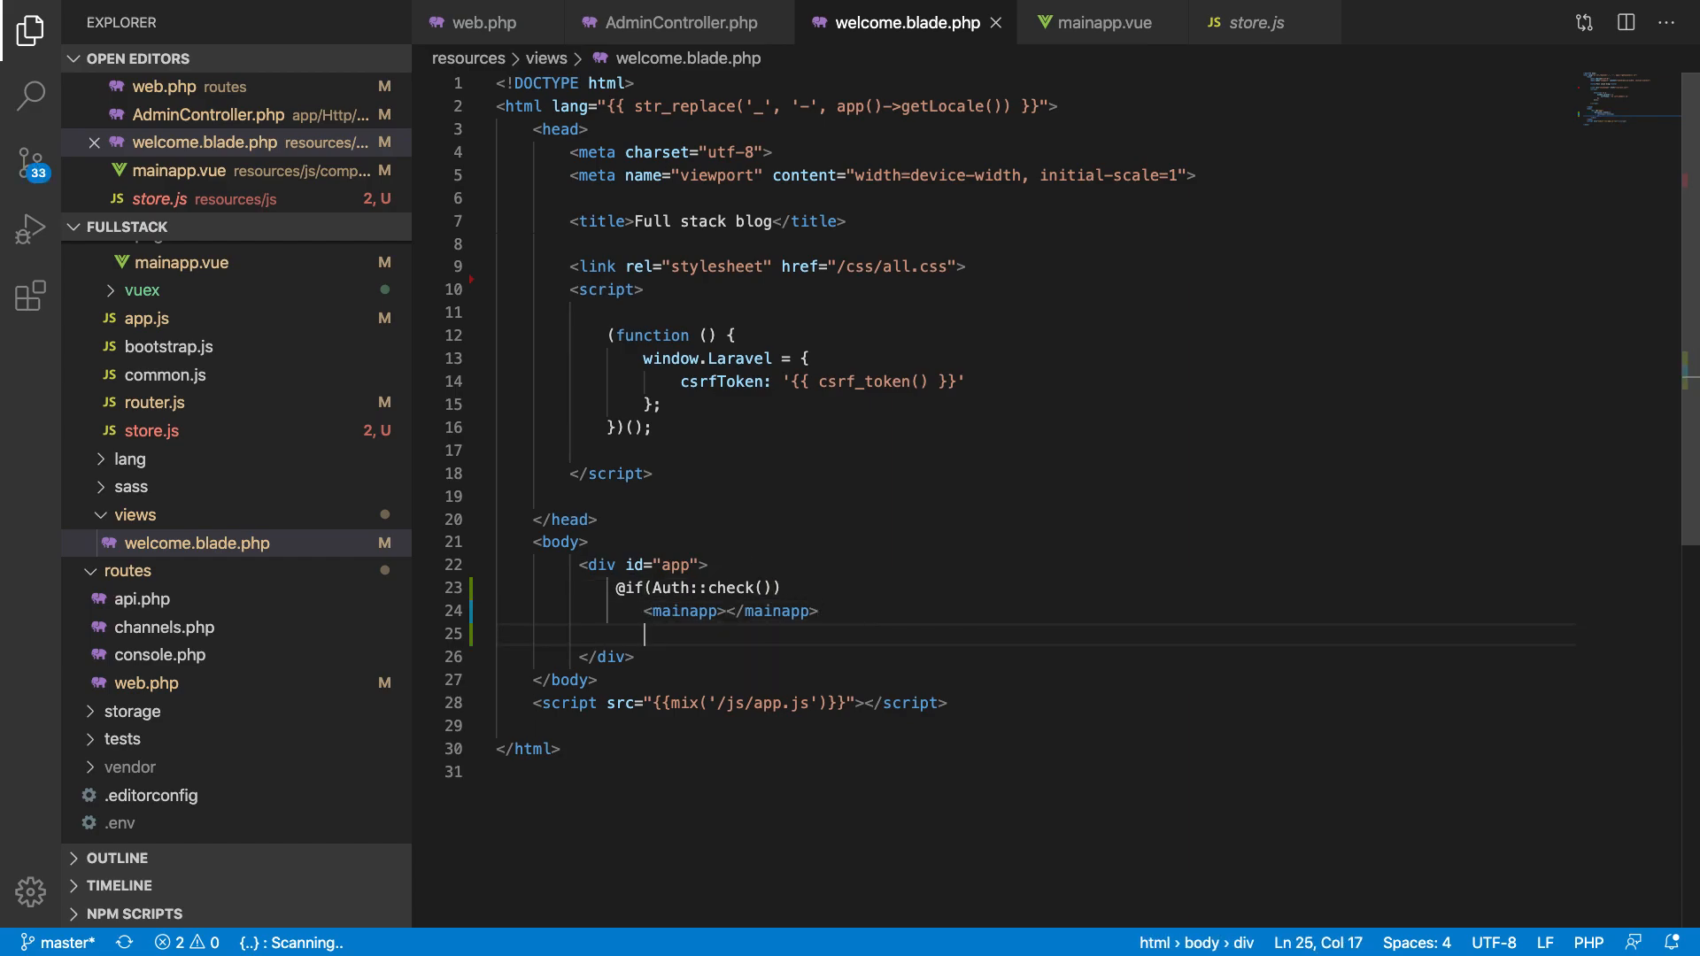
text(@)
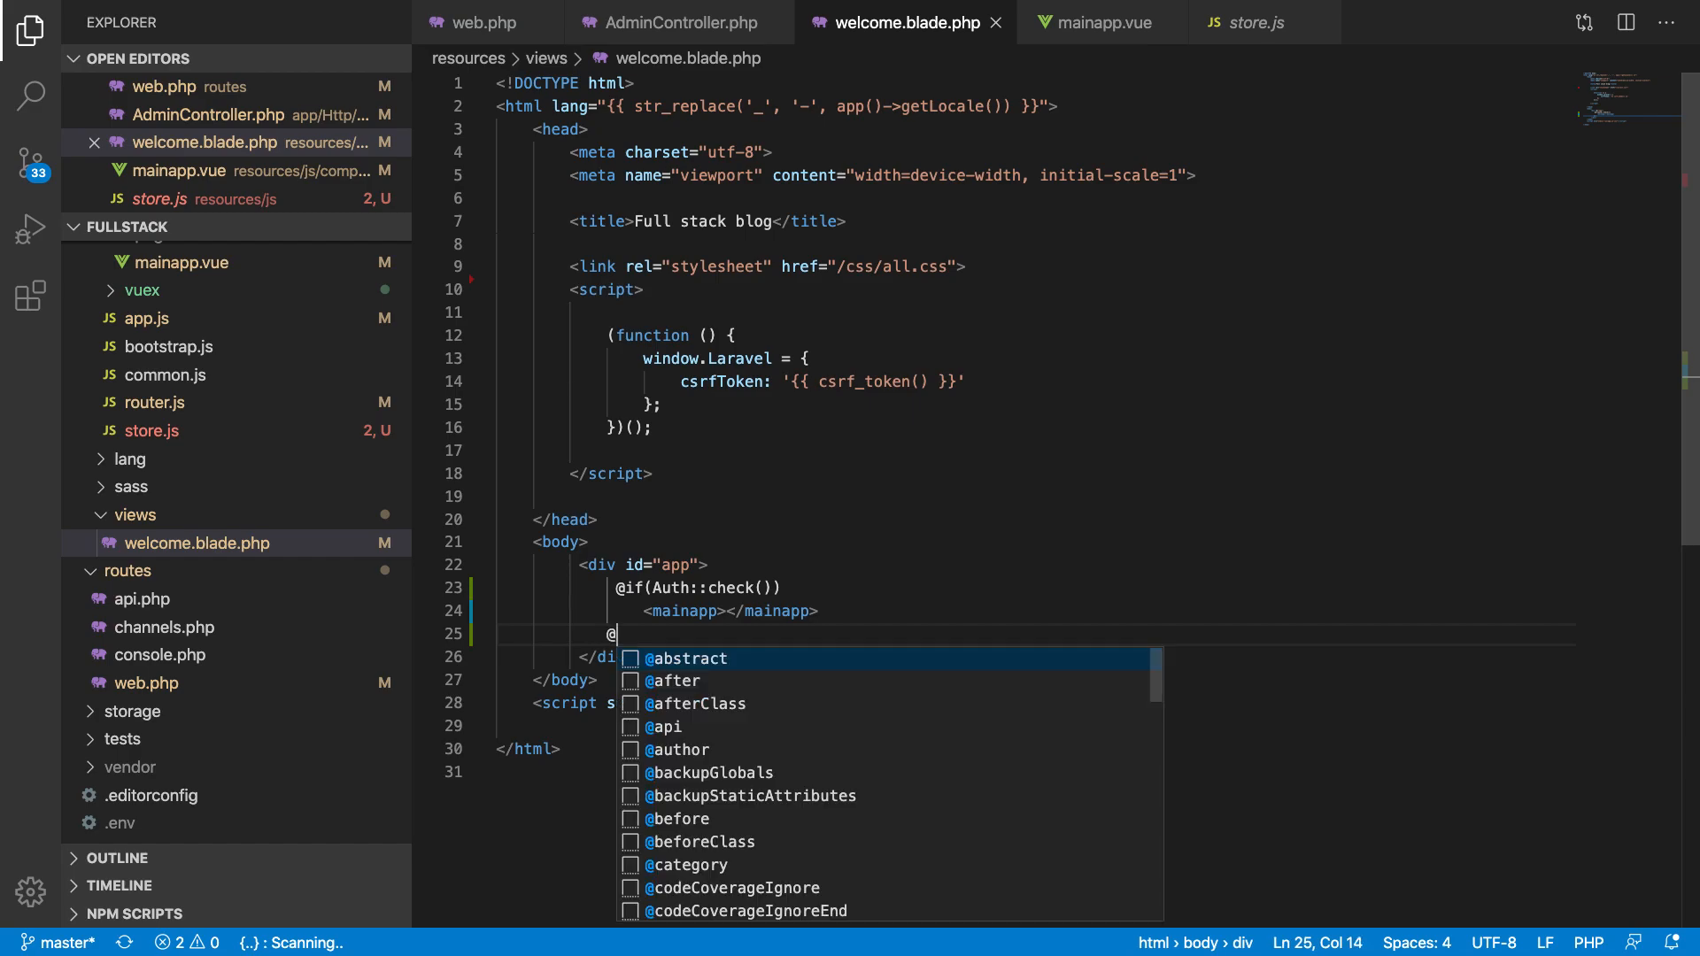
text(else)
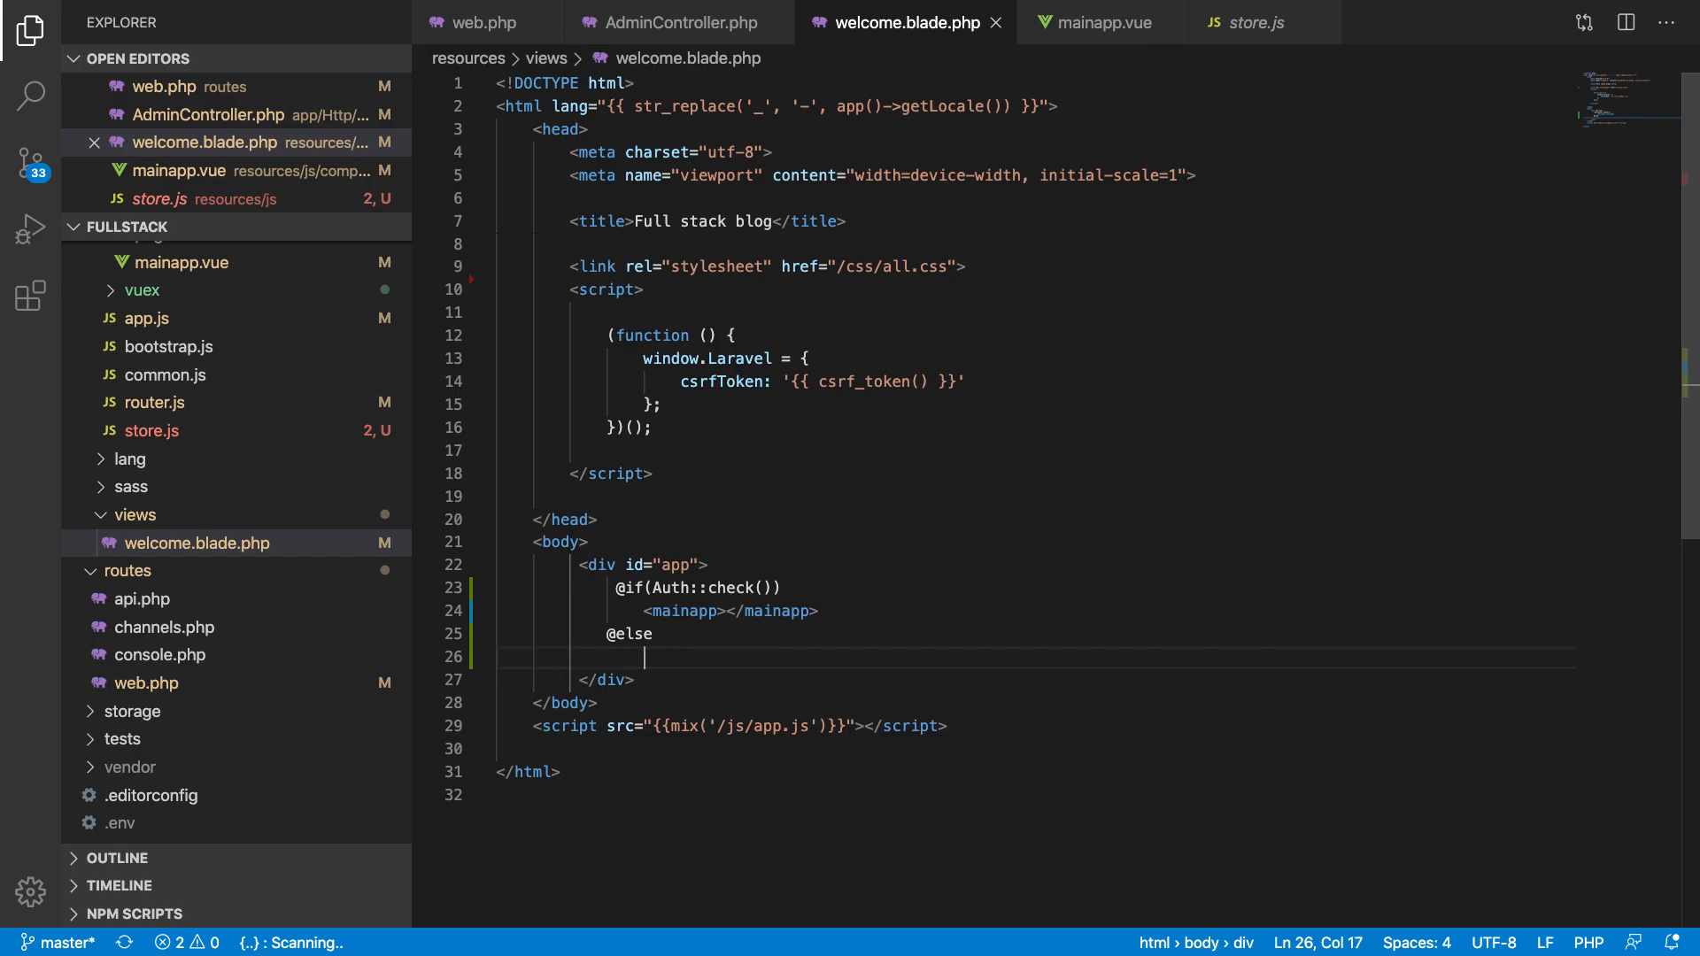
text(<mainapp></mainapp>)
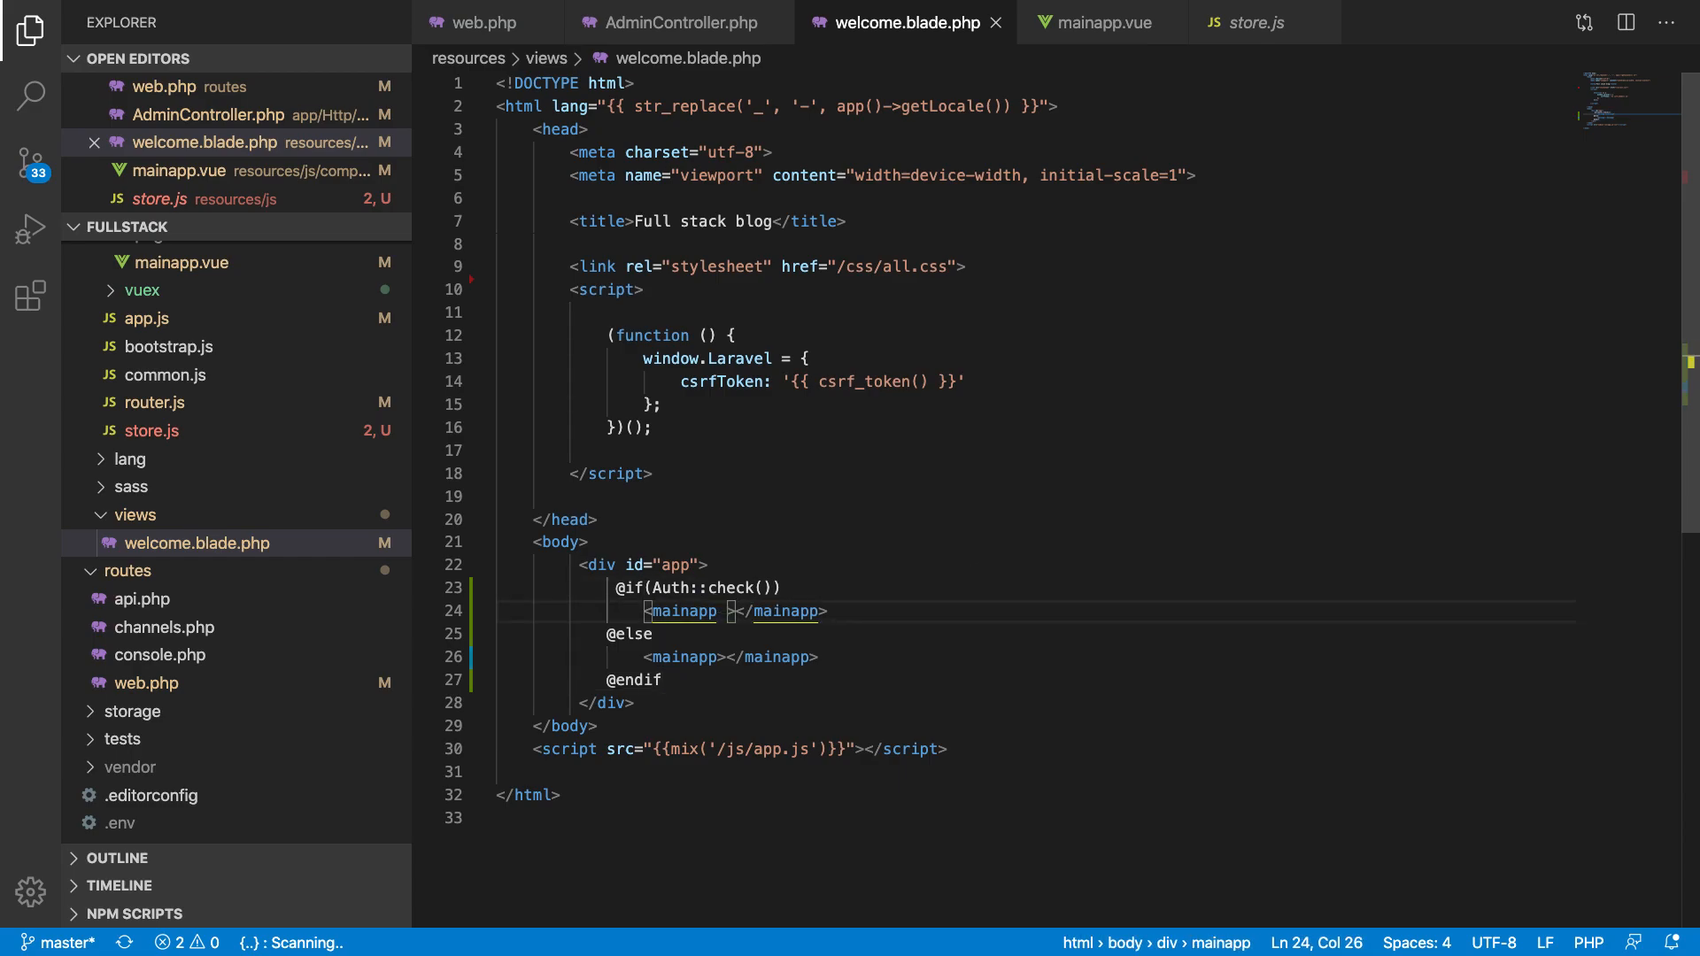
text(:user="")
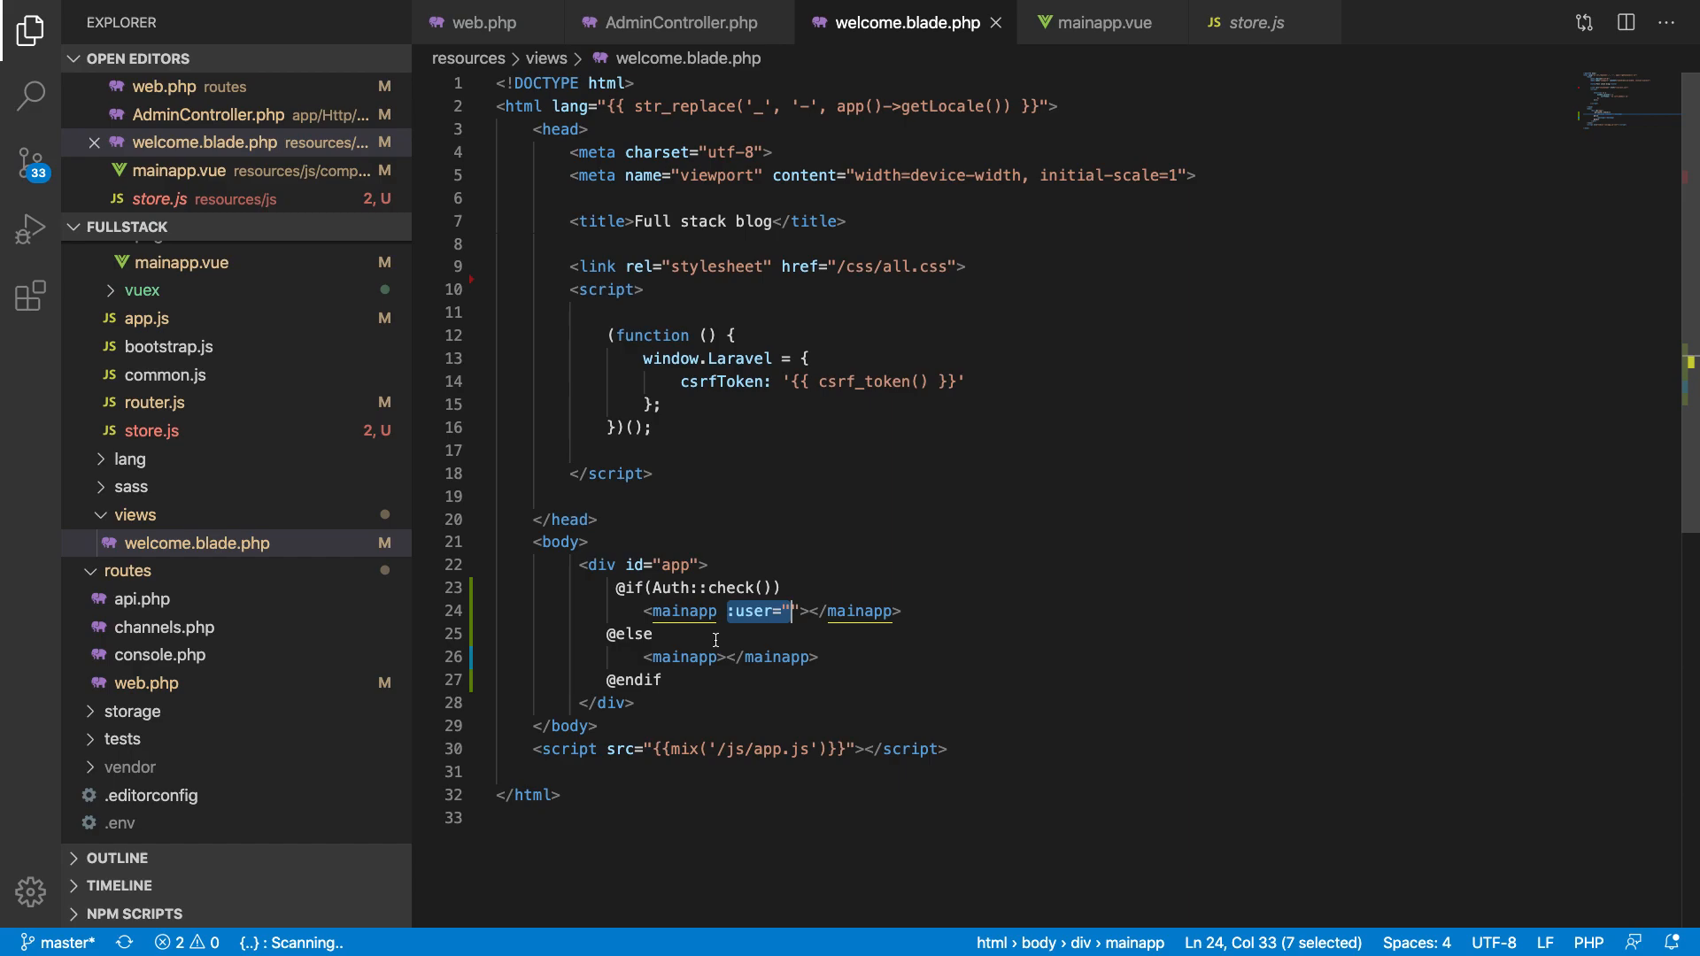
Step: Set :user="{{Auth::user()}}" on both mainapp tags and return to the dashboard in Chrome
click(699, 634)
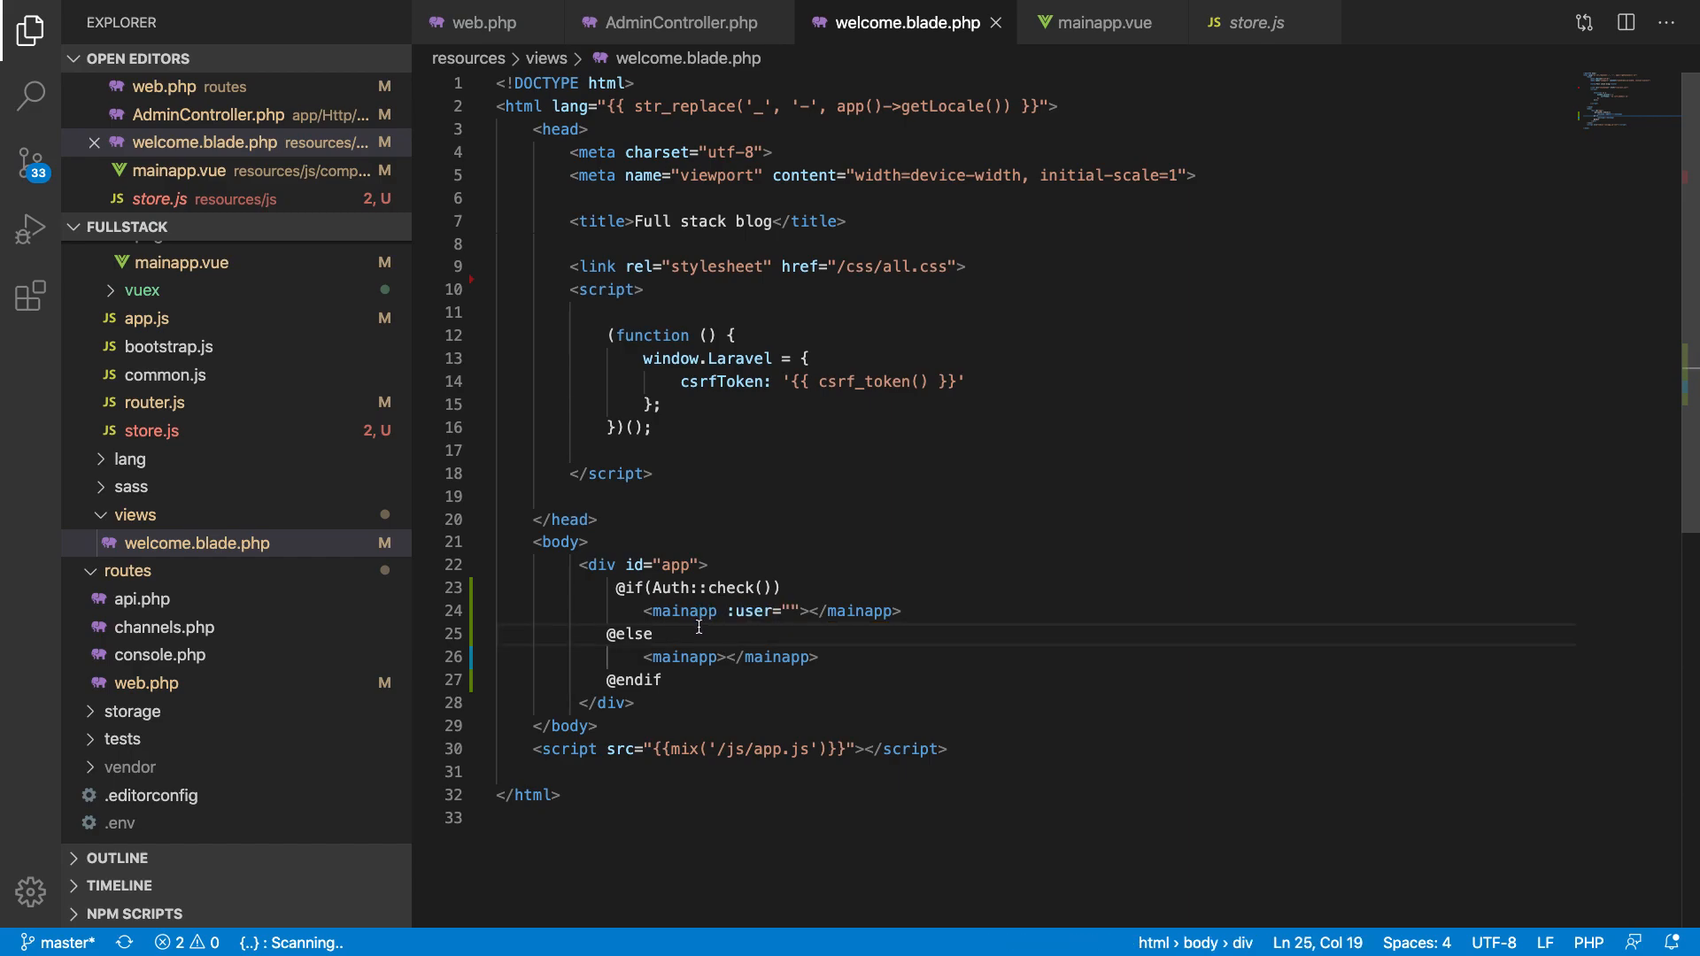
double_click(756, 611)
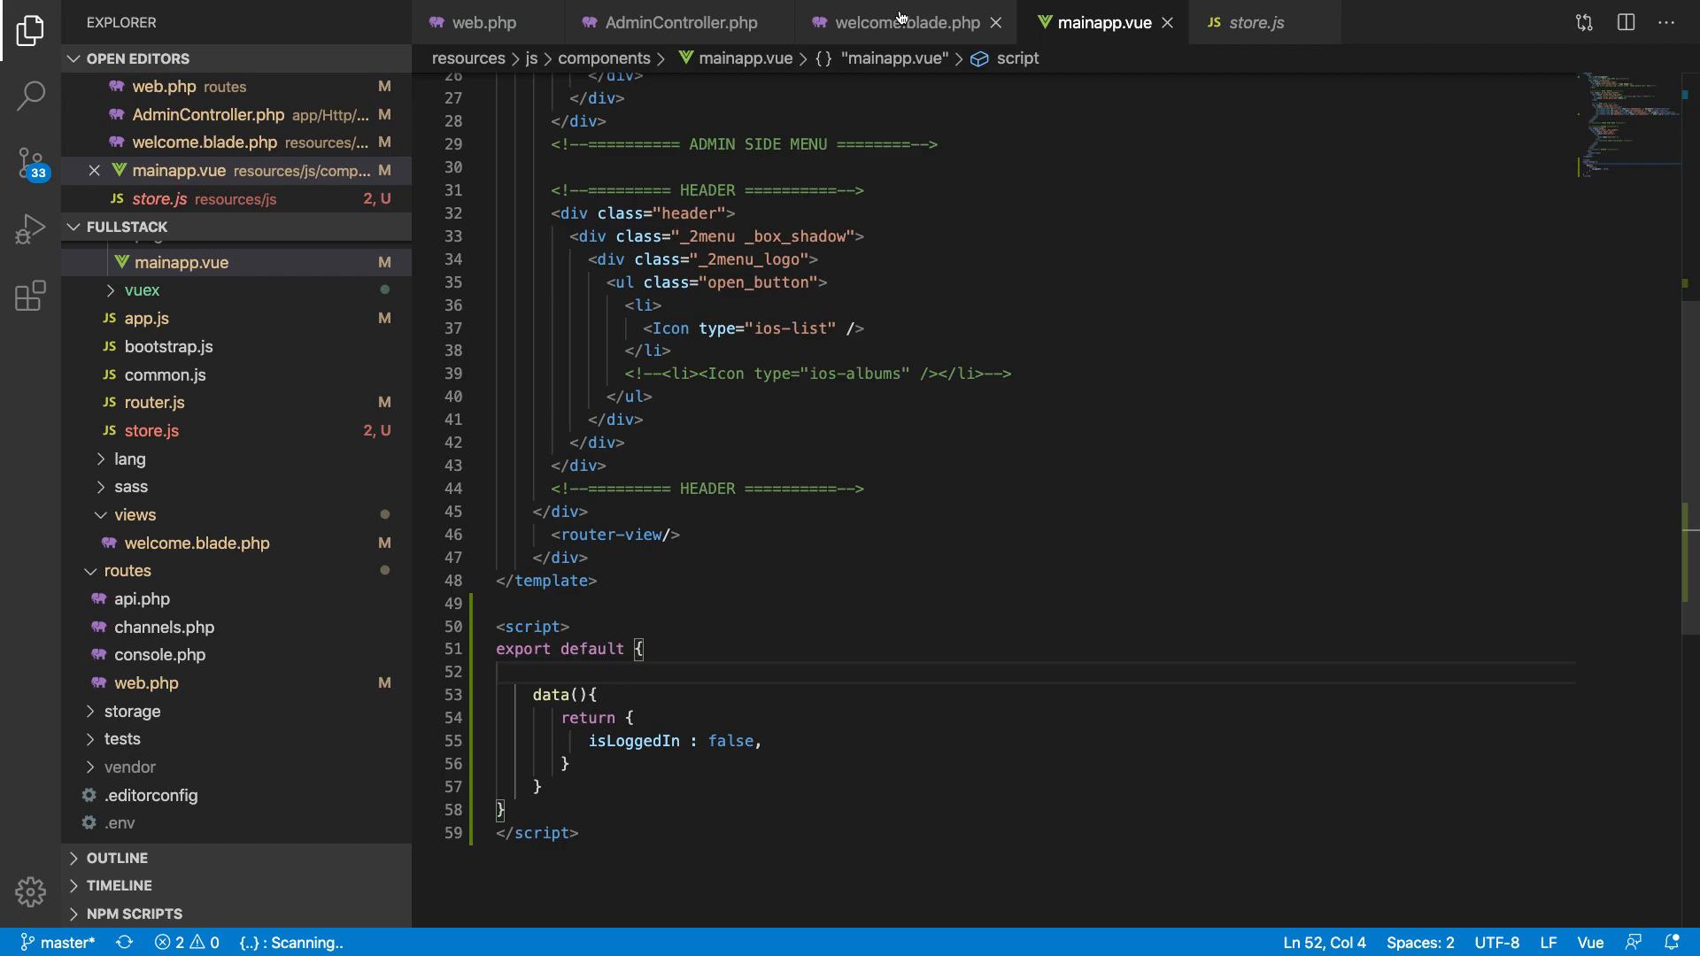
click(908, 21)
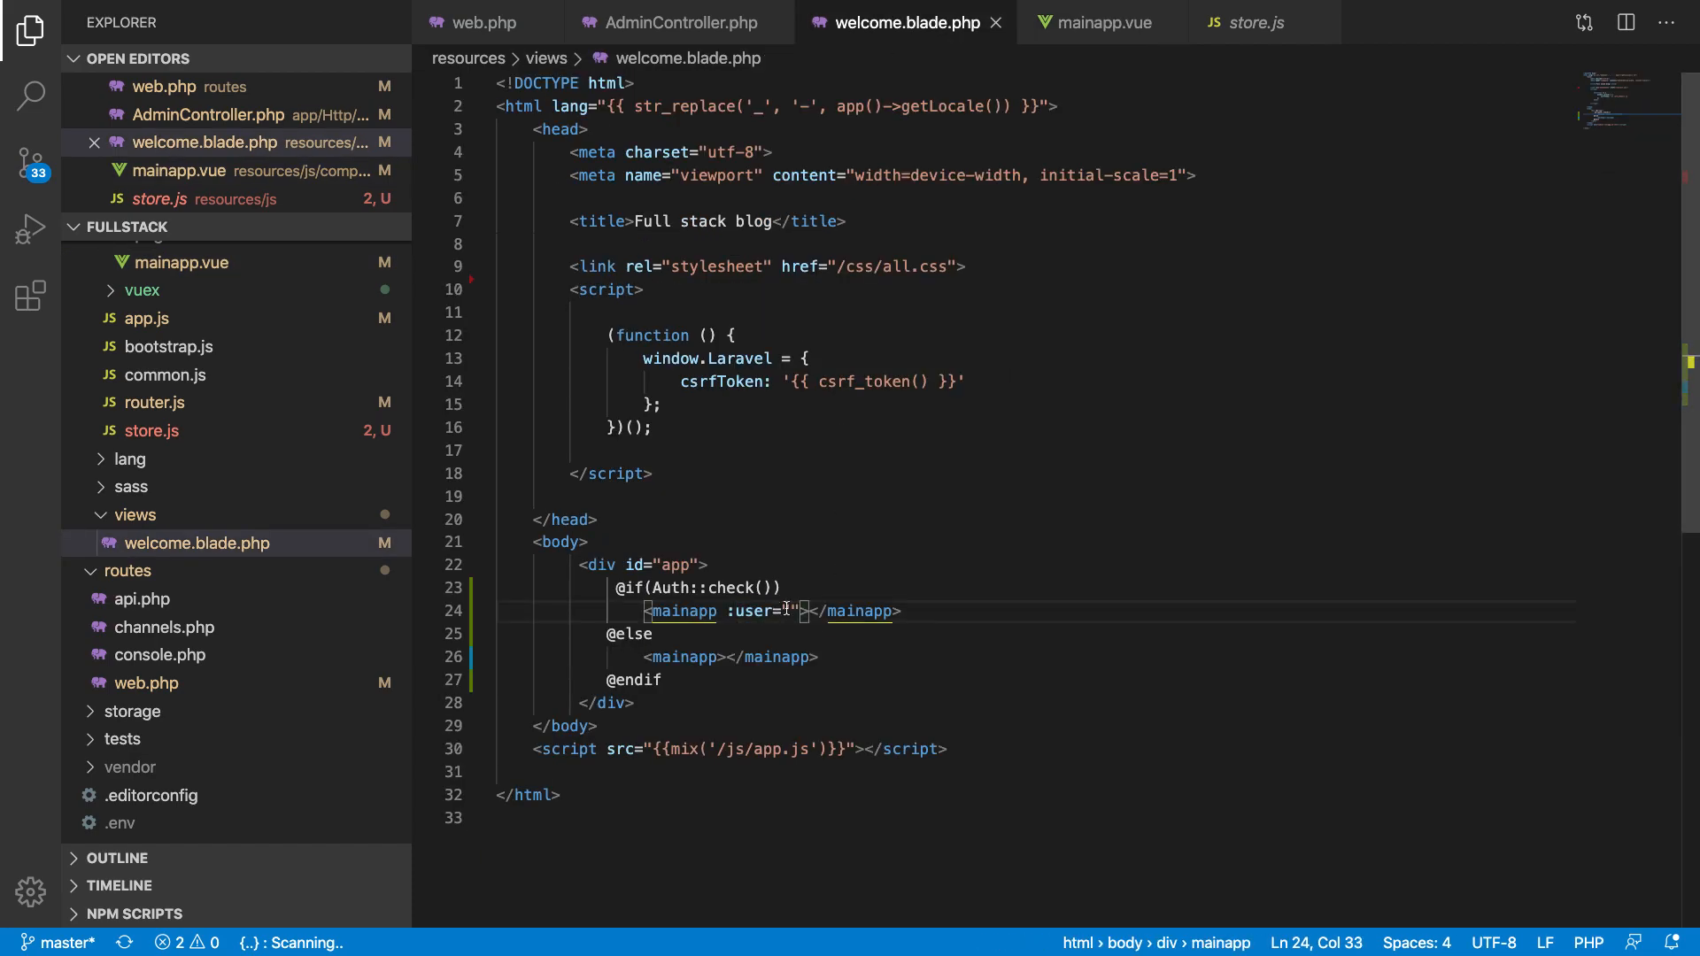
text({{Auth::user()
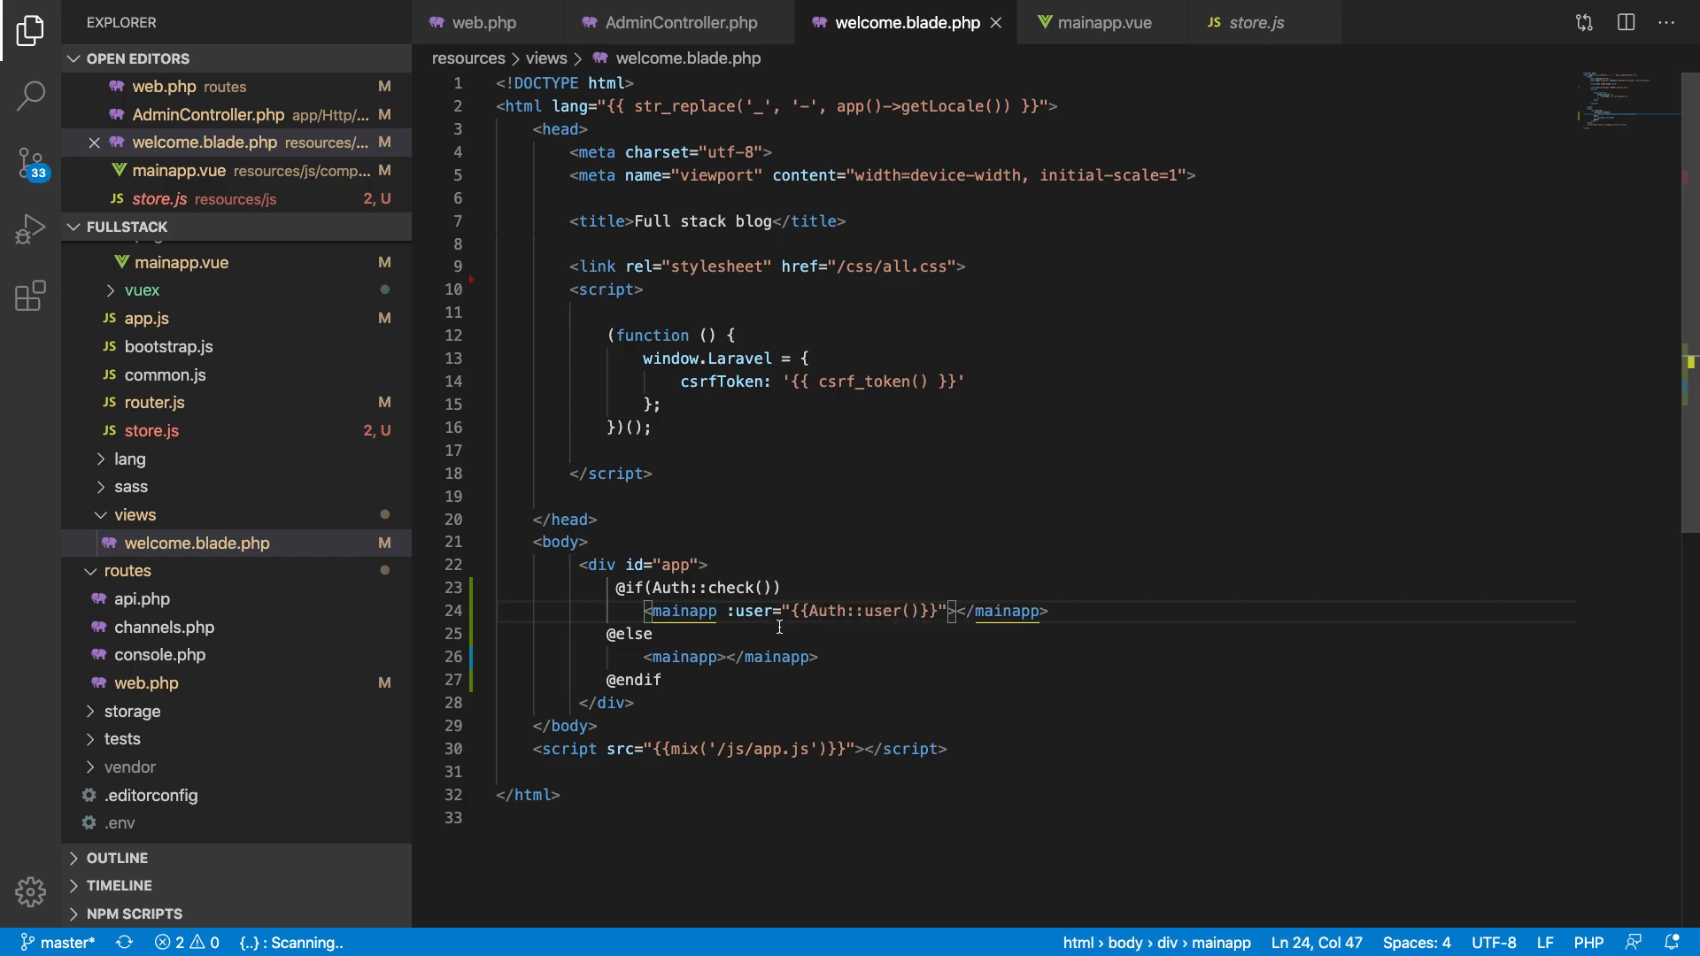
drag(733, 611, 945, 611)
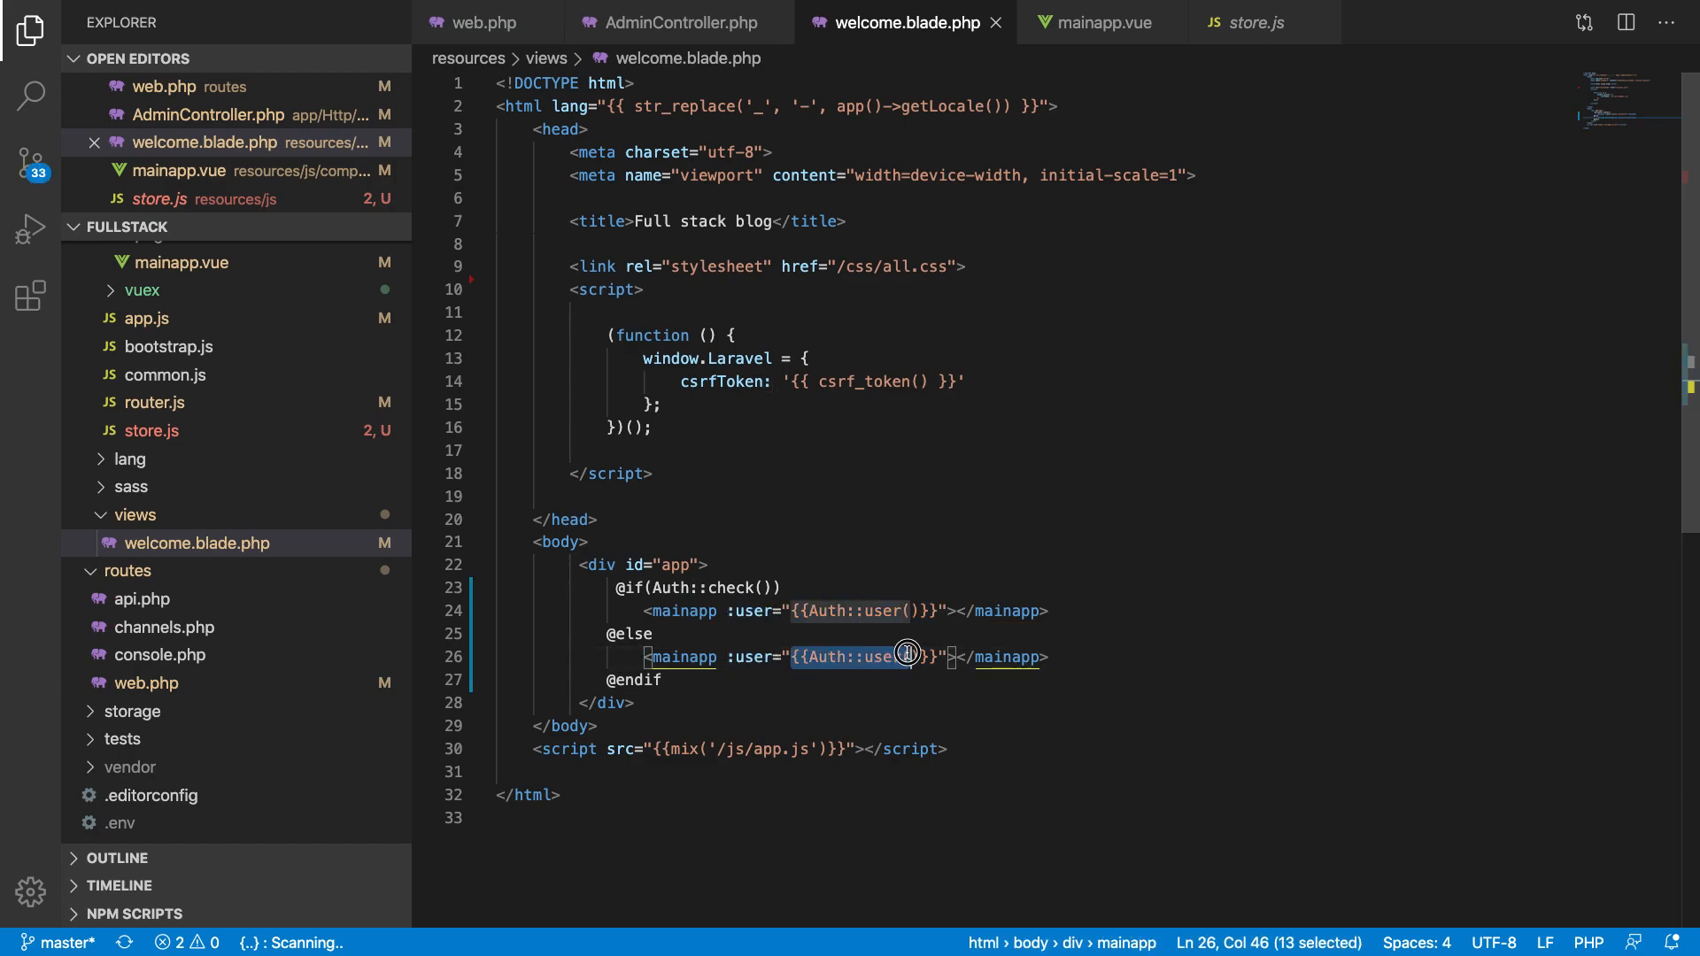
text(fullstack.localhost)
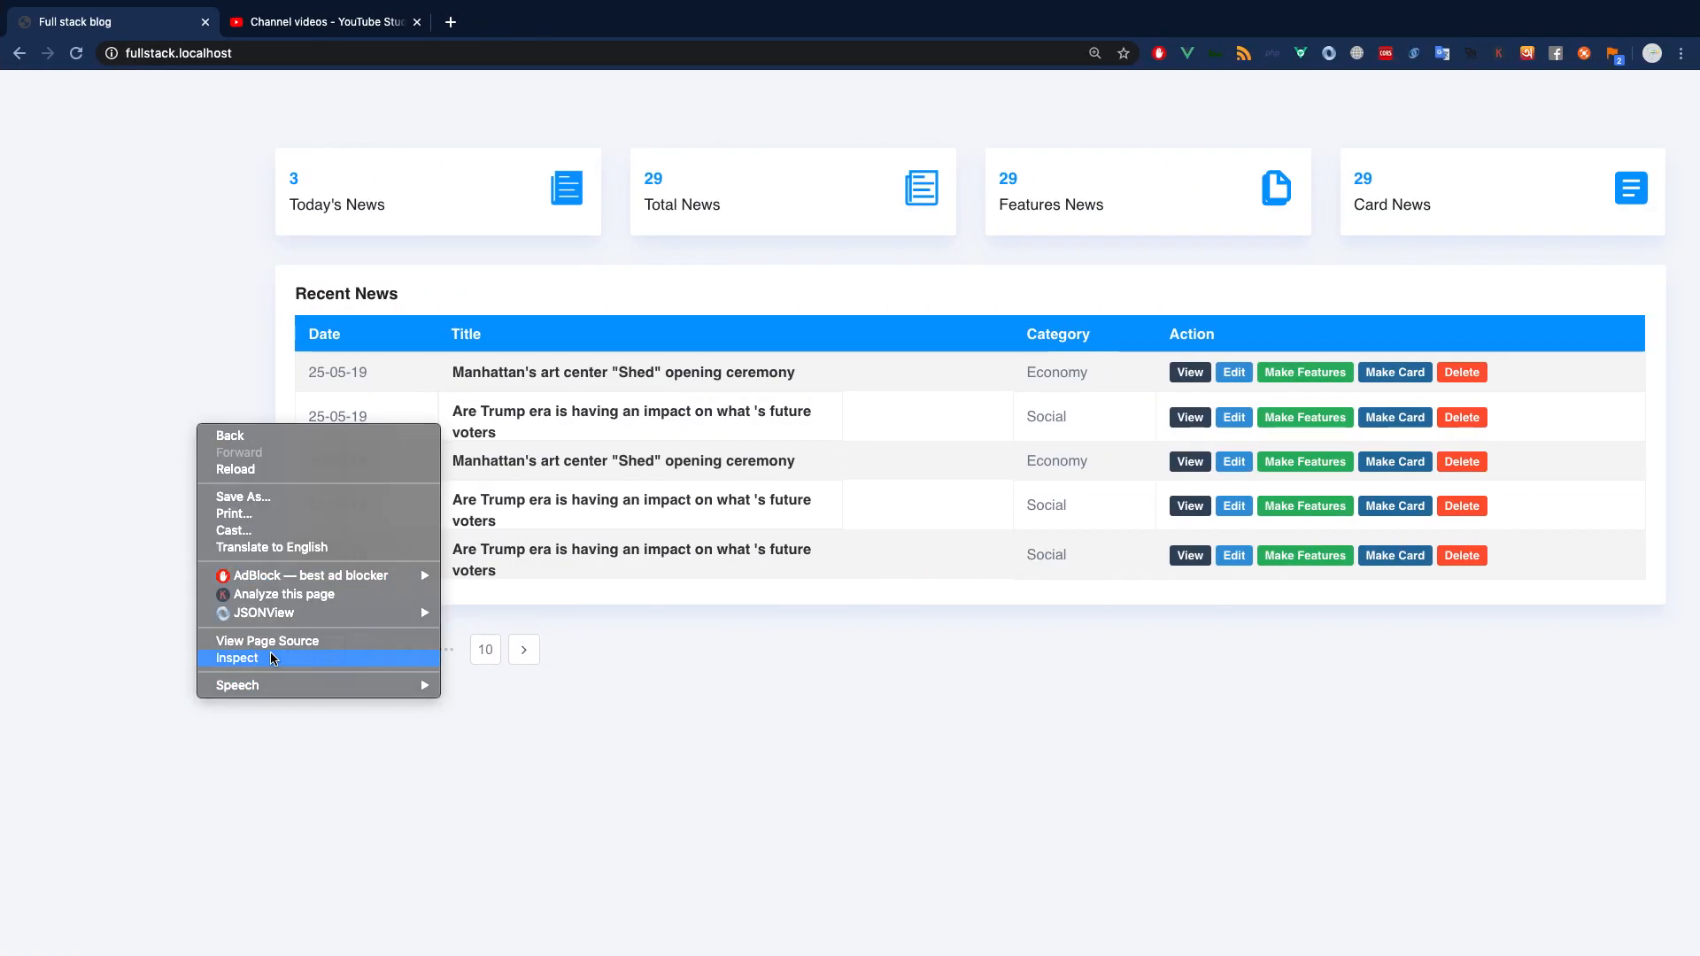
Step: Check the page source shows mainapp receiving the user JSON, then return to mainapp.vue
click(235, 659)
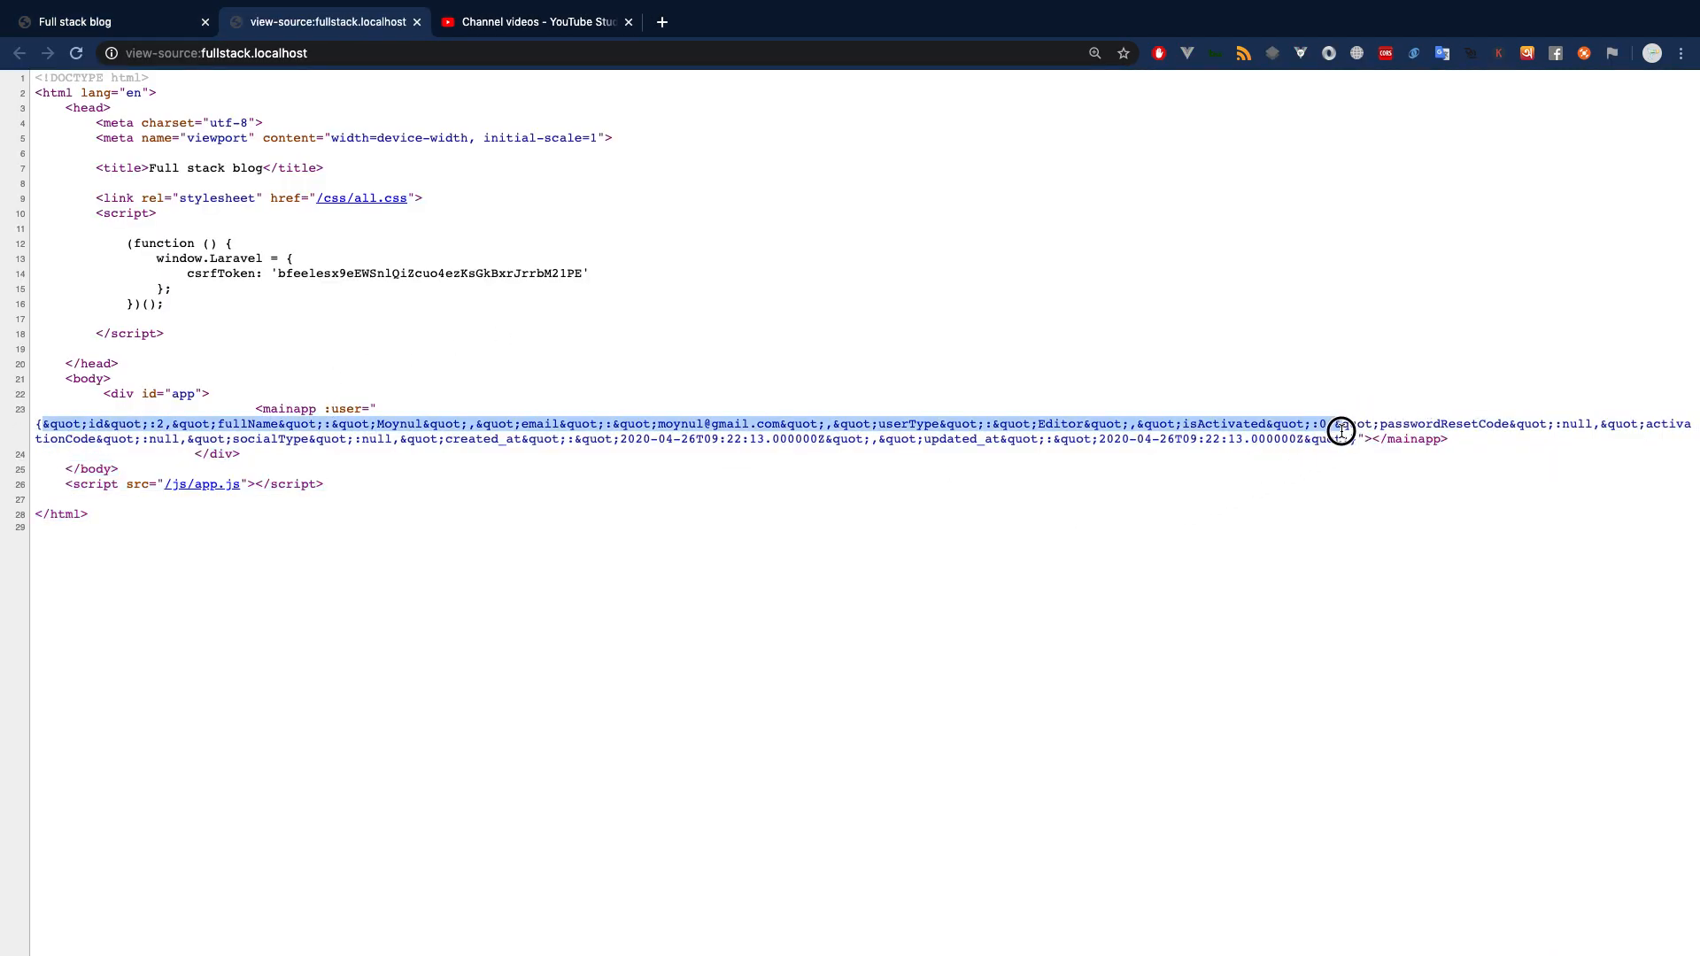
click(103, 21)
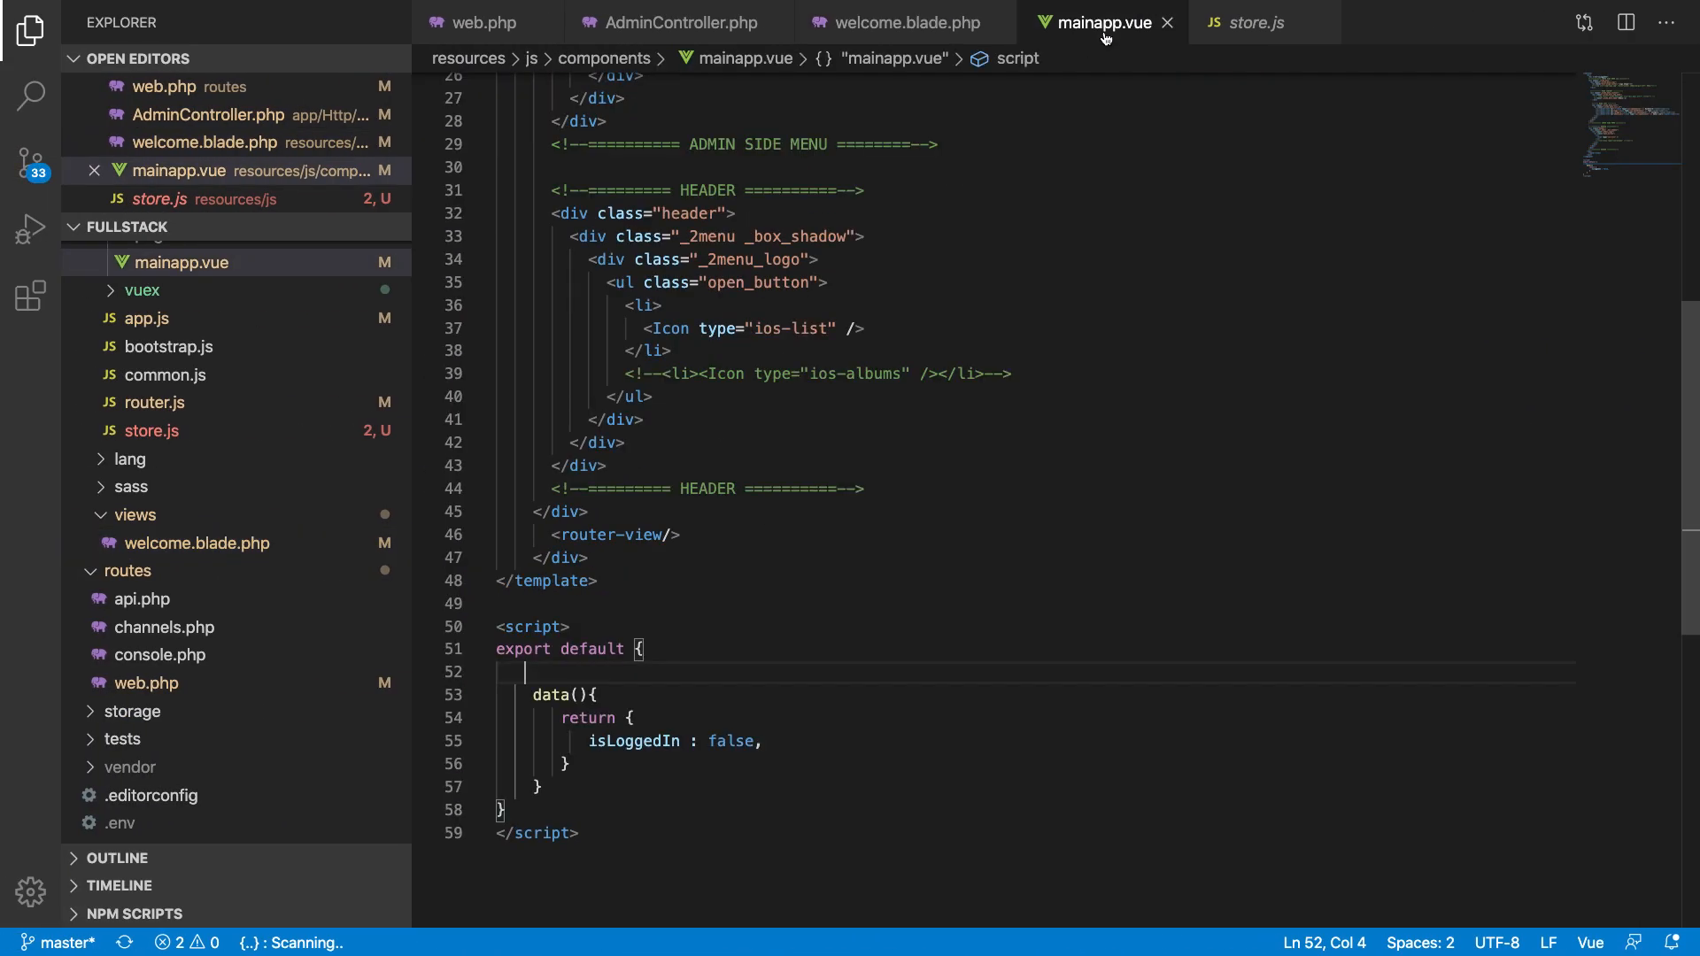
Step: Add props: ['user'] and a created() hook that logs this.user in mainapp.vue
text(p)
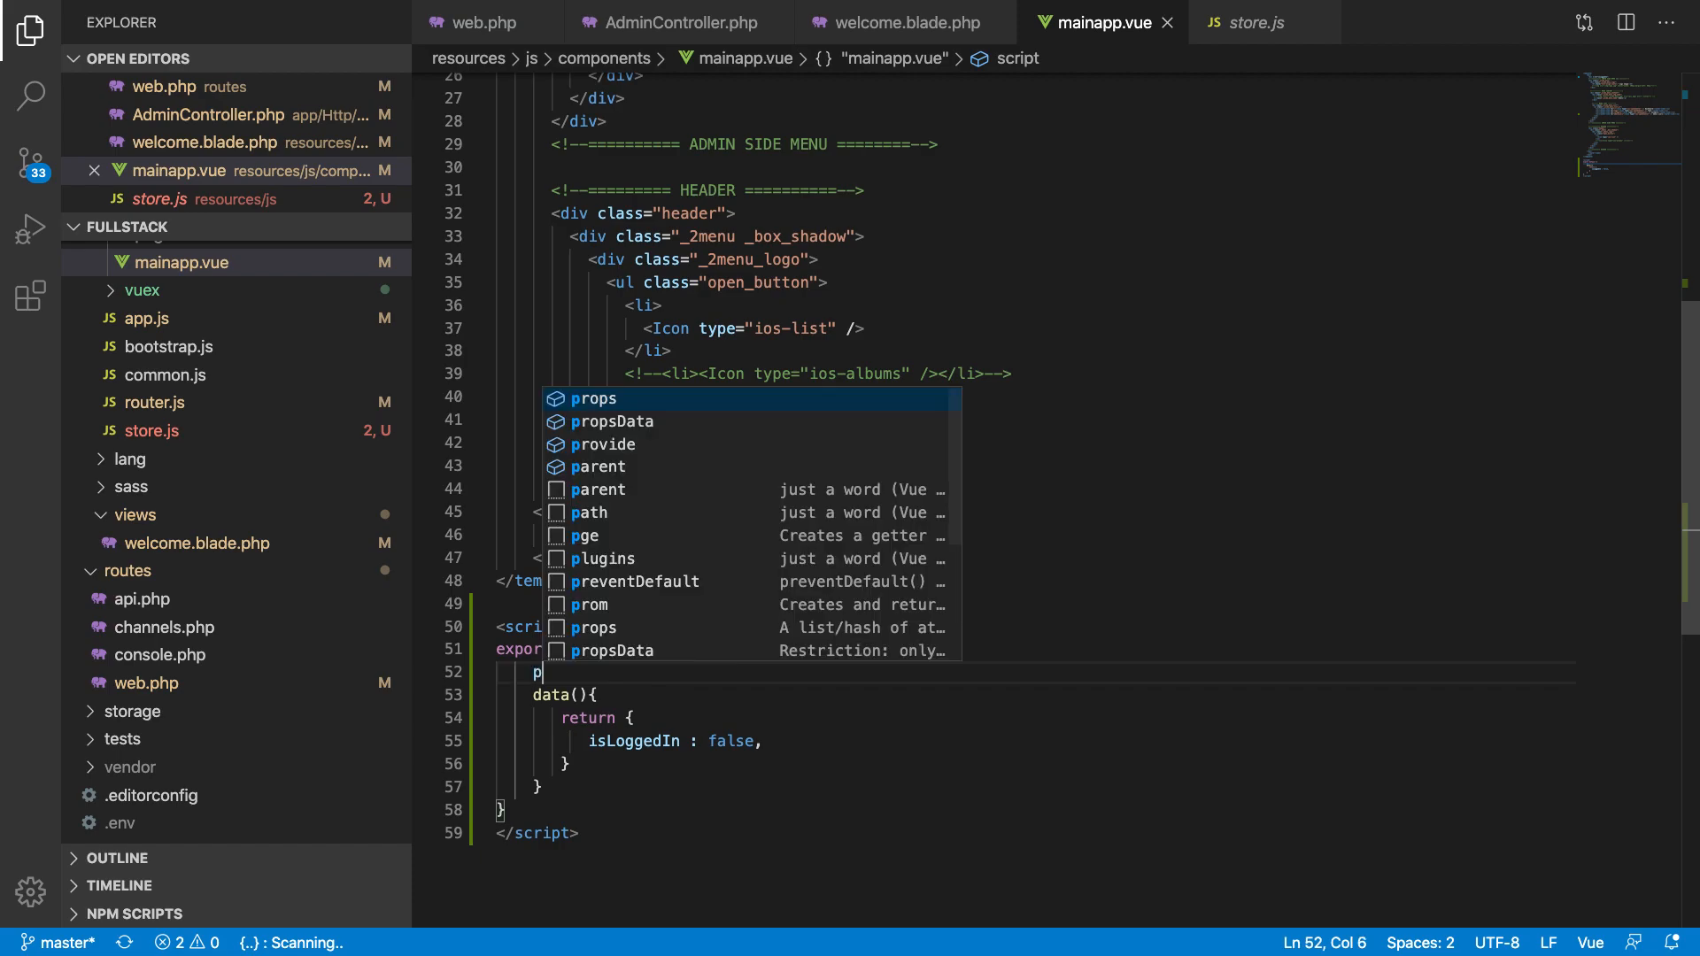
key(Enter)
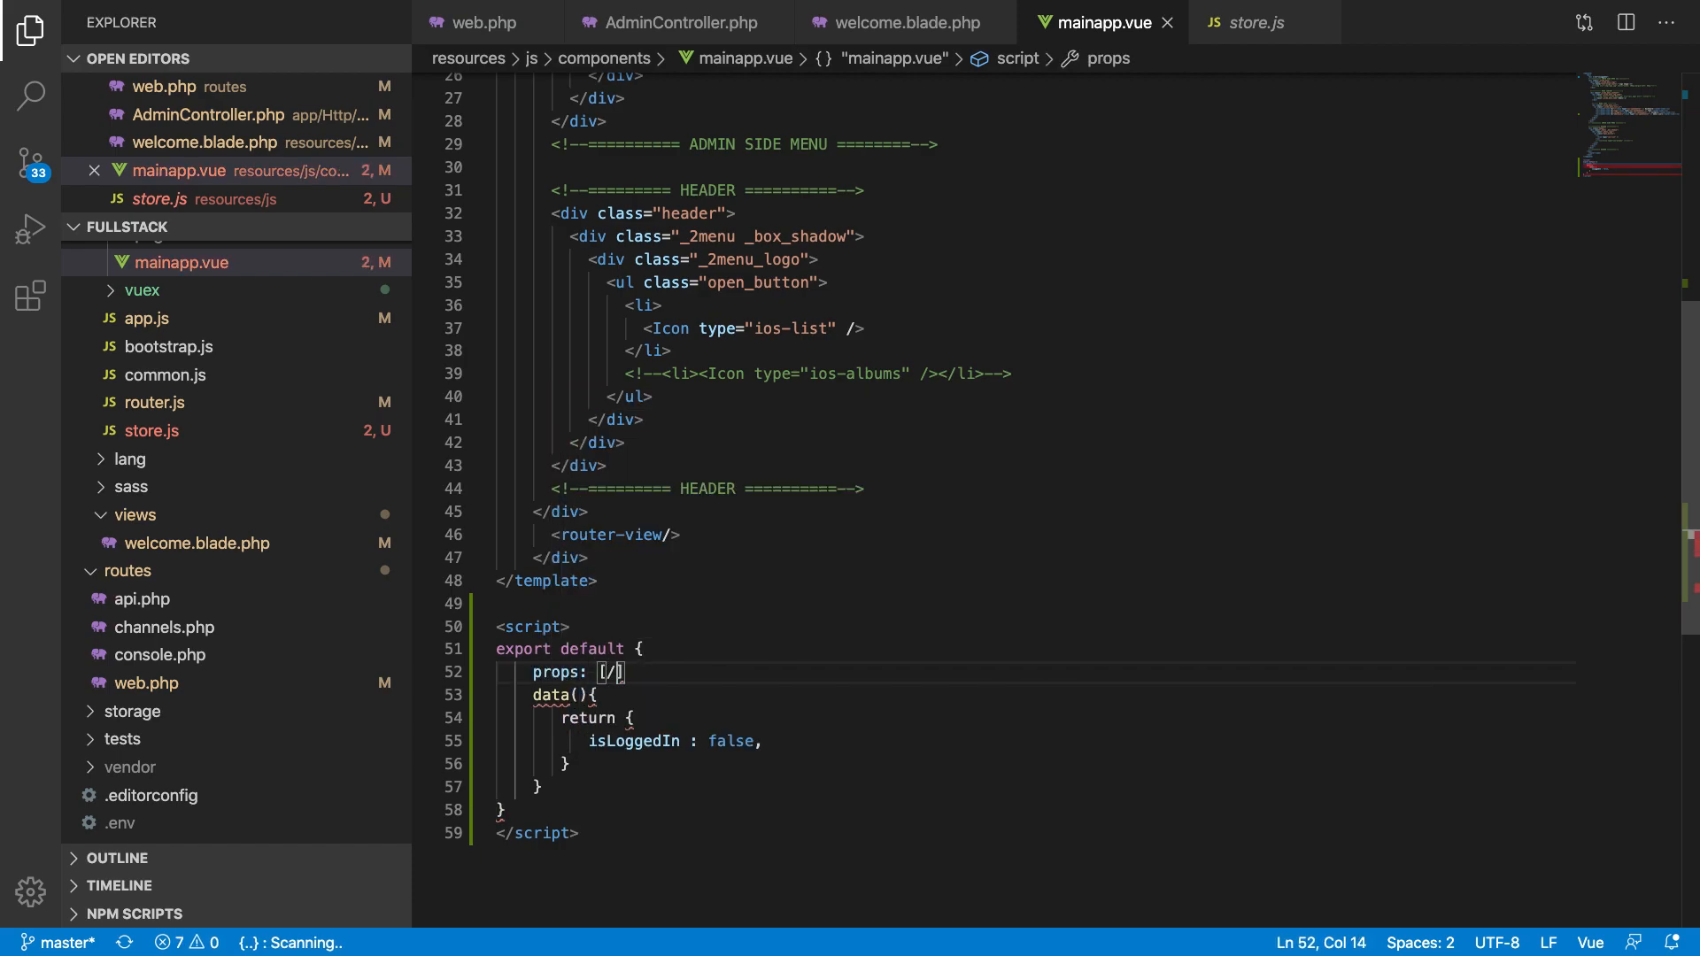
text('user')
click(1034, 786)
text(,)
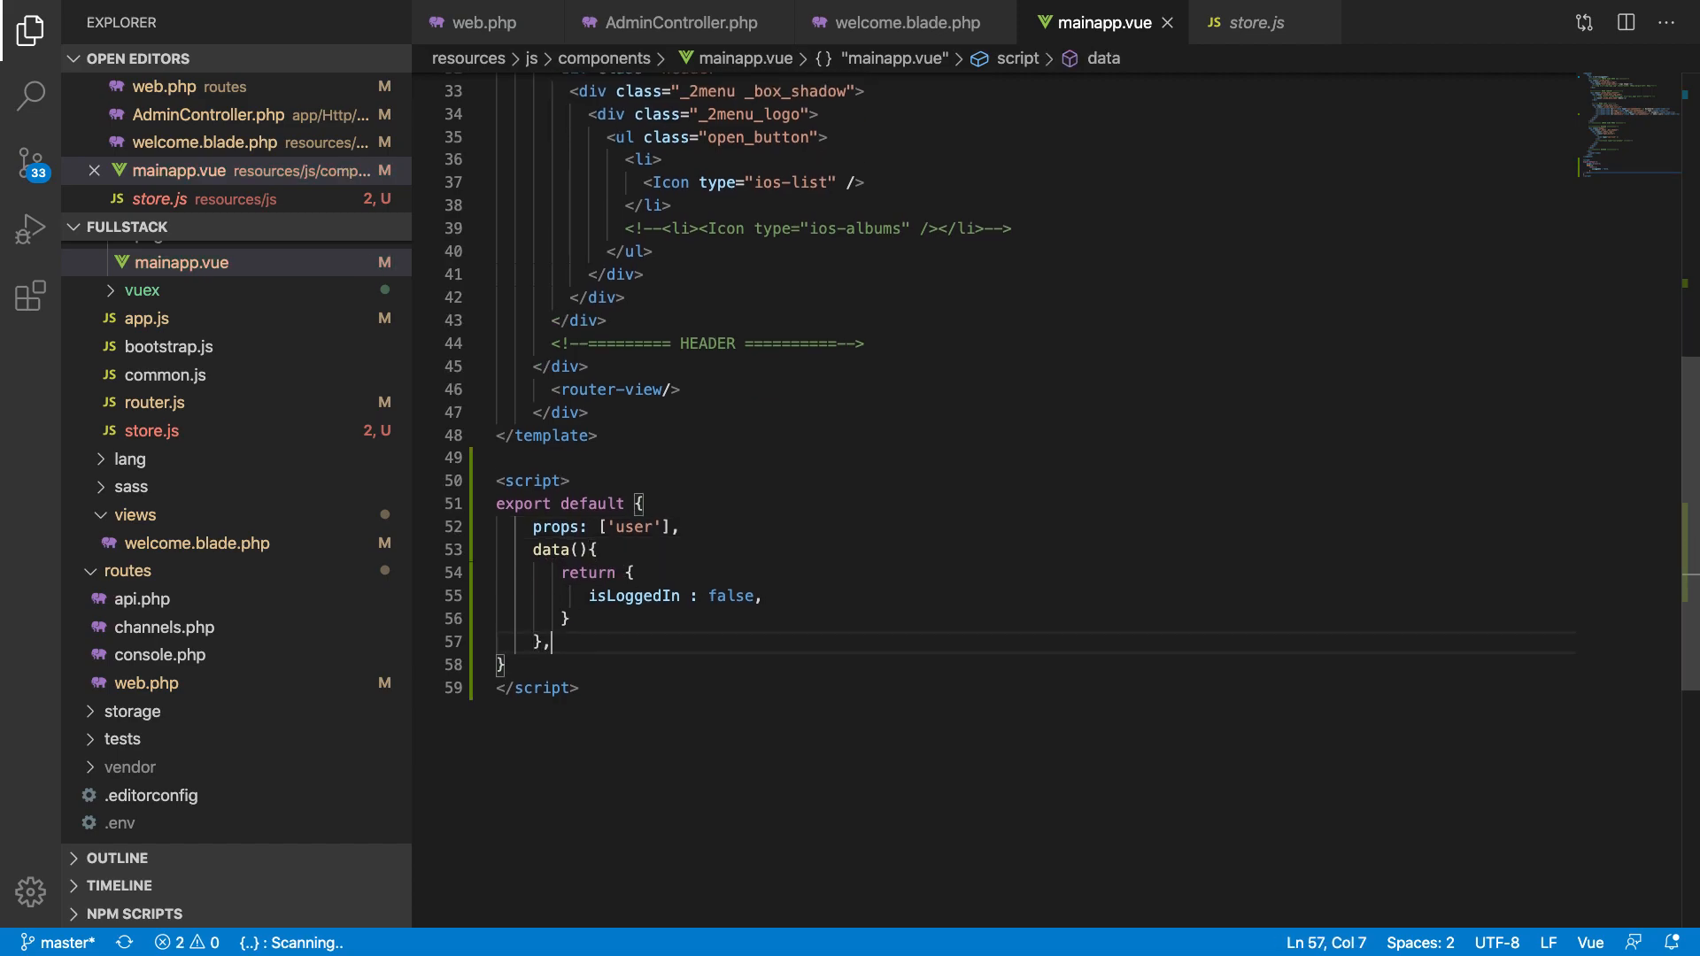
text(created()
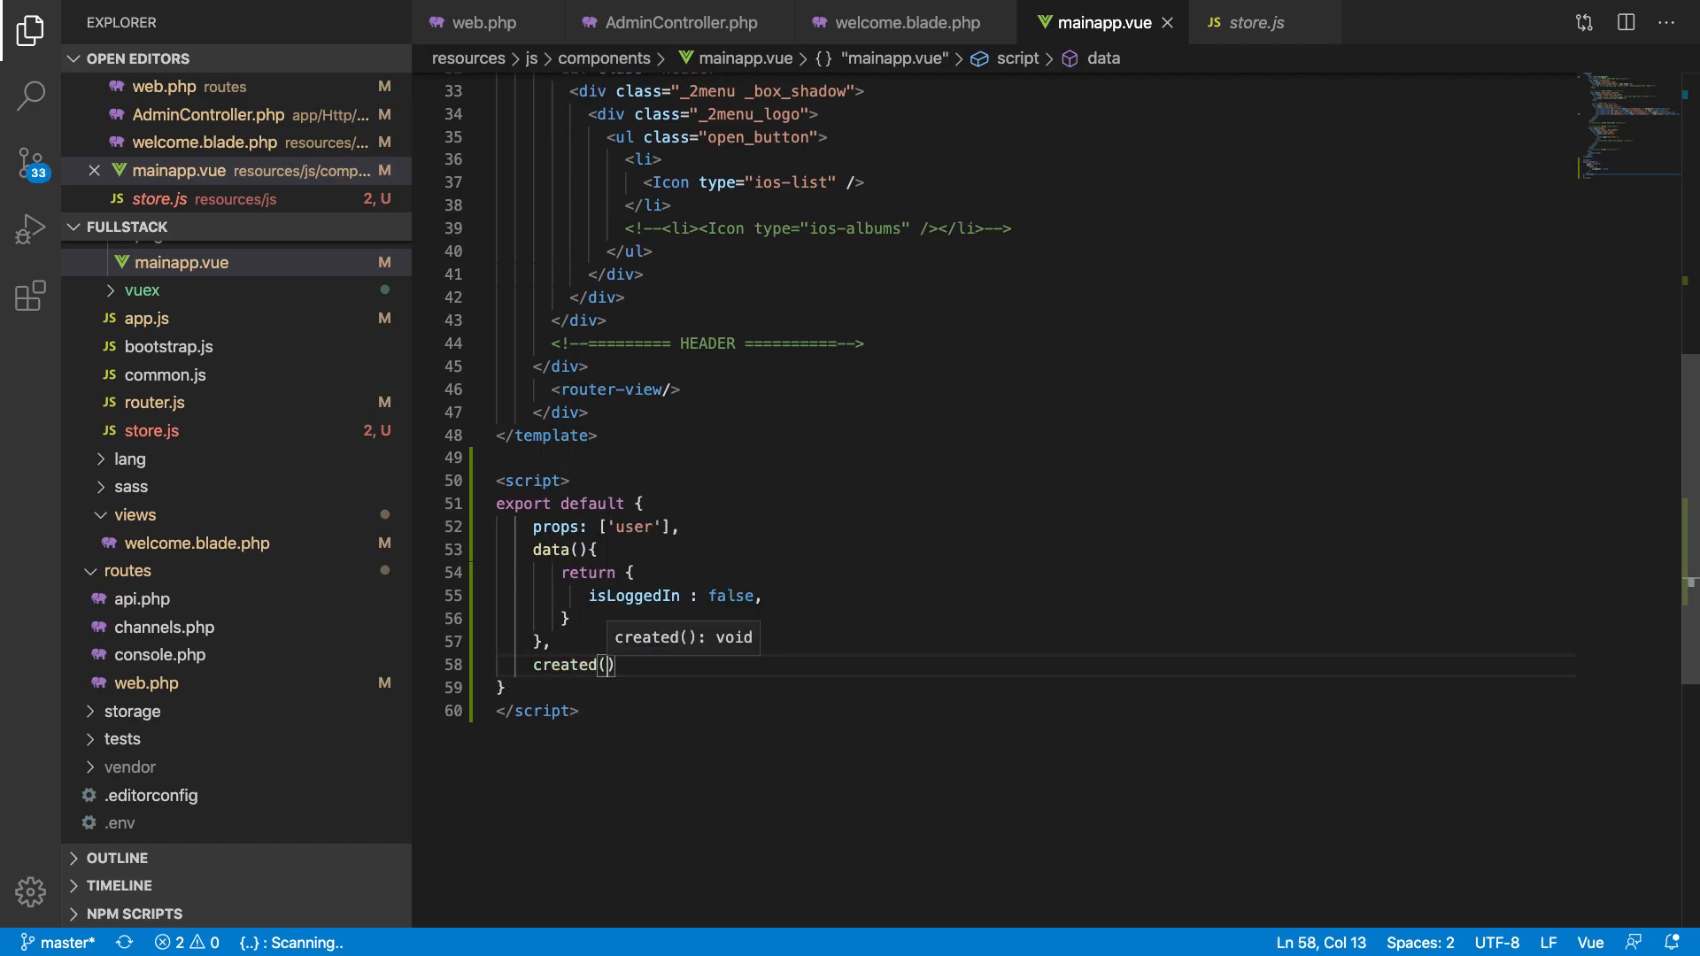
text({)
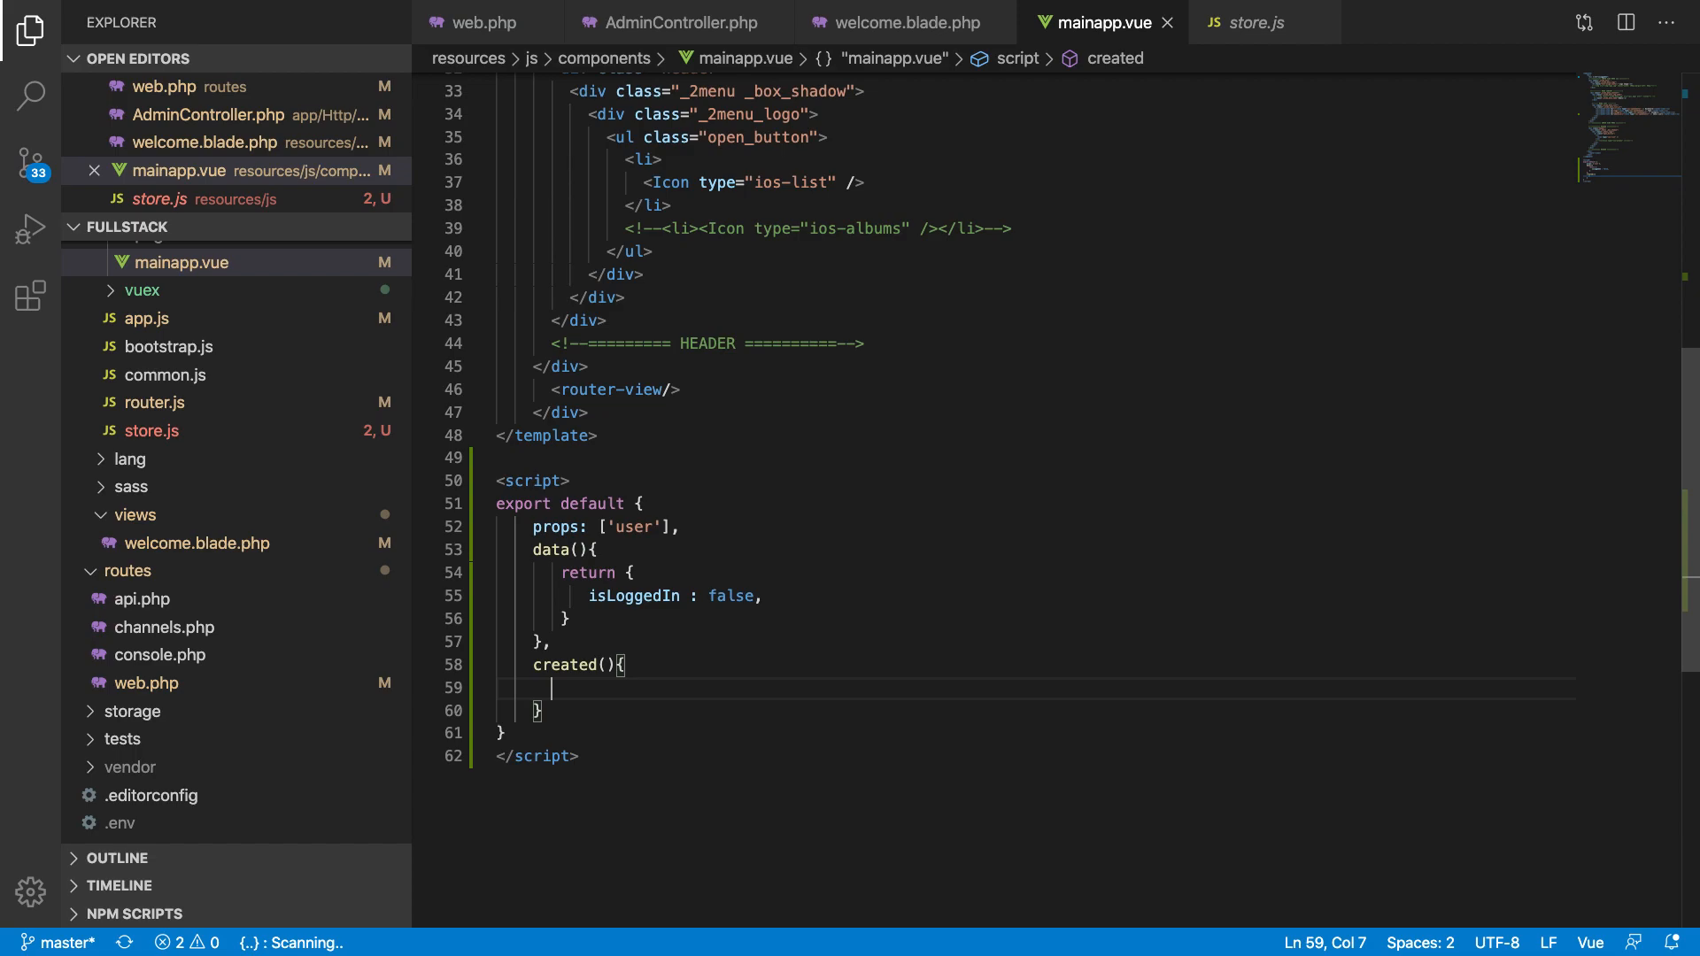
text(console.log()
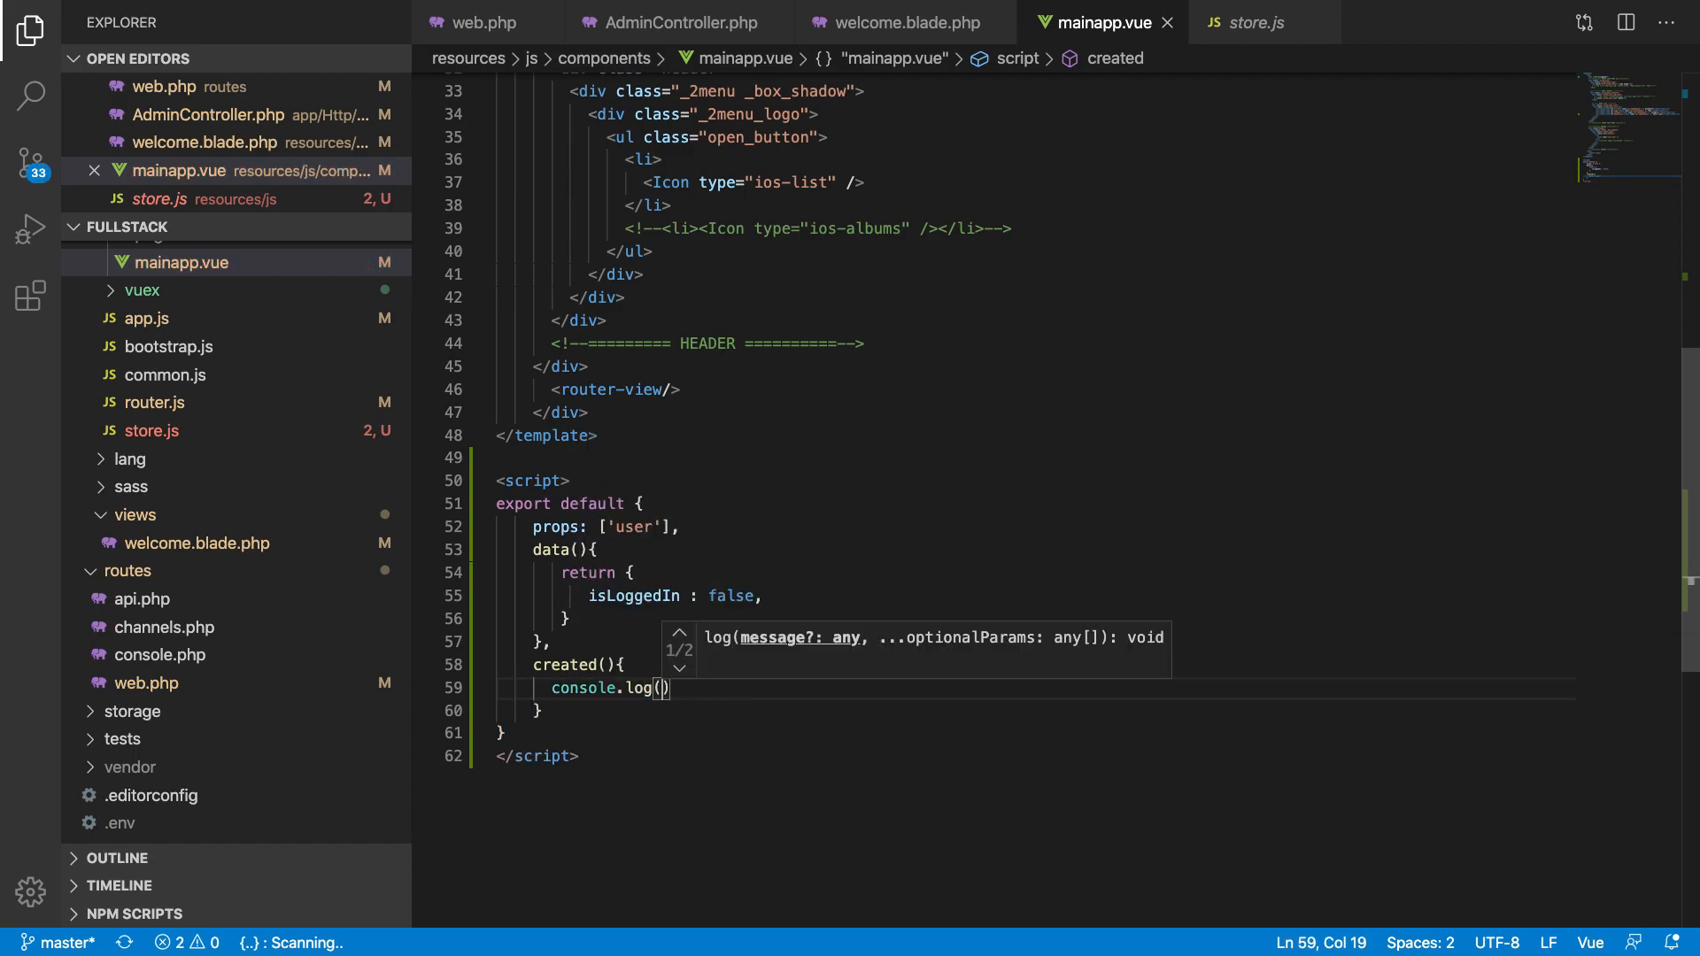
text(this.user)
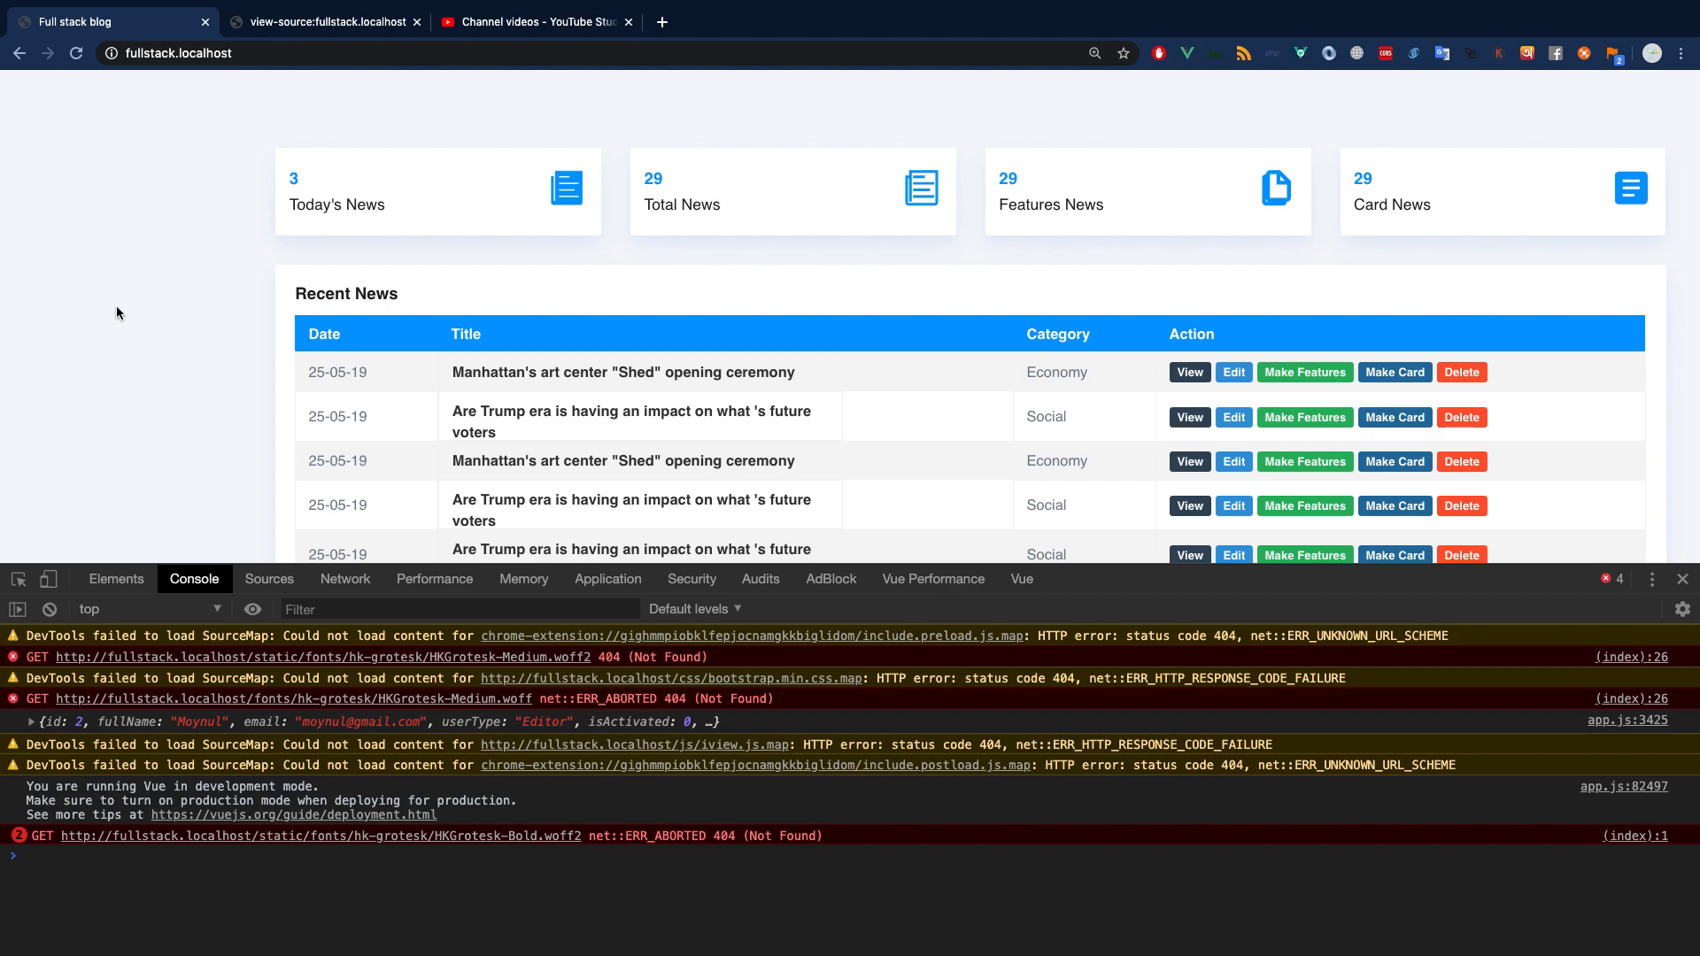
click(14, 723)
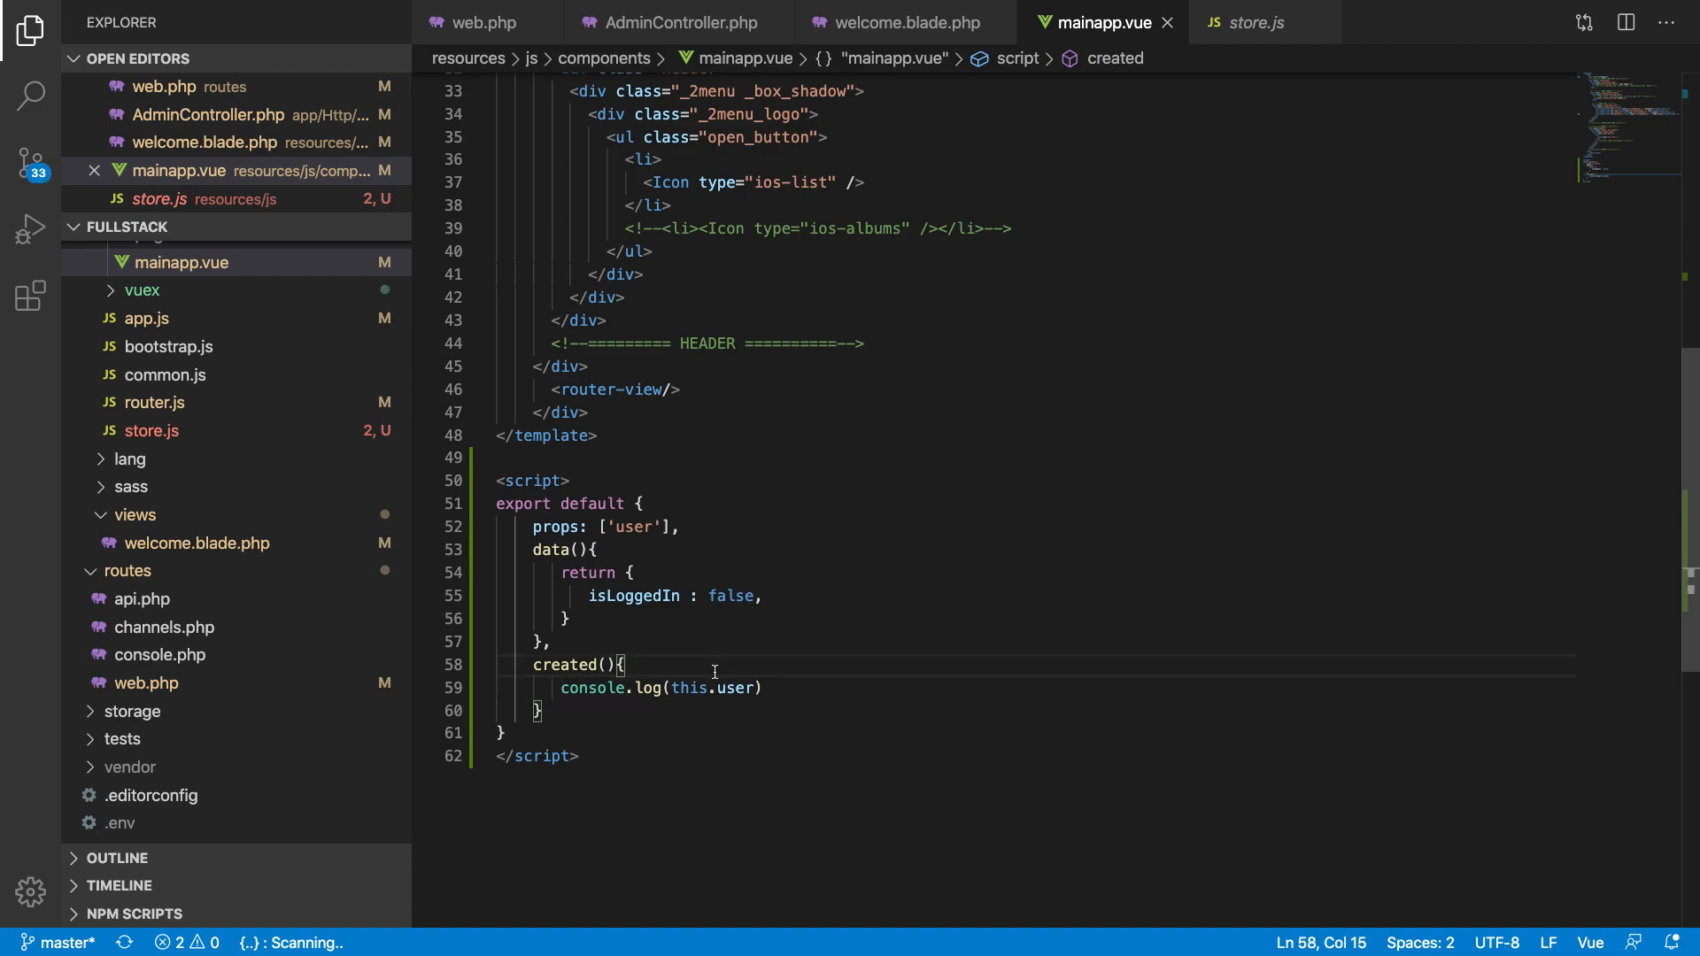
Step: Commit this.$store.commit('updateUser', this.user) at the start of created()
key(Enter)
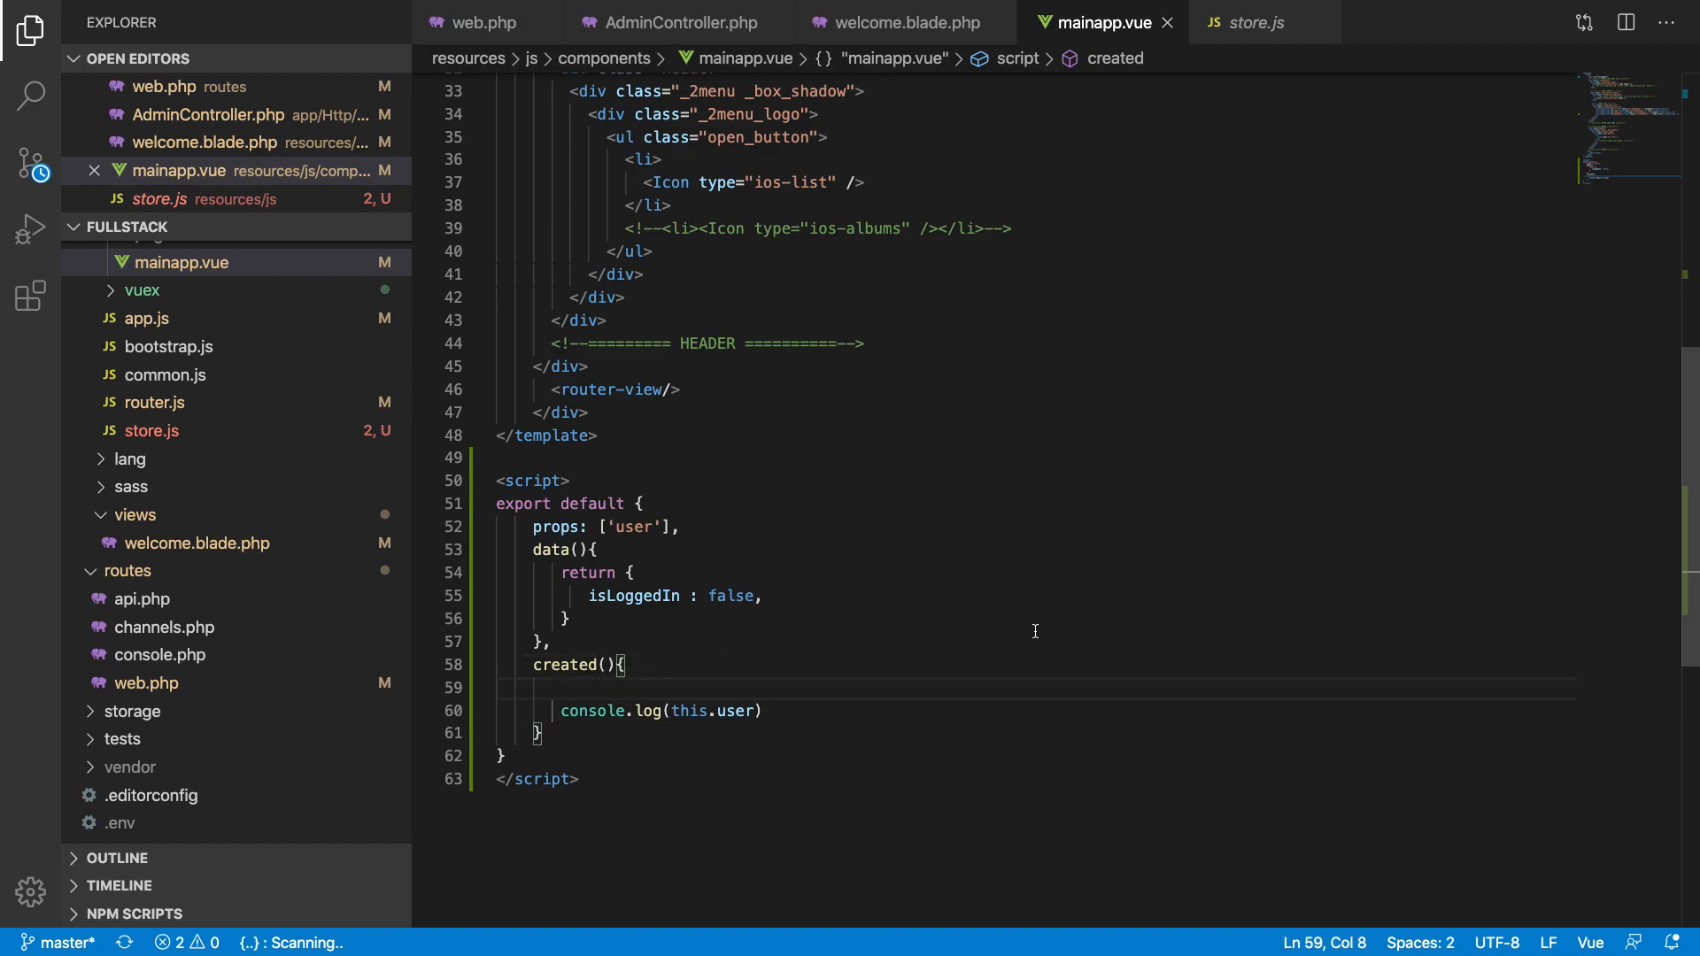
text($st)
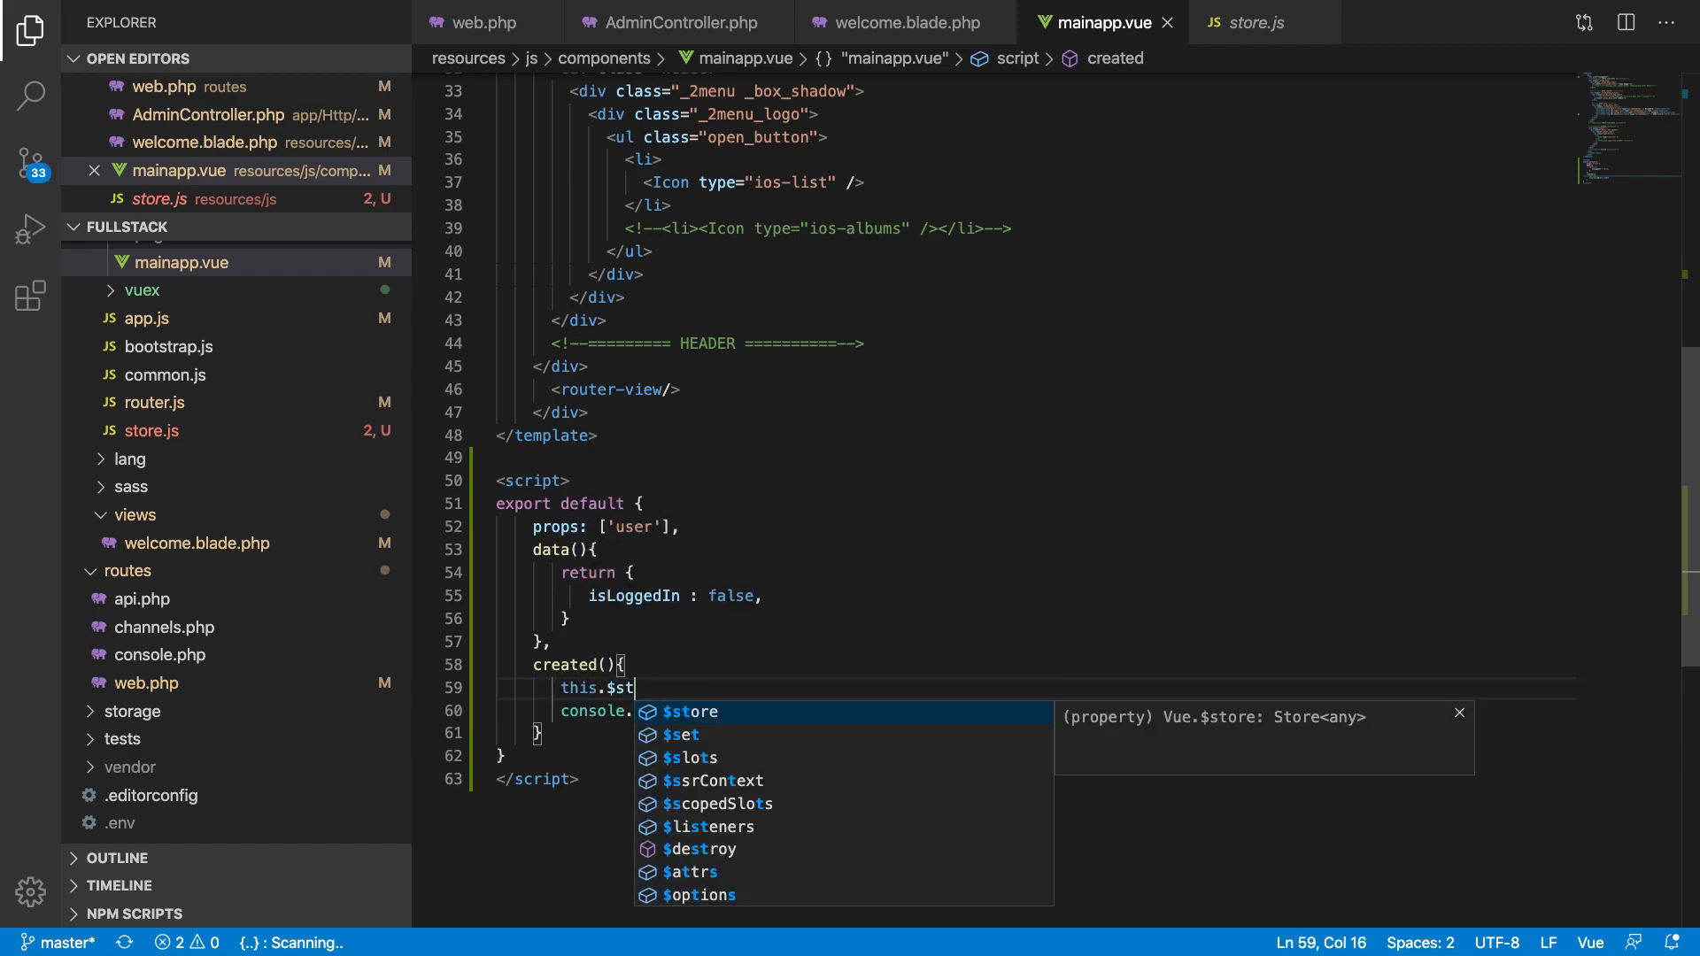
text(ore.comm)
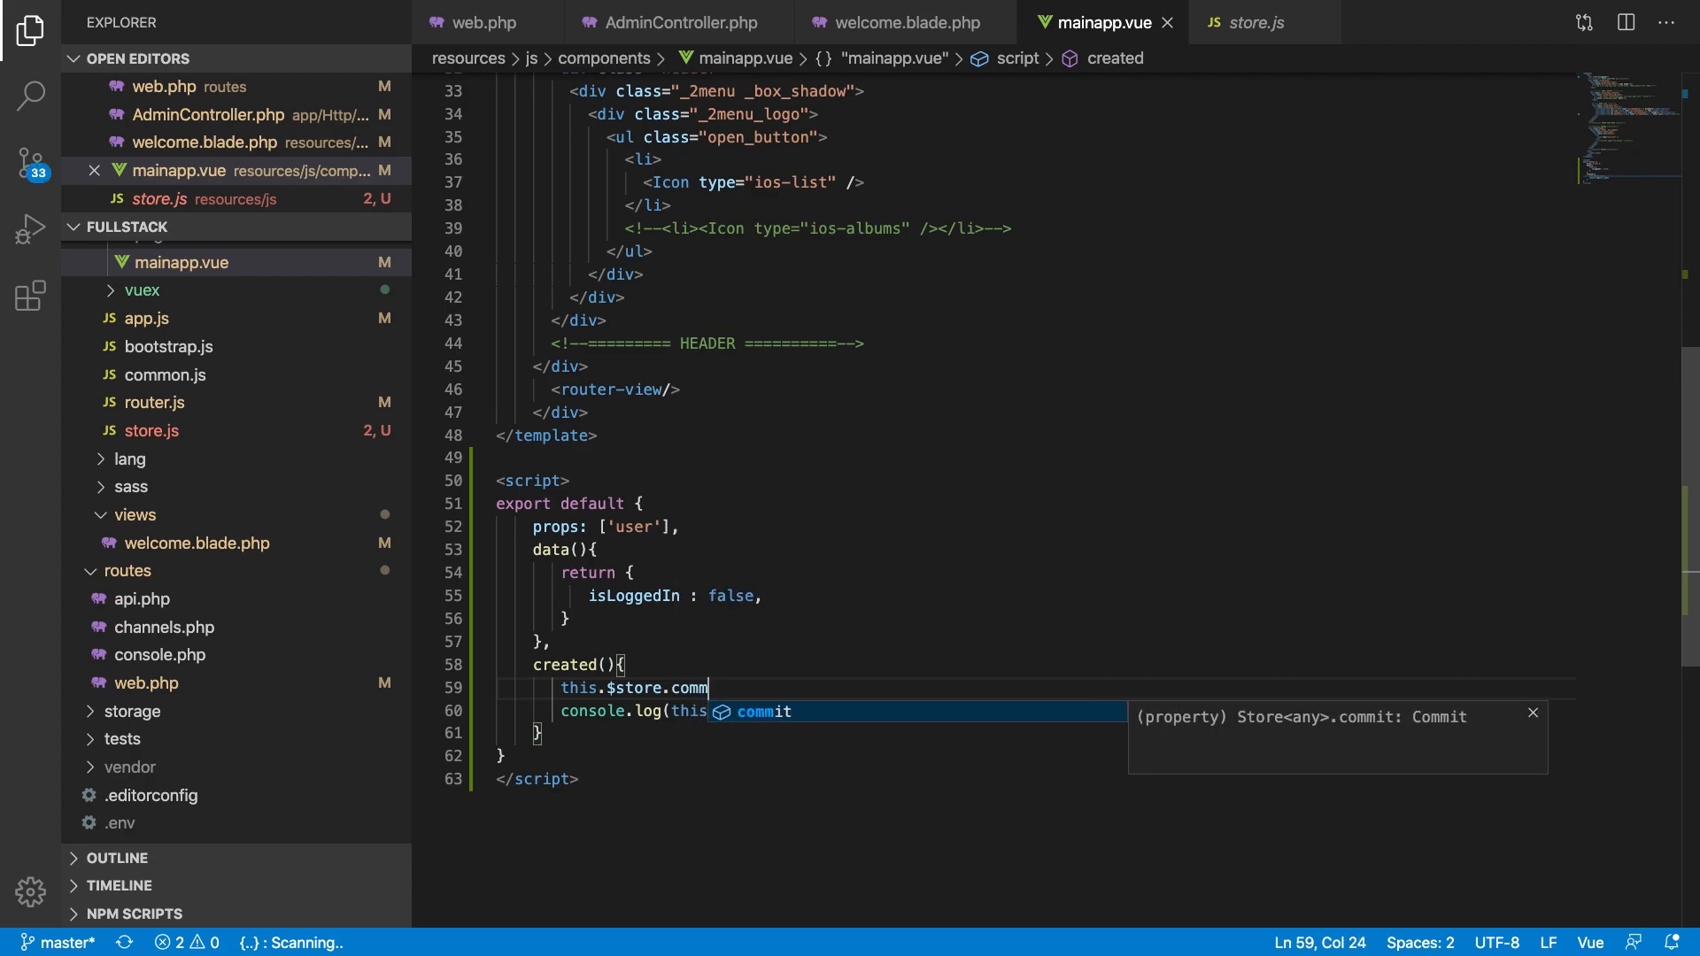
text(('update'))
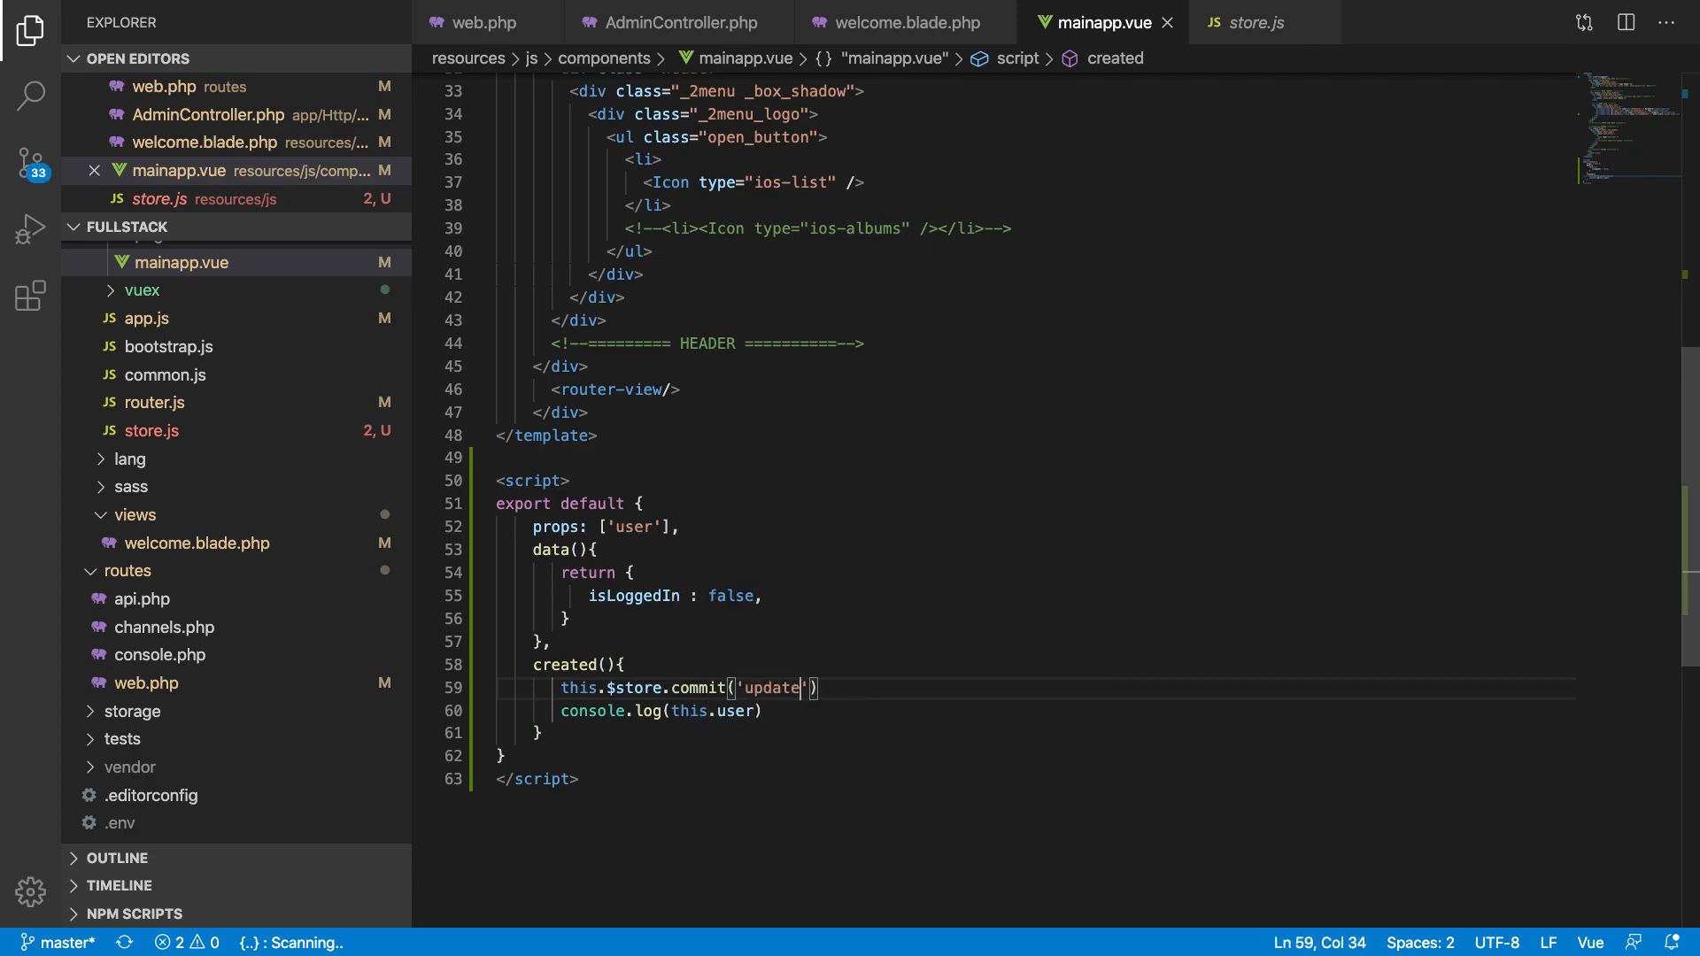
text(User)
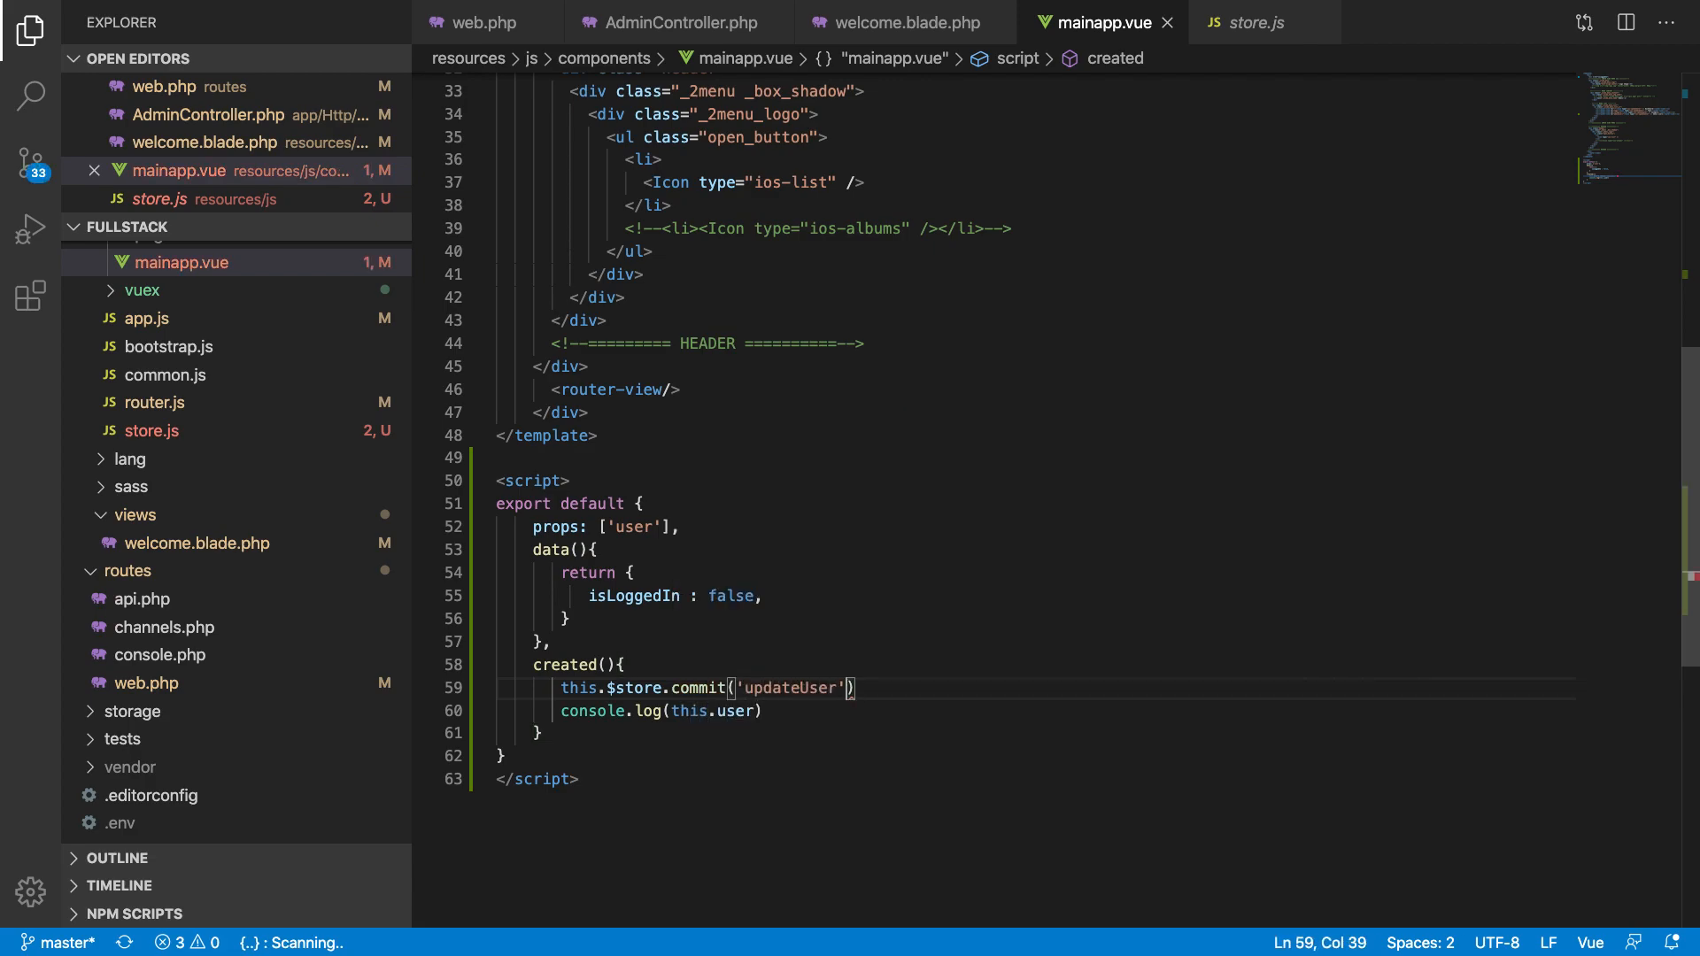
text(, this.user)
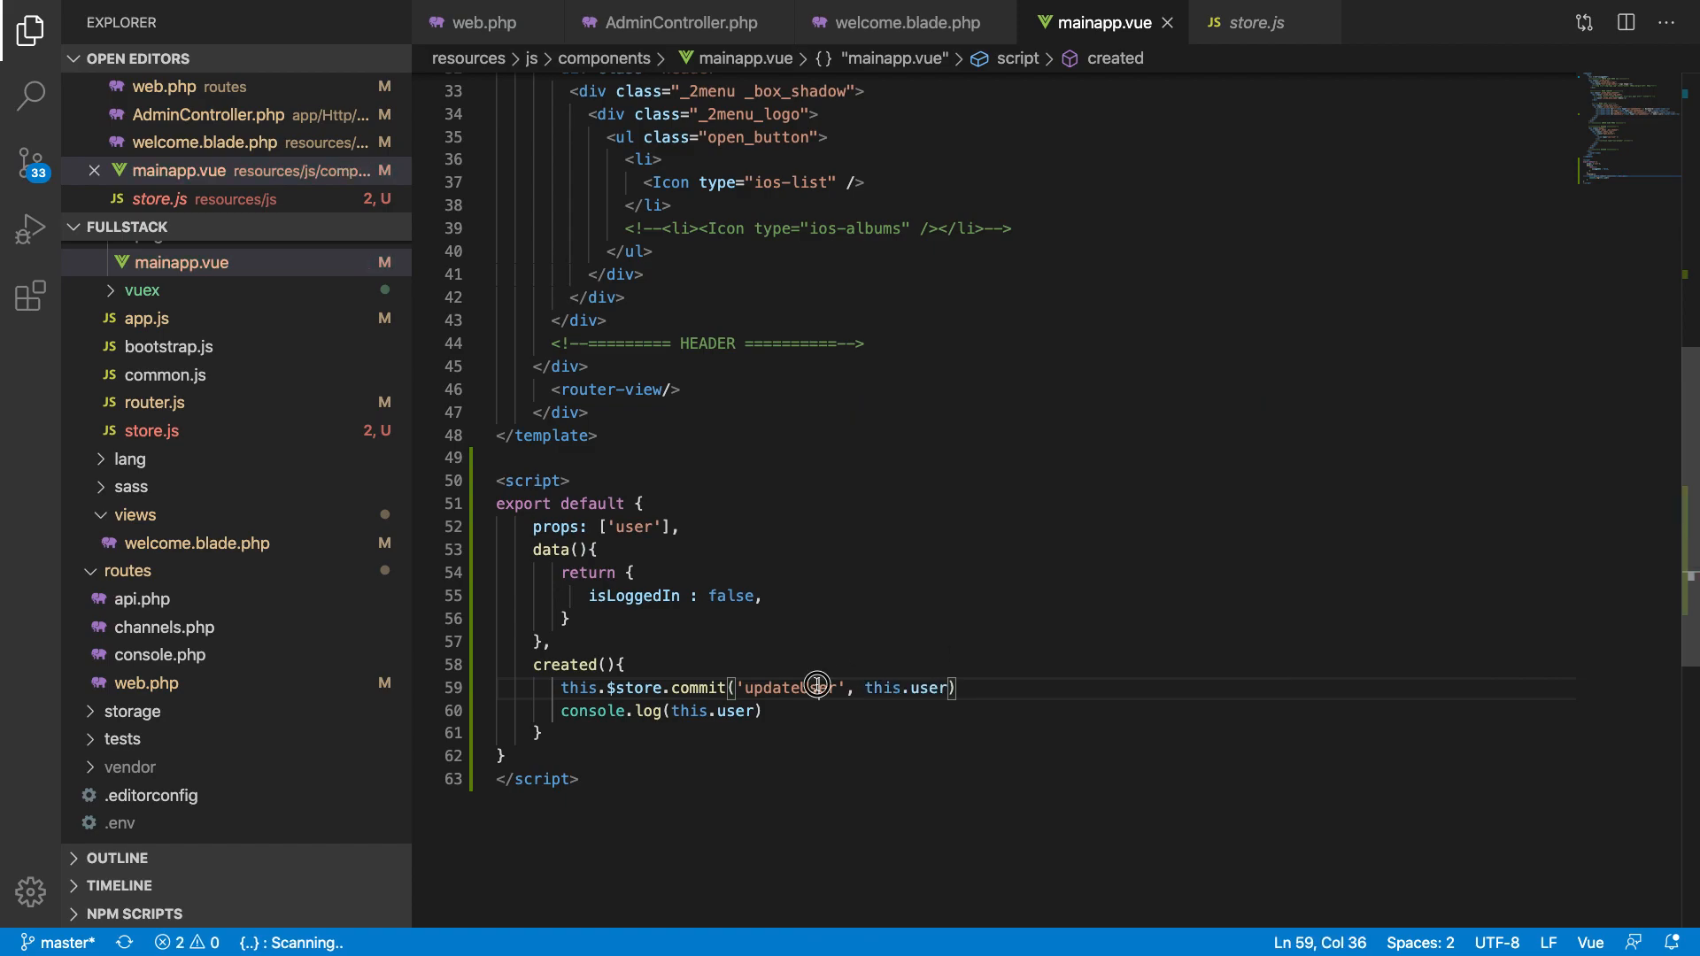
click(1254, 21)
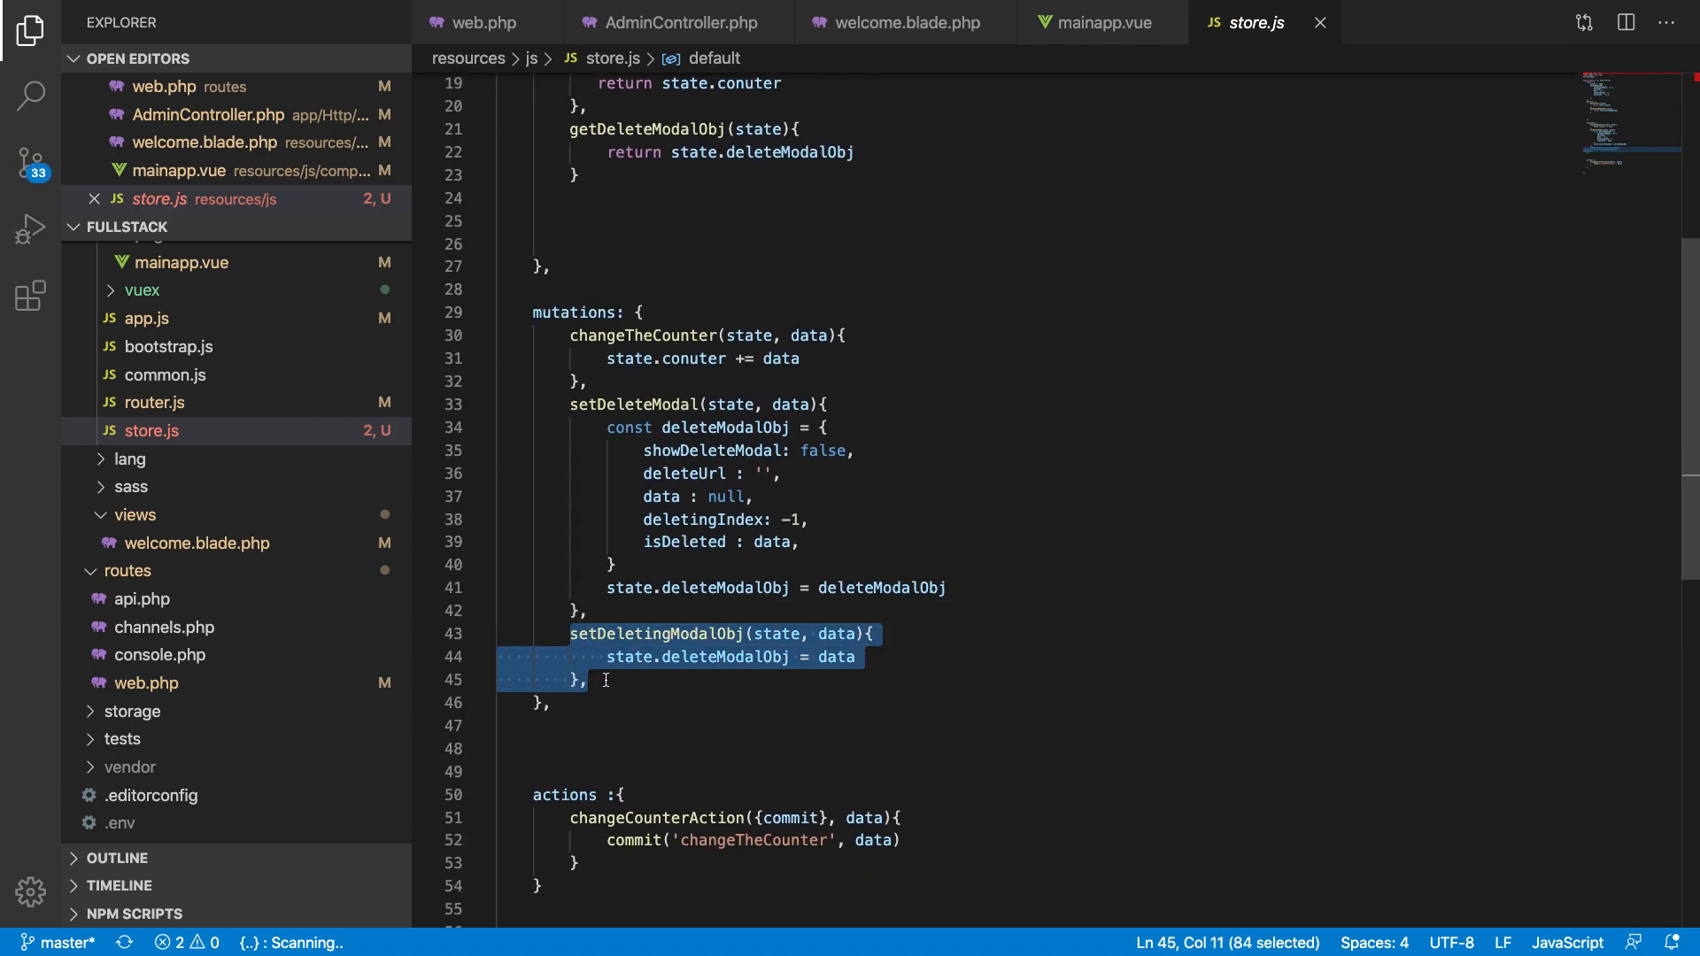
Step: Add an updateUser(state, data) mutation and a user: false state to store.js
text(updateUser(state, data){)
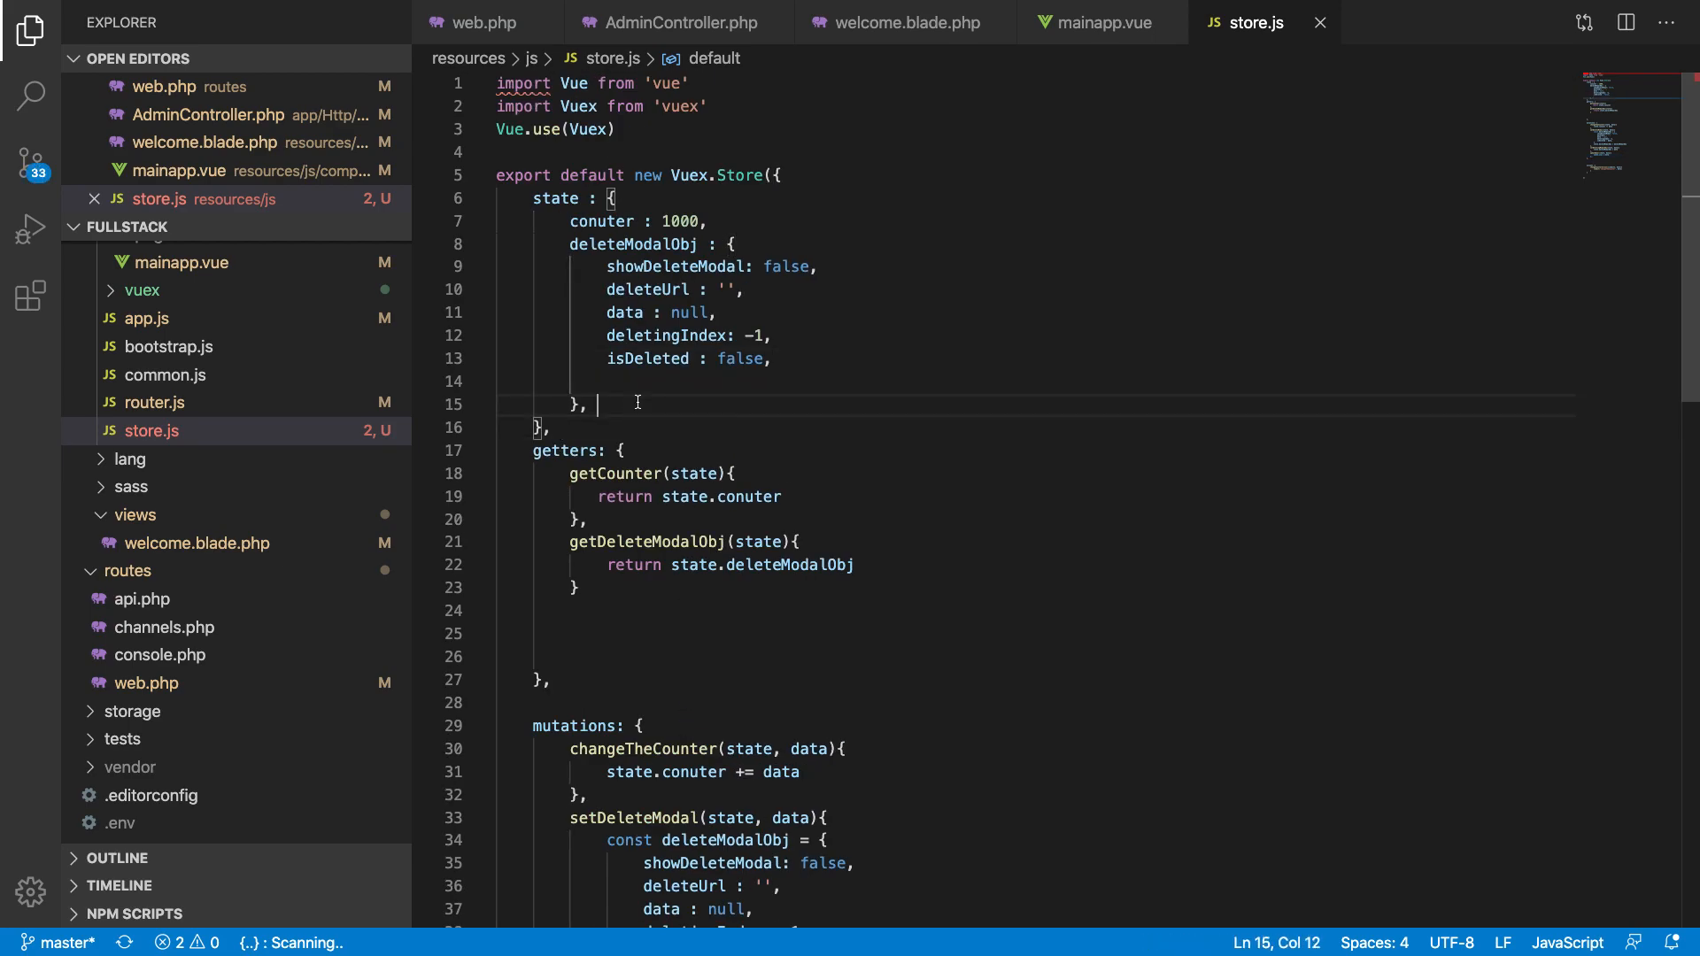
text(user: false,)
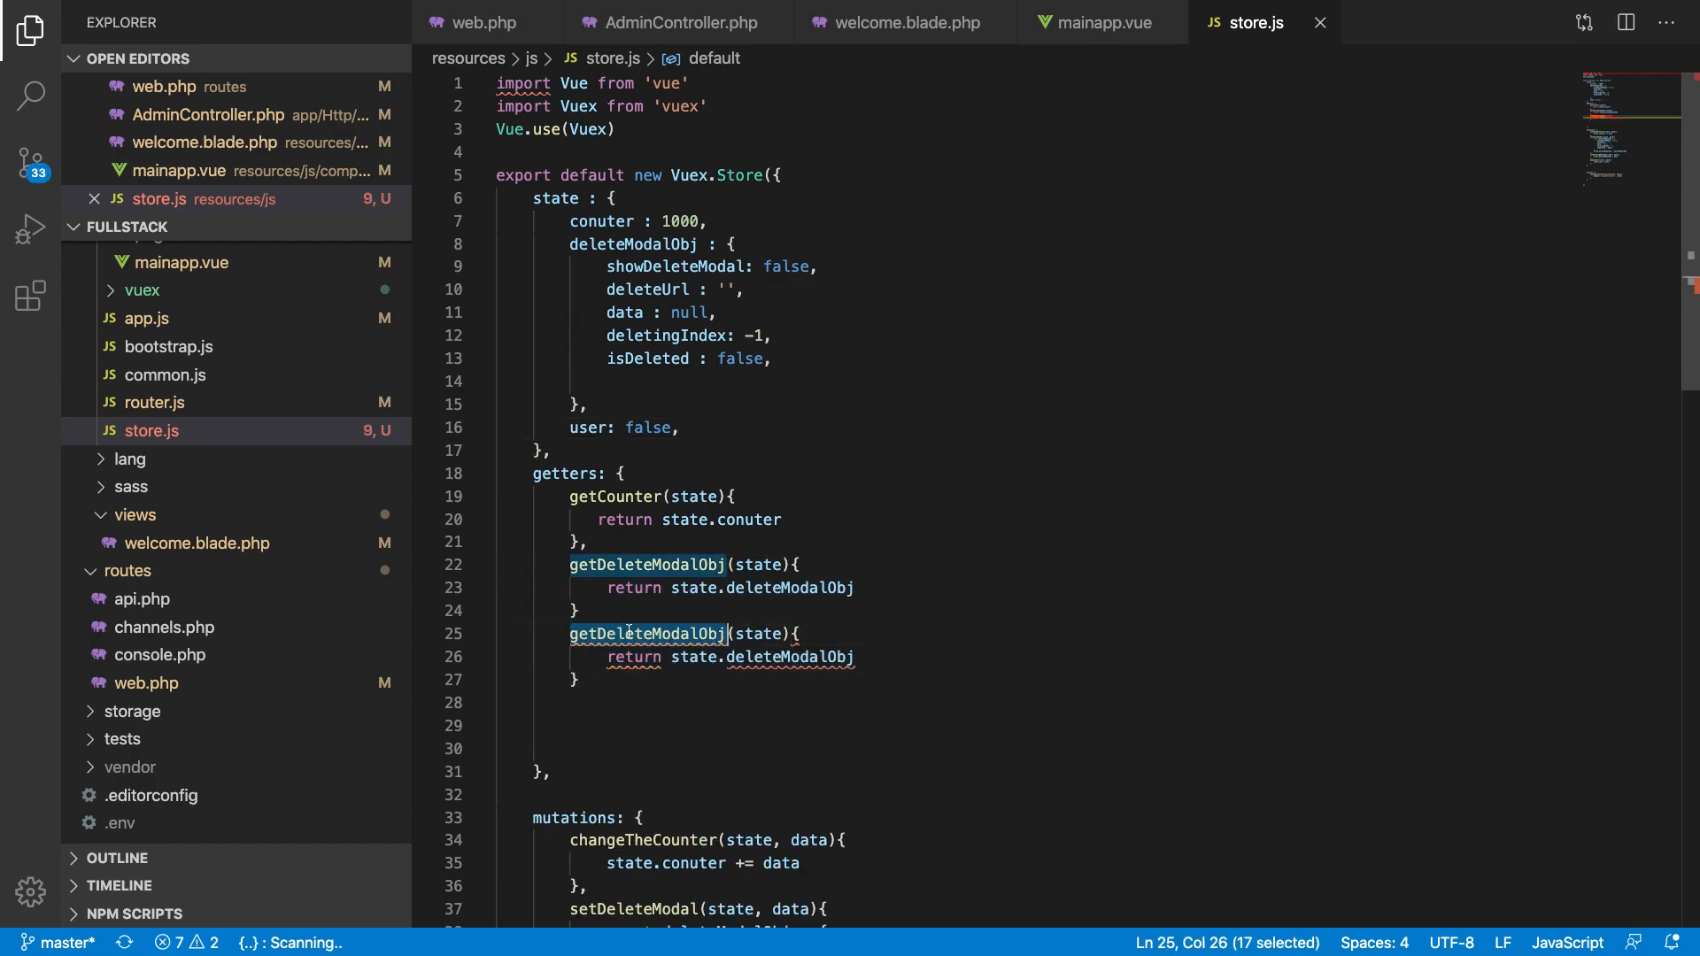
text(loggedIN)
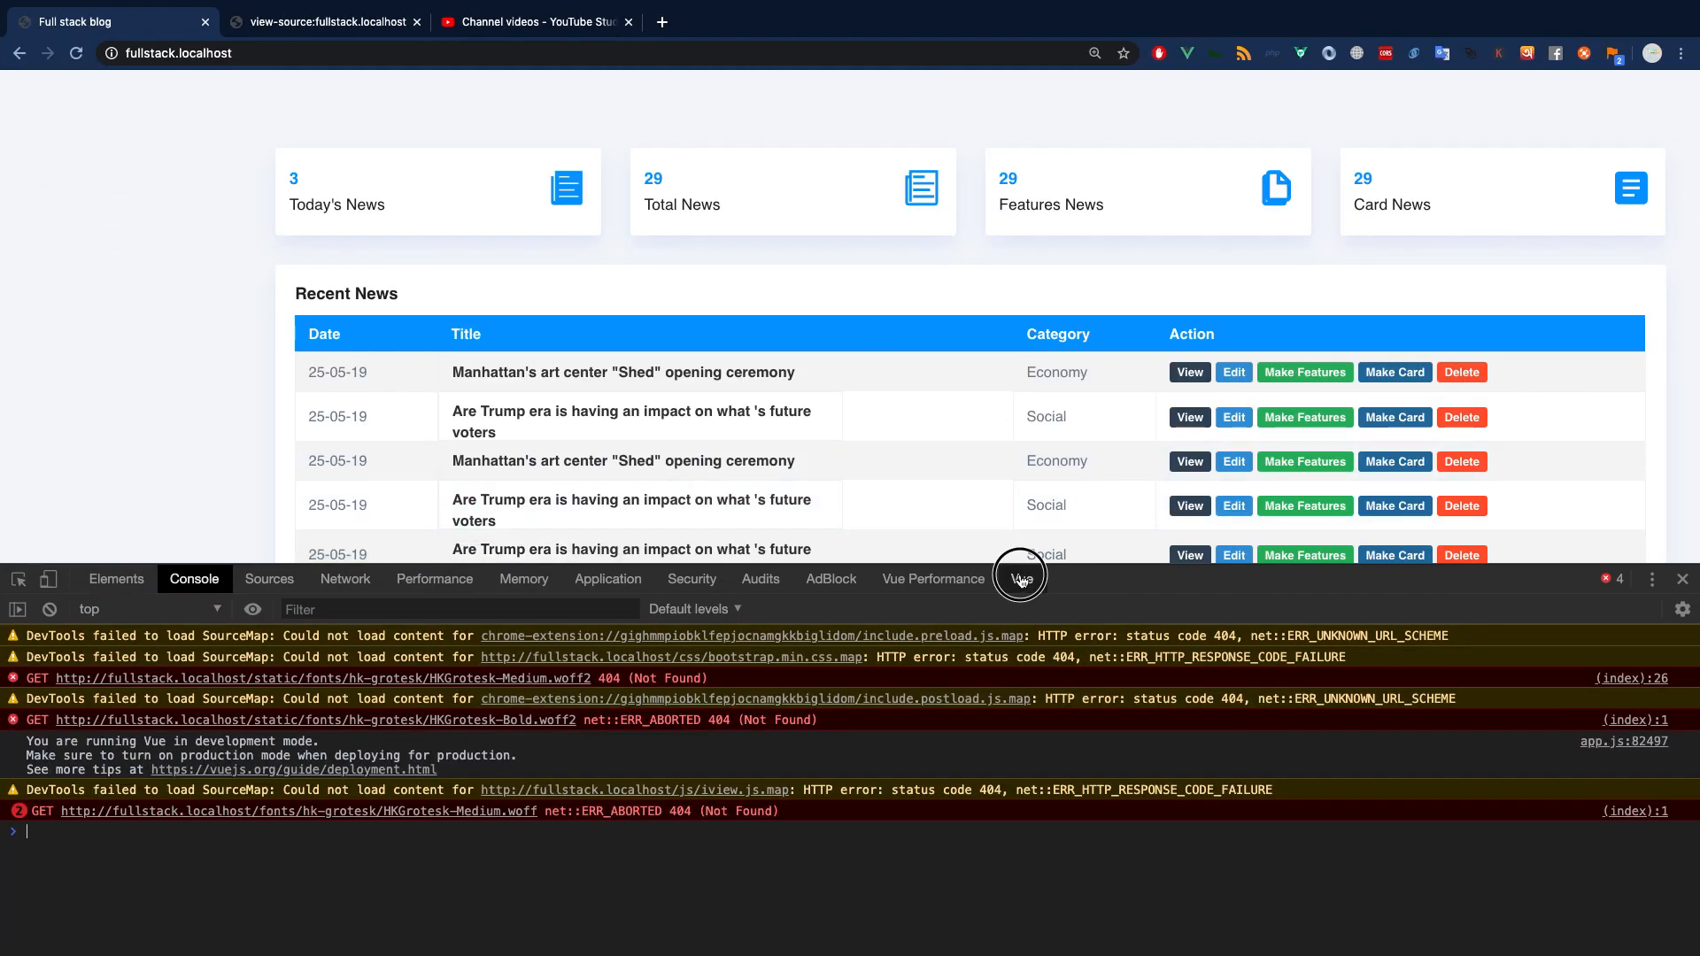
click(1020, 577)
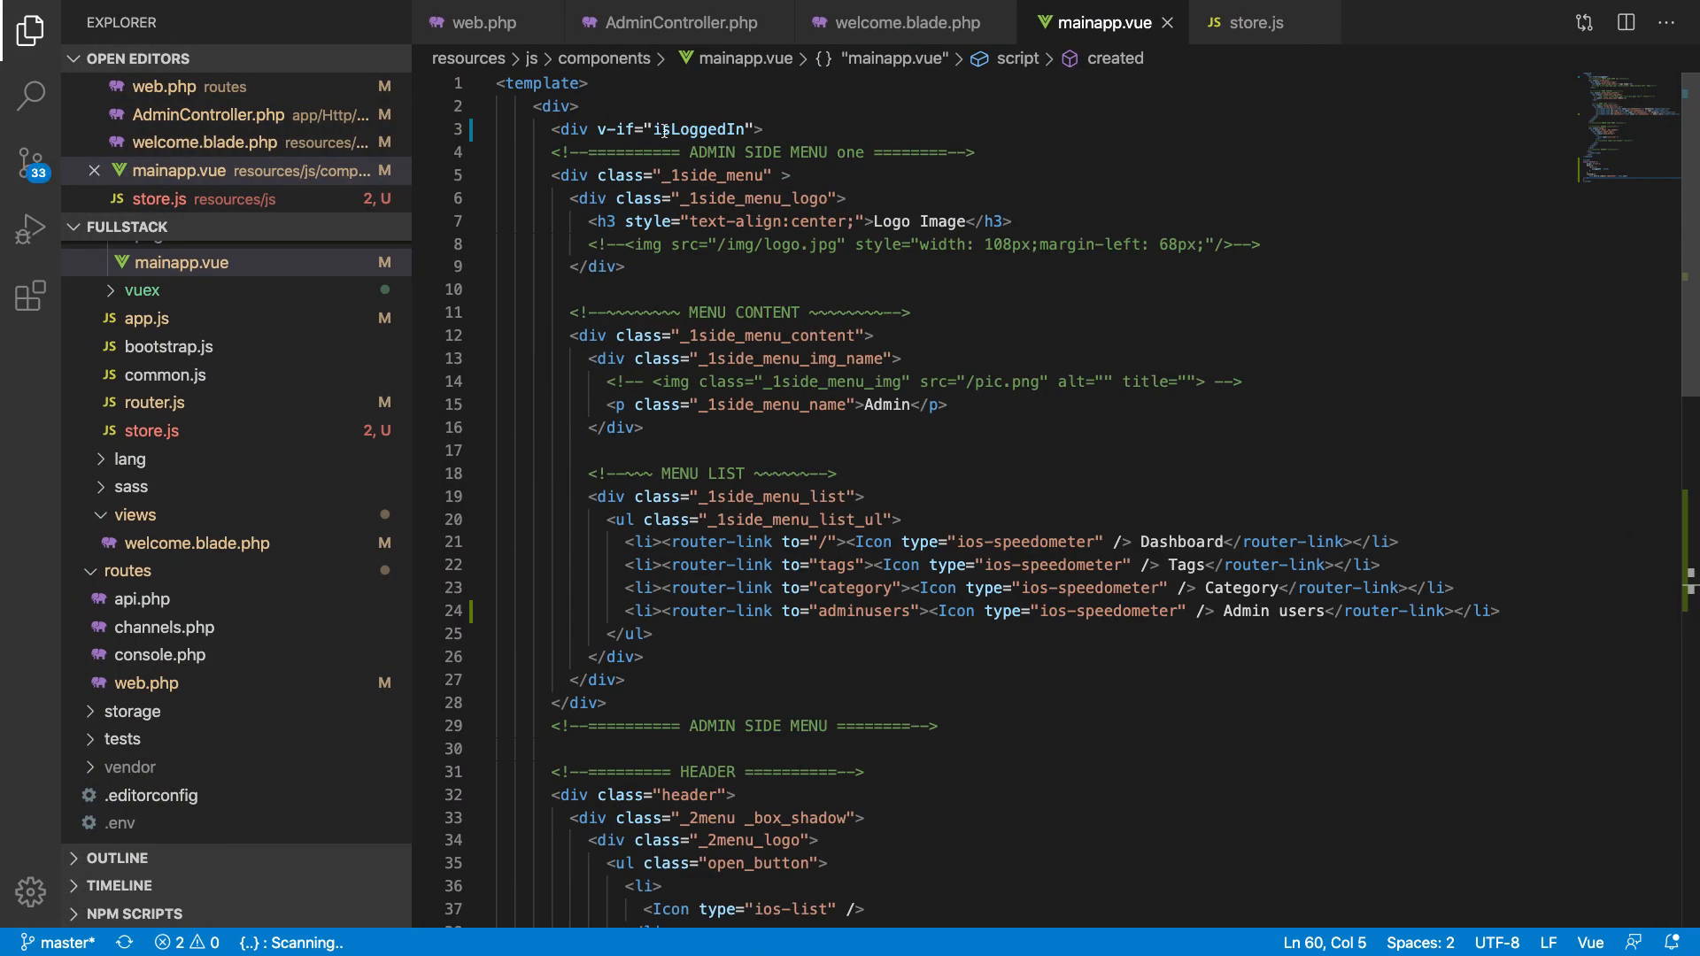
Step: Replace the sidebar's isLoggedIn v-if condition with $store.state.user
double_click(696, 129)
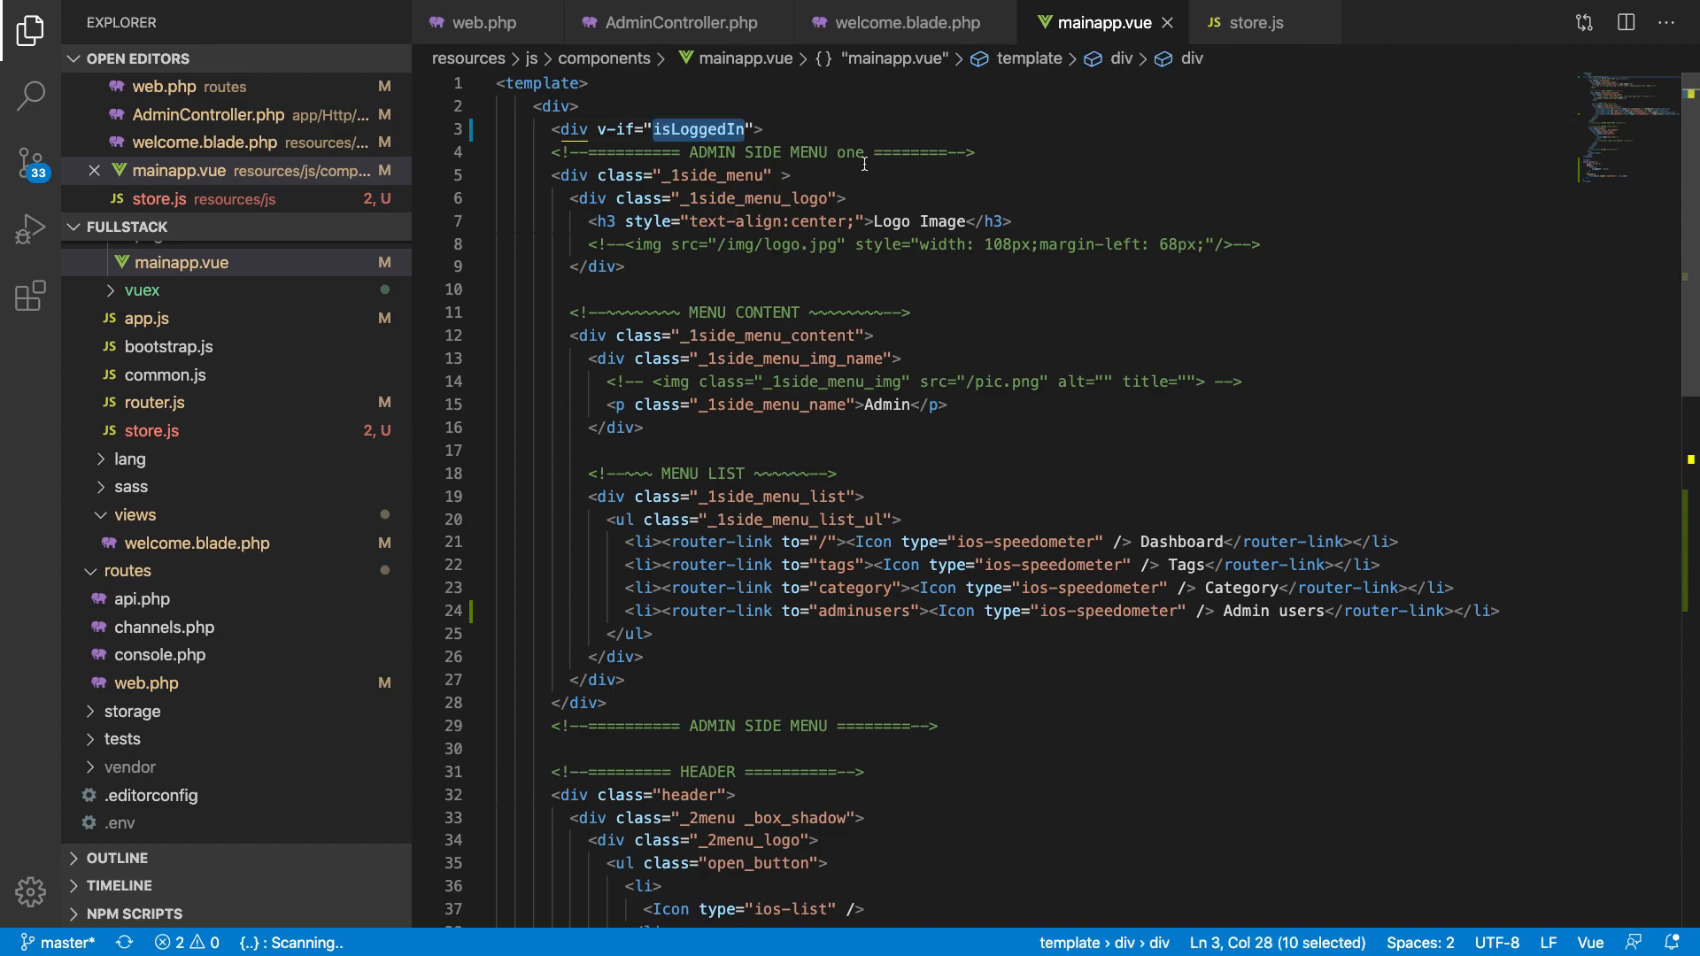
text($stor)
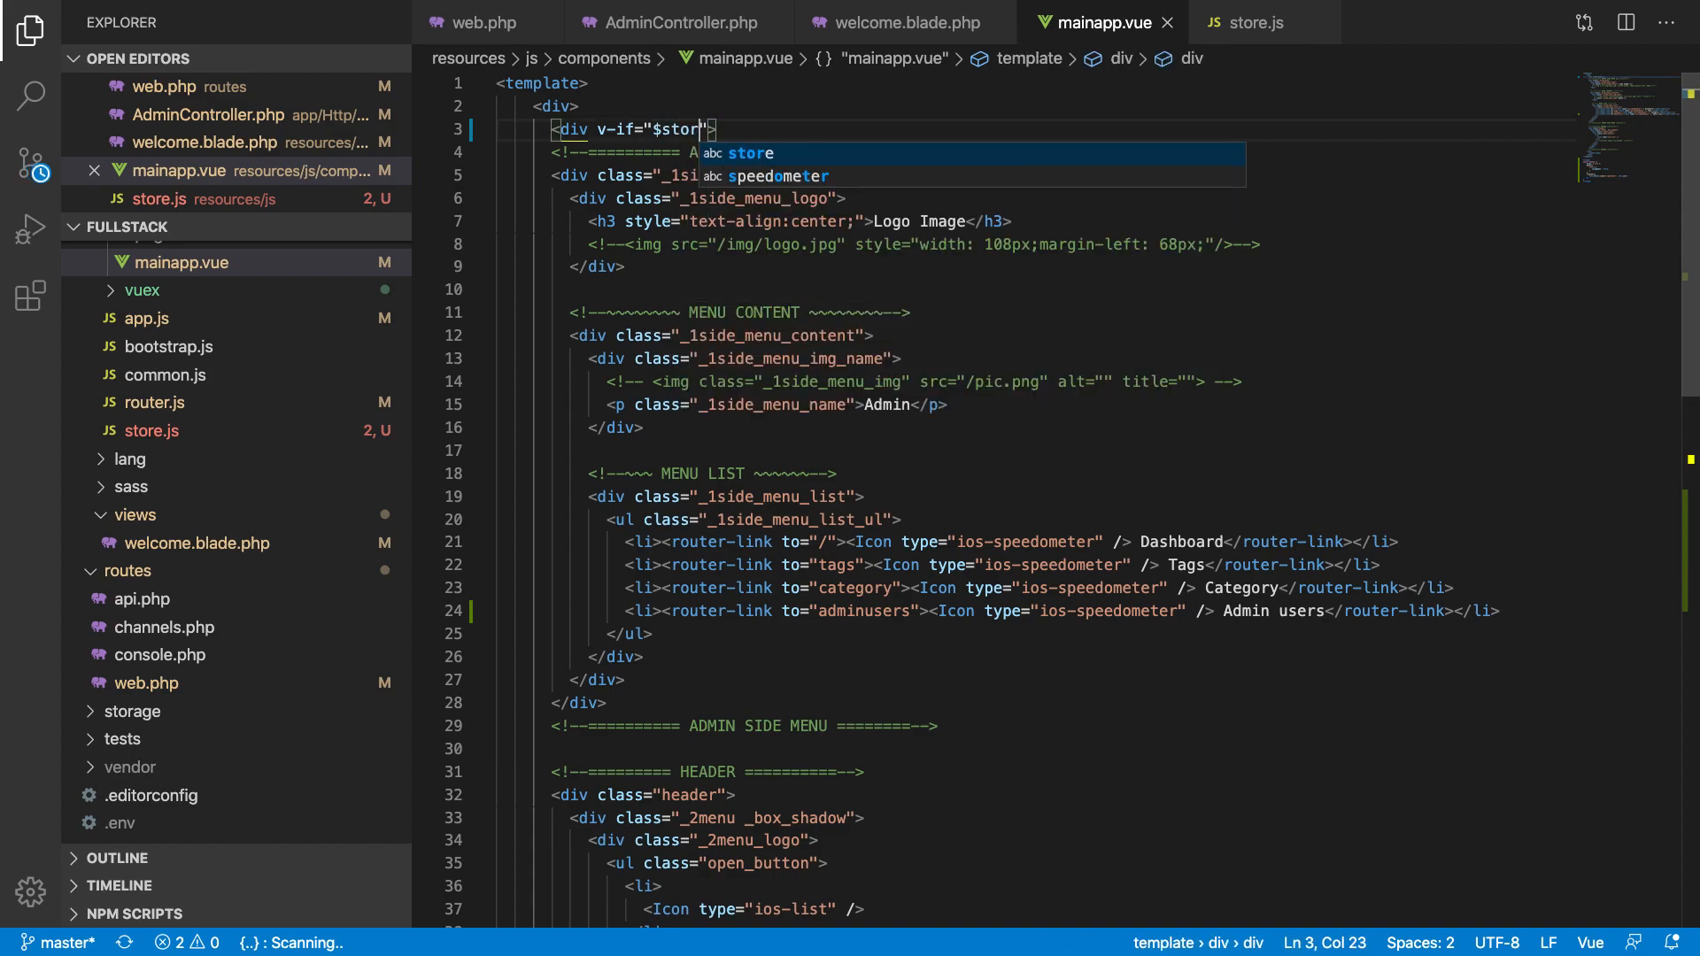
text(e.stat)
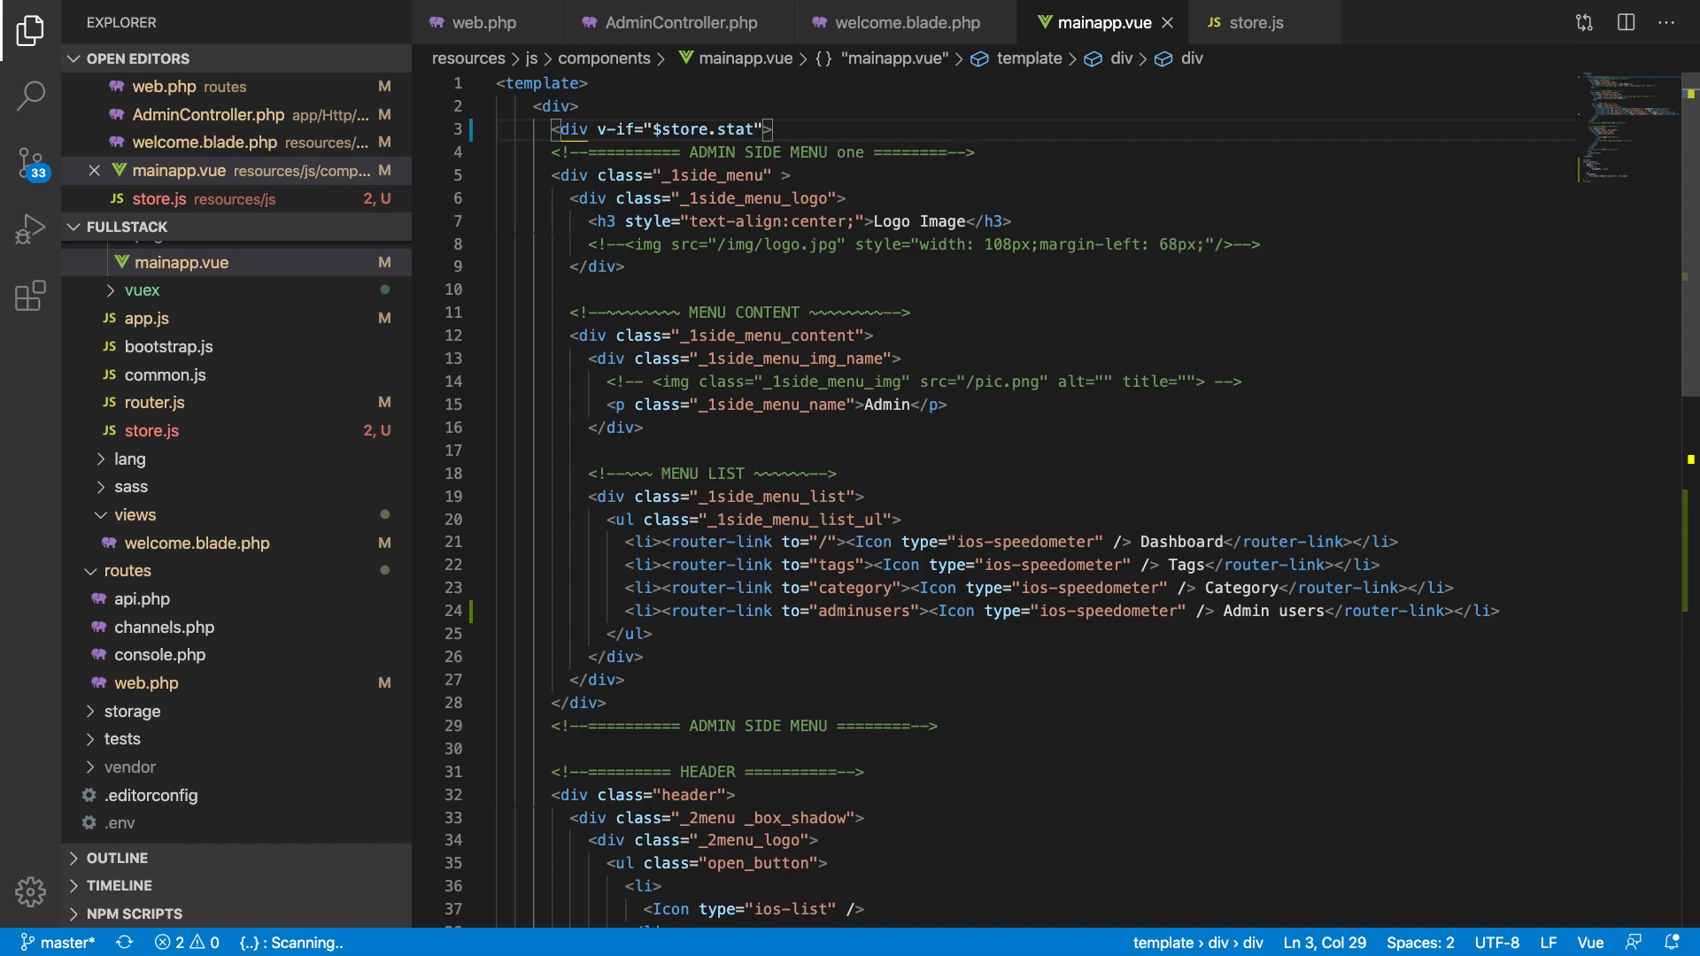
text(e.user)
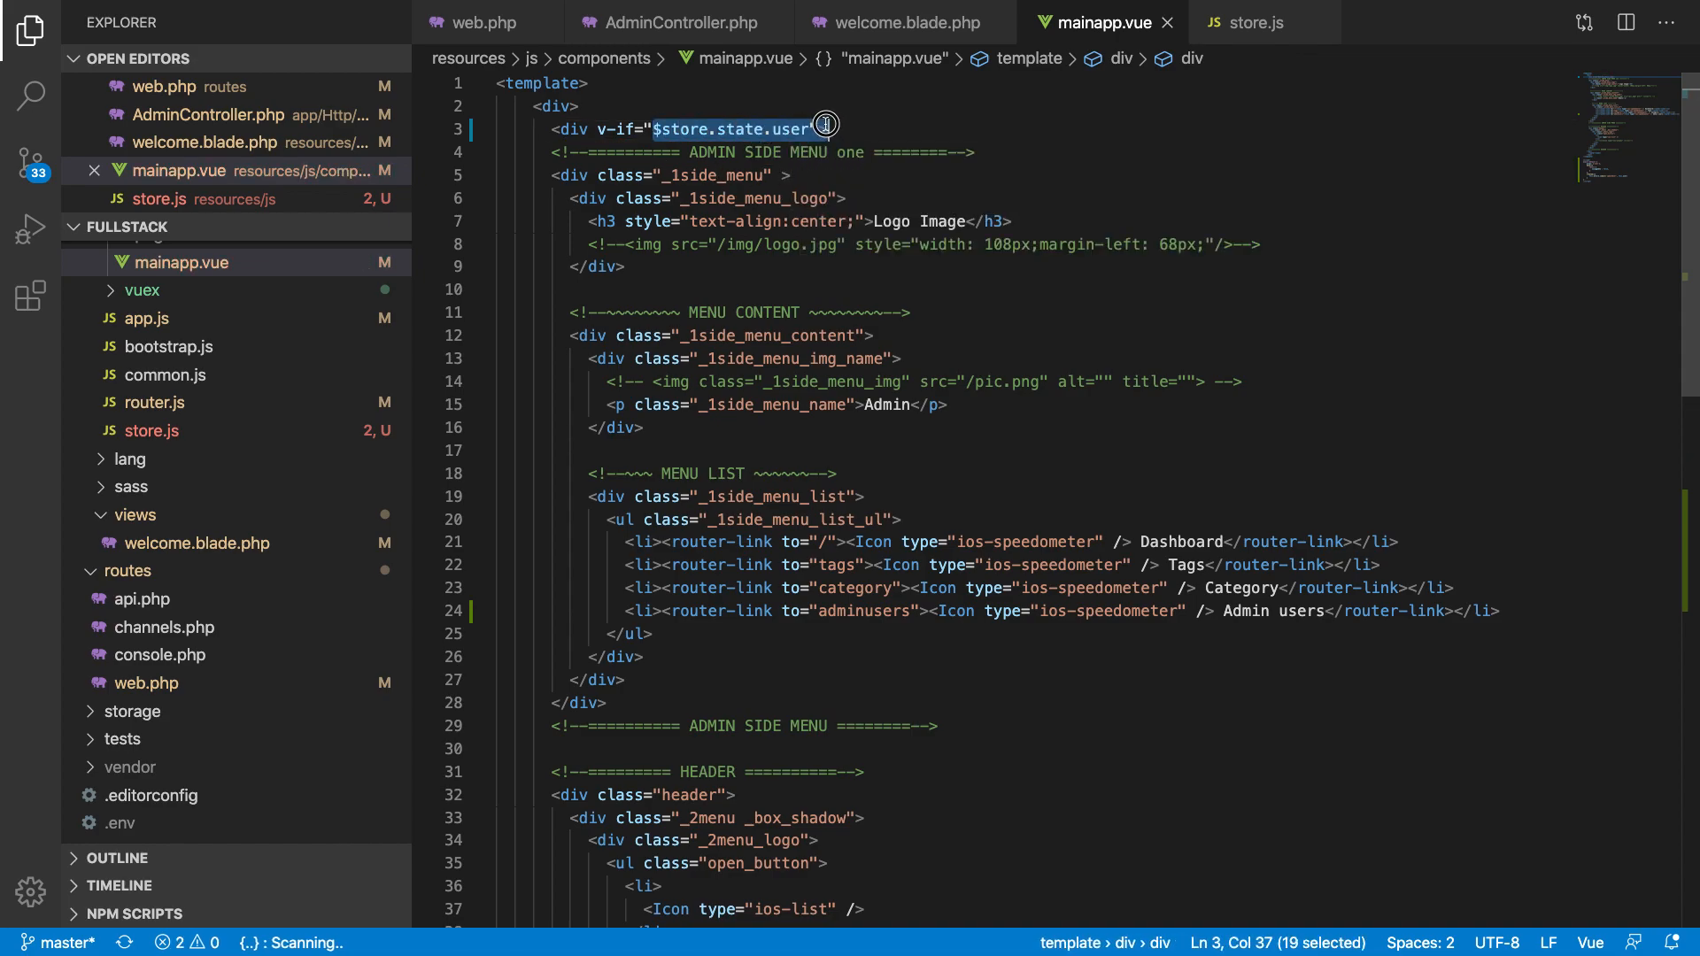
scroll(down, 3)
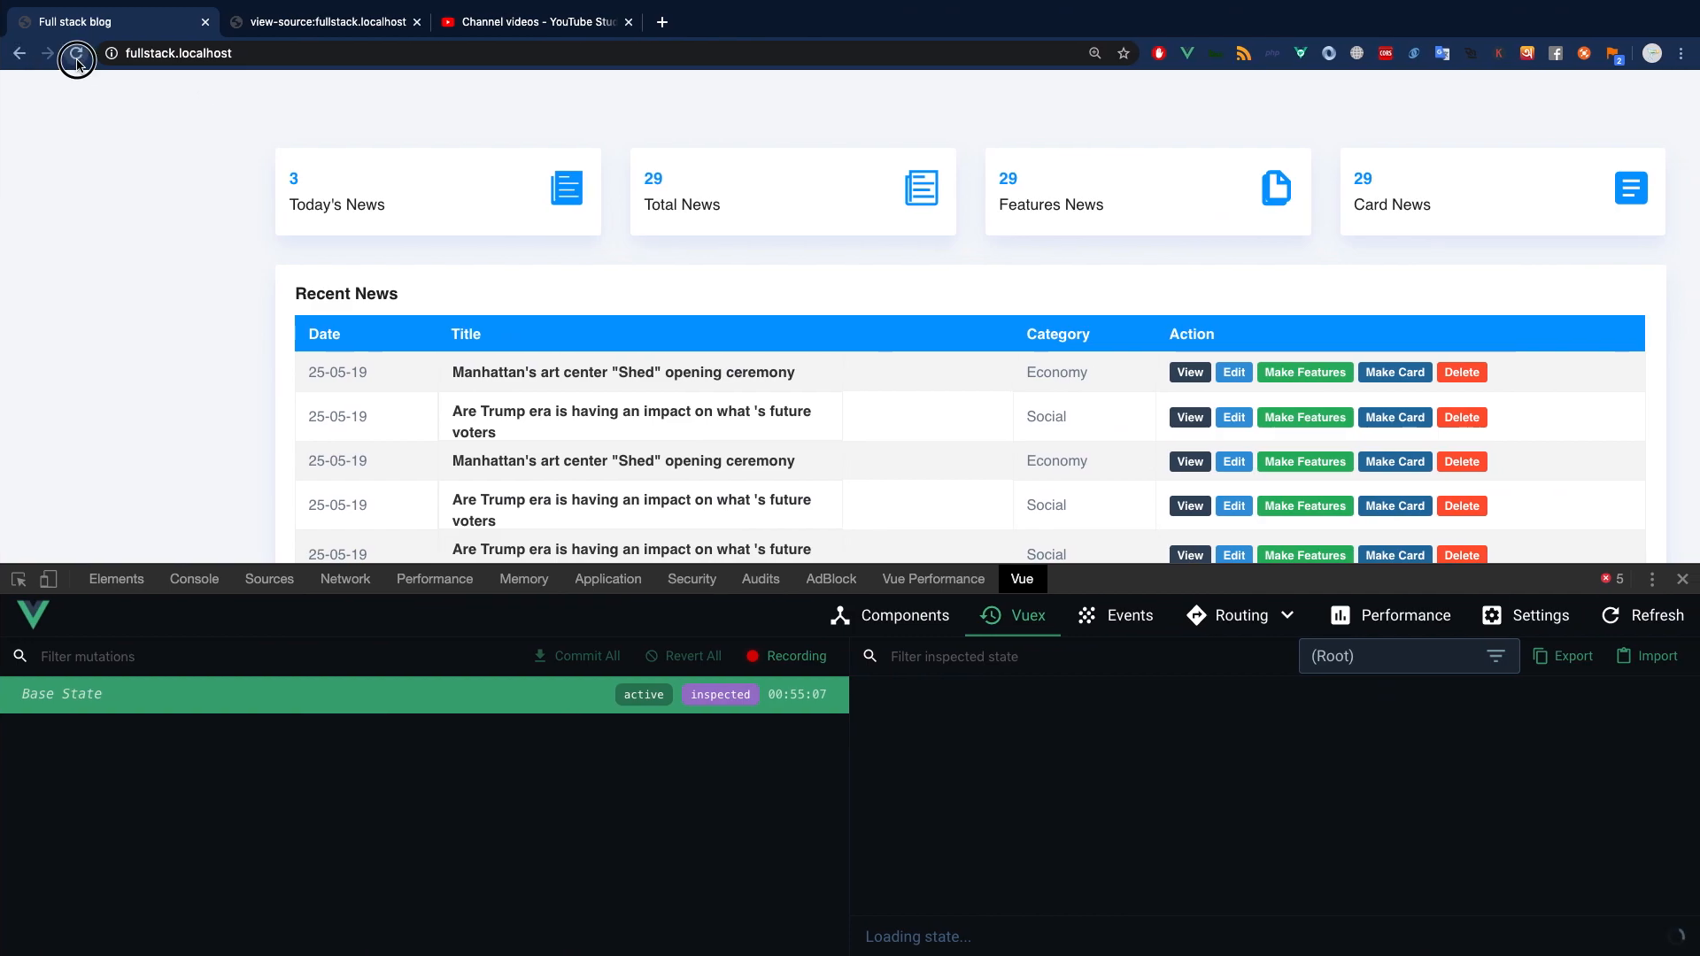
Step: Reload the admin page so the sidebar appears, check the Vuex devtools, and return to the editor
click(76, 53)
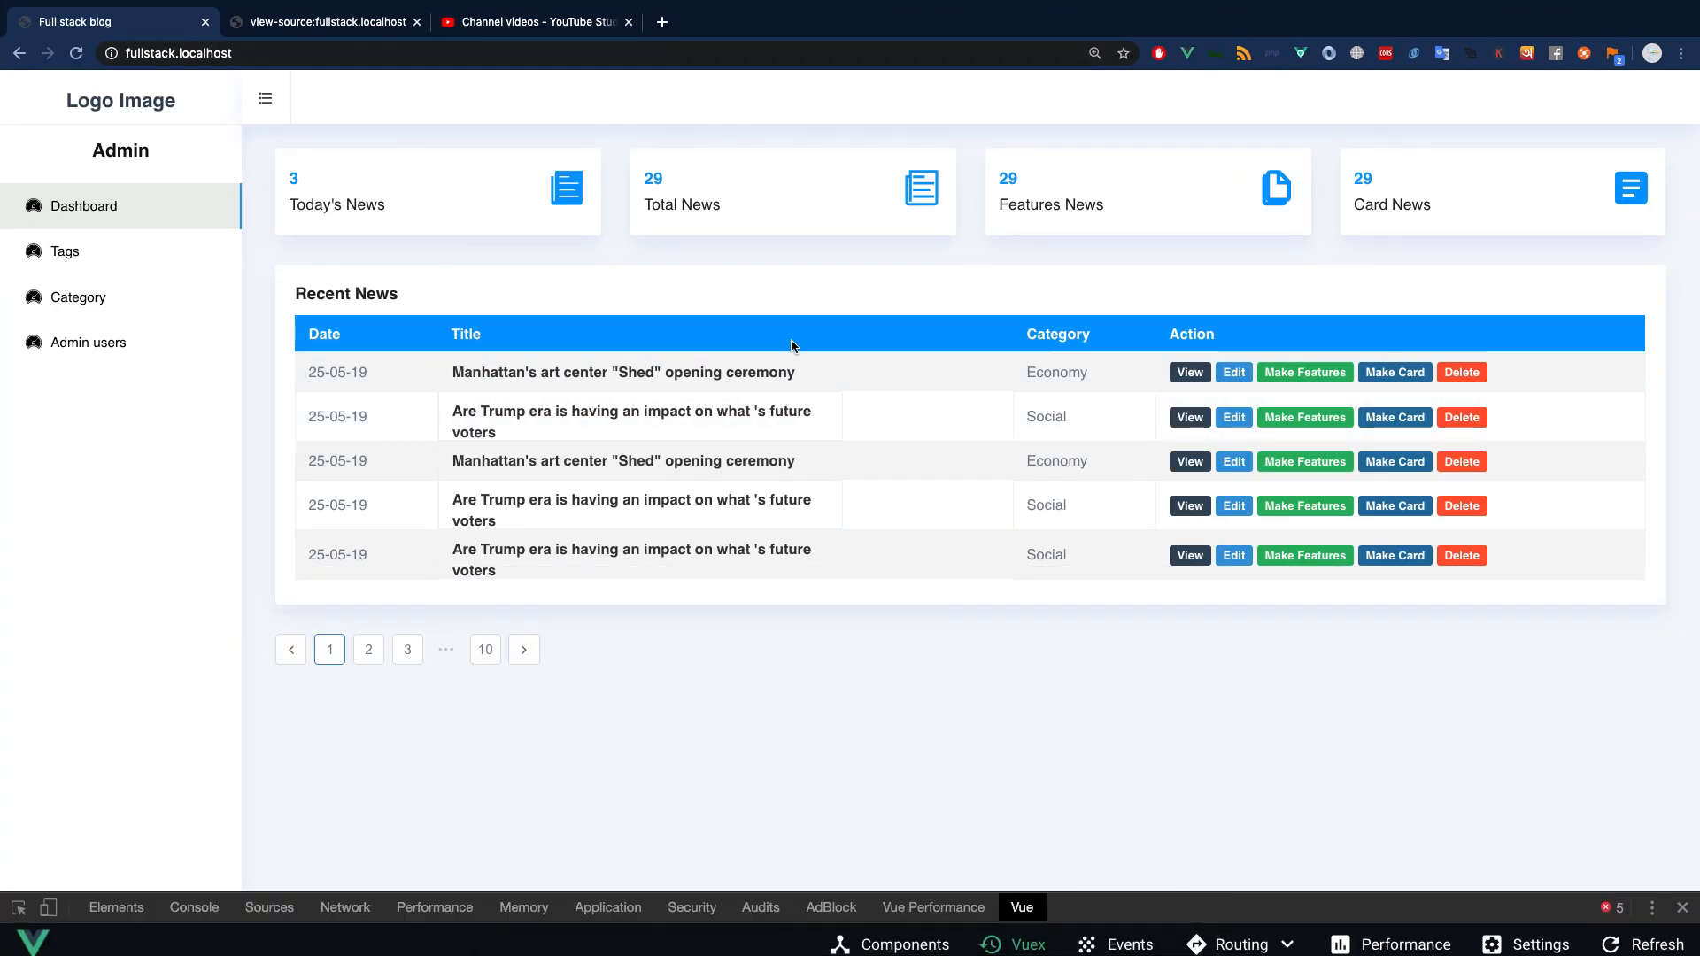
click(1020, 907)
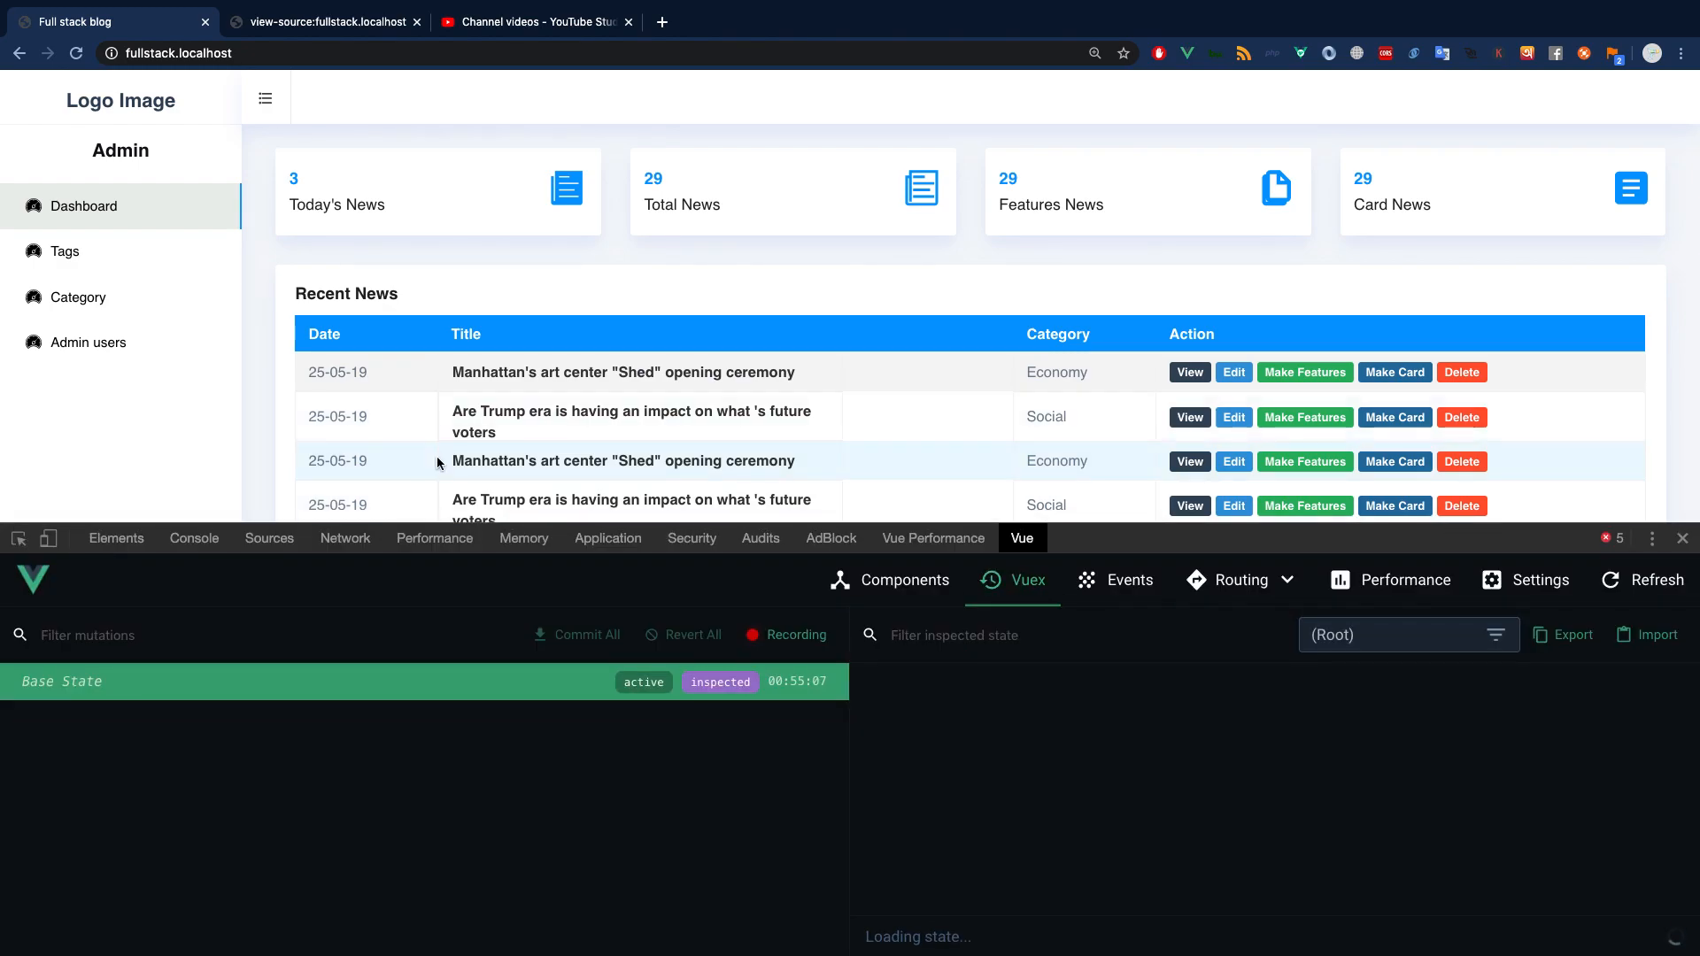
click(195, 539)
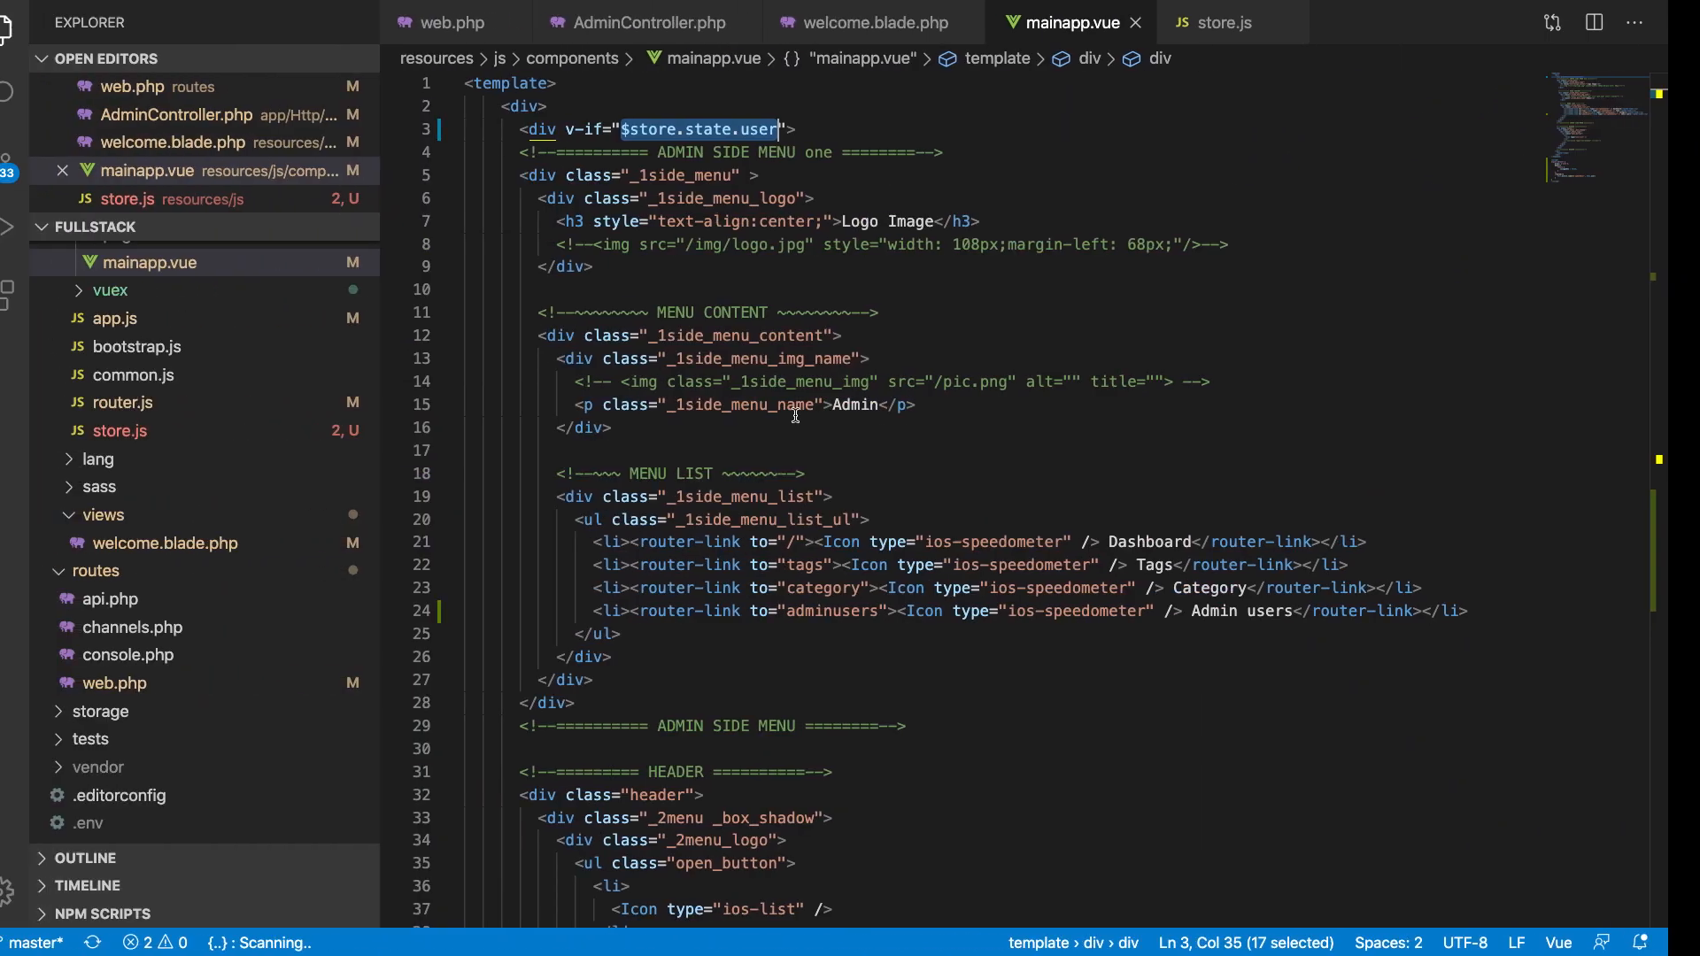
Step: Add a fifth sidebar menu item 'Logout' in mainapp.vue as an <a href="/logout"> link
click(1241, 23)
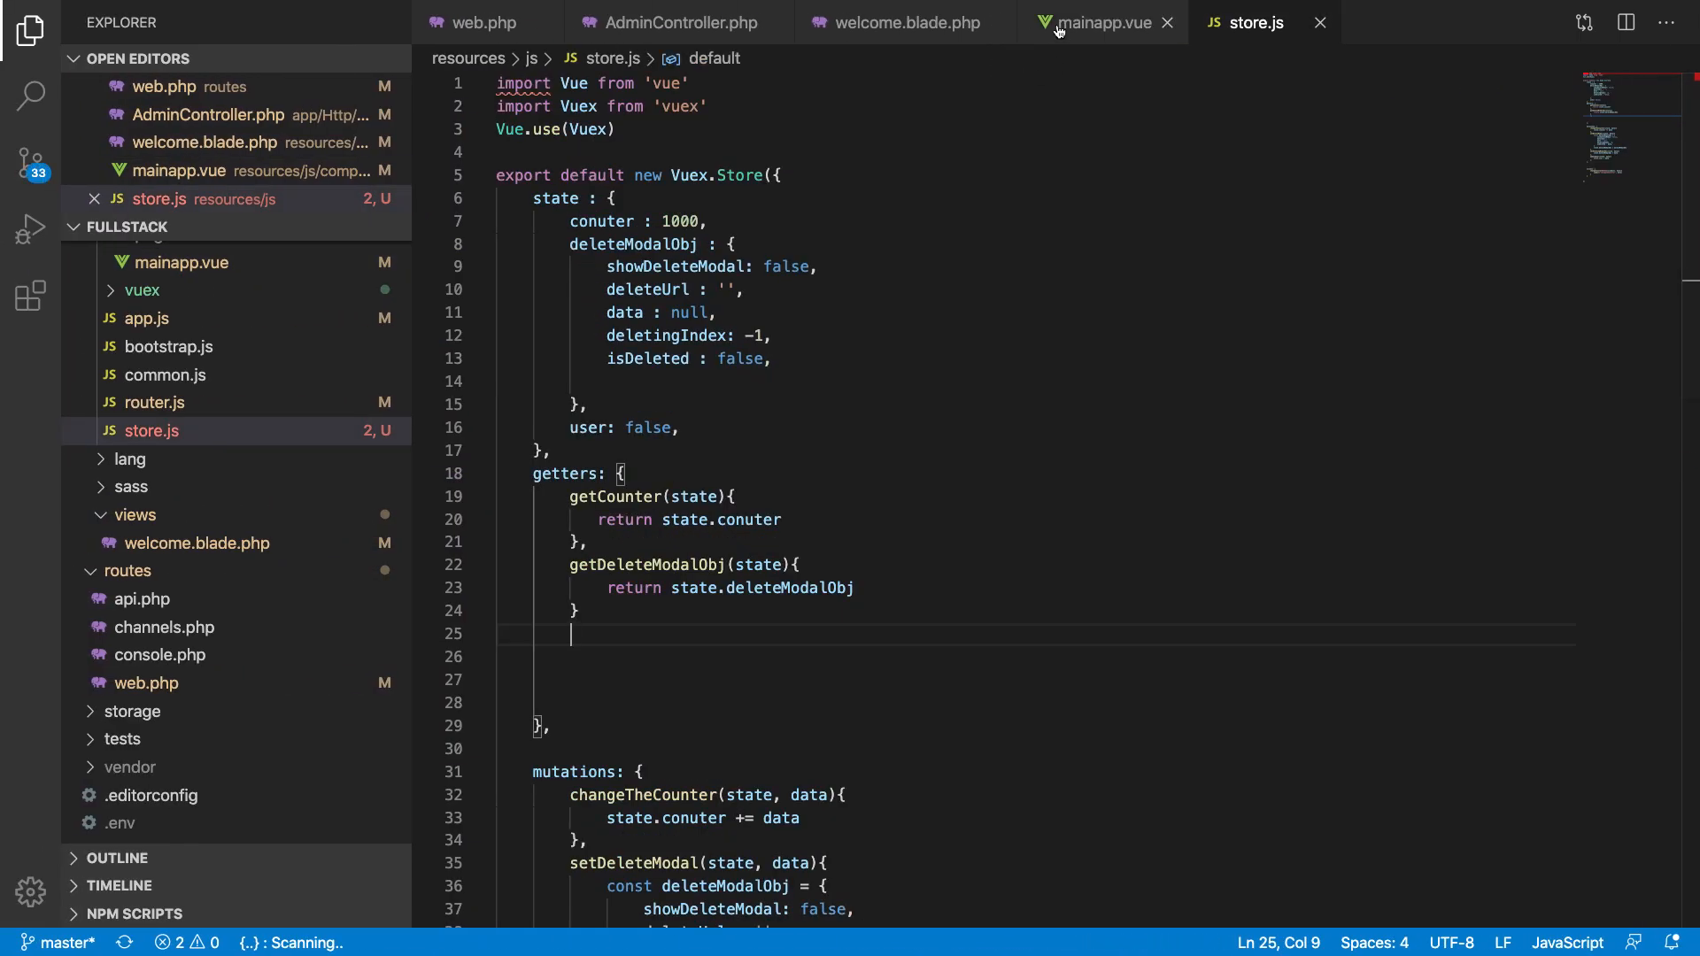
click(1097, 22)
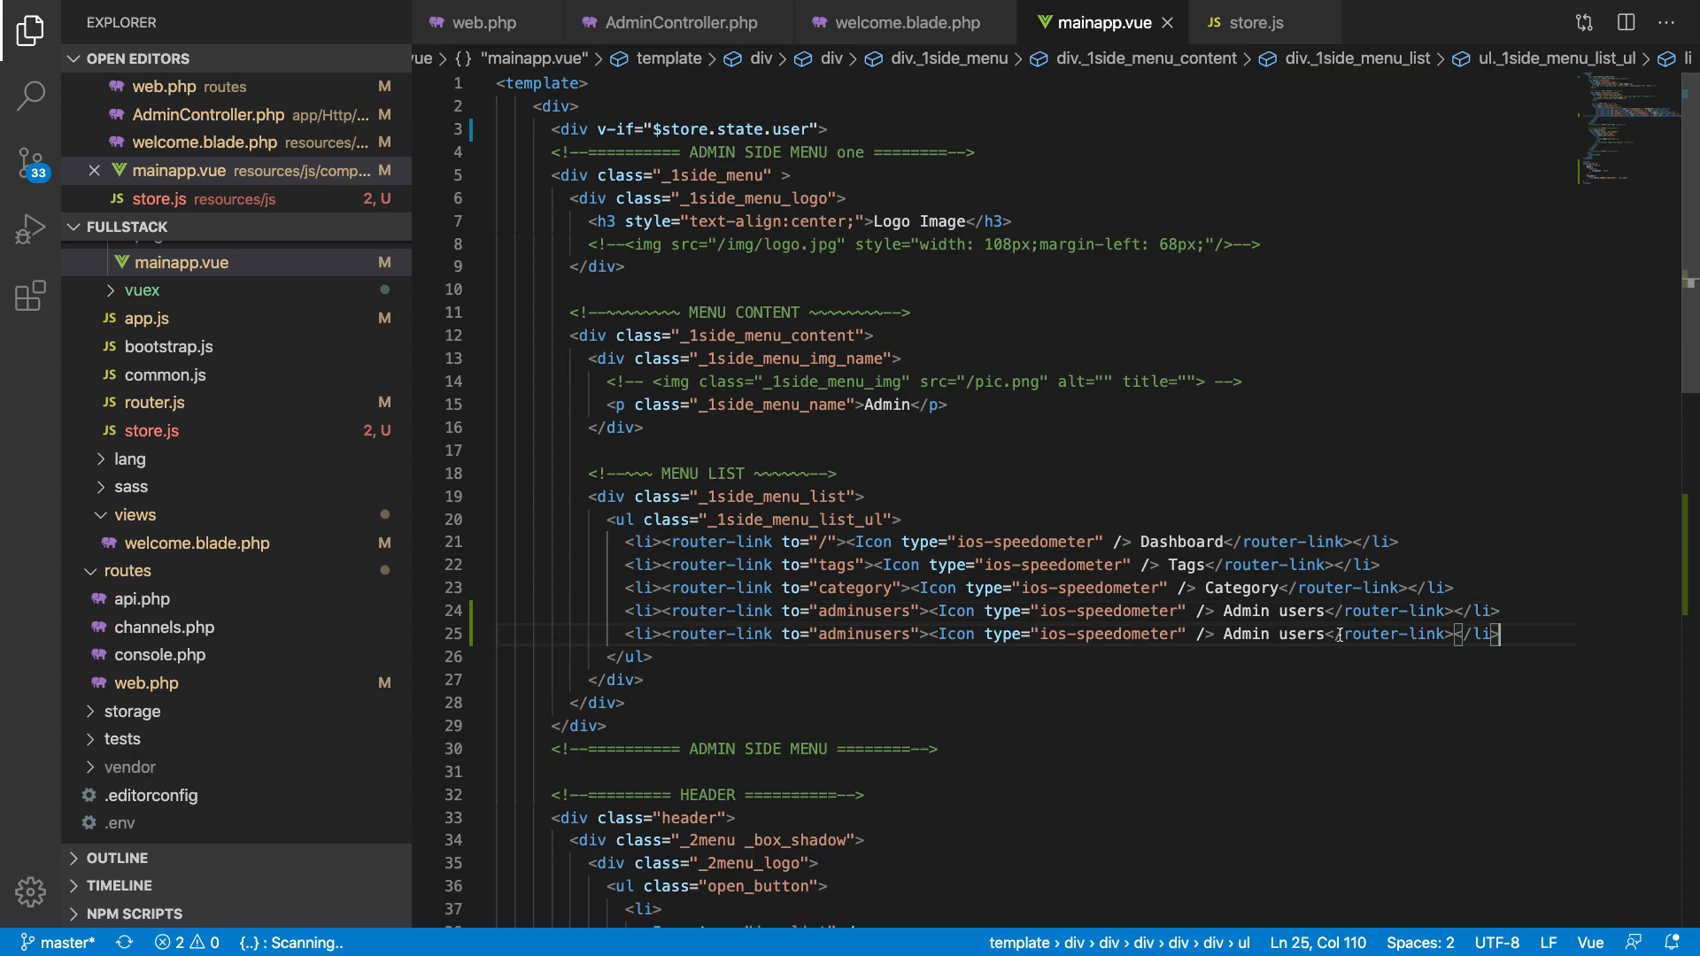
text(Lo)
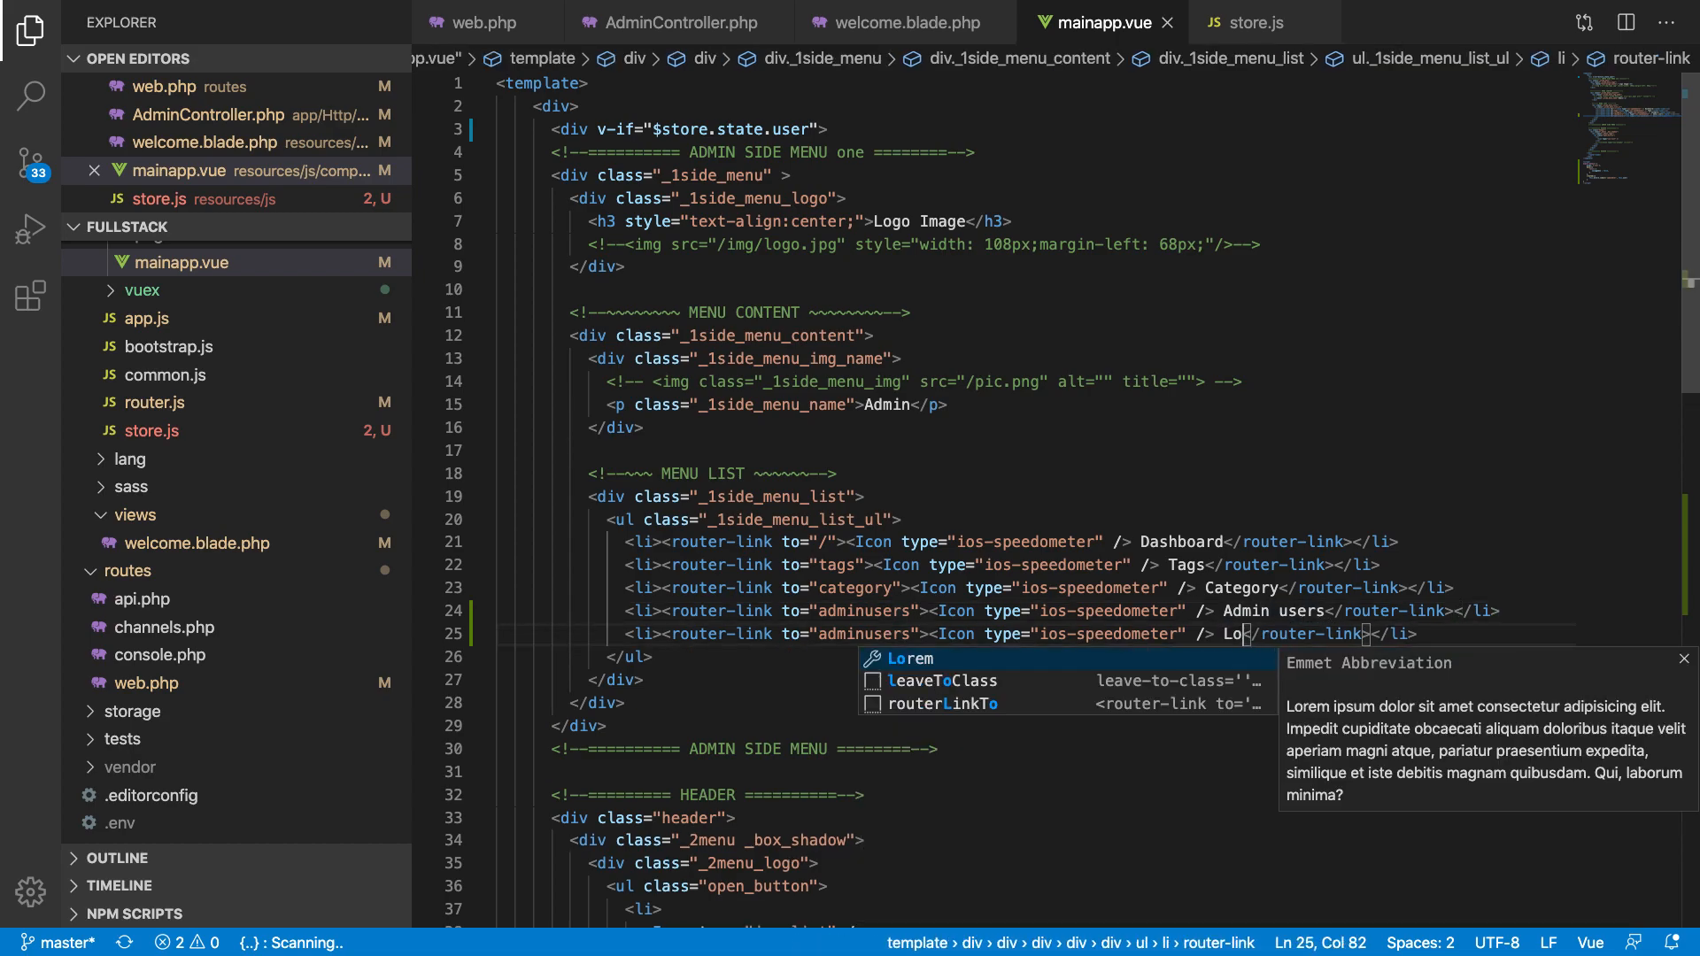
text(gout)
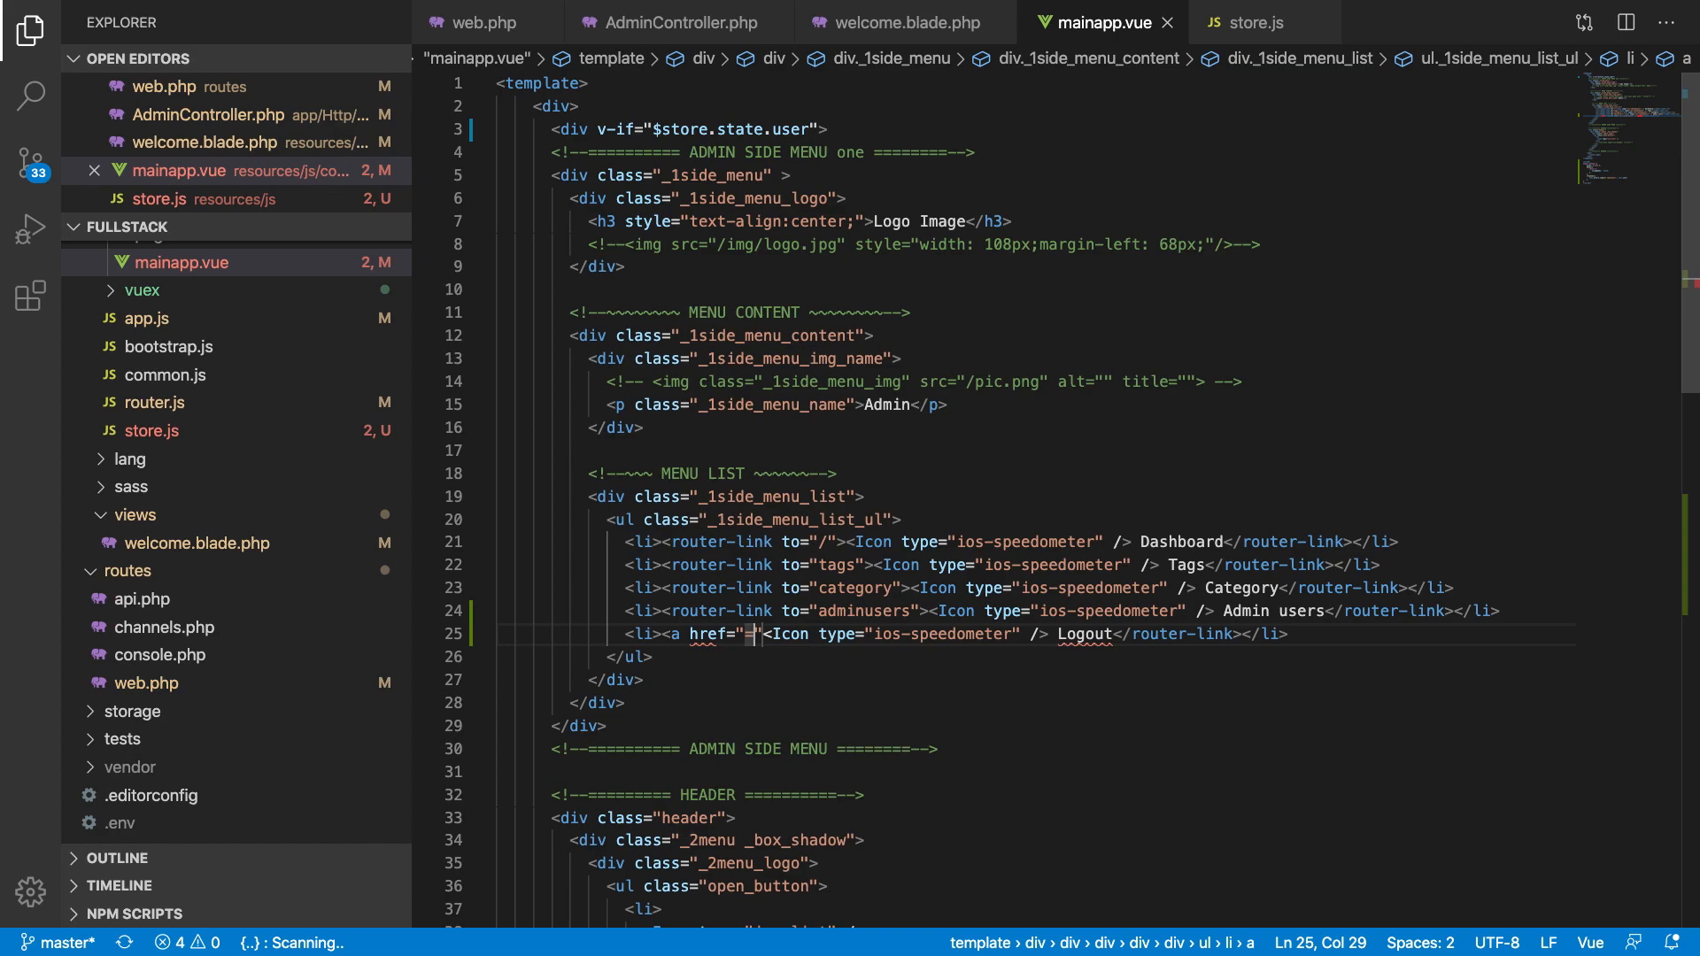
text(/logout)
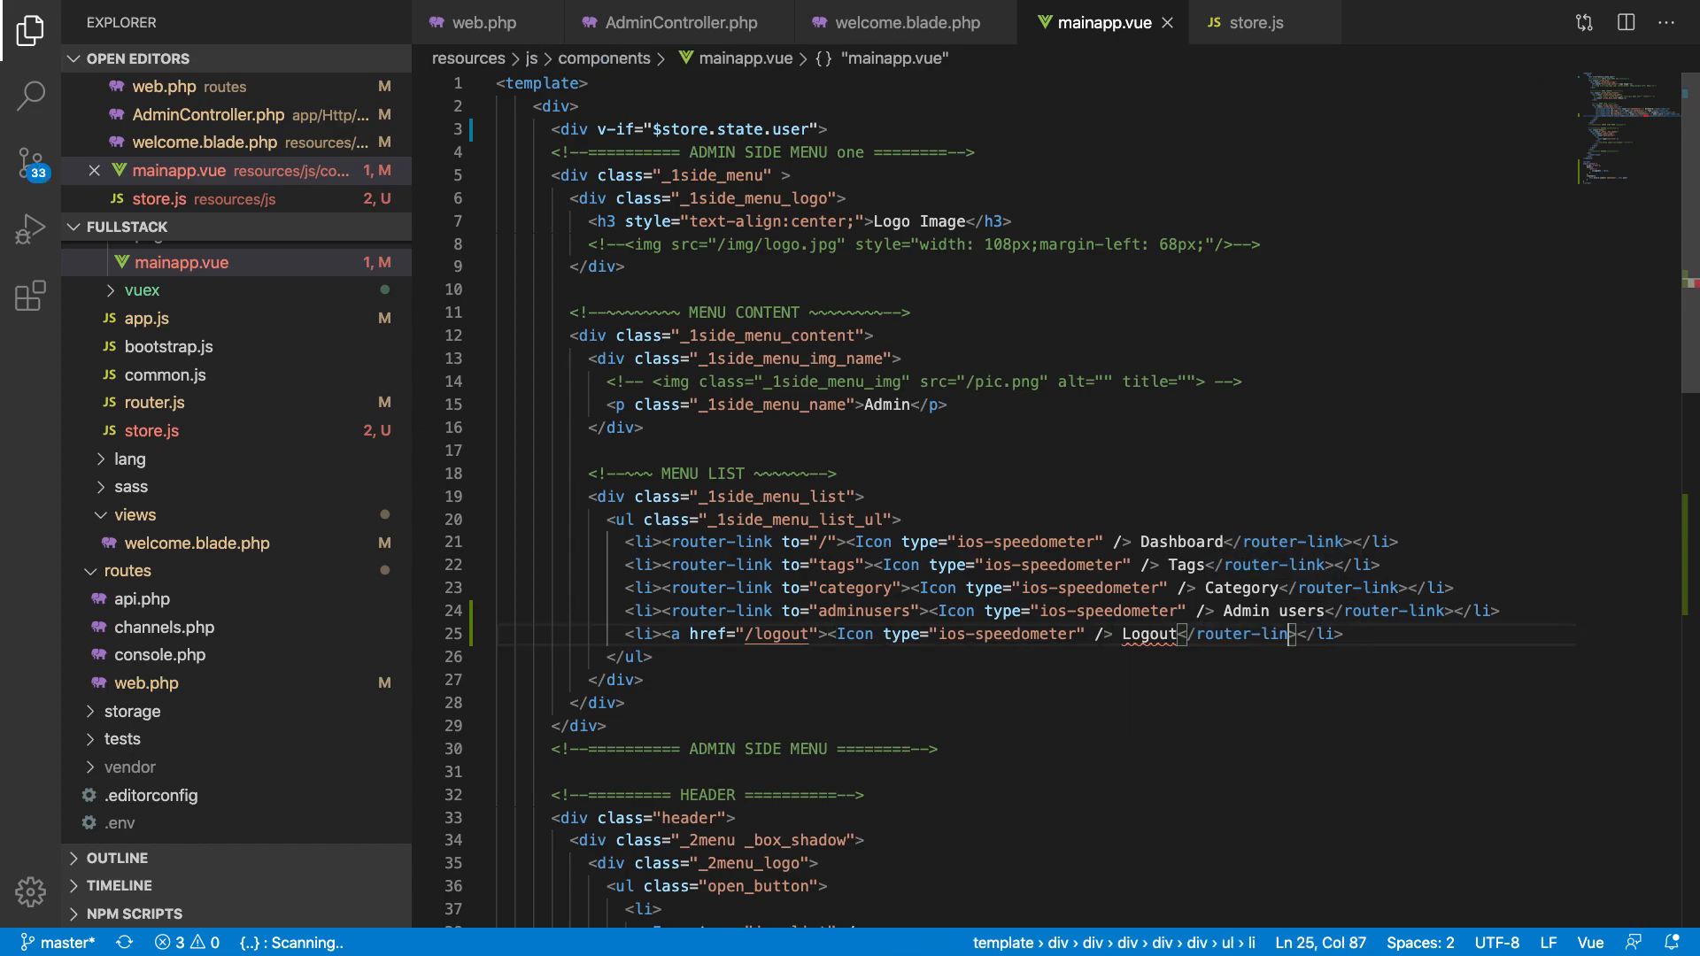
text(a)
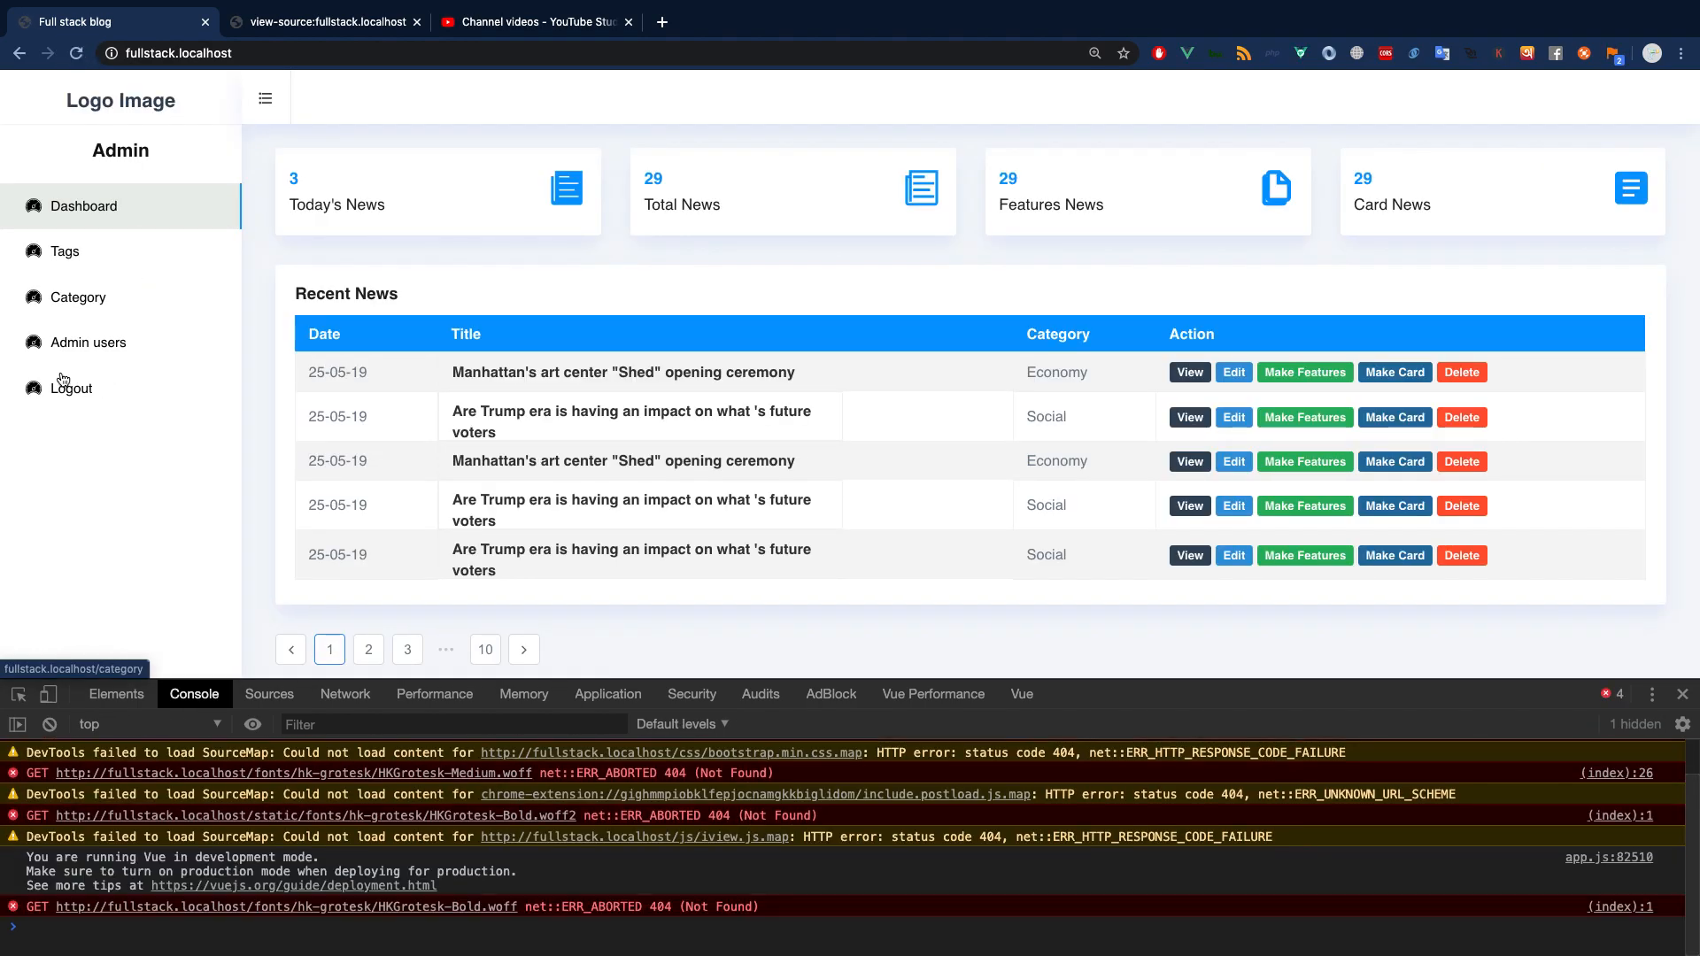
Step: Log out via the sidebar Logout link and submit the login form again
click(71, 388)
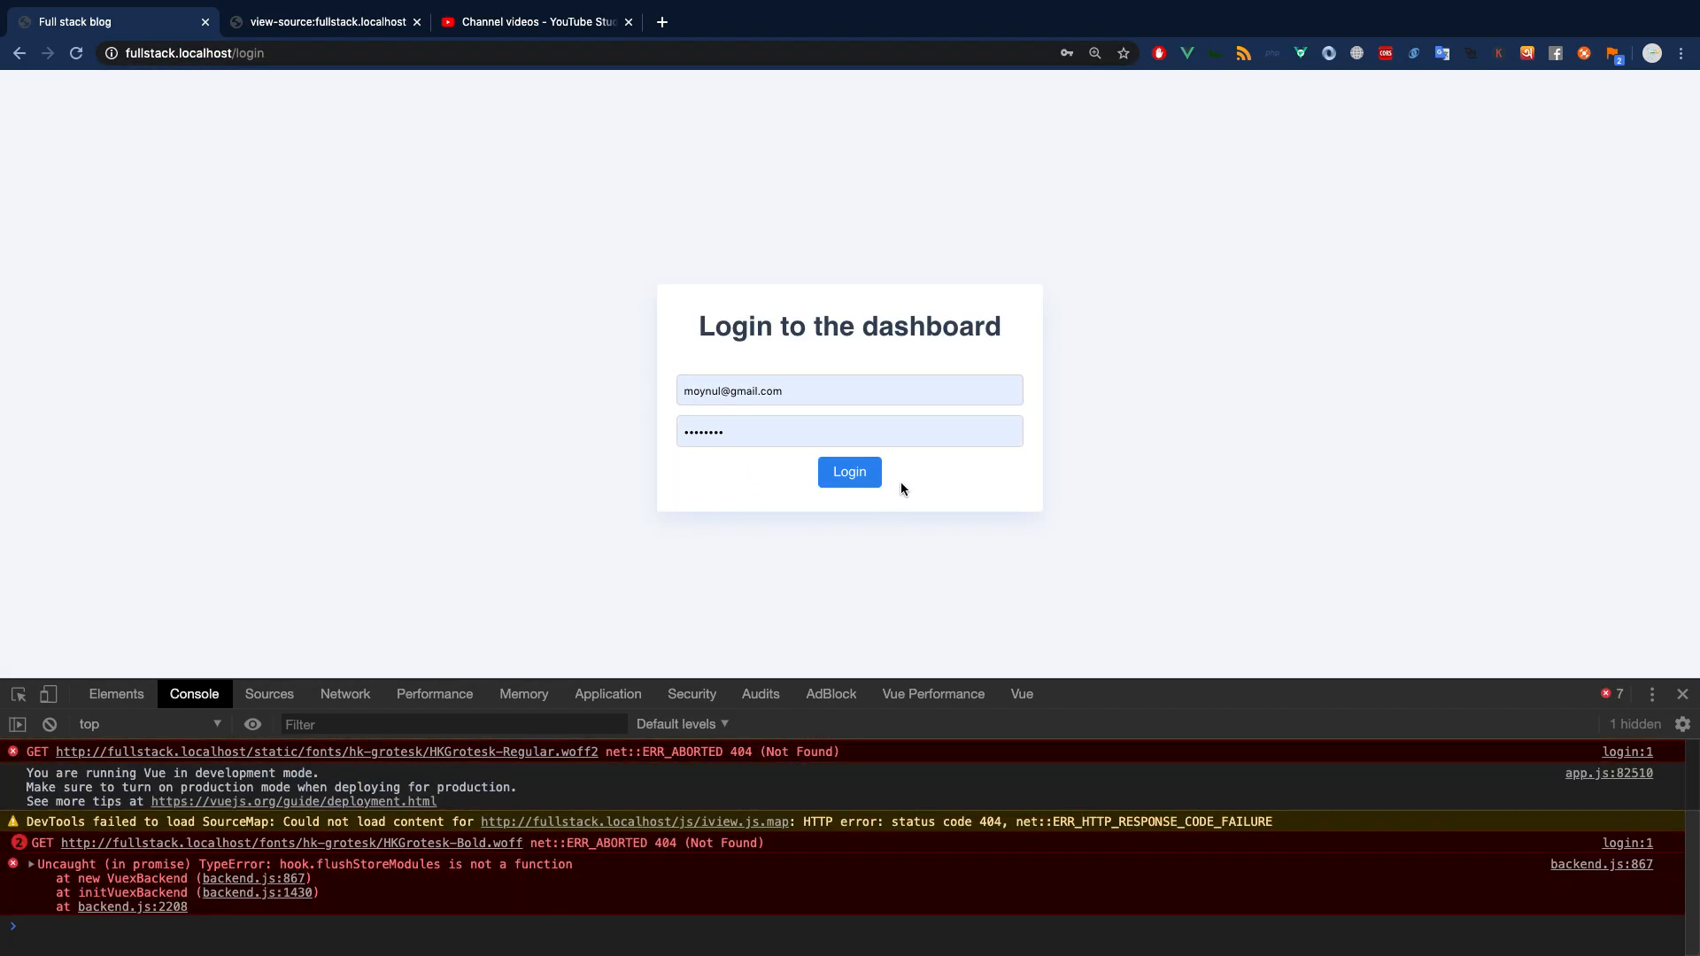
click(849, 471)
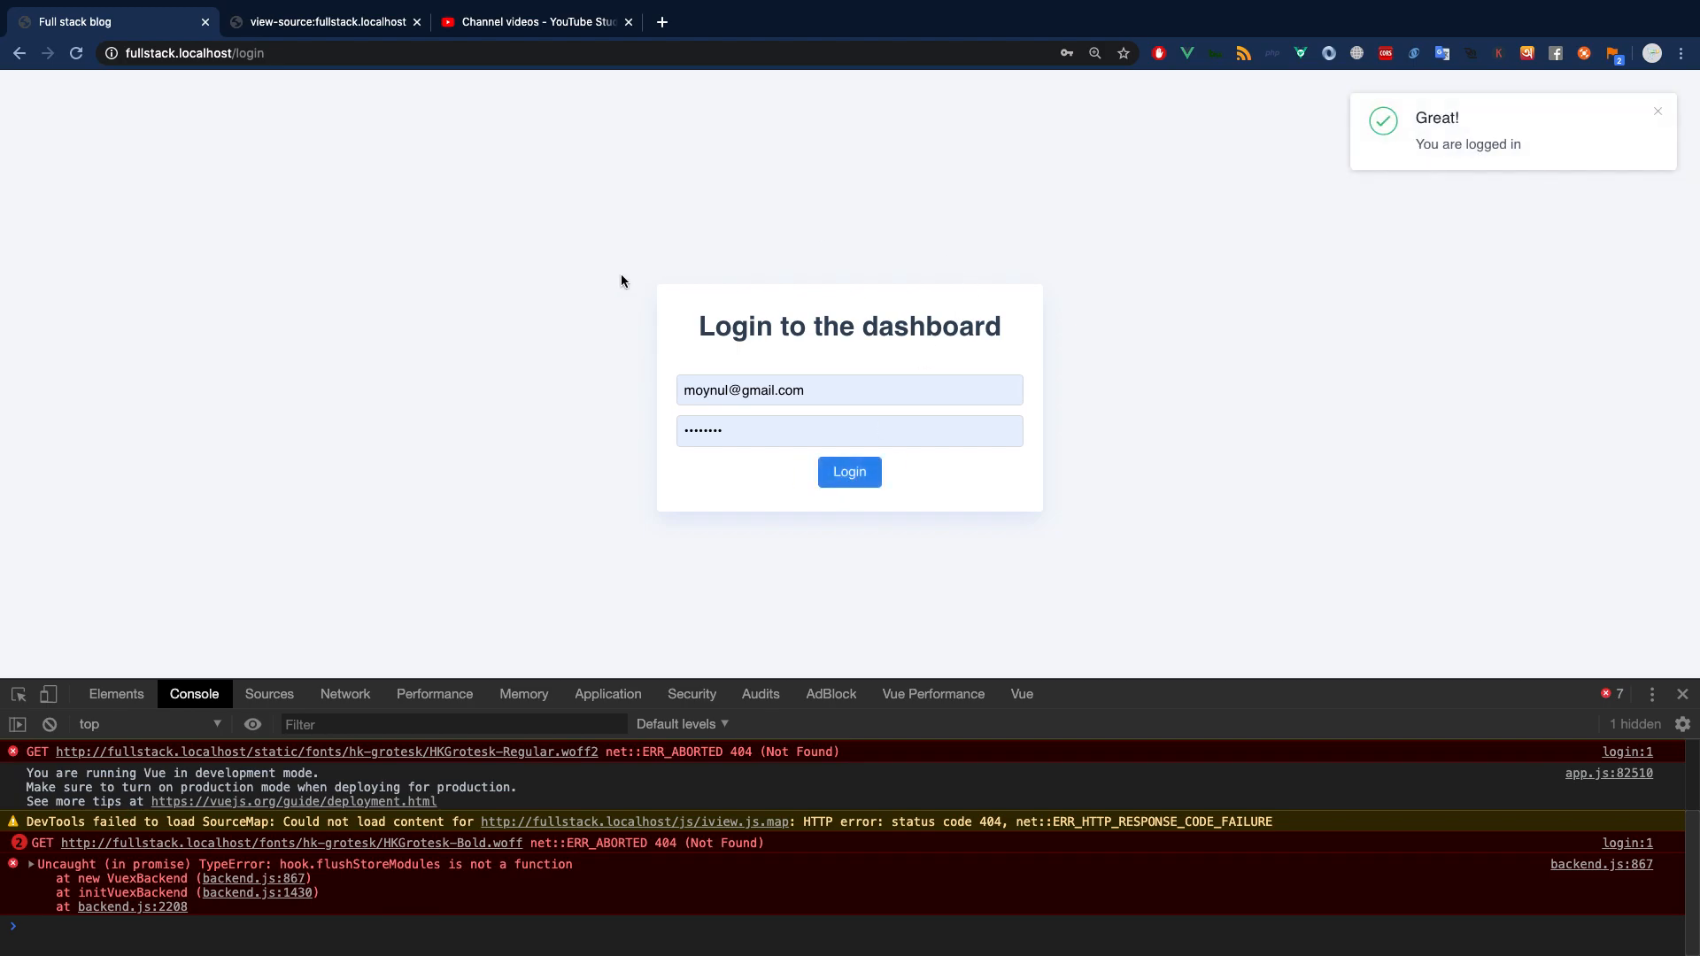
mouse_move(652, 361)
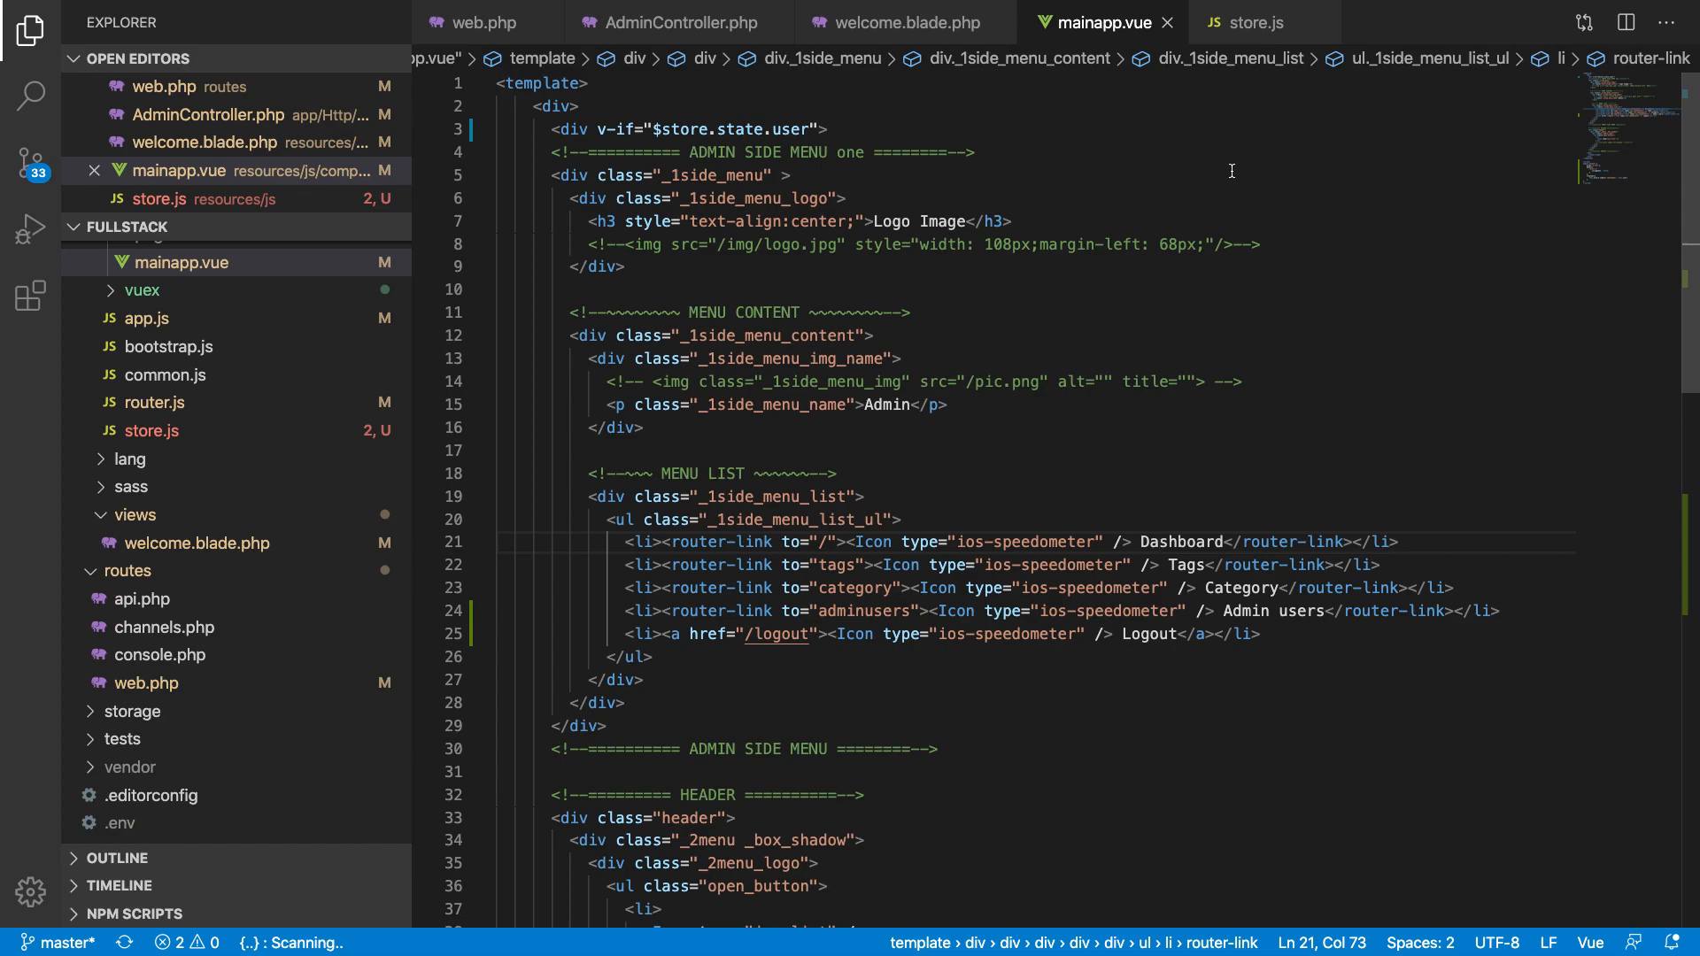
Step: Quick-open login.vue and begin a window.location line in the status 200 branch
text(login)
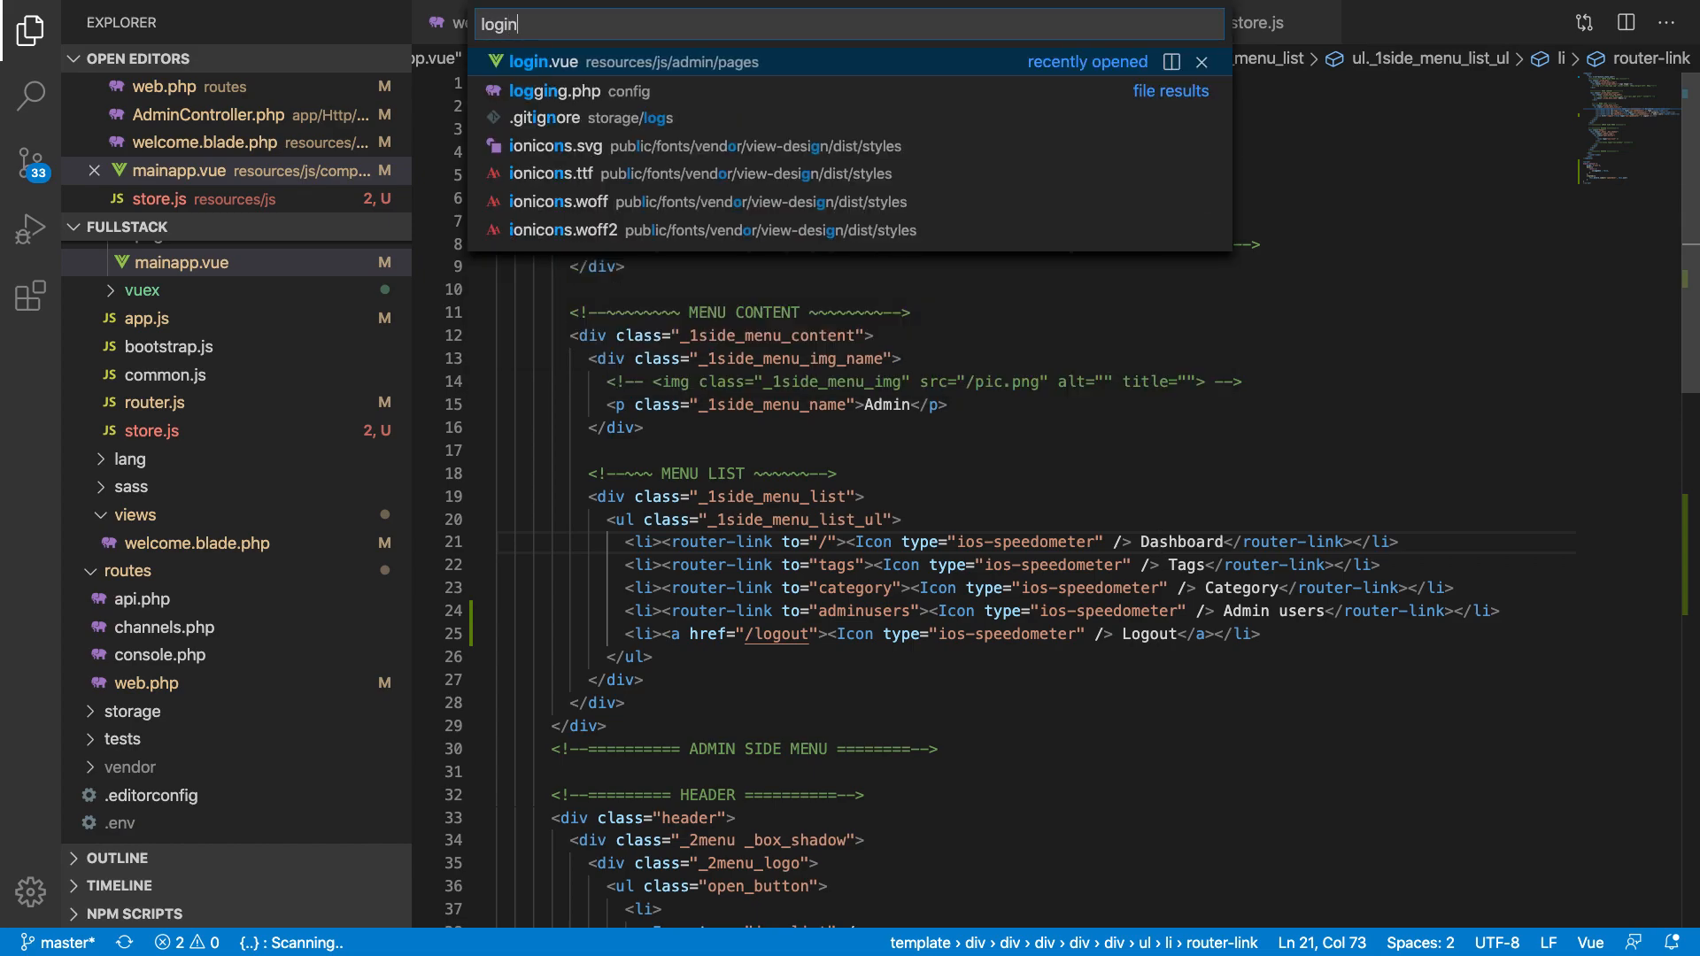
click(528, 60)
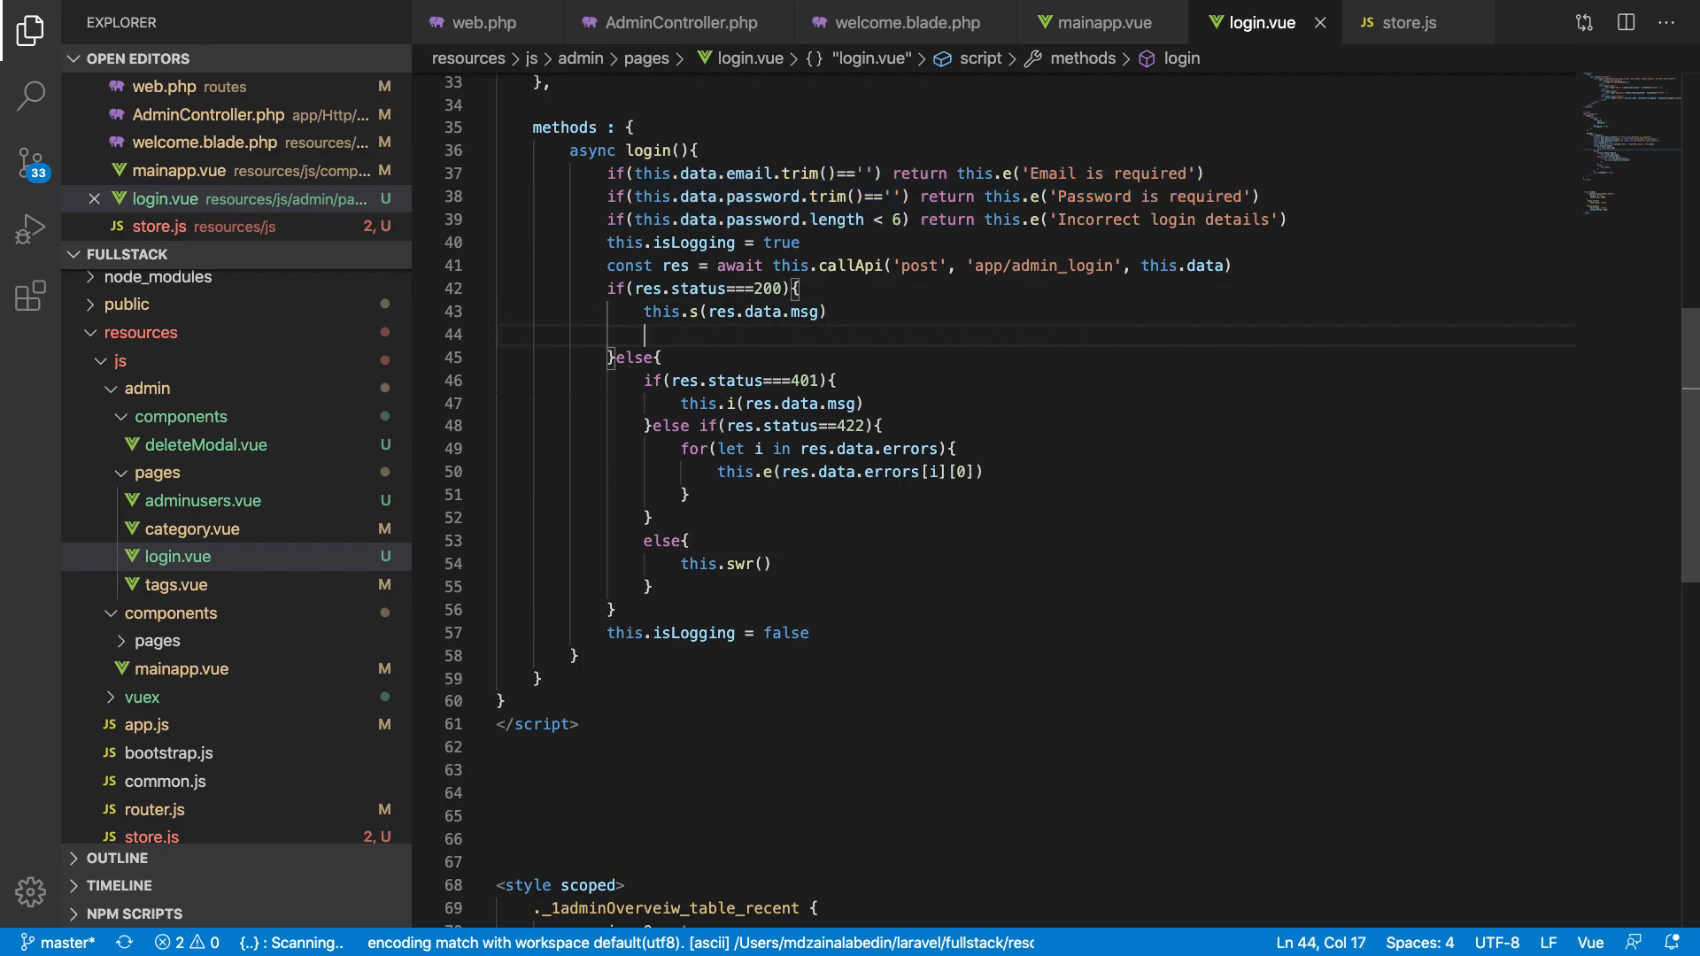
text(window.loca)
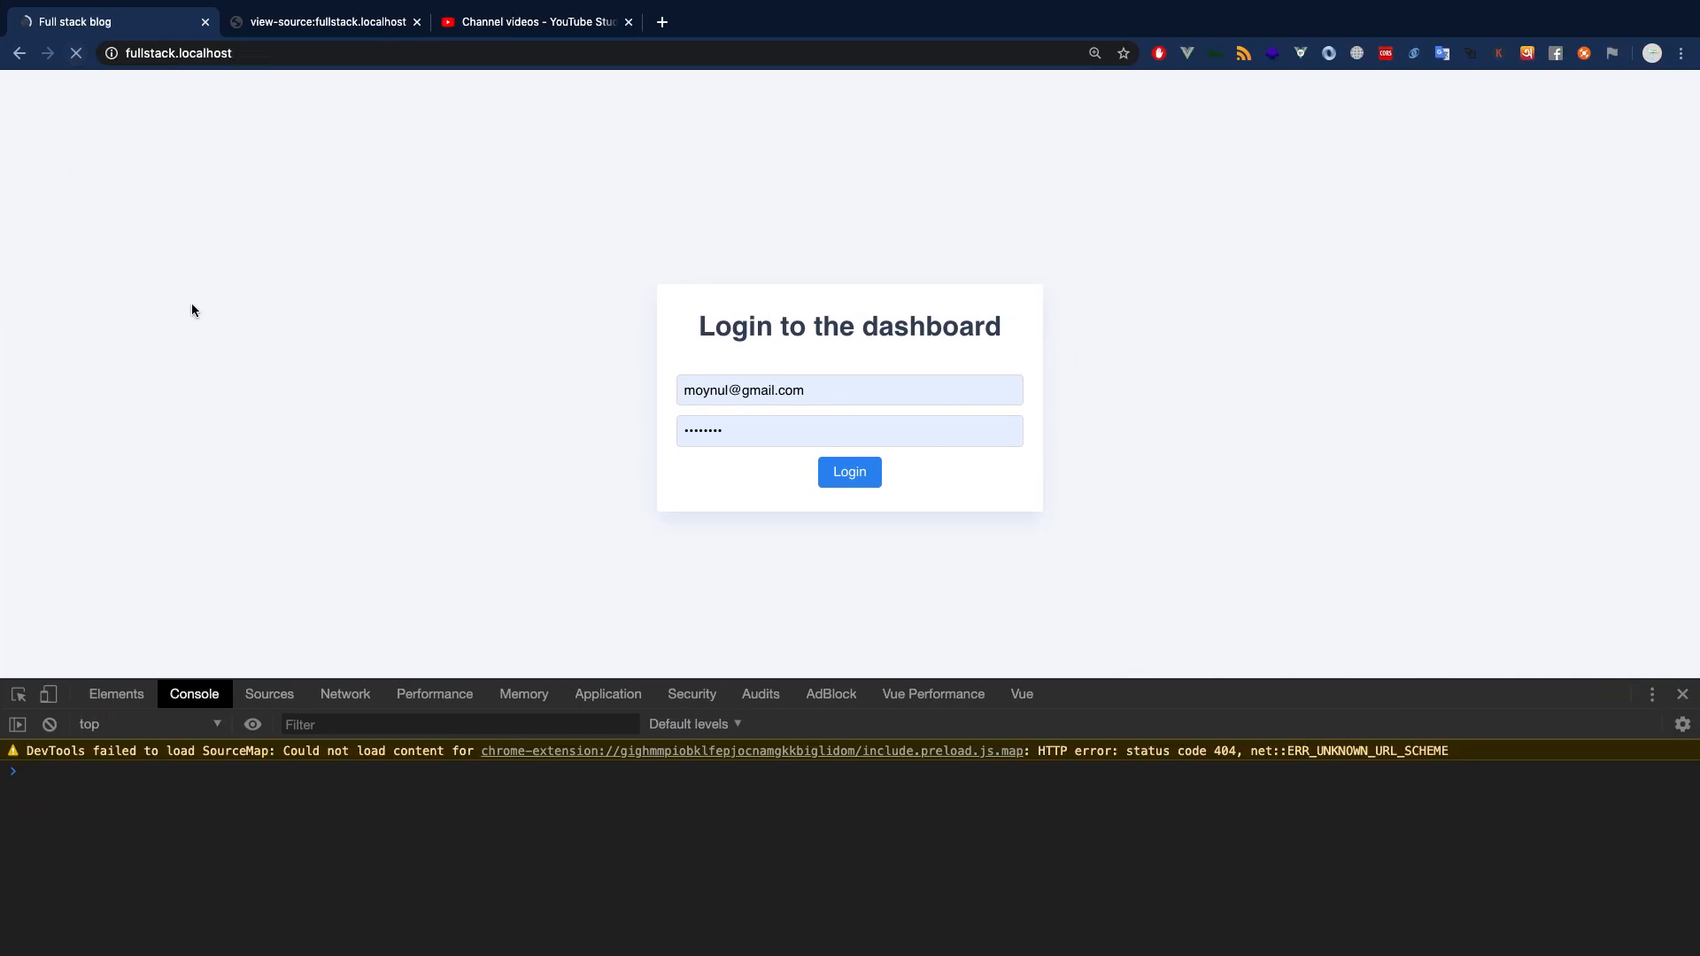
Step: Reload and log in to reach the dashboard, then visit the Category and Tags pages
click(848, 471)
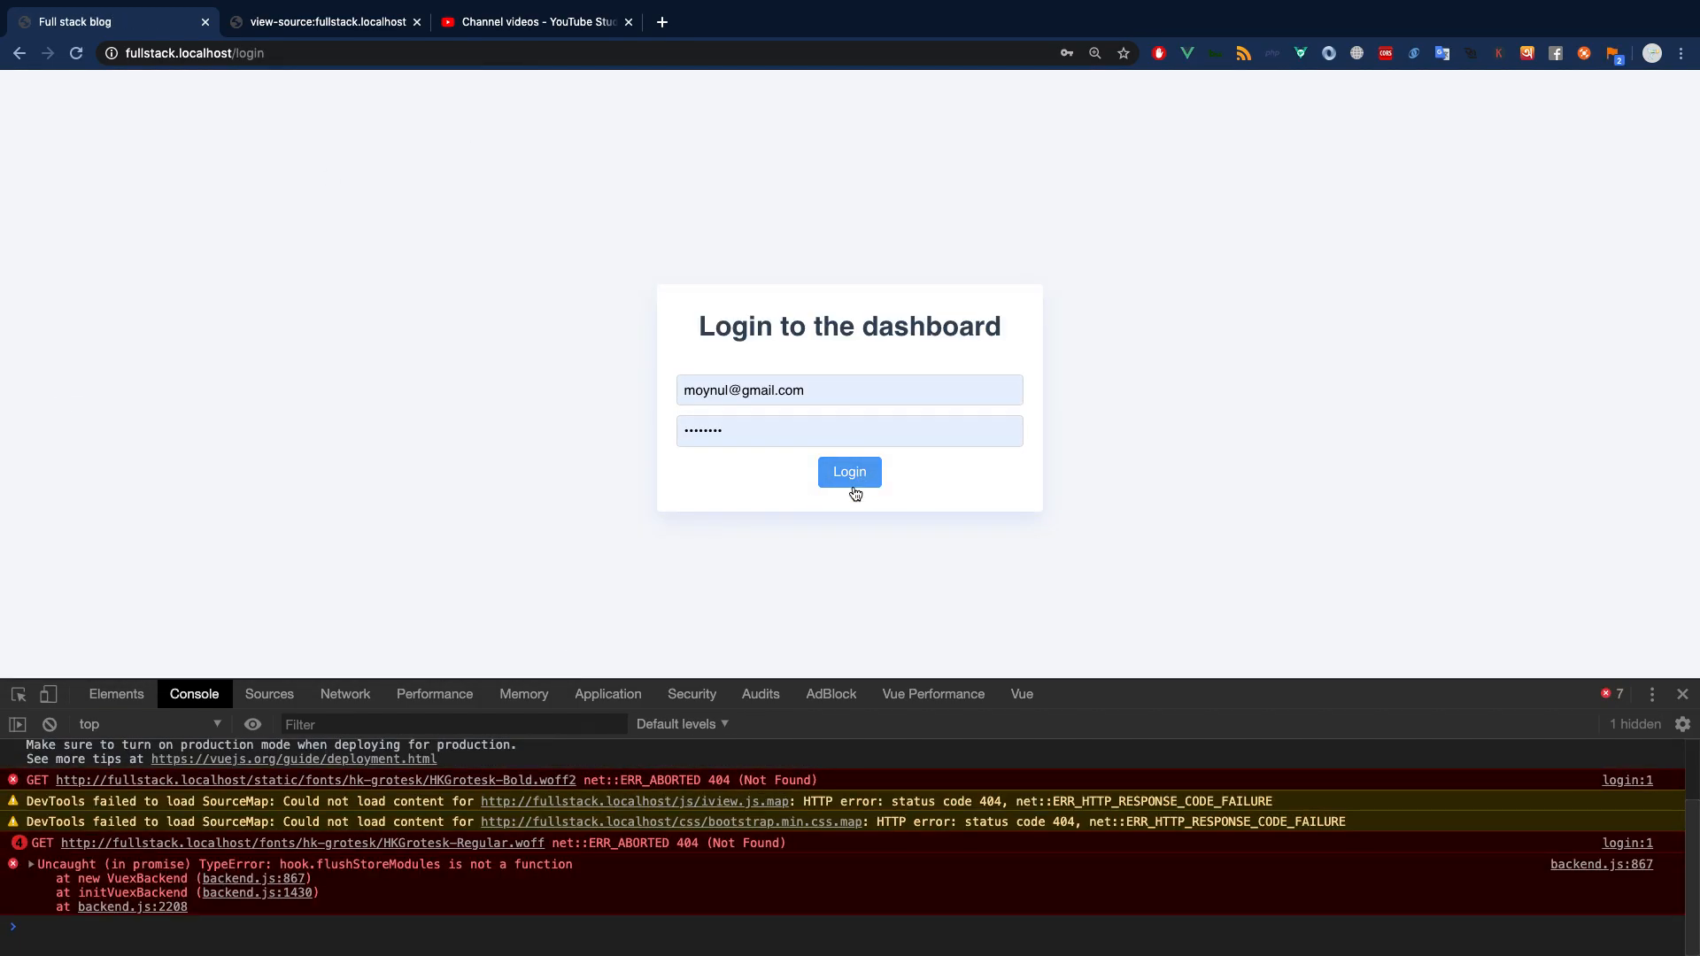
click(848, 471)
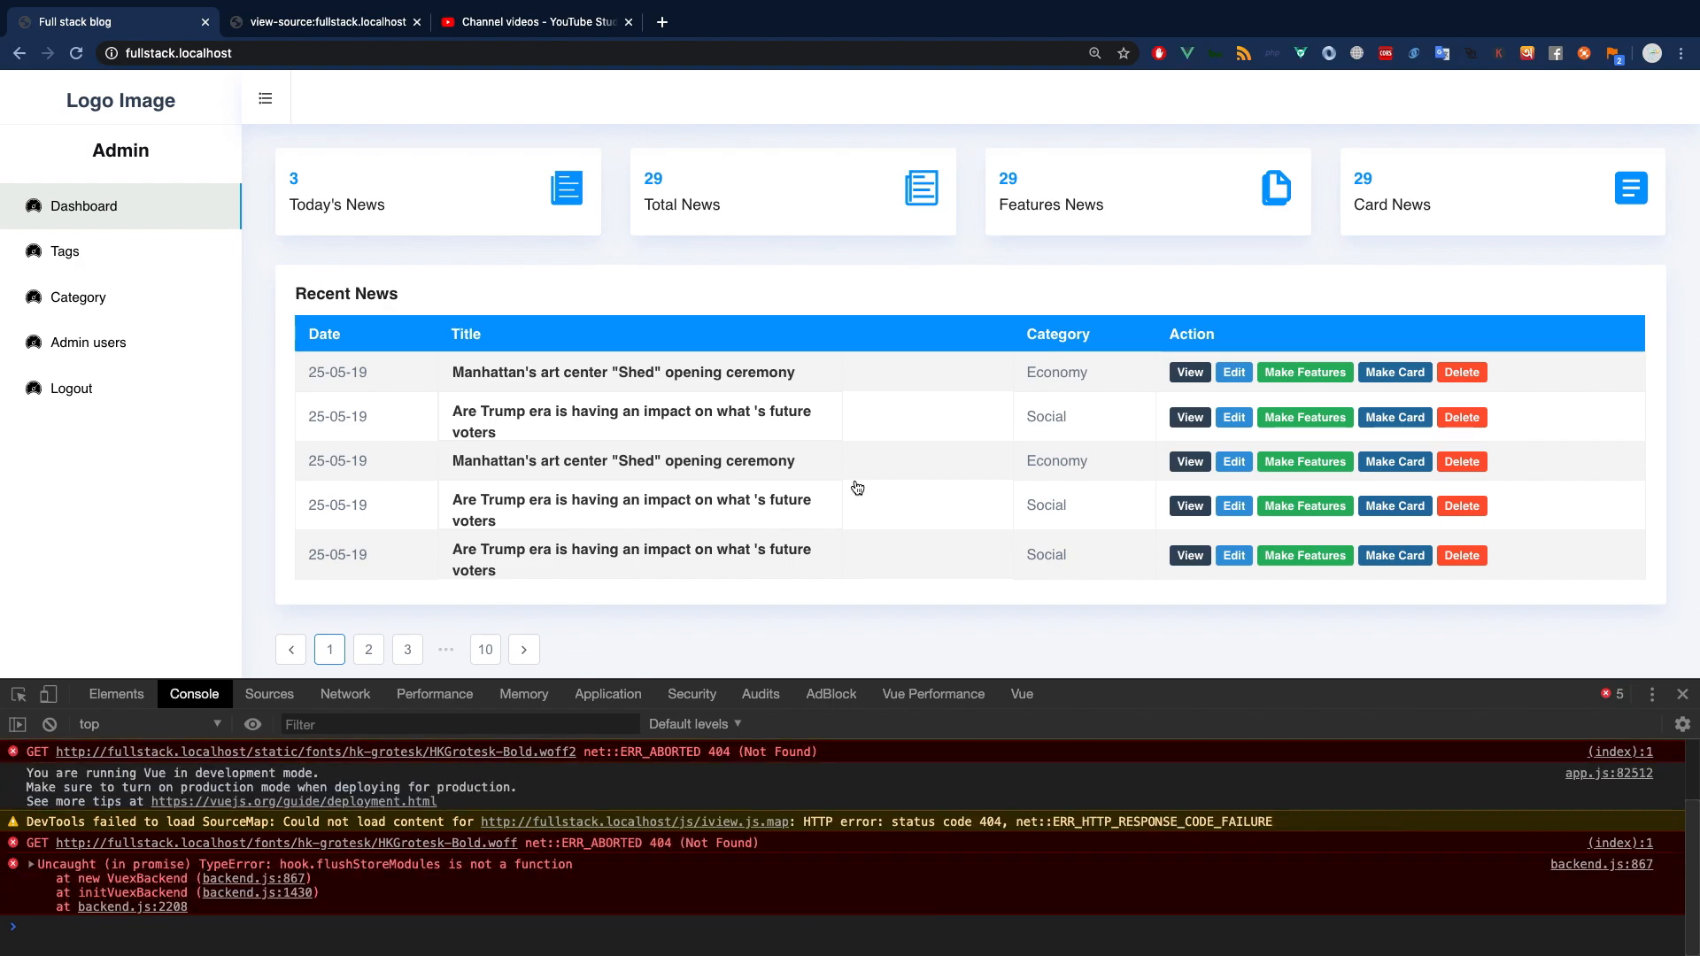
mouse_move(1693, 706)
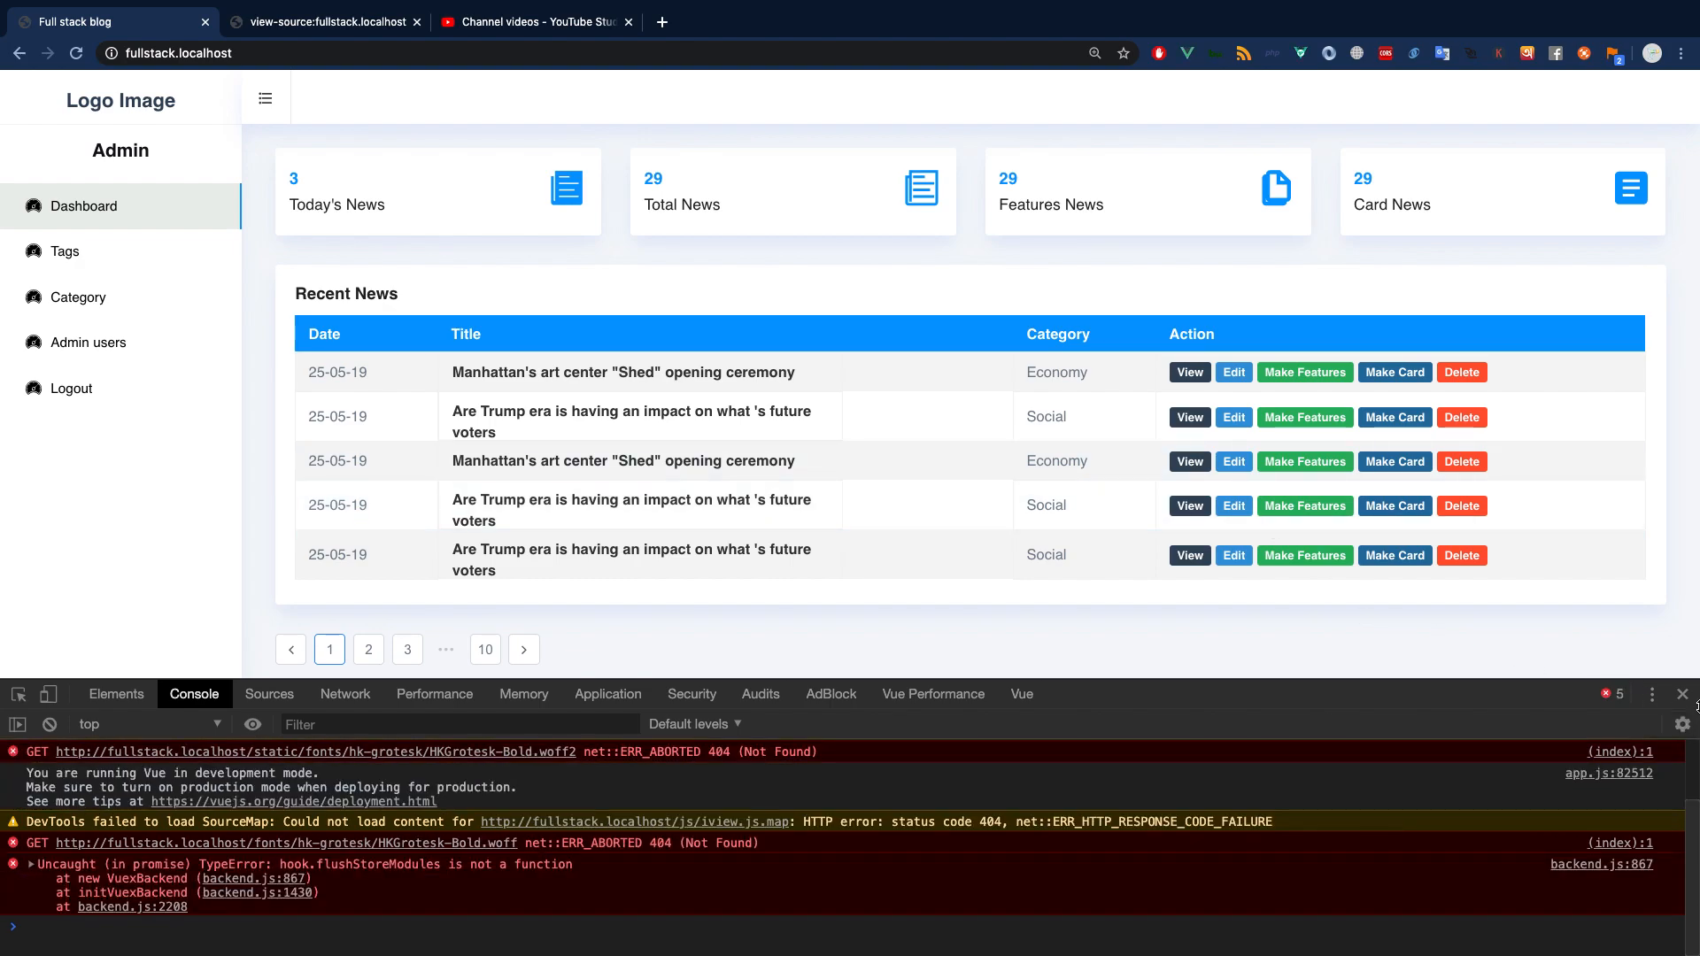
click(1684, 694)
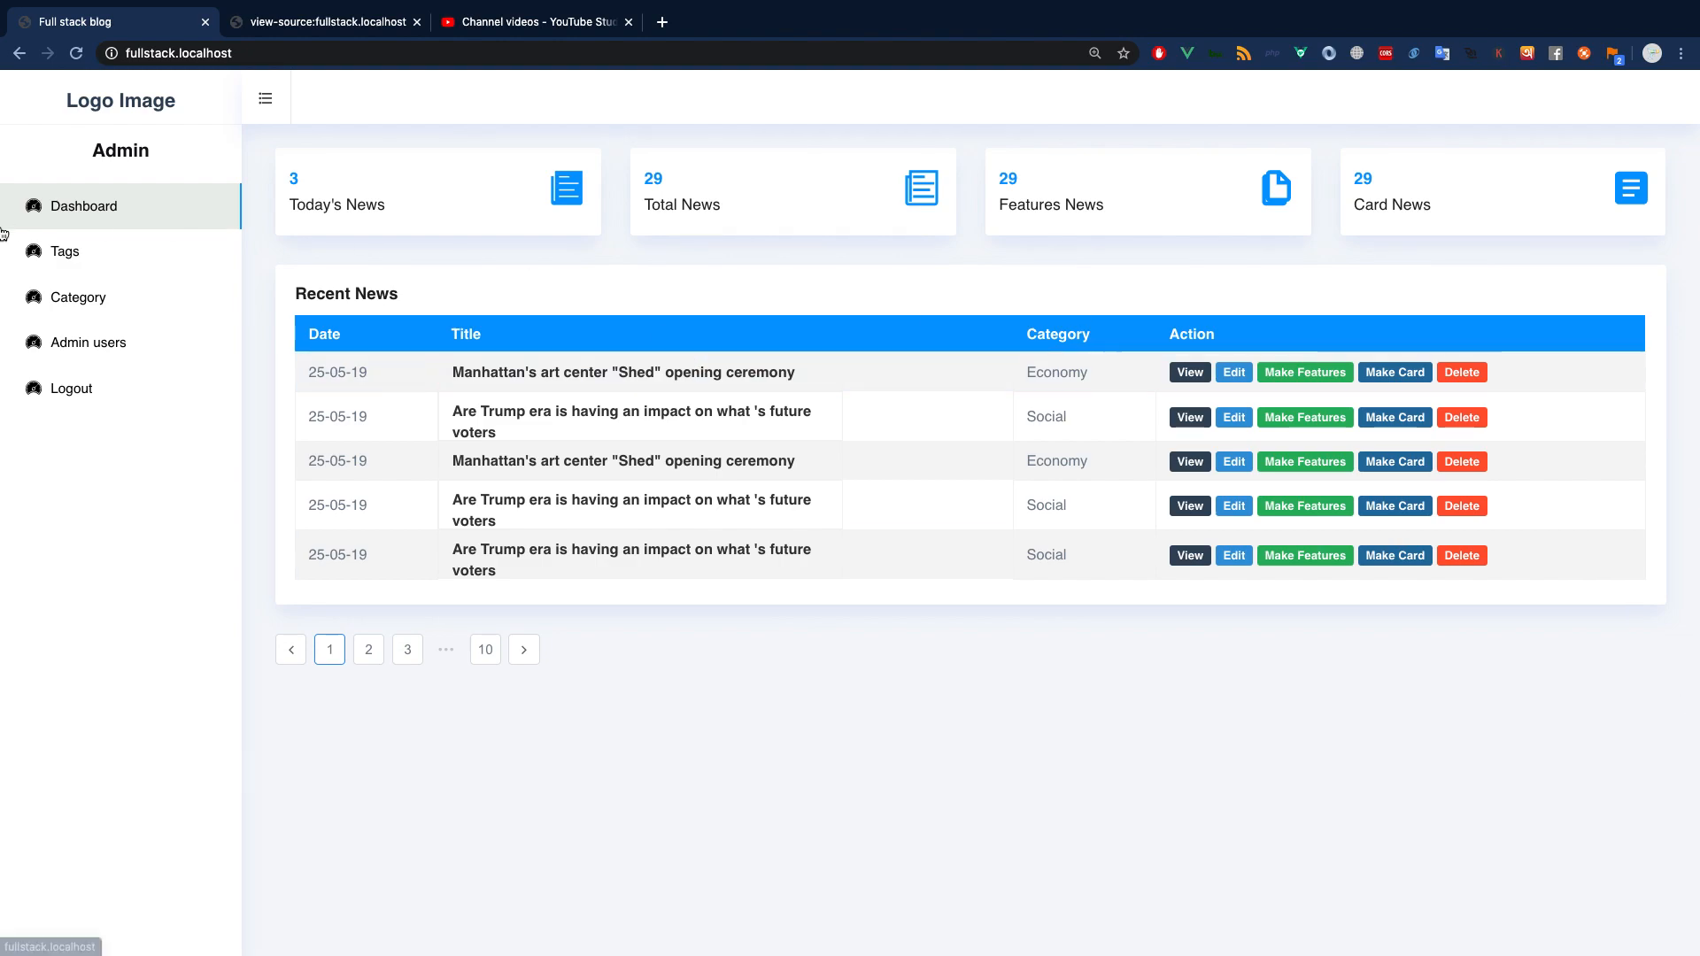
click(78, 296)
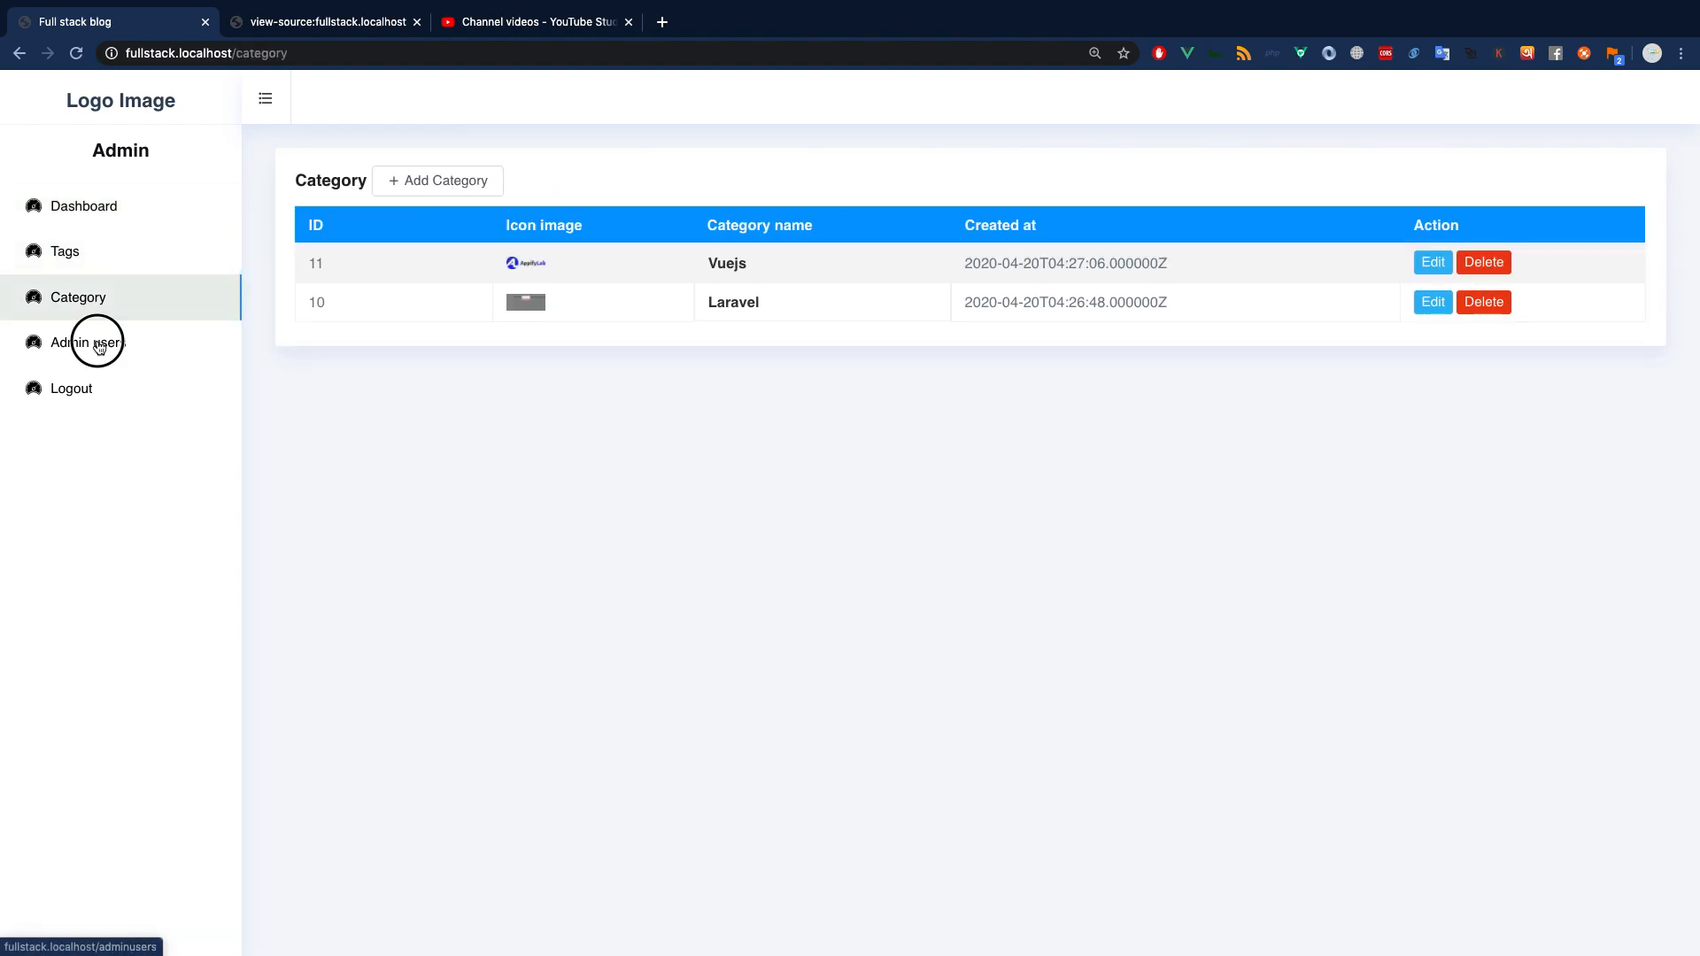
click(64, 251)
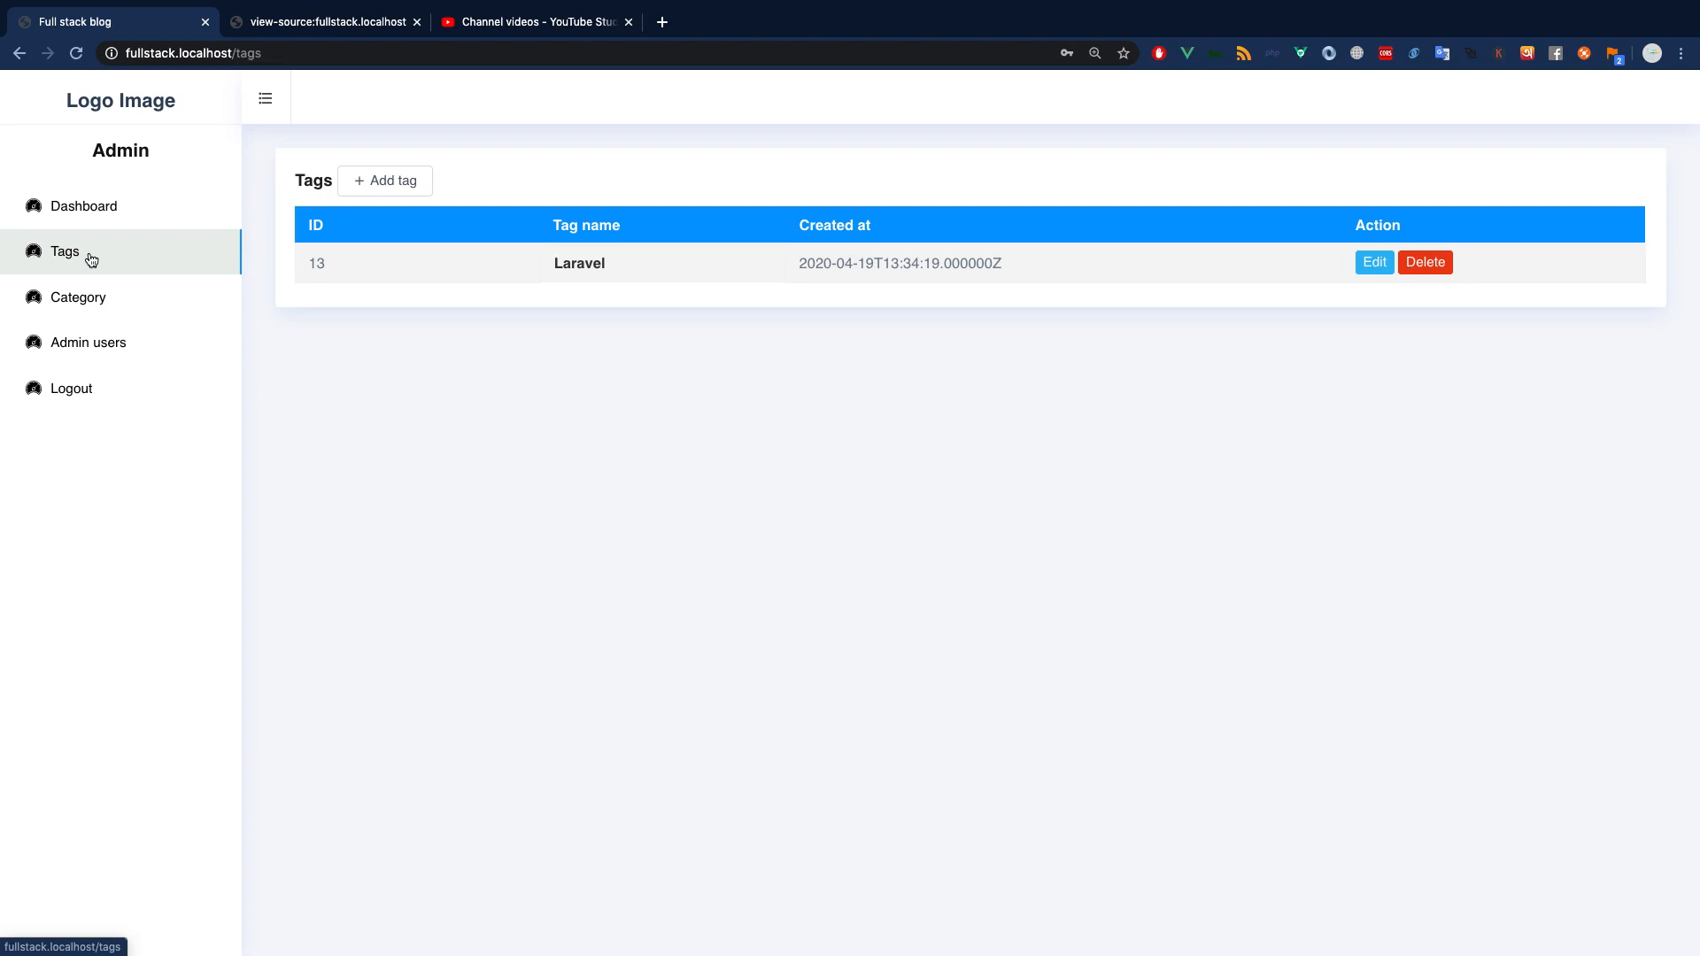
Step: Inspect the page, check the get_category network request, then view the Console
right_click(528, 582)
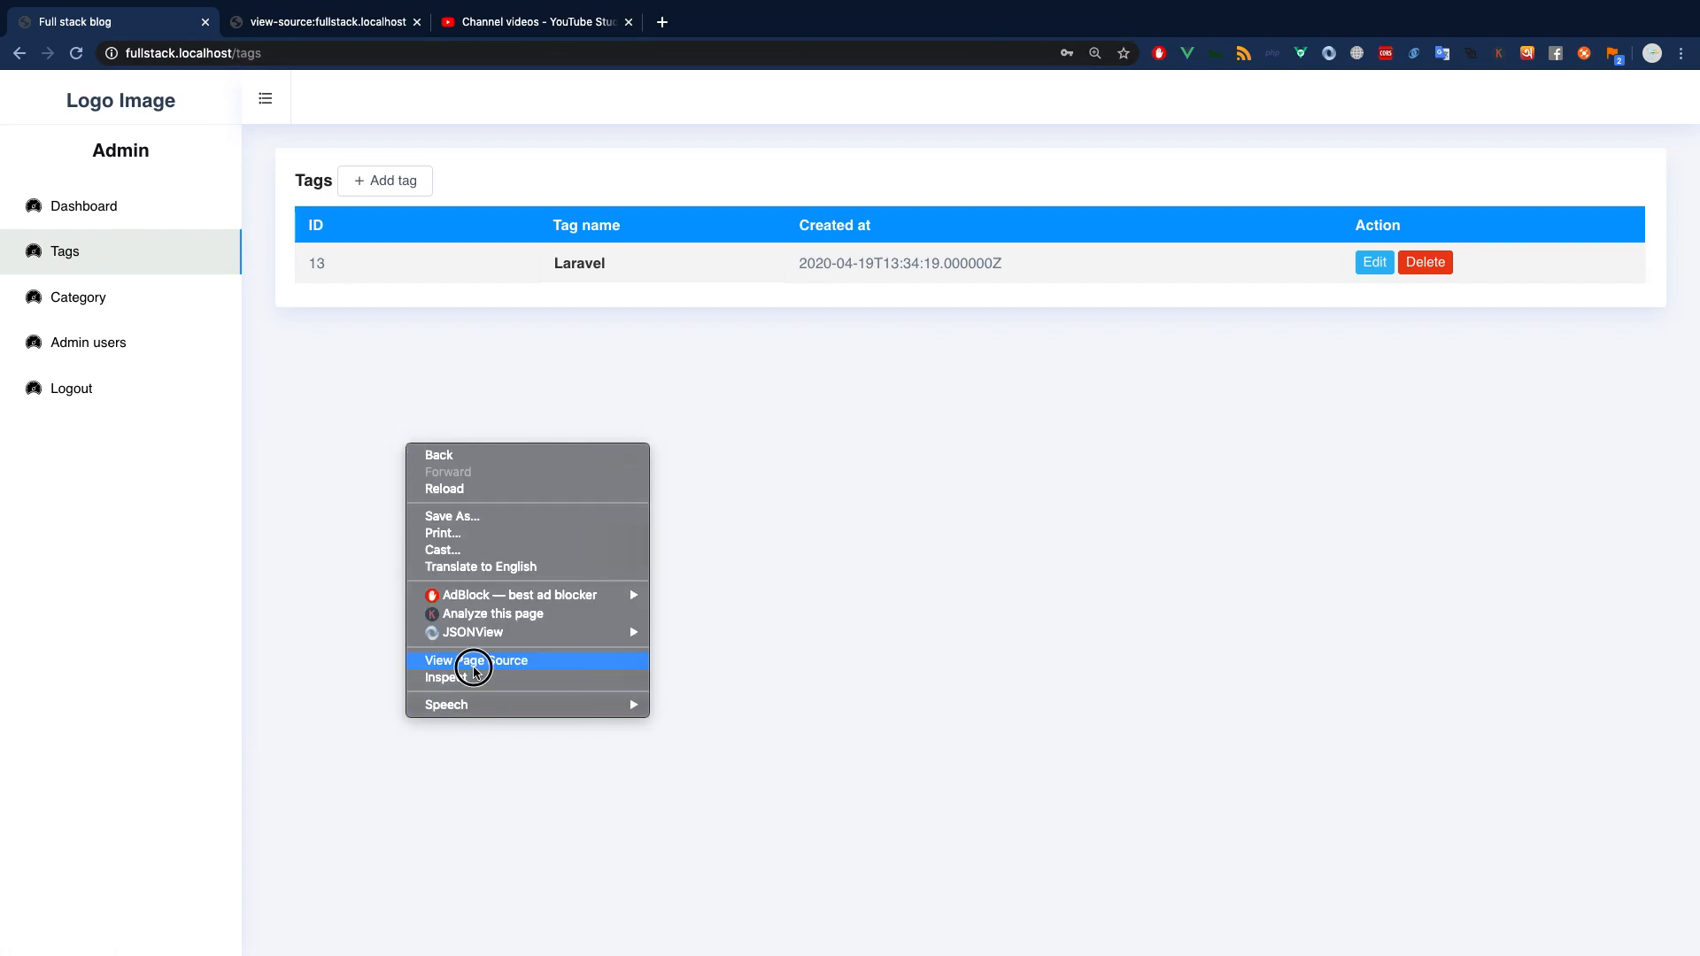
click(448, 678)
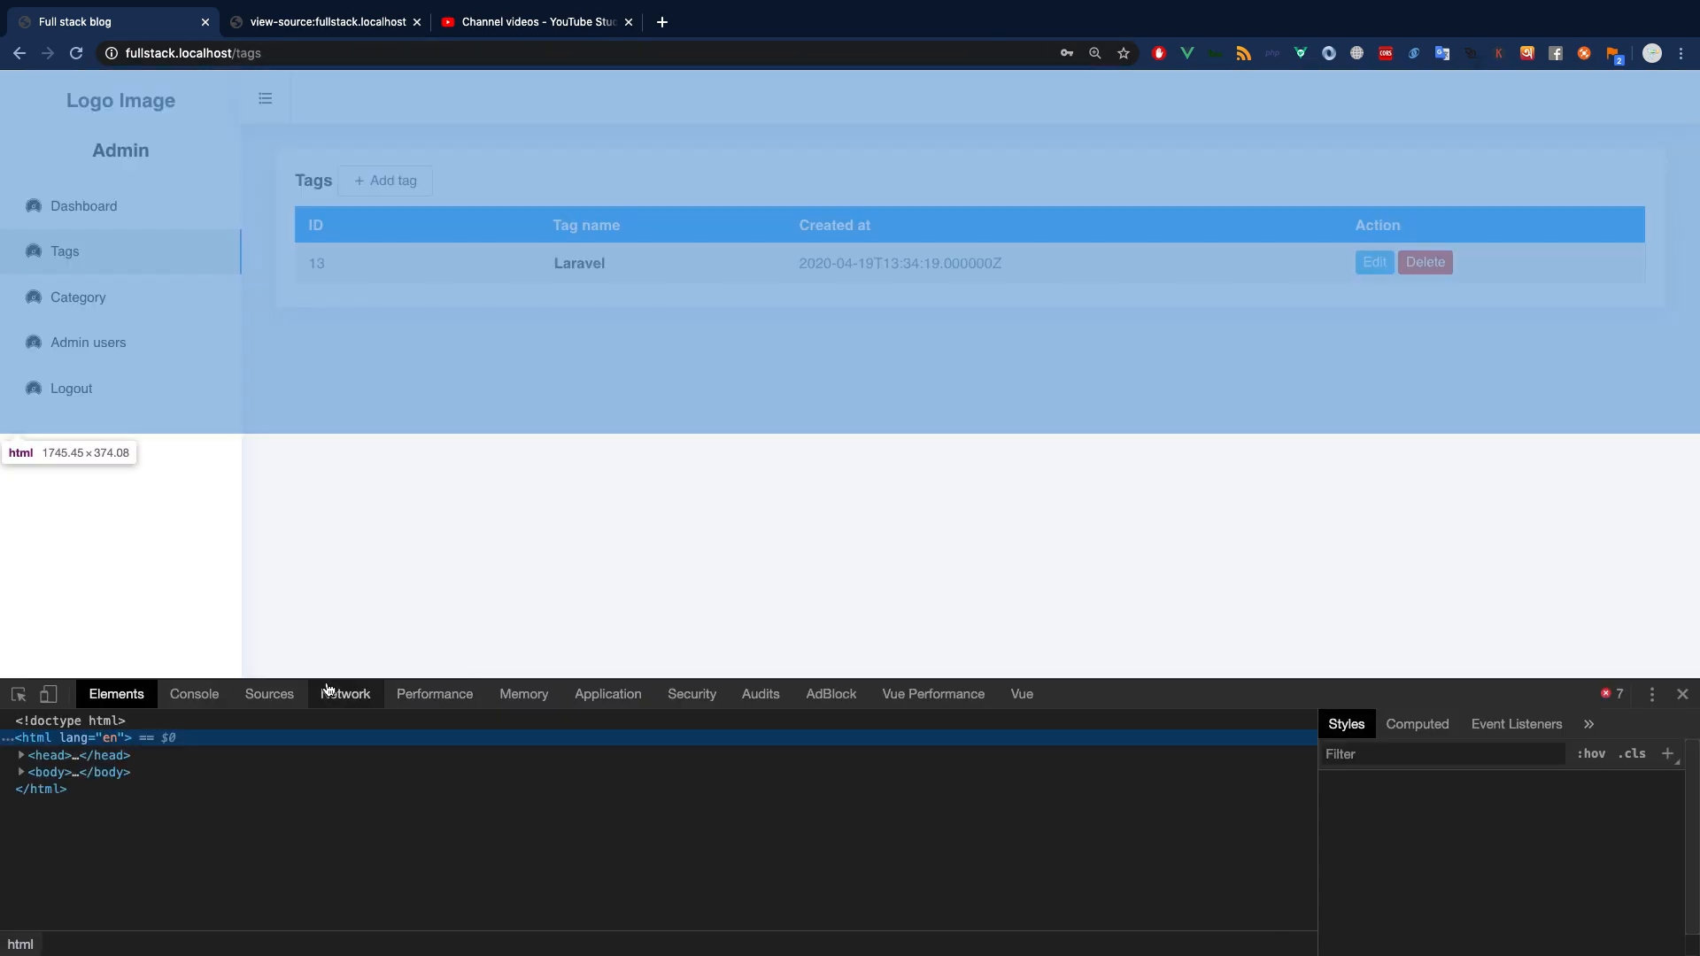
click(77, 297)
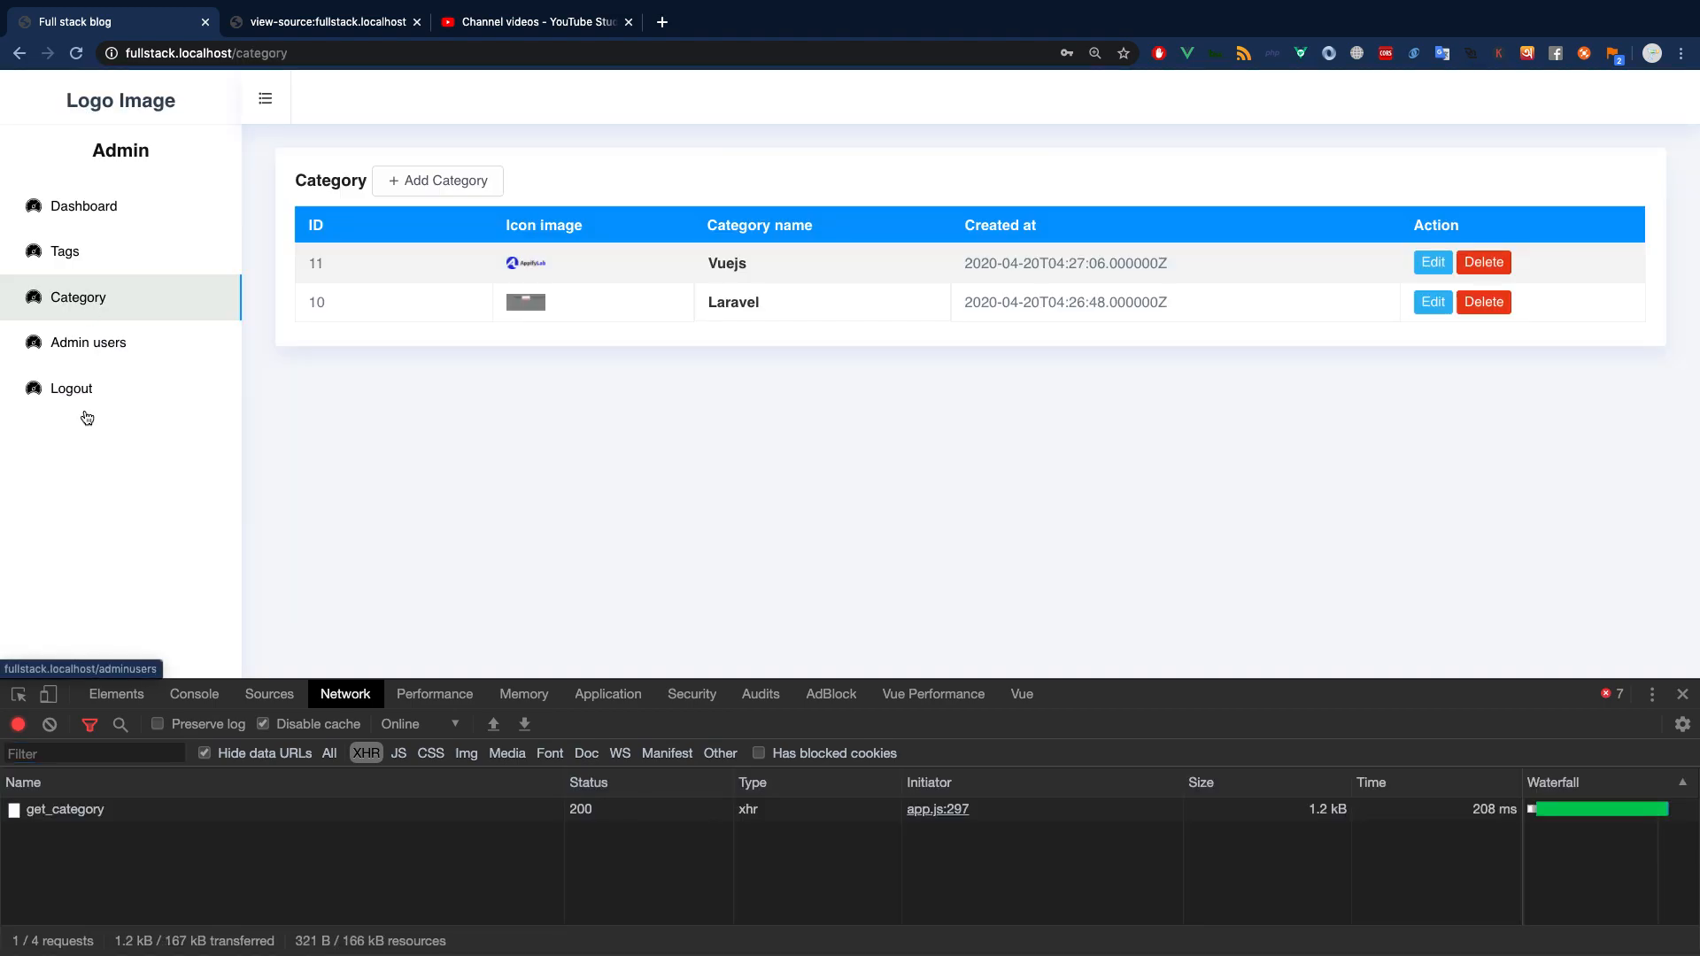
click(65, 809)
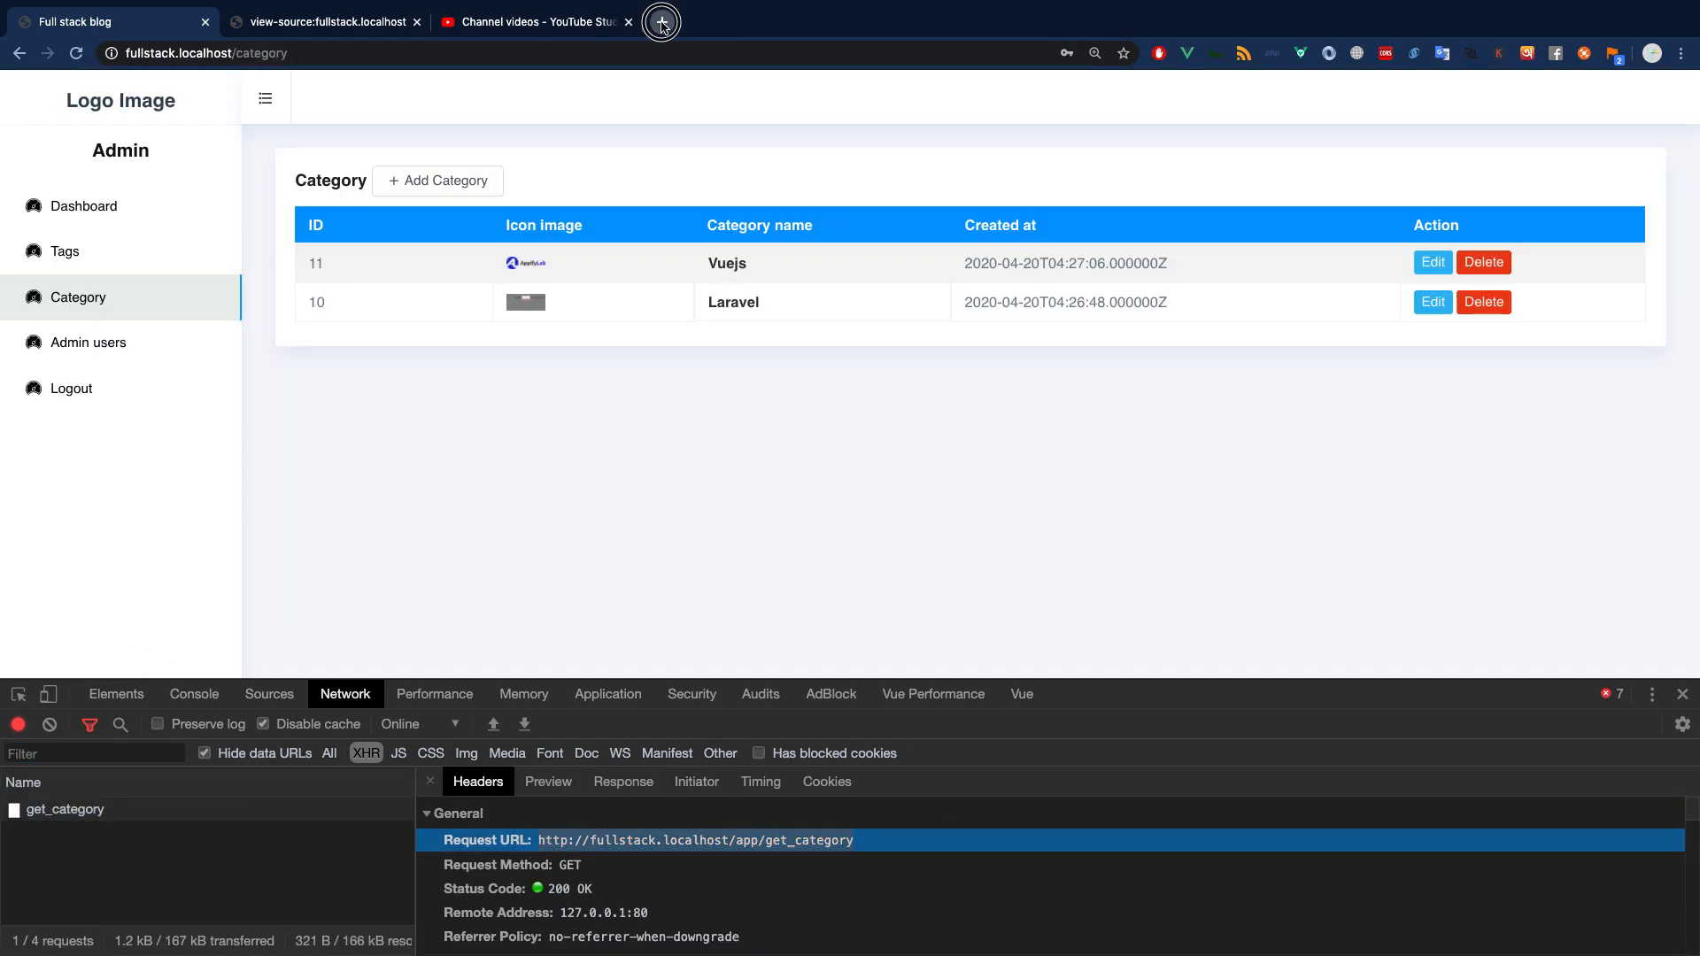
click(661, 21)
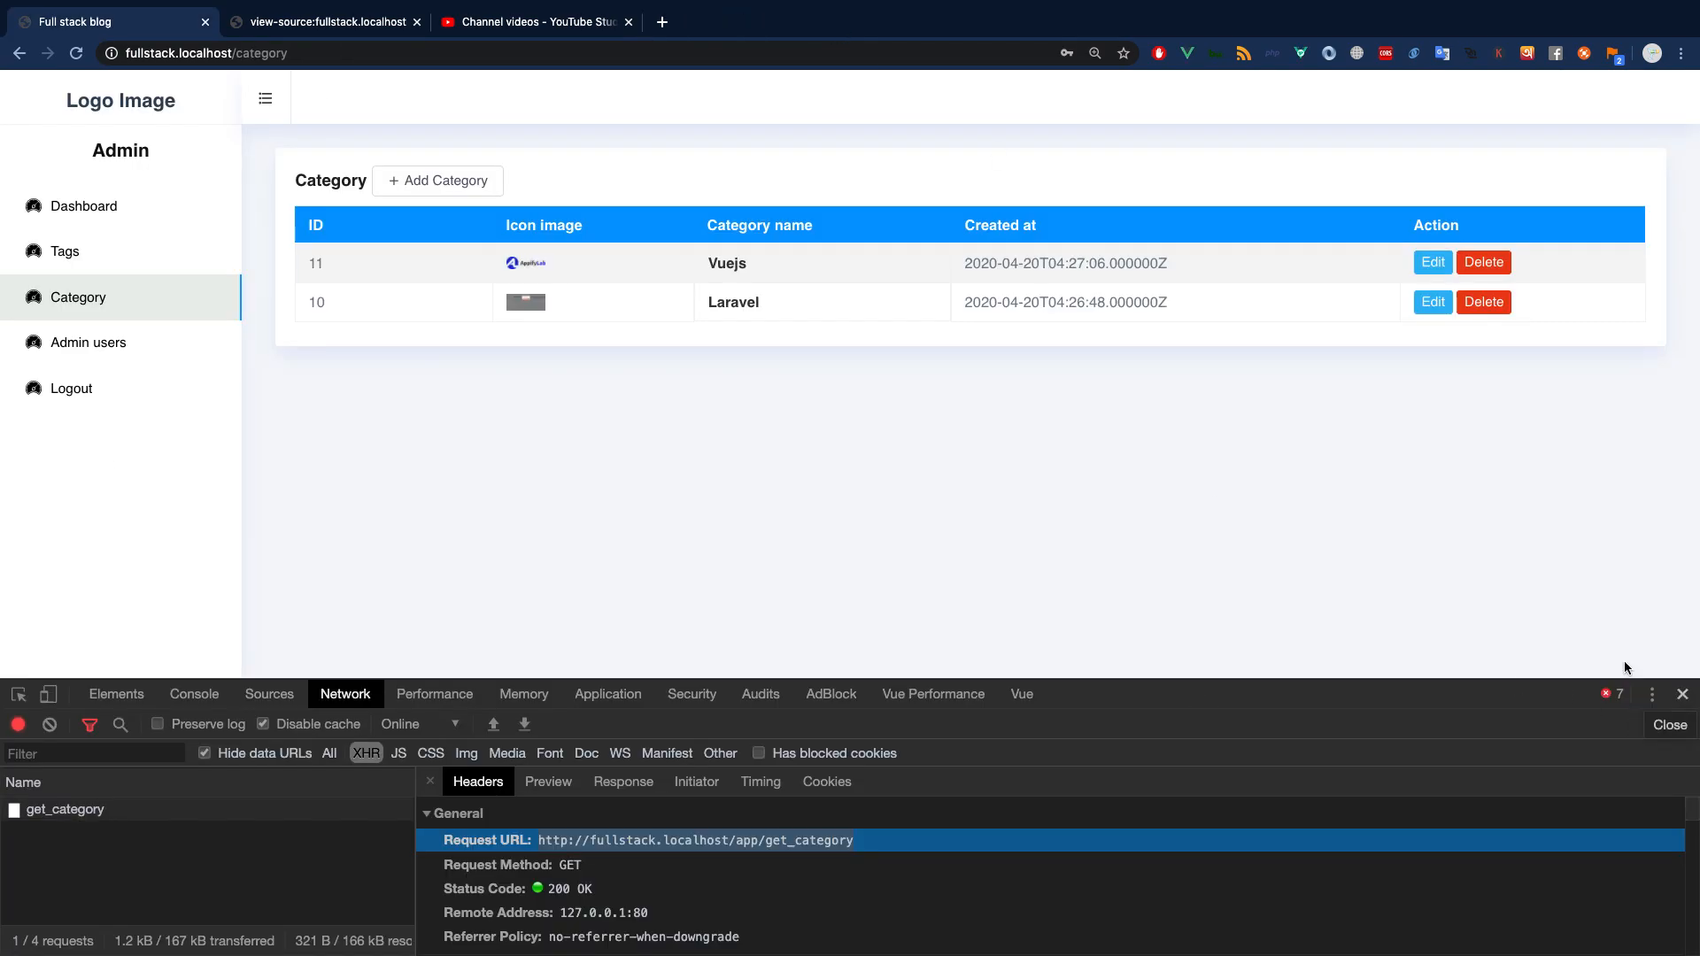
click(194, 694)
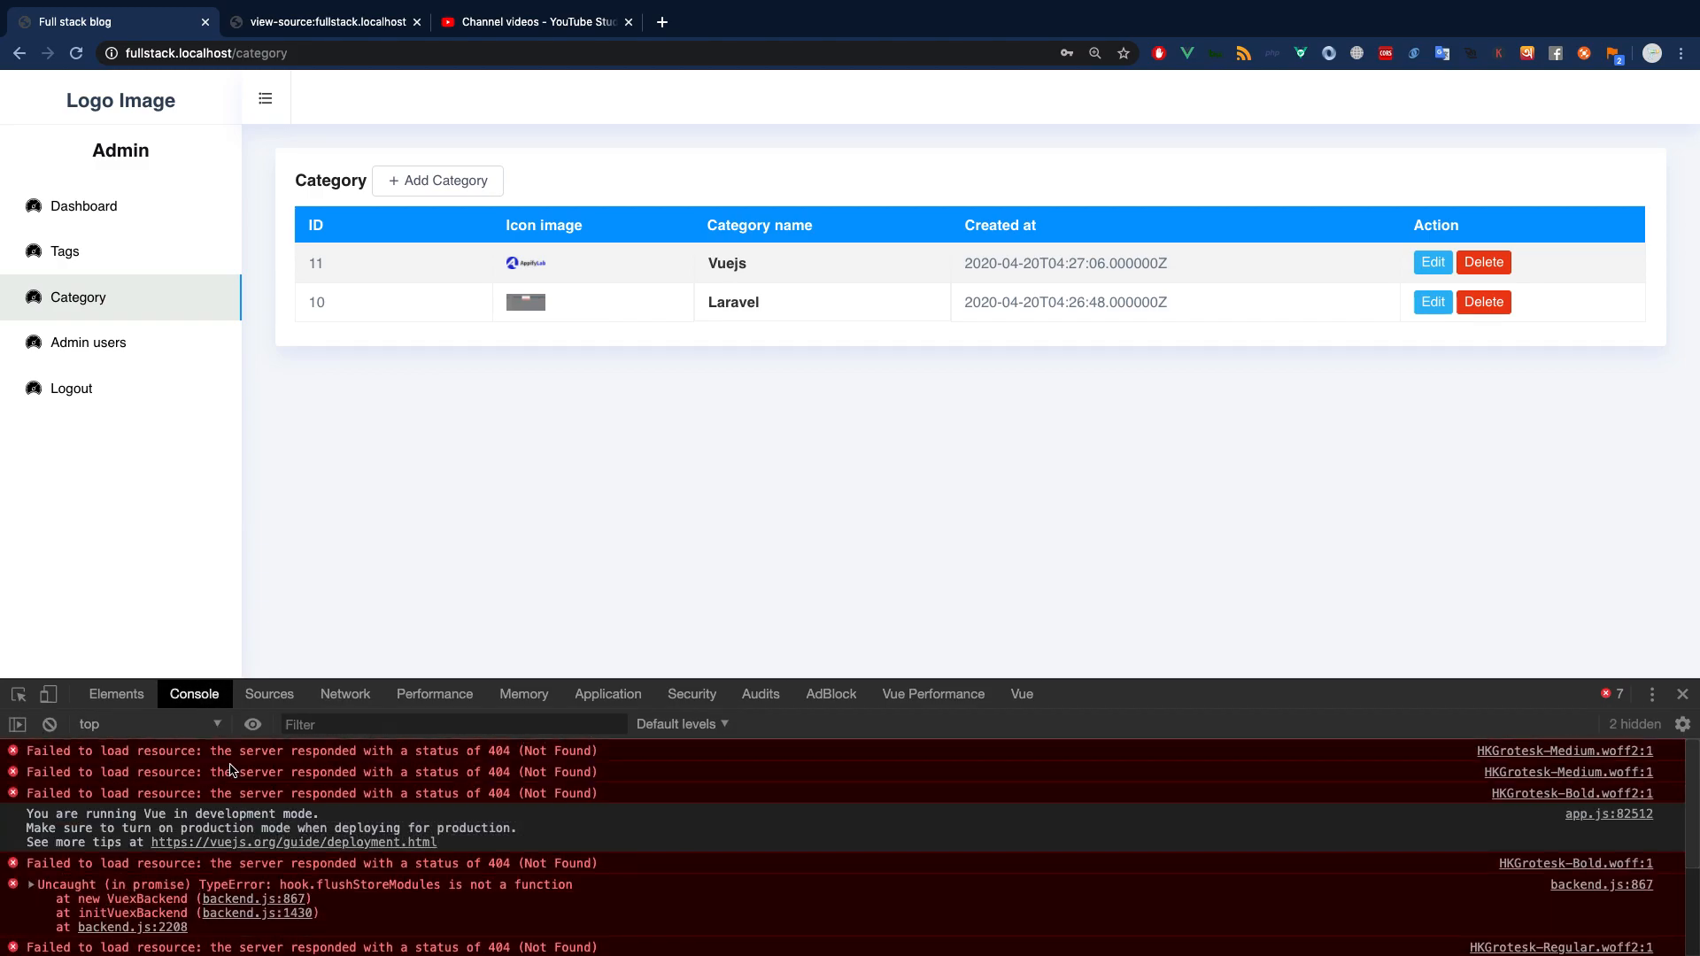
mouse_move(314, 529)
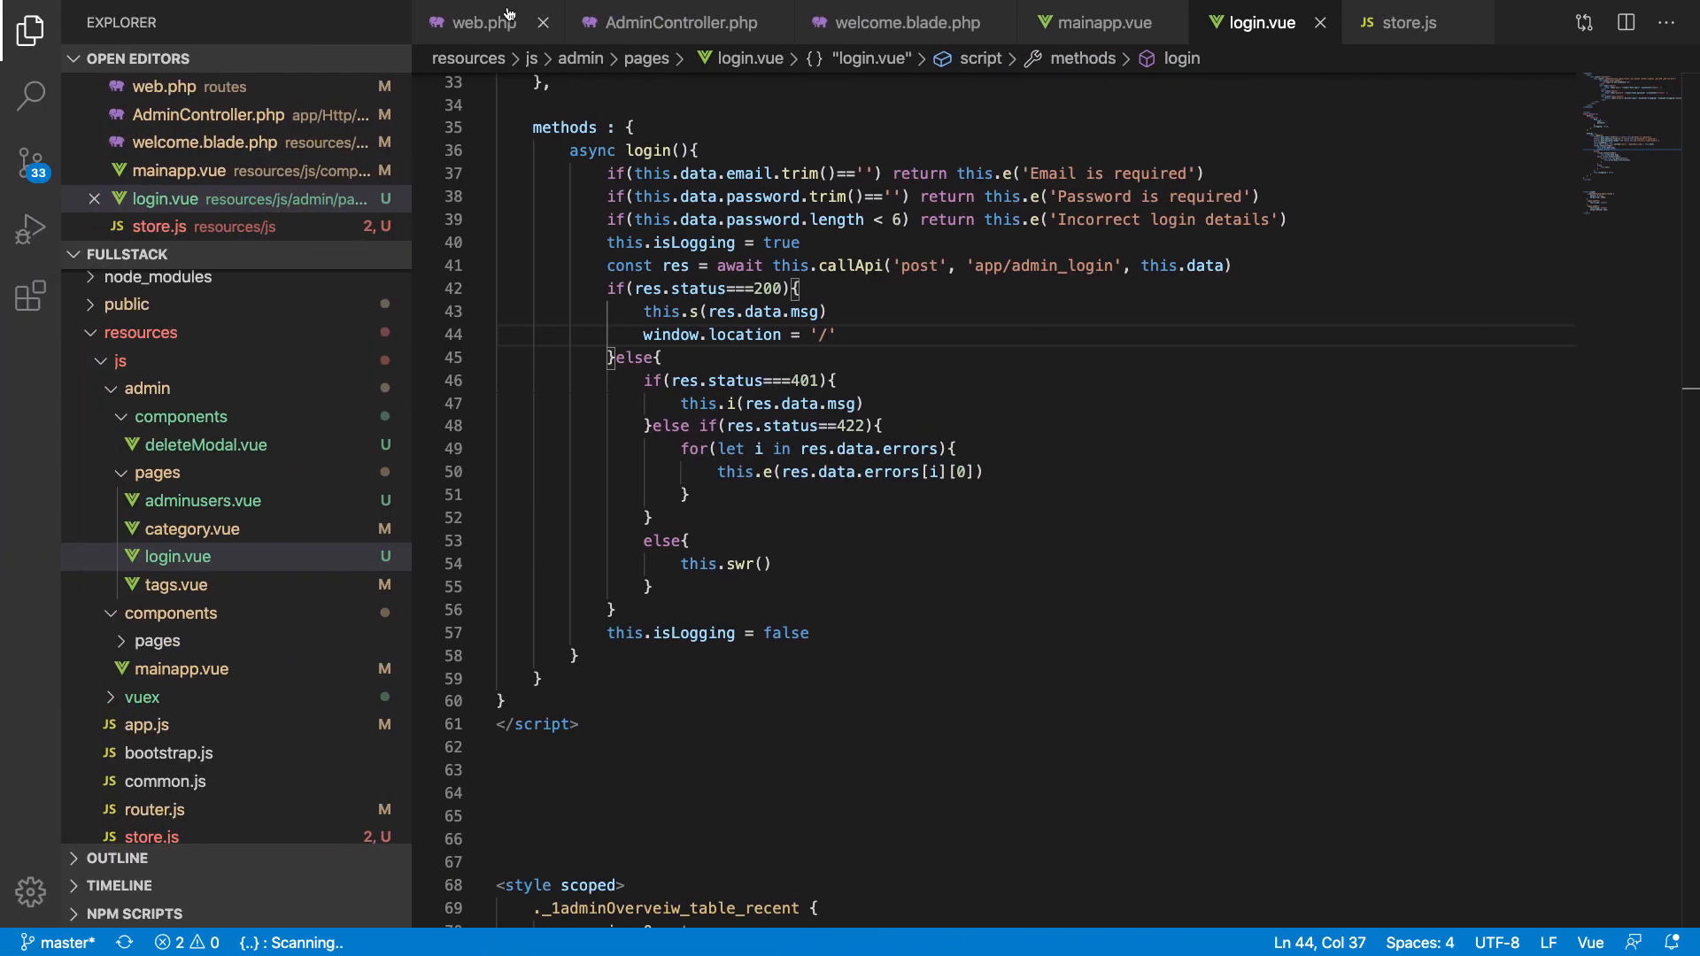
Step: Complete window.location = '/' in login.vue's success branch and save
click(474, 21)
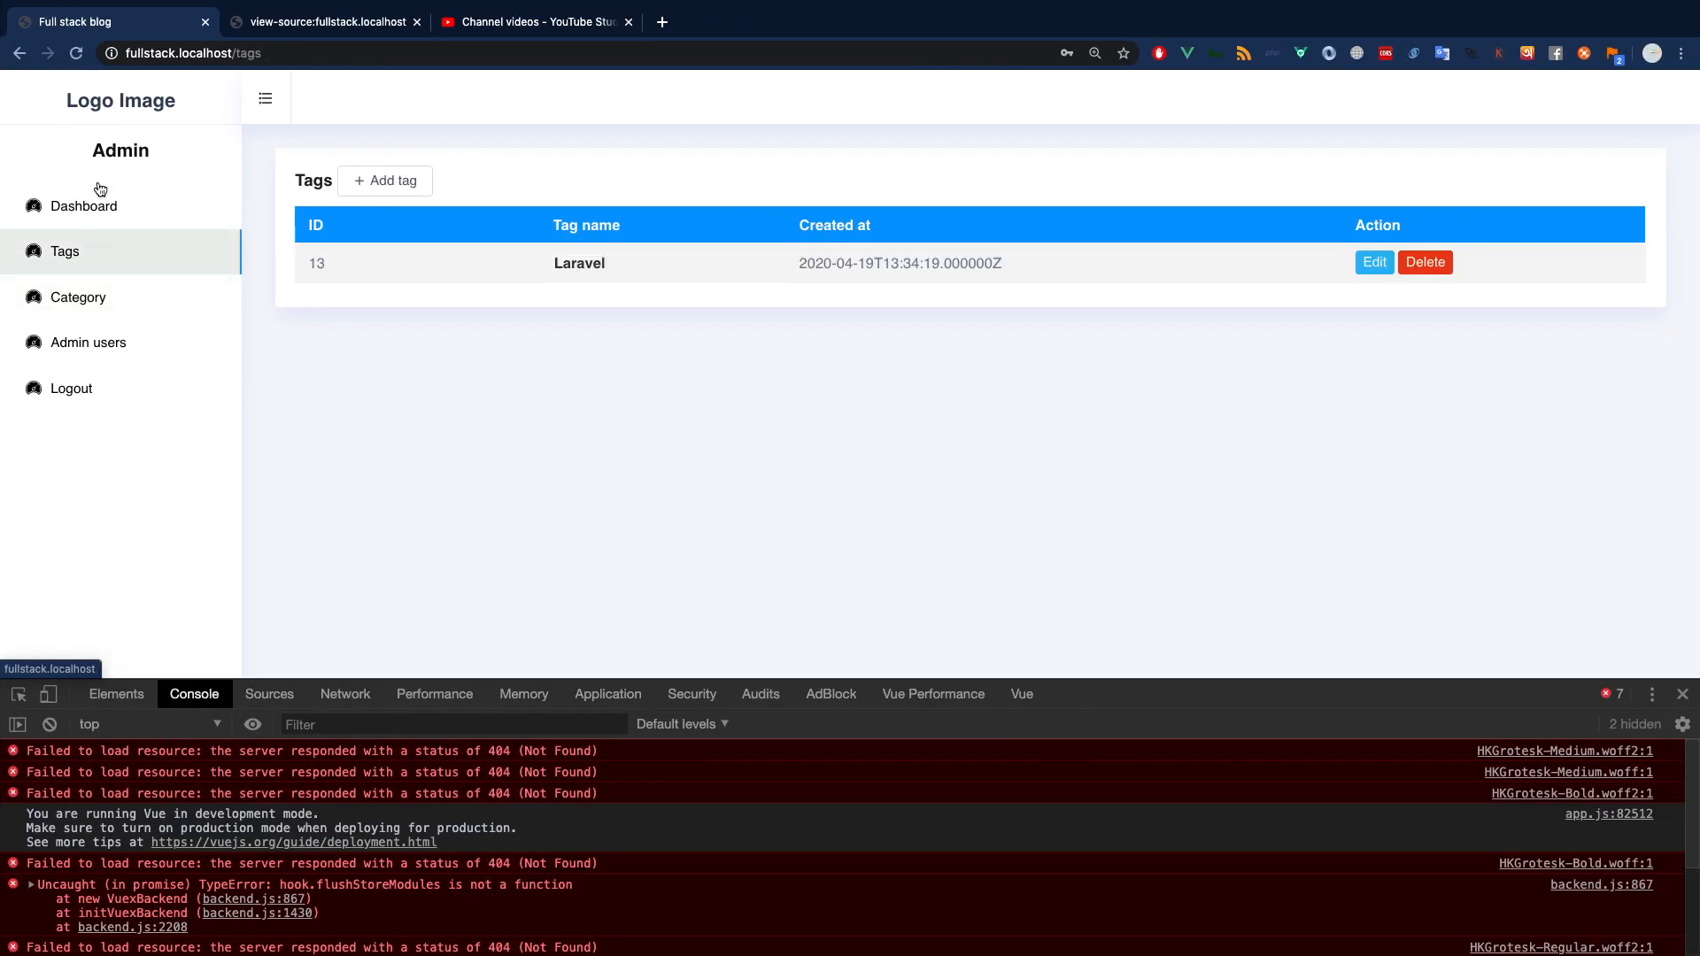
Step: Log out, log back in to land on the dashboard, and reopen the Tags page
click(78, 297)
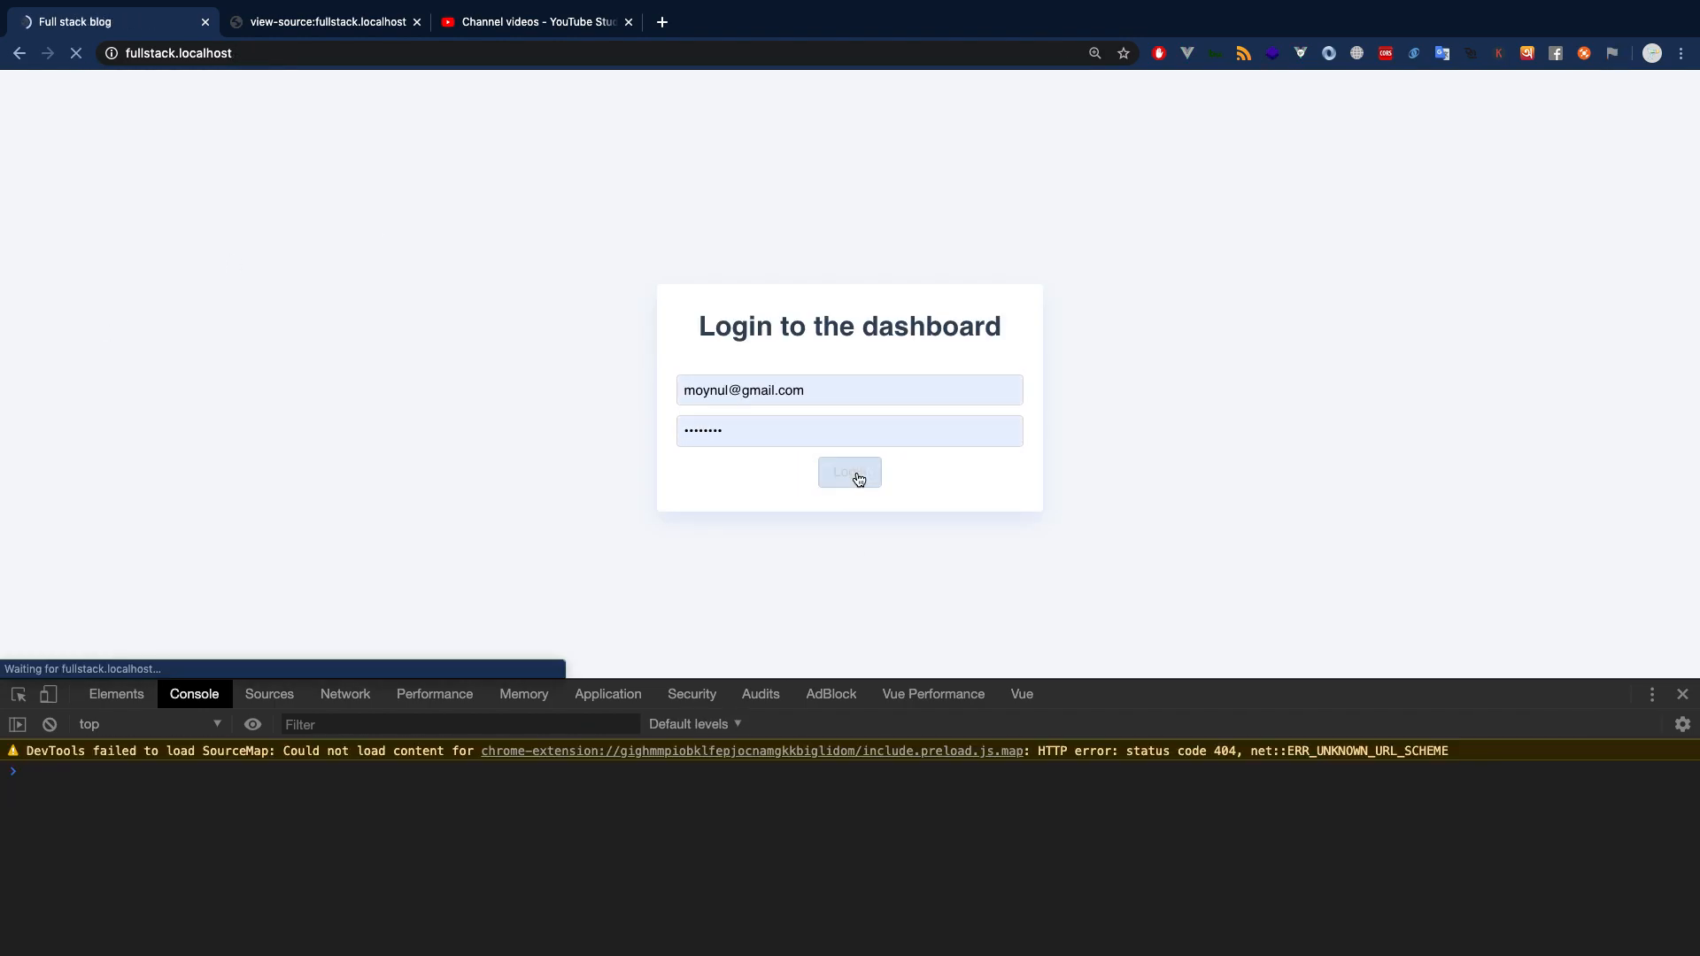
click(848, 471)
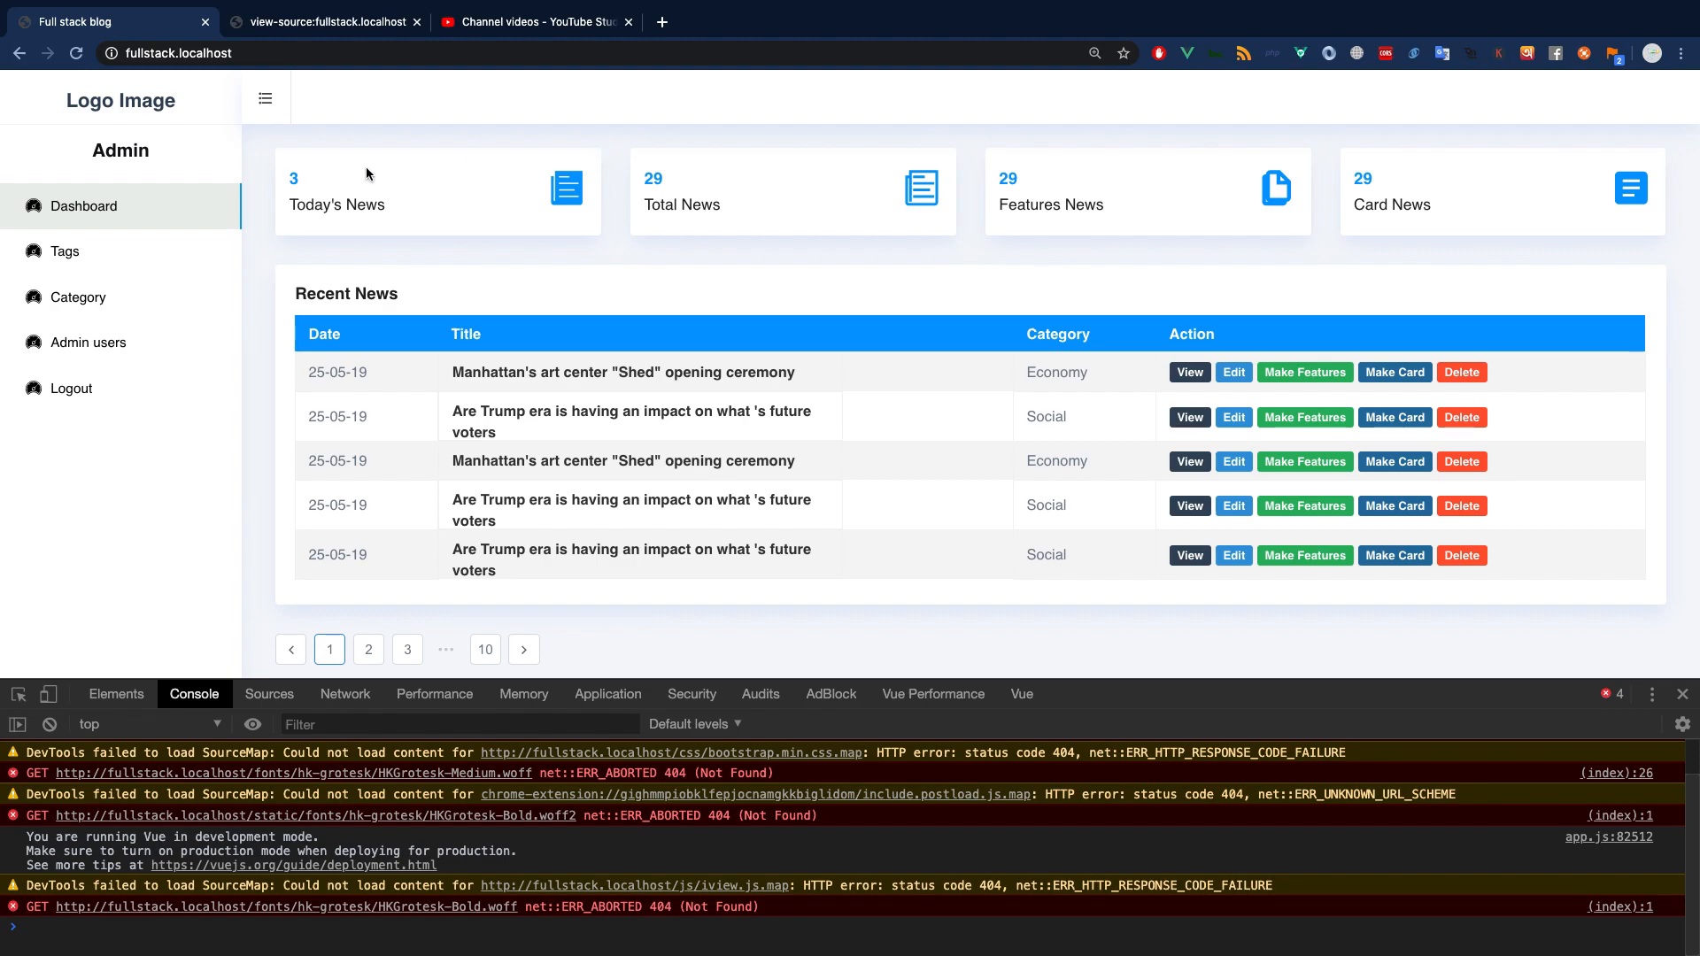
click(65, 250)
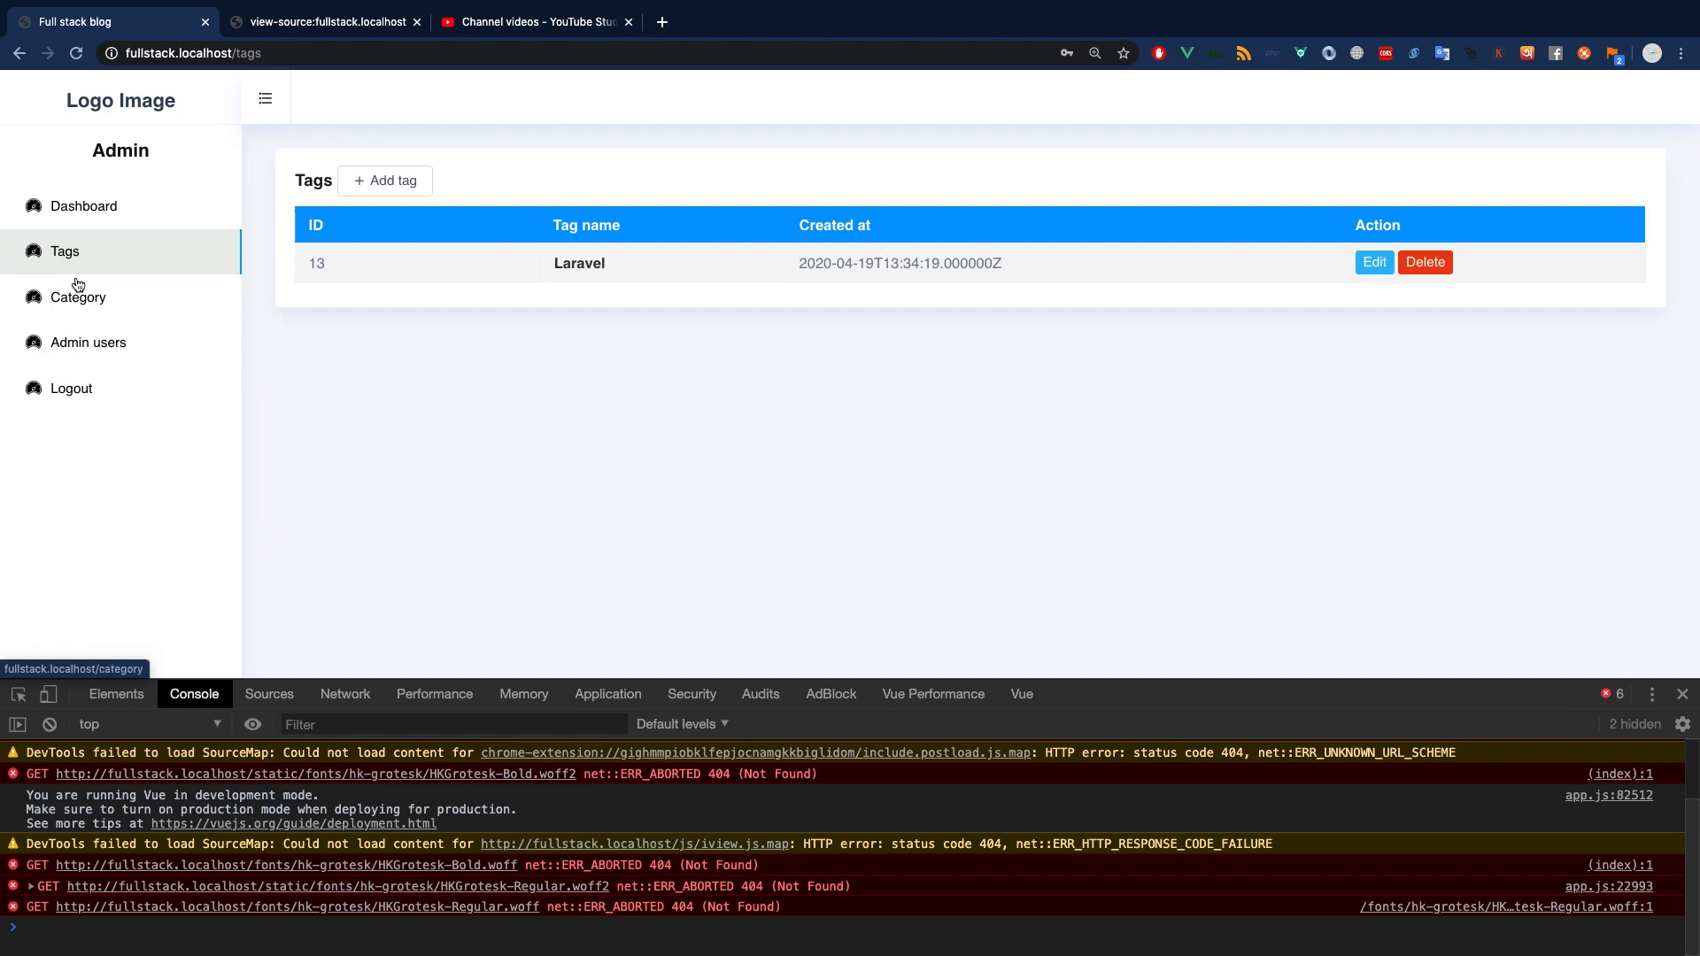
mouse_move(48, 297)
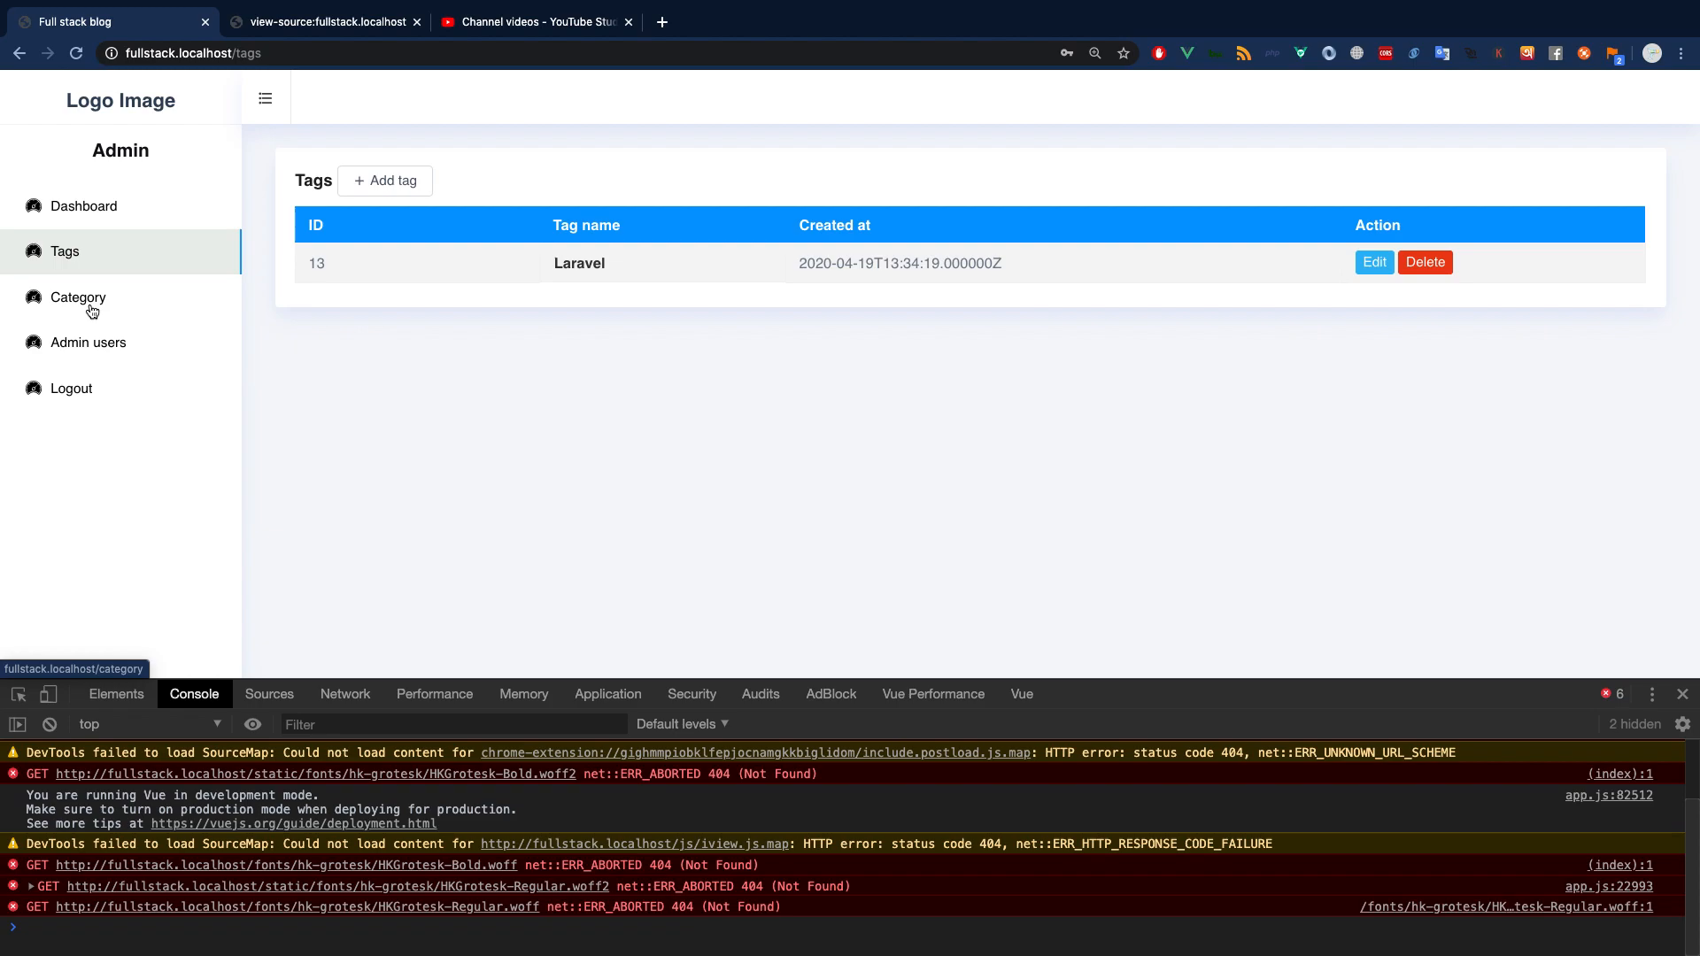
mouse_move(672, 573)
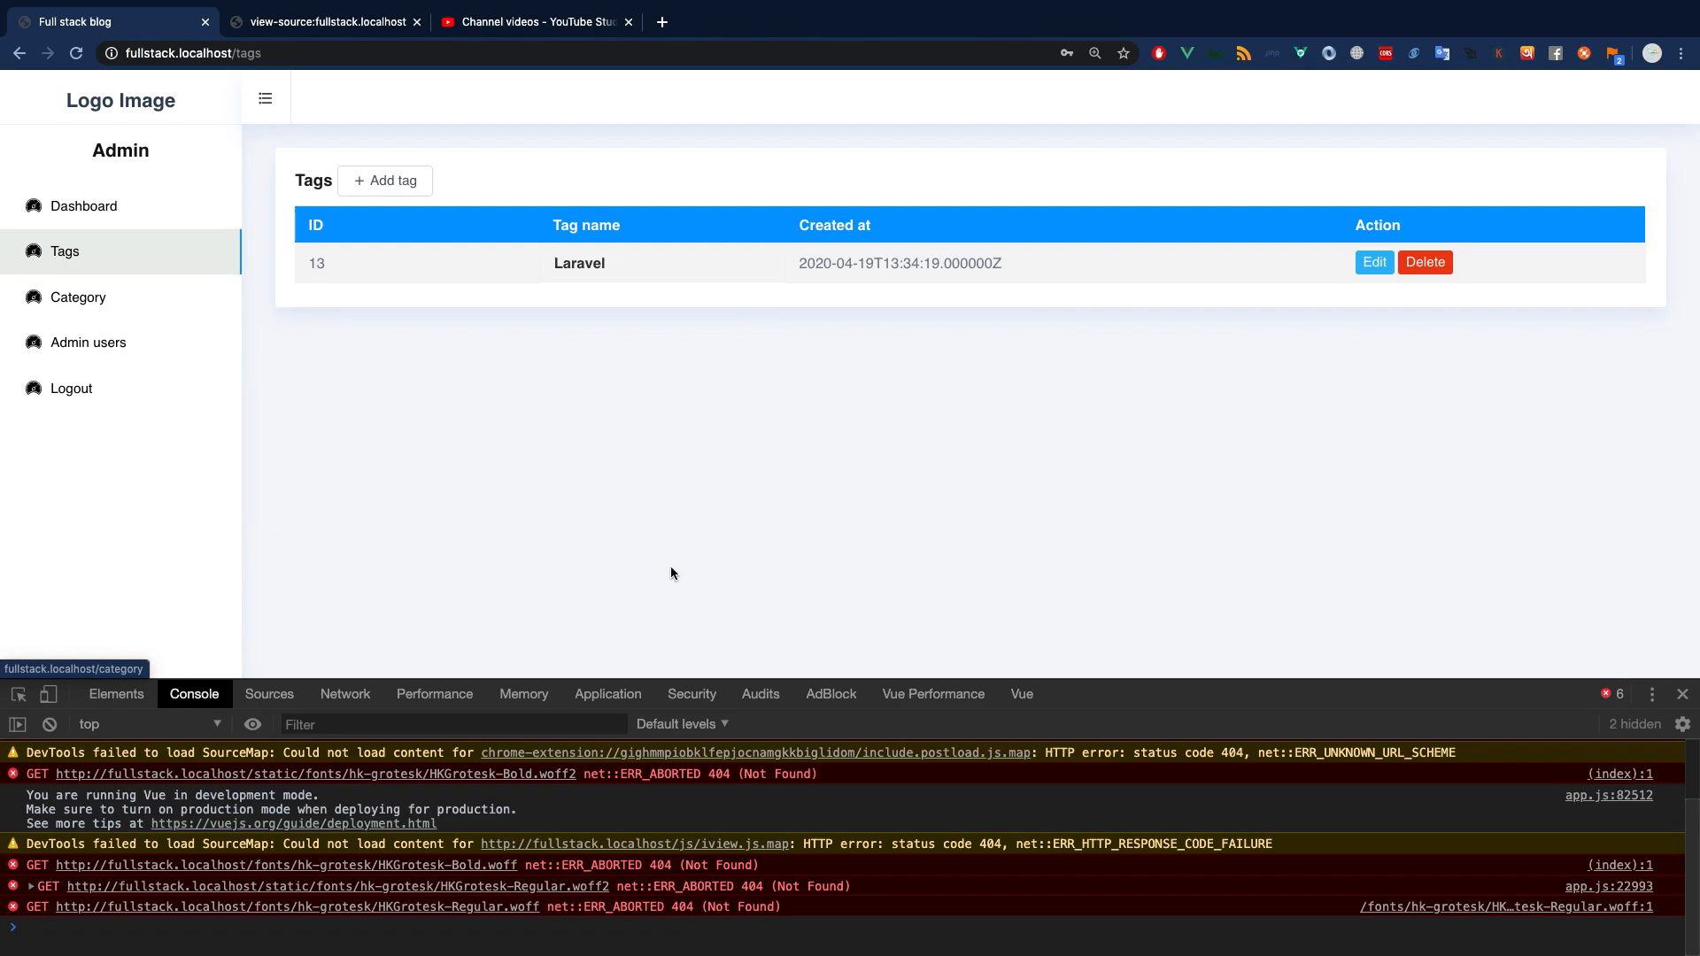